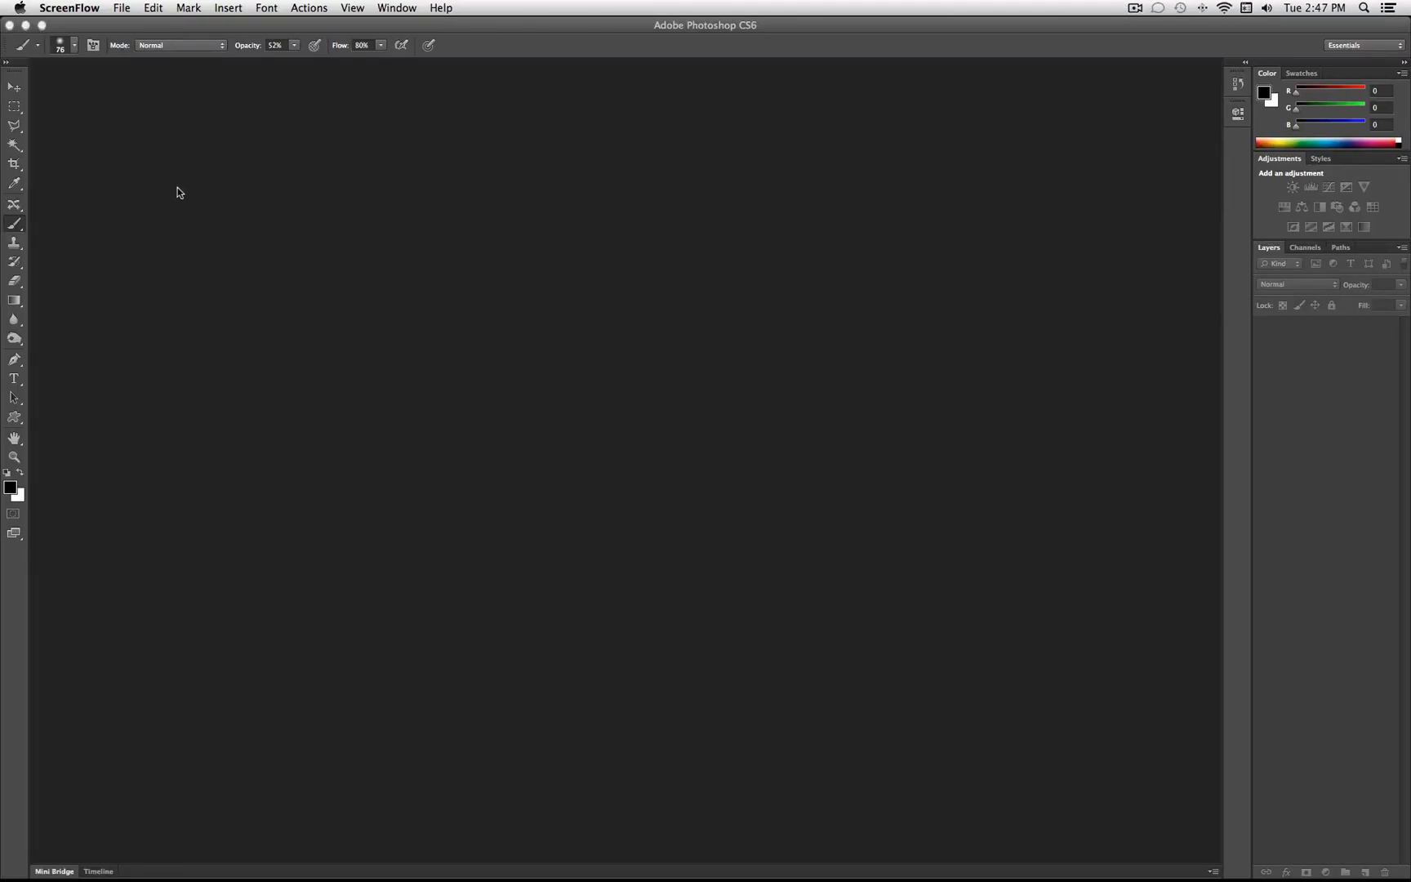
{"action": "mouse_move", "coordinate": [176, 191]}
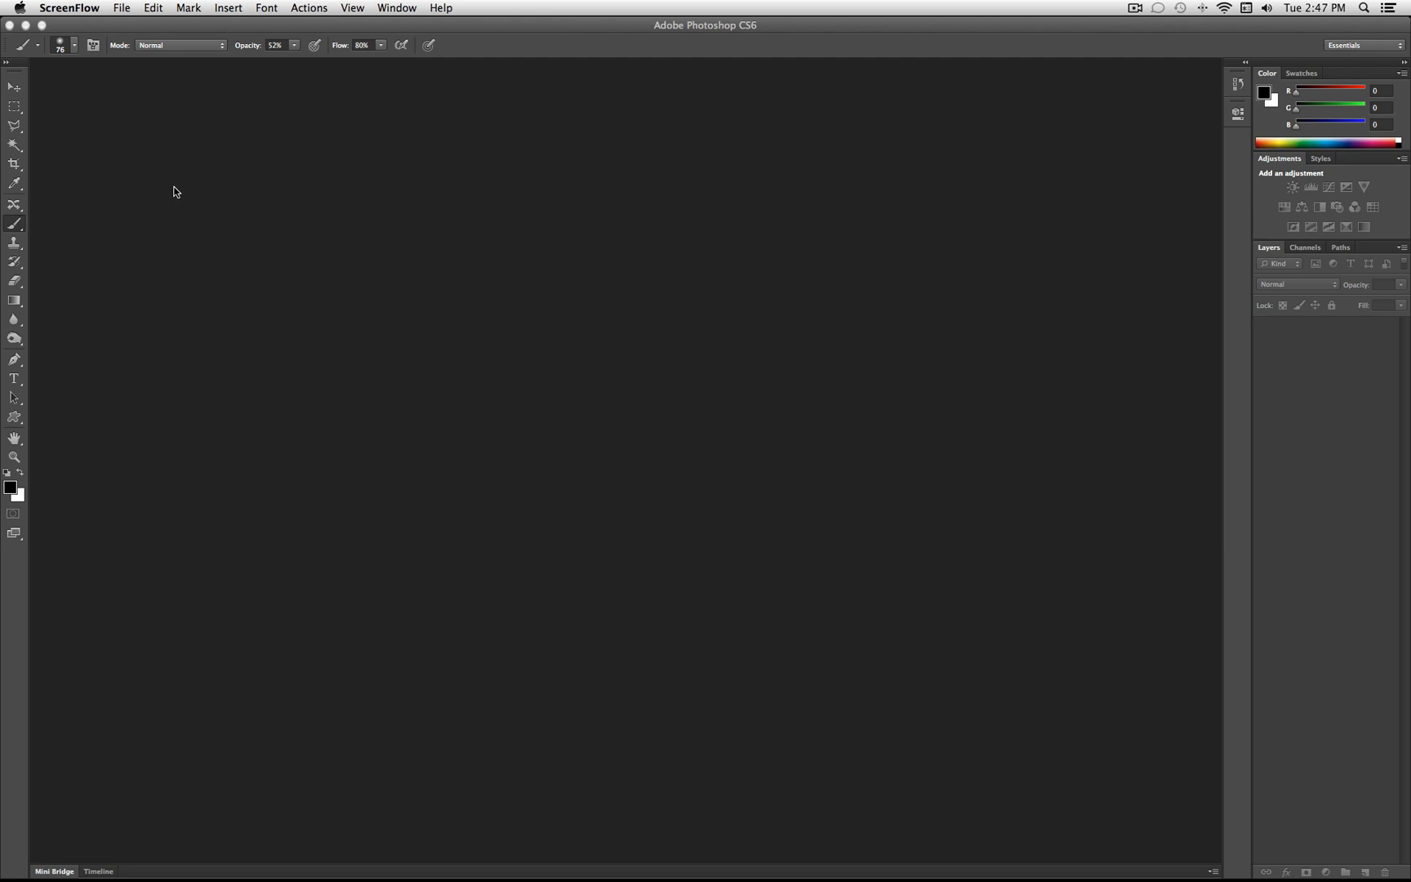
{"action": "mouse_move", "coordinate": [124, 11]}
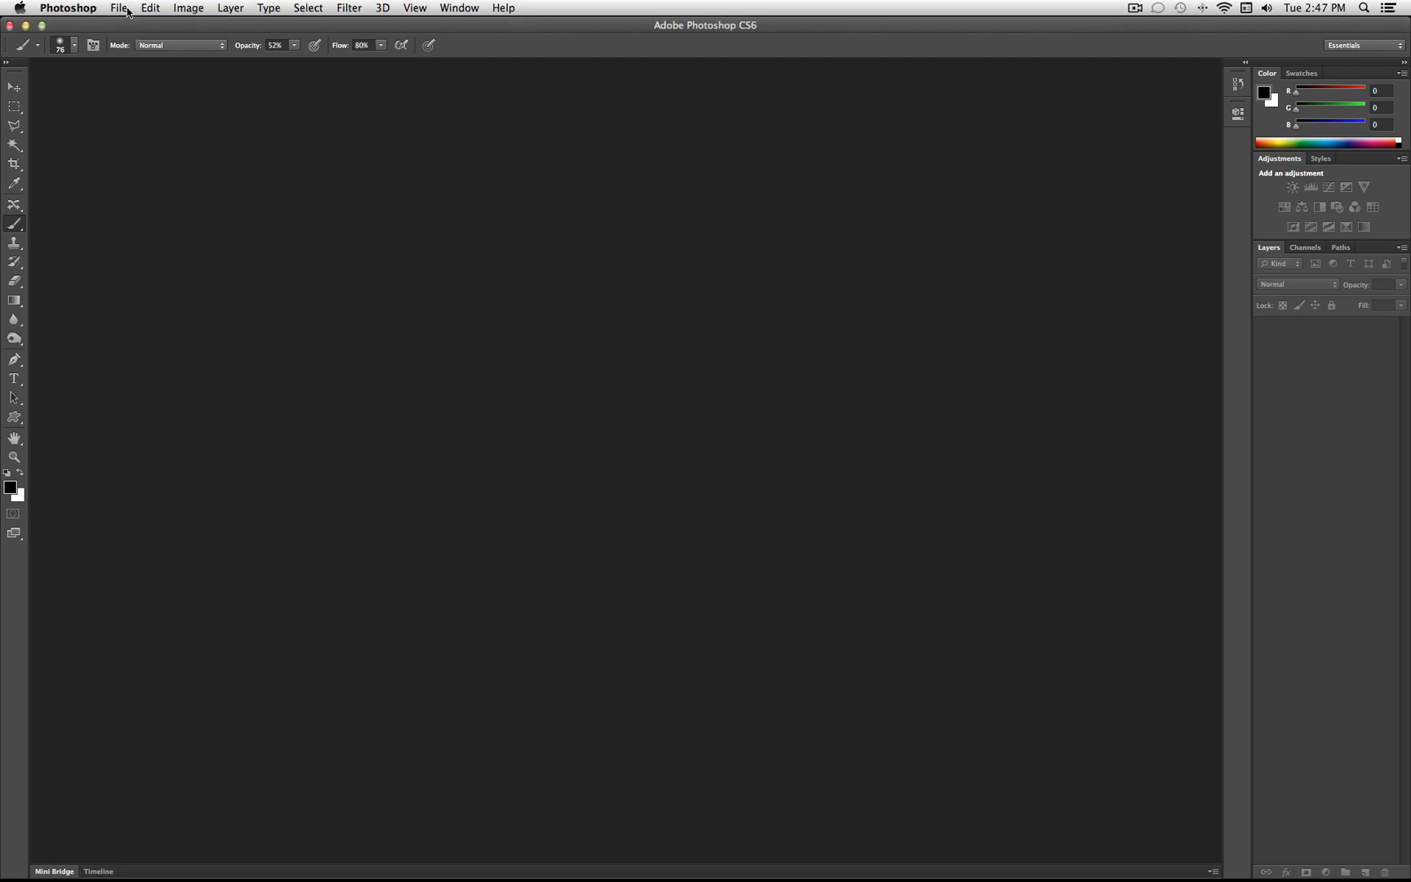
Create Untitled-1 at 1920 × 1200 px, 72 ppi, with a white background
{"action": "left_click", "coordinate": [117, 8]}
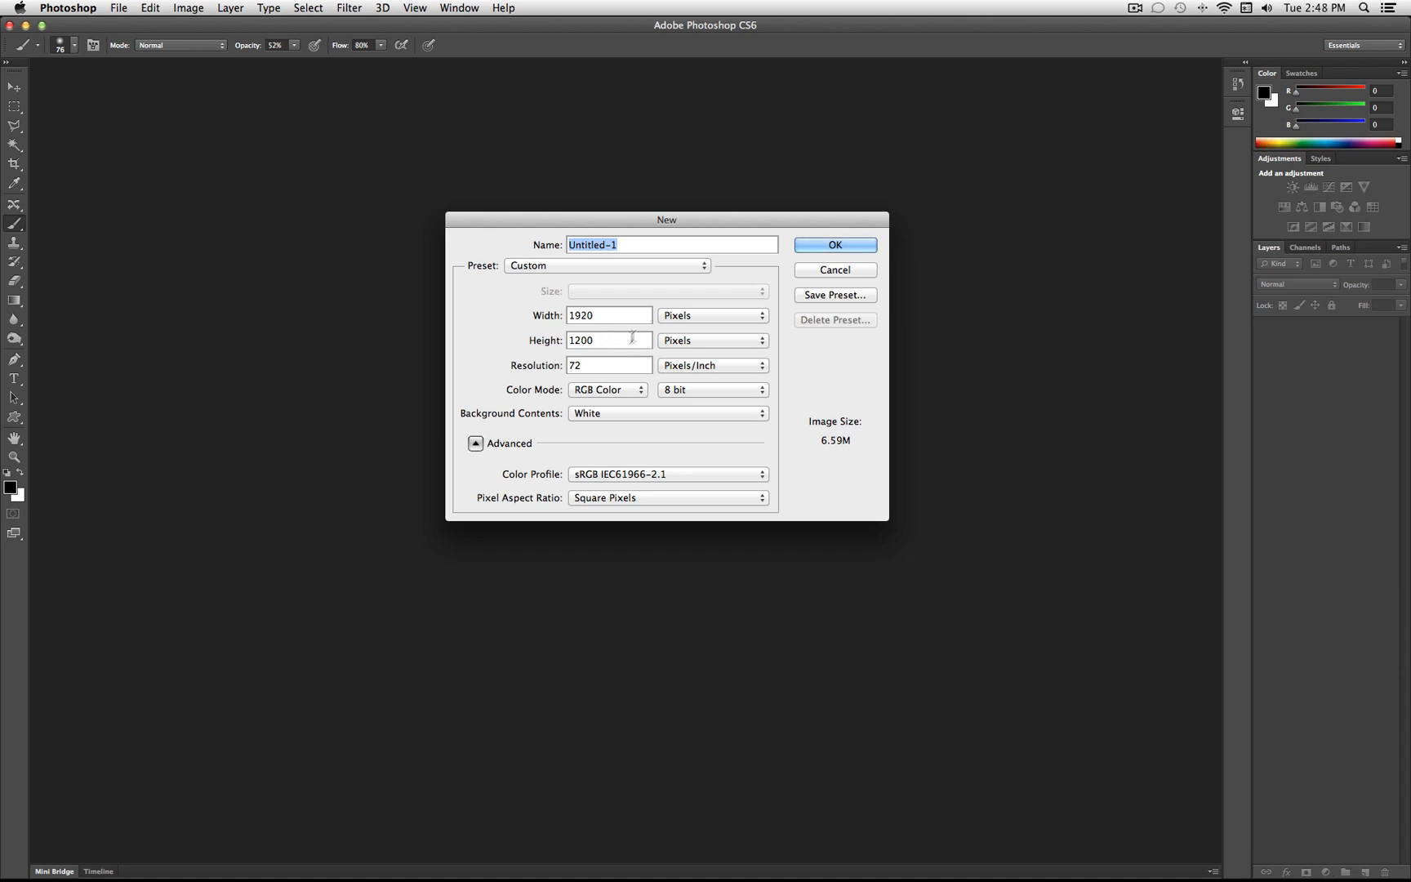
{"action": "left_click", "coordinate": [833, 245]}
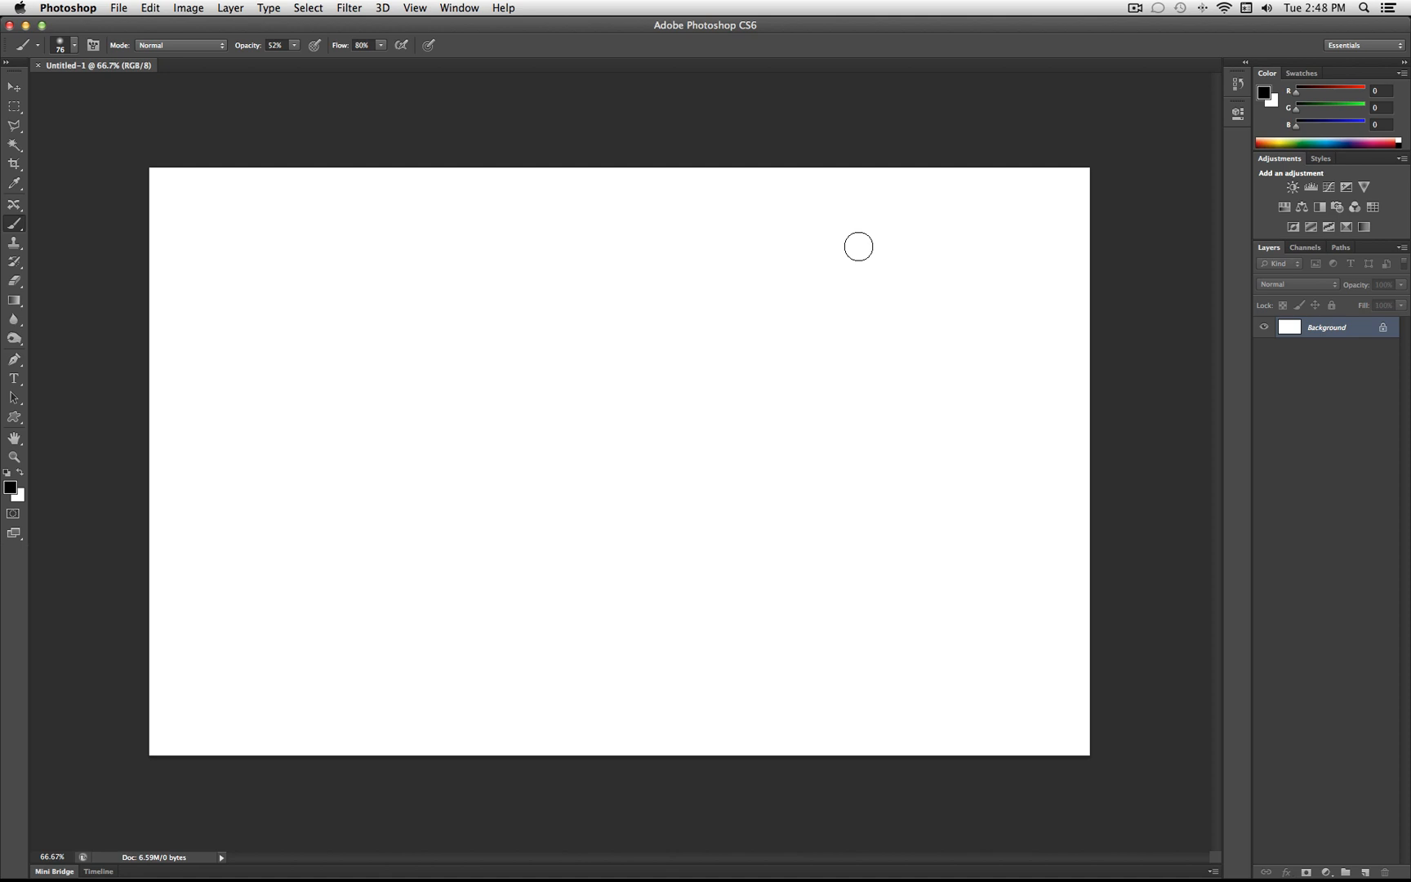
{"action": "mouse_move", "coordinate": [455, 266]}
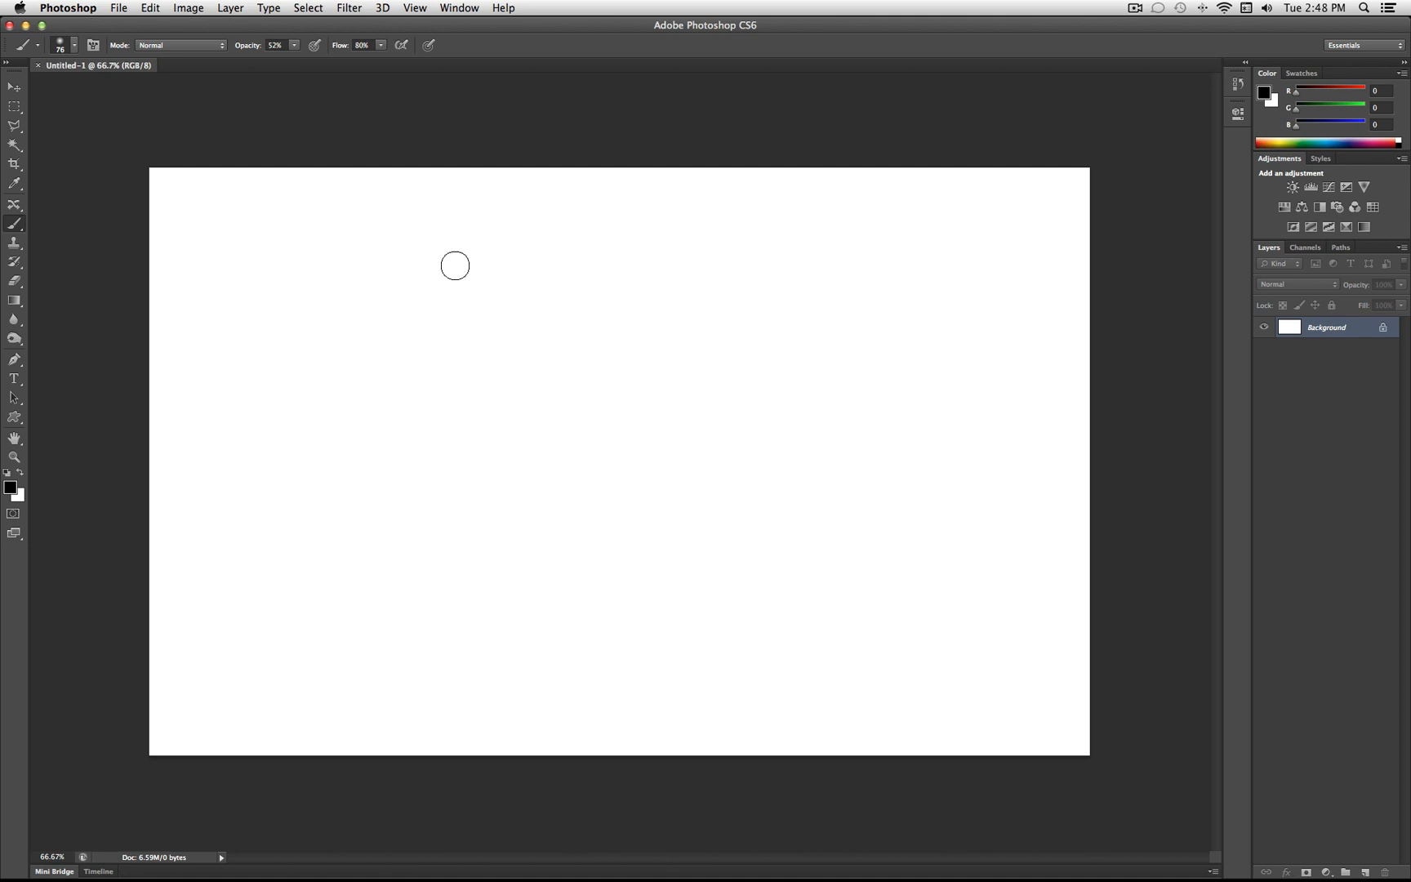
{"action": "mouse_move", "coordinate": [347, 354]}
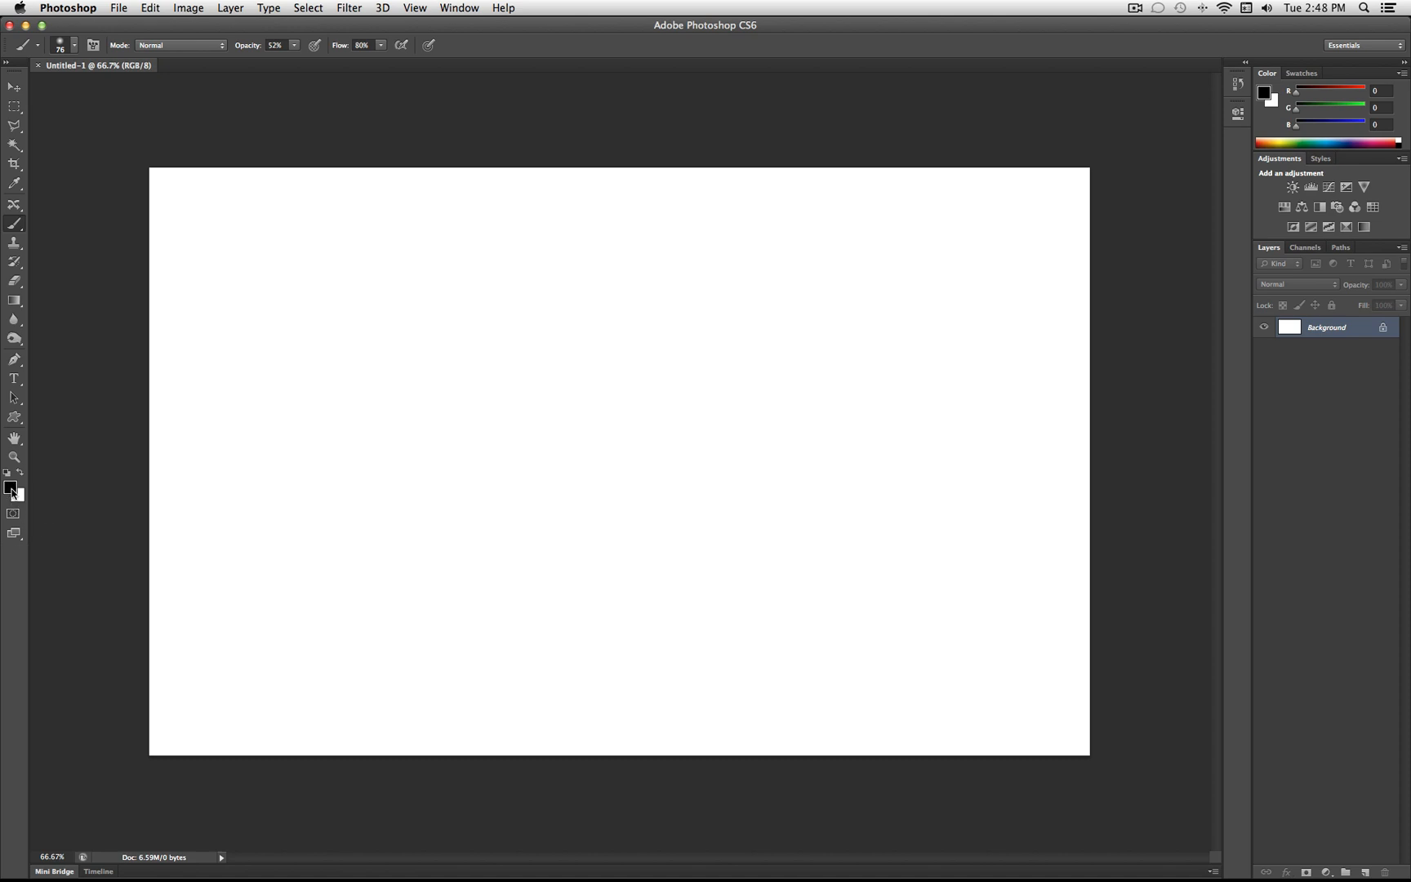
Pick a deep navy colour, #001f42, as the working colour
{"action": "left_click", "coordinate": [11, 488]}
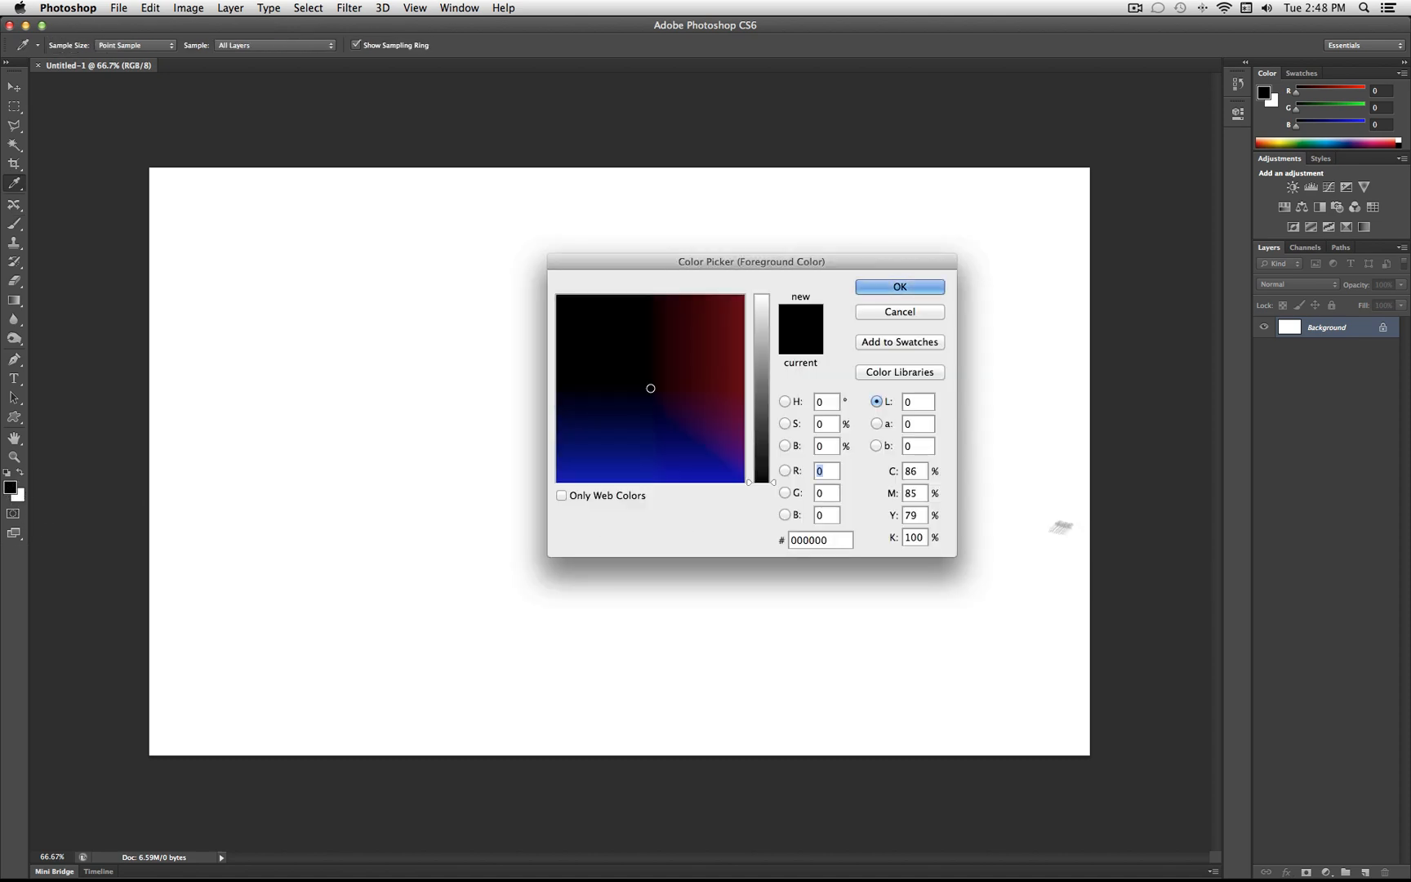
{"action": "left_click", "coordinate": [646, 426]}
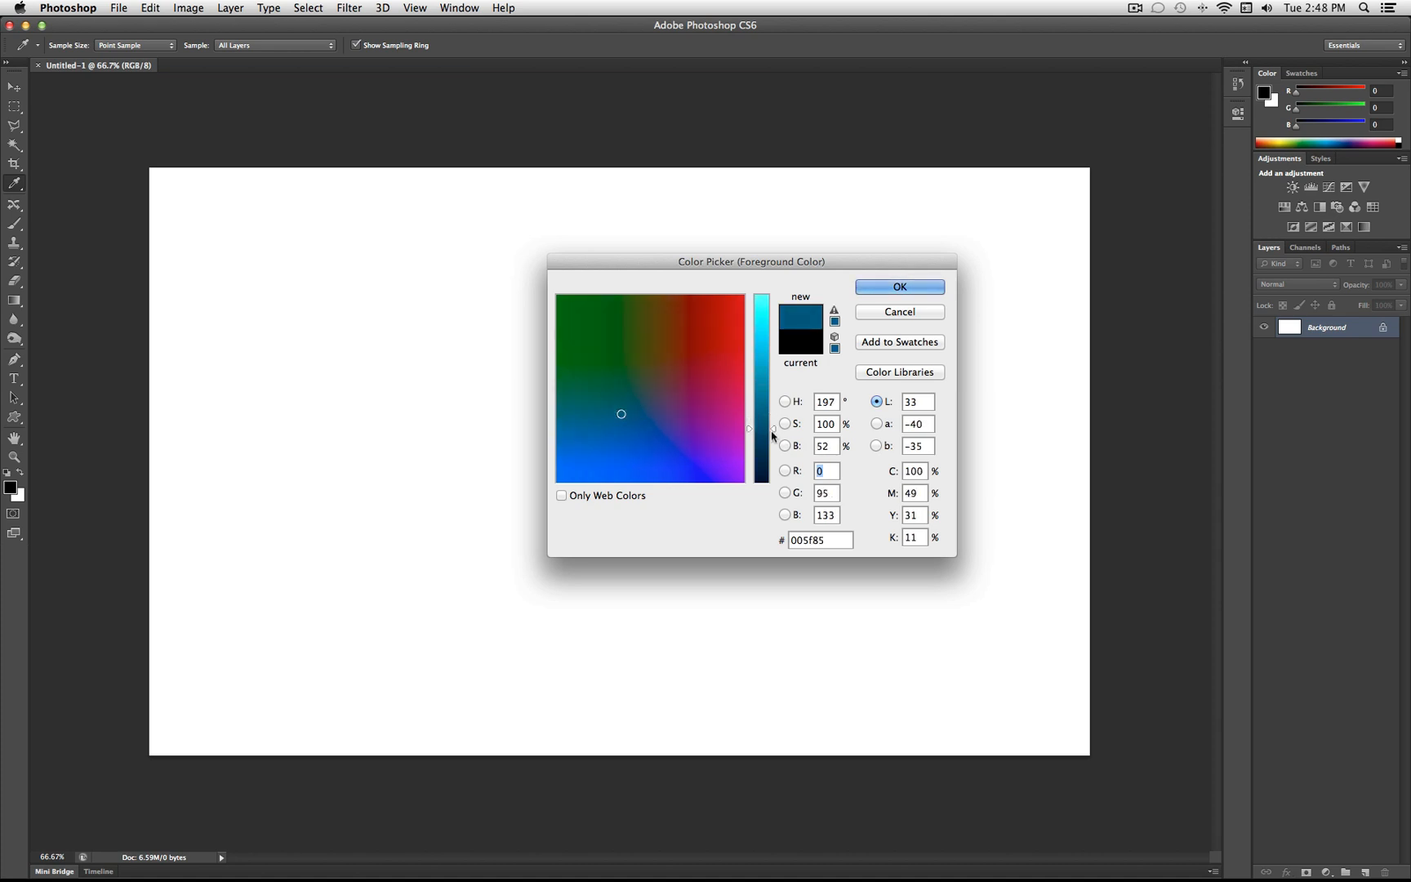
{"action": "left_click_drag", "start_coordinate": [763, 430], "coordinate": [763, 471]}
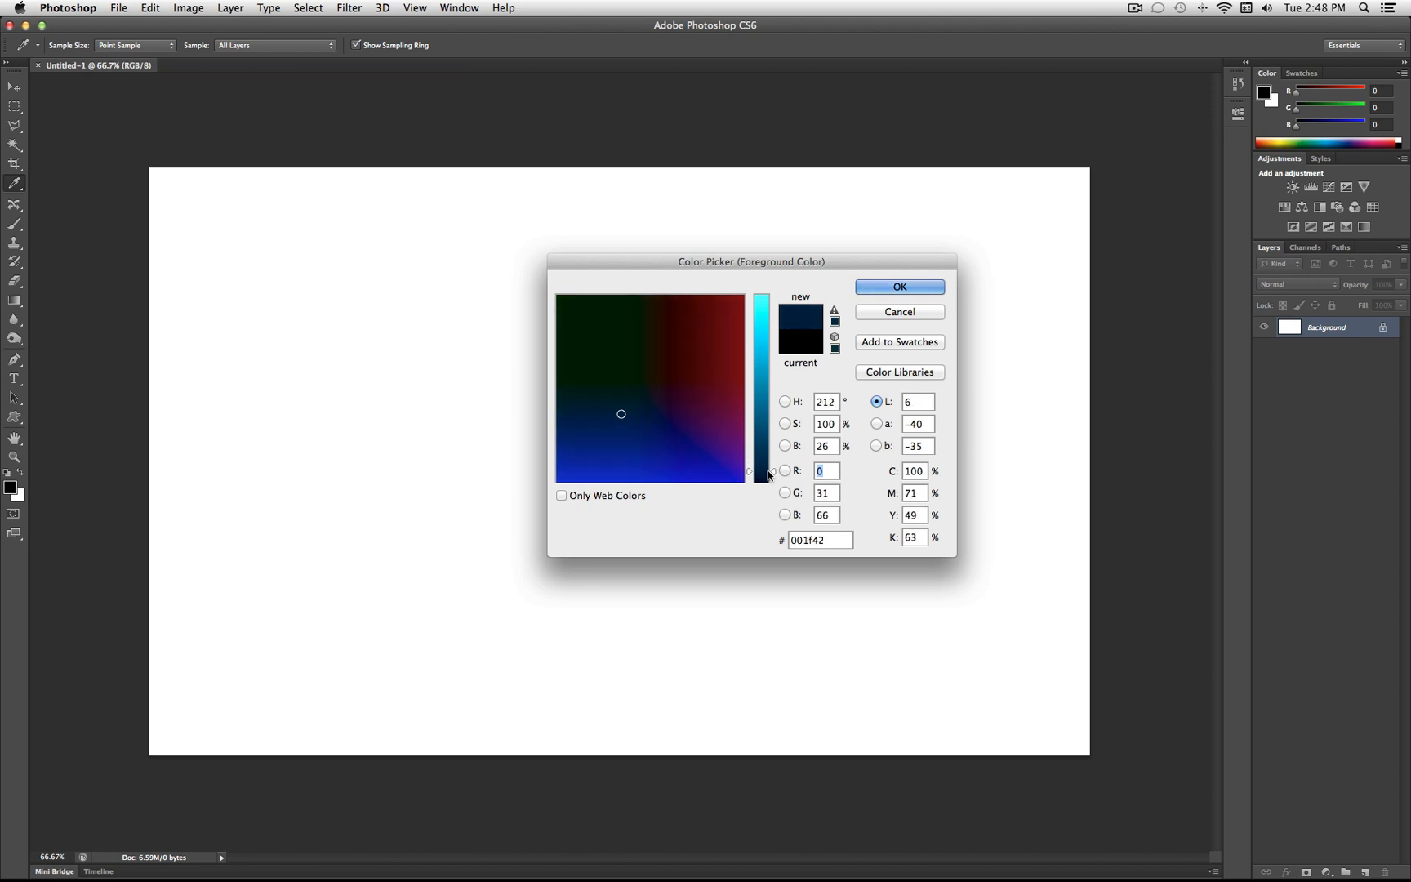
{"action": "left_click", "coordinate": [819, 540]}
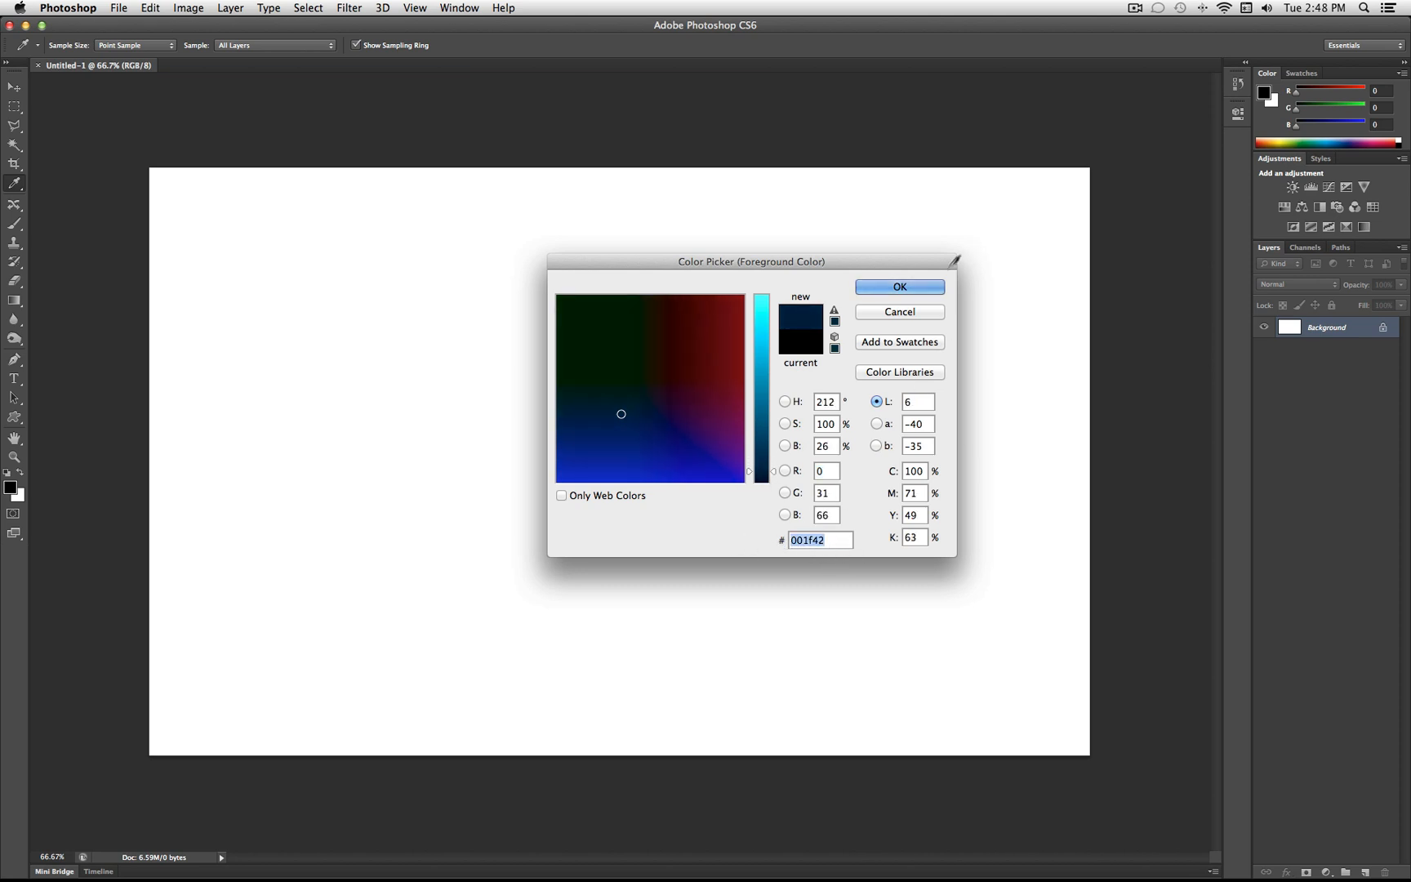
{"action": "left_click", "coordinate": [898, 286]}
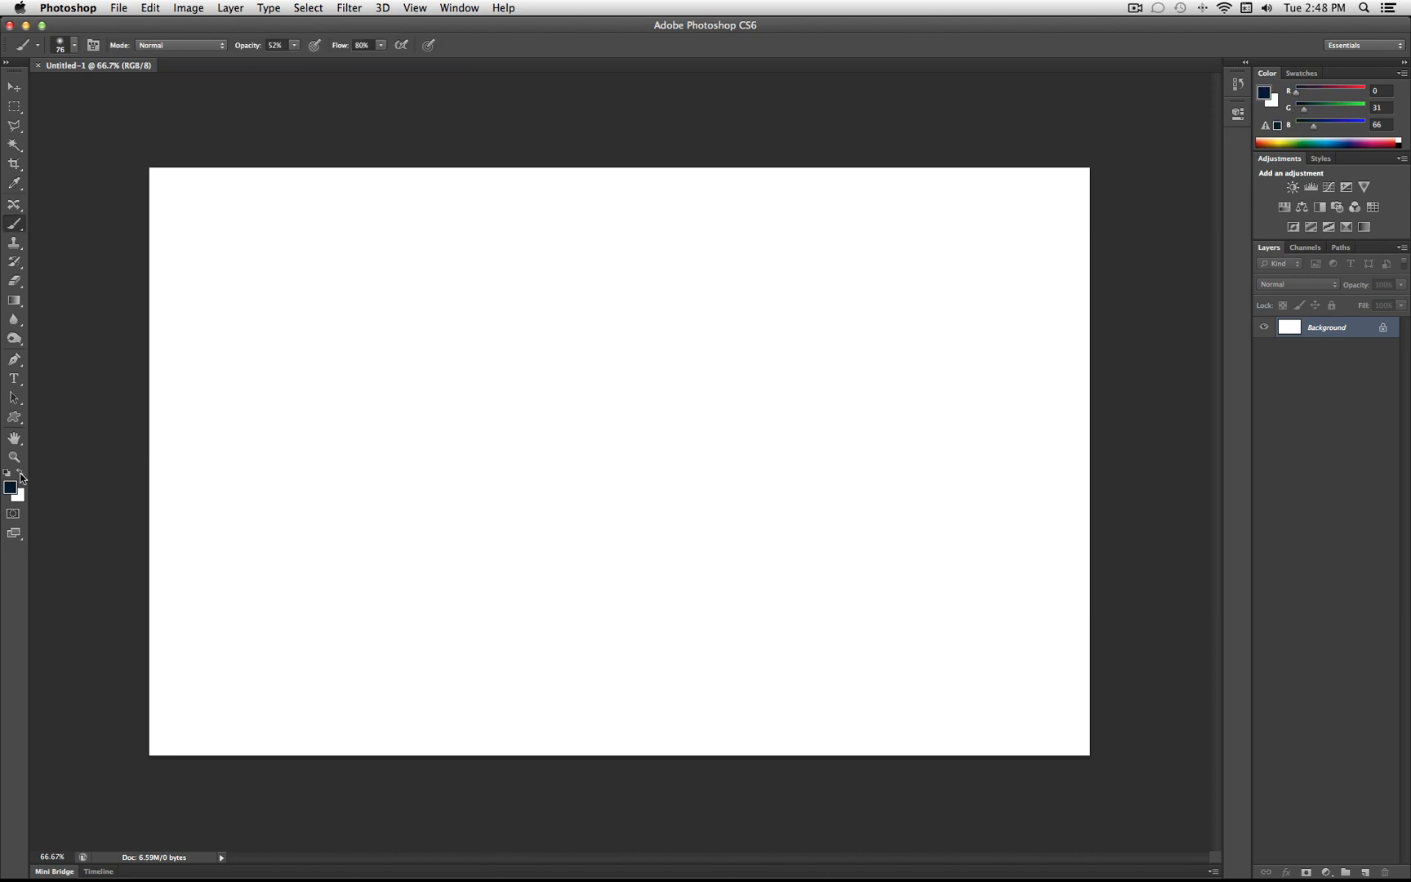
Set the other swatch to a mid blue near #00395c
{"action": "left_click", "coordinate": [11, 485]}
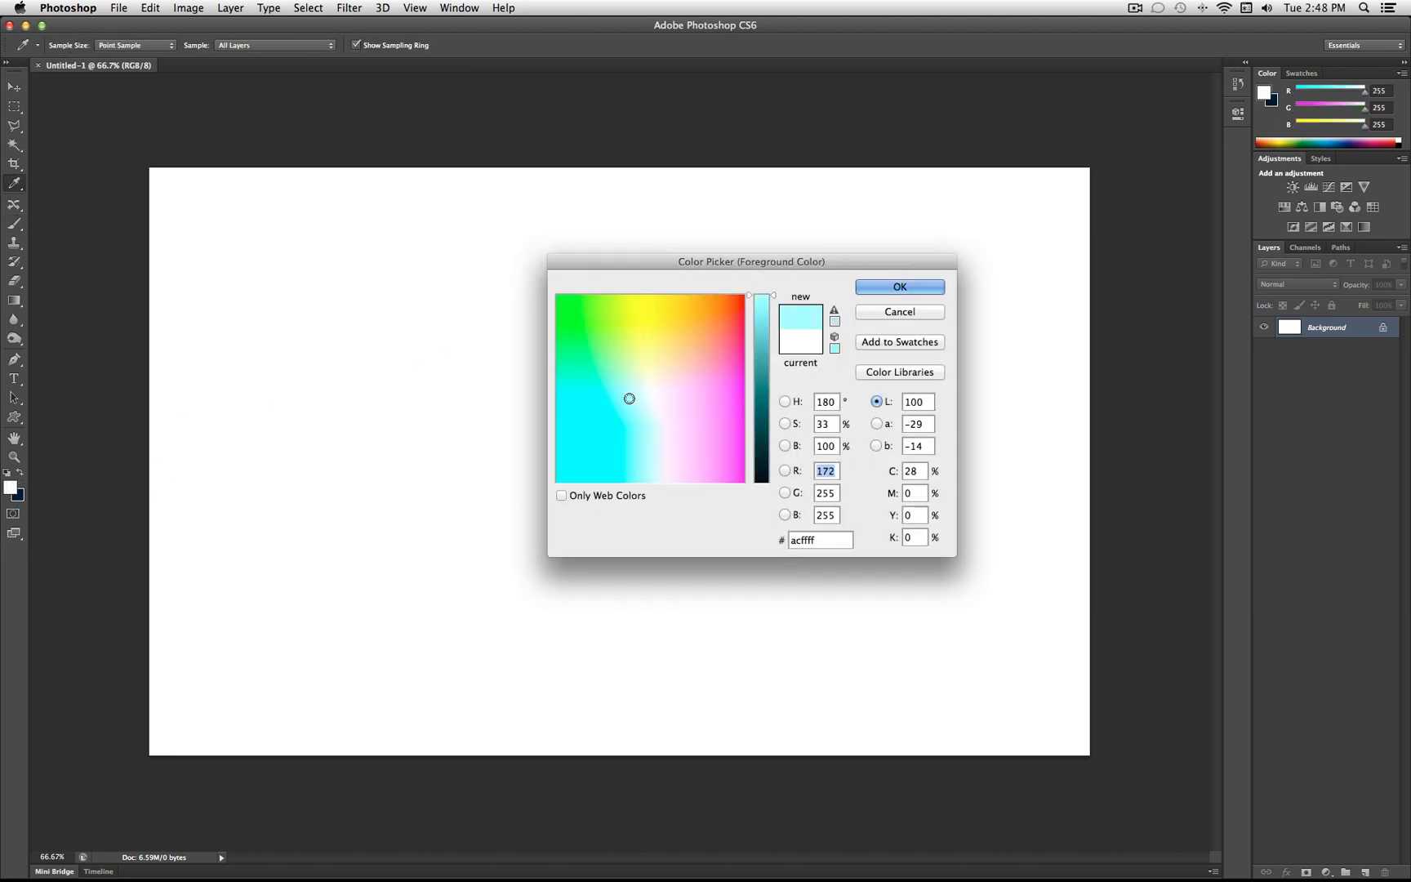
{"action": "left_click_drag", "start_coordinate": [760, 292], "coordinate": [760, 441]}
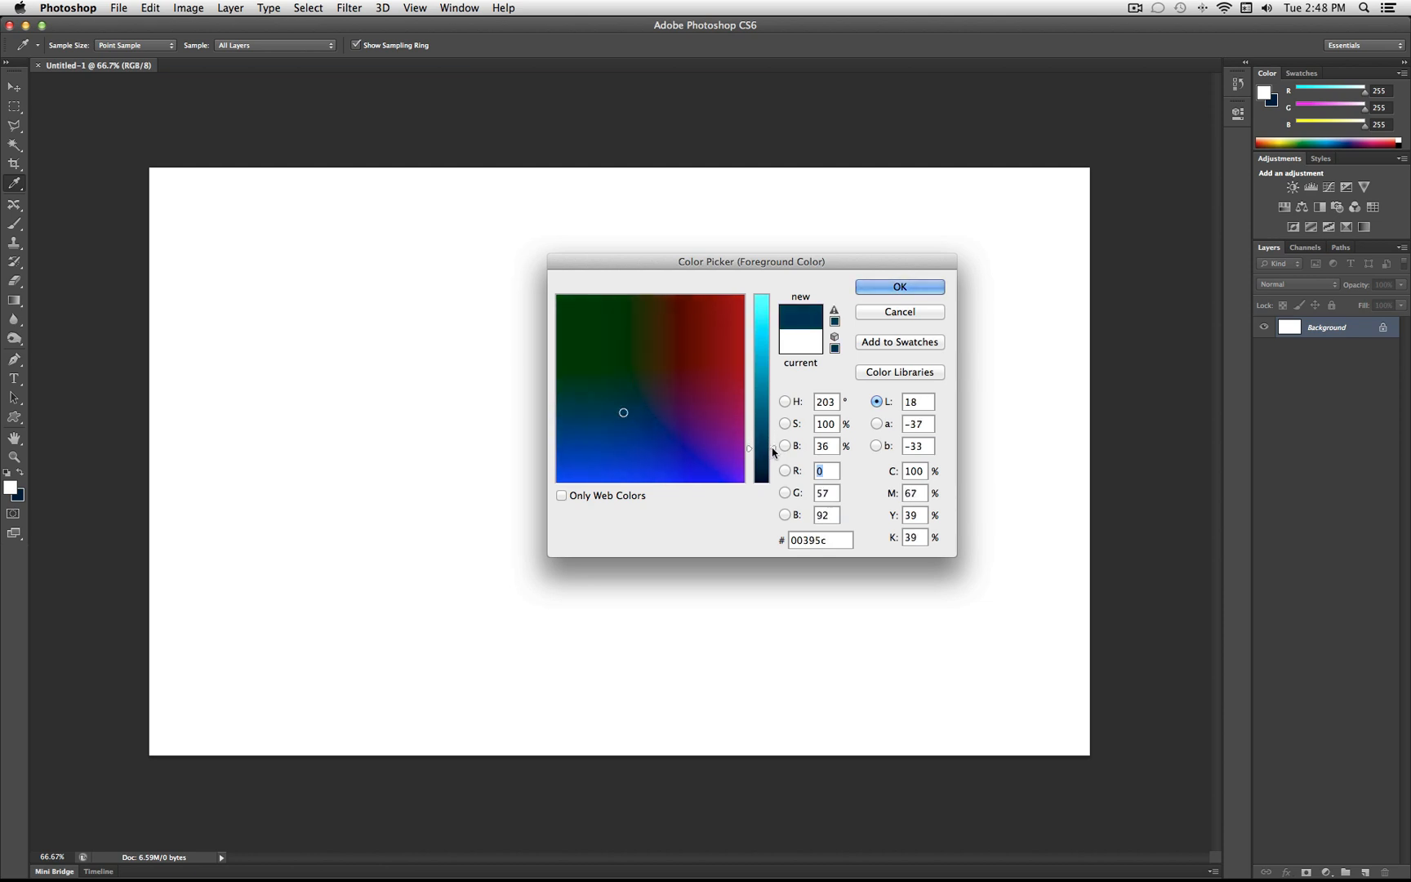
{"action": "left_click", "coordinate": [898, 286]}
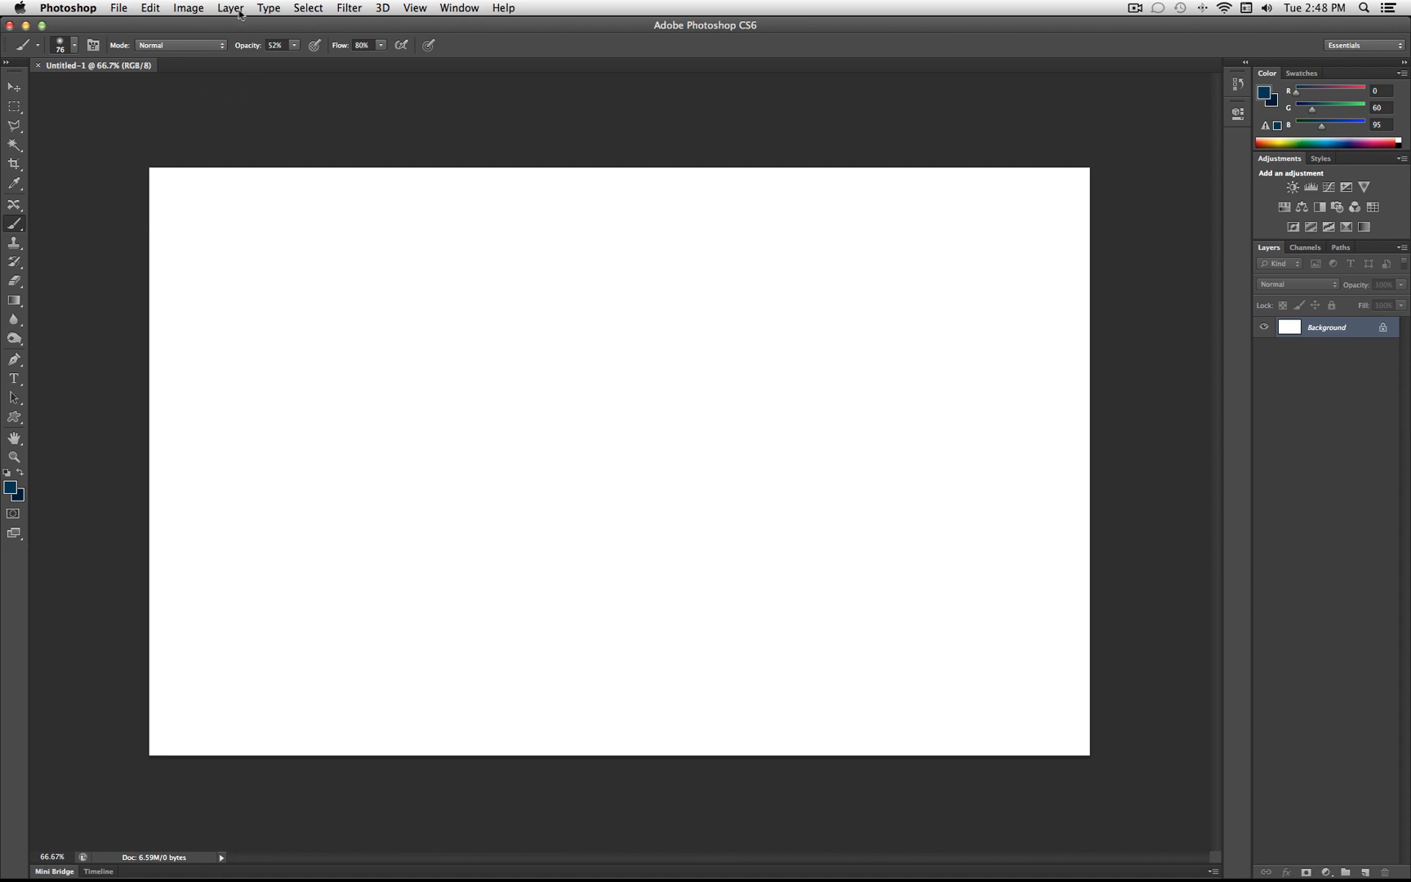
Add Gradient Fill 1 using Foreground to Background at about -74° with Dither on
{"action": "left_click", "coordinate": [229, 7]}
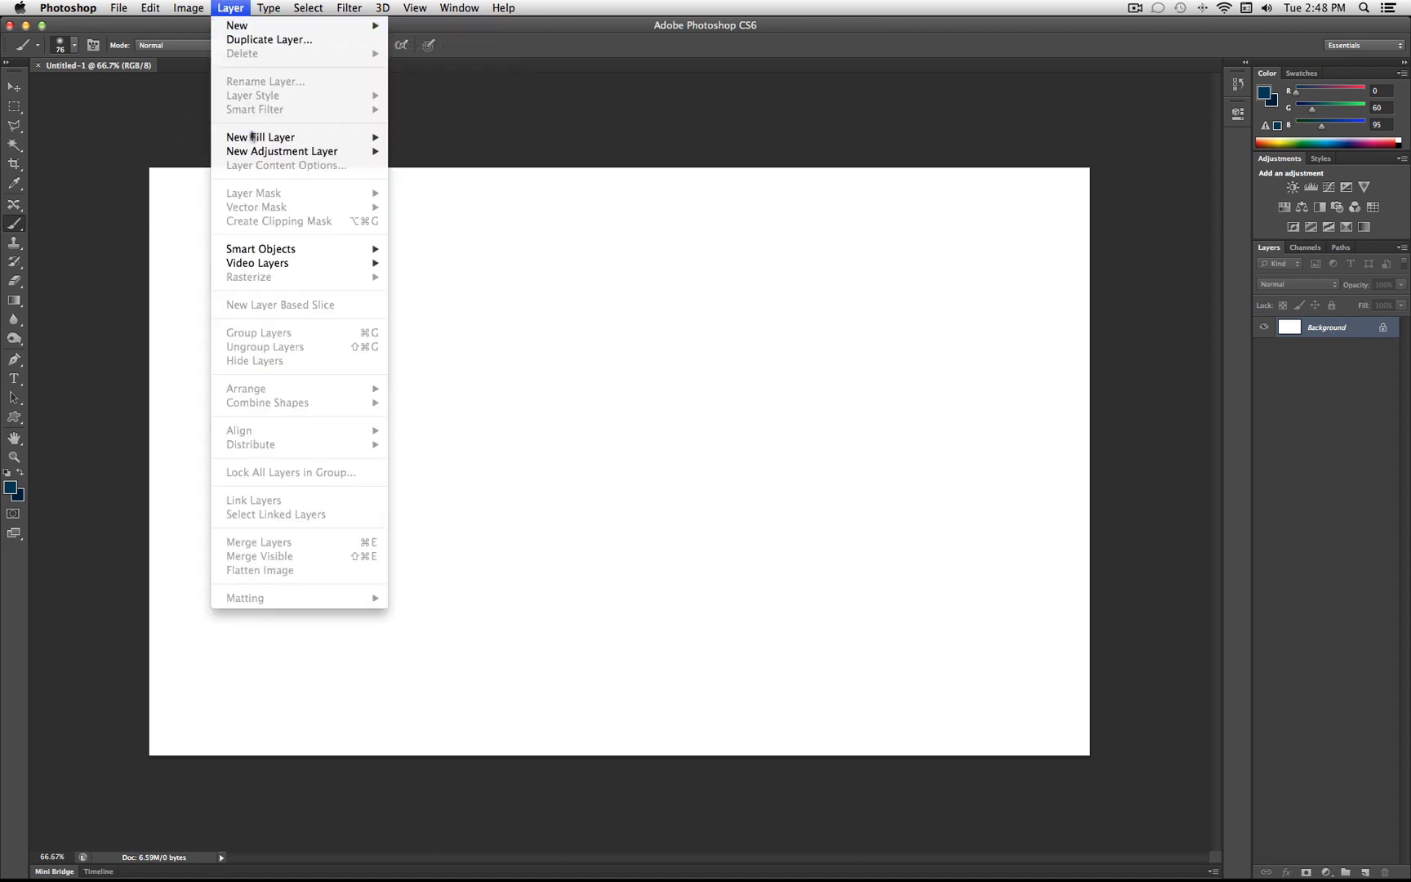
{"action": "left_click", "coordinate": [260, 137]}
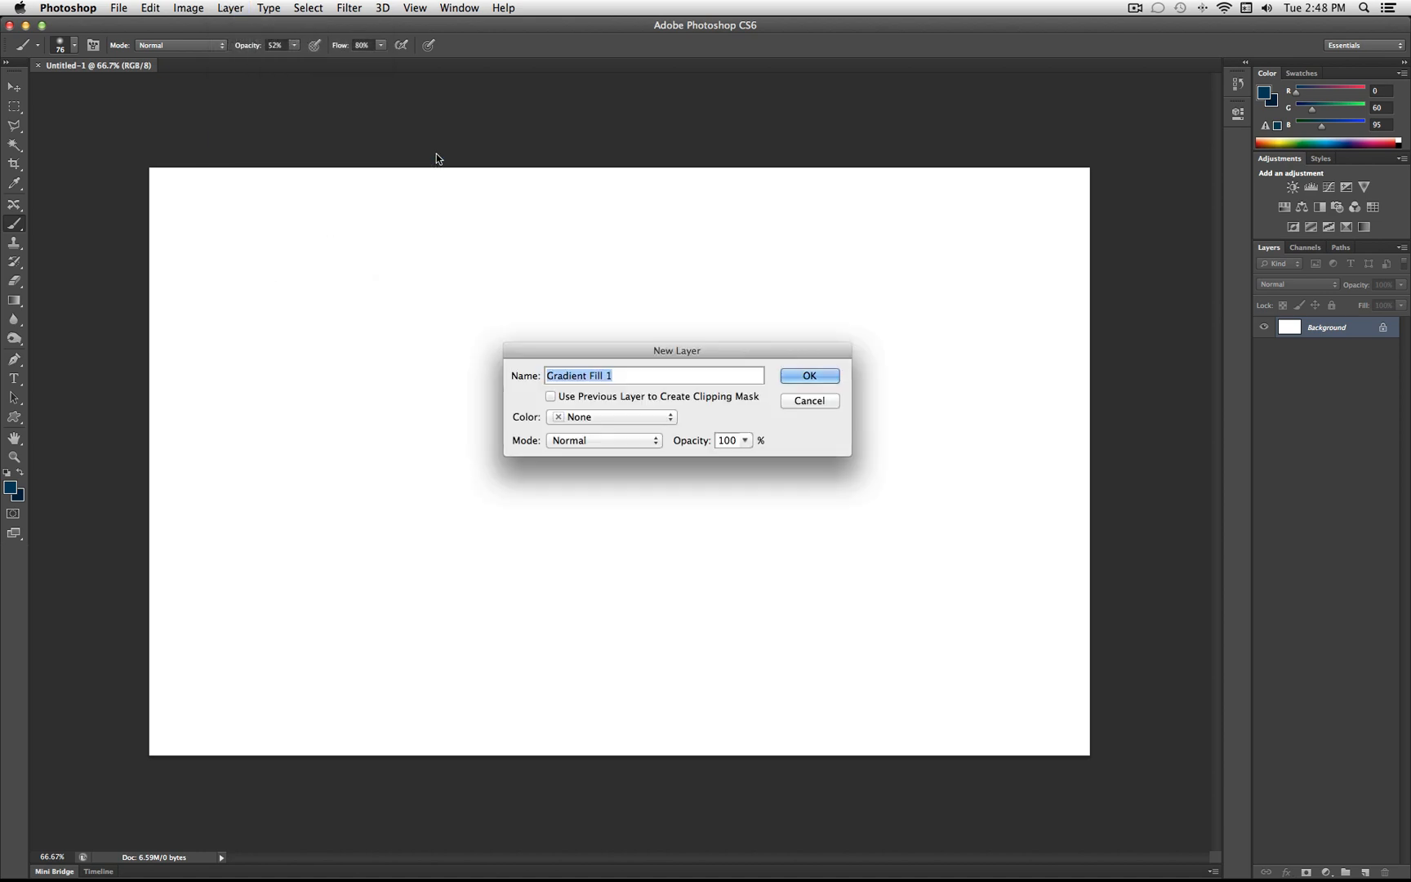
{"action": "left_click", "coordinate": [807, 375]}
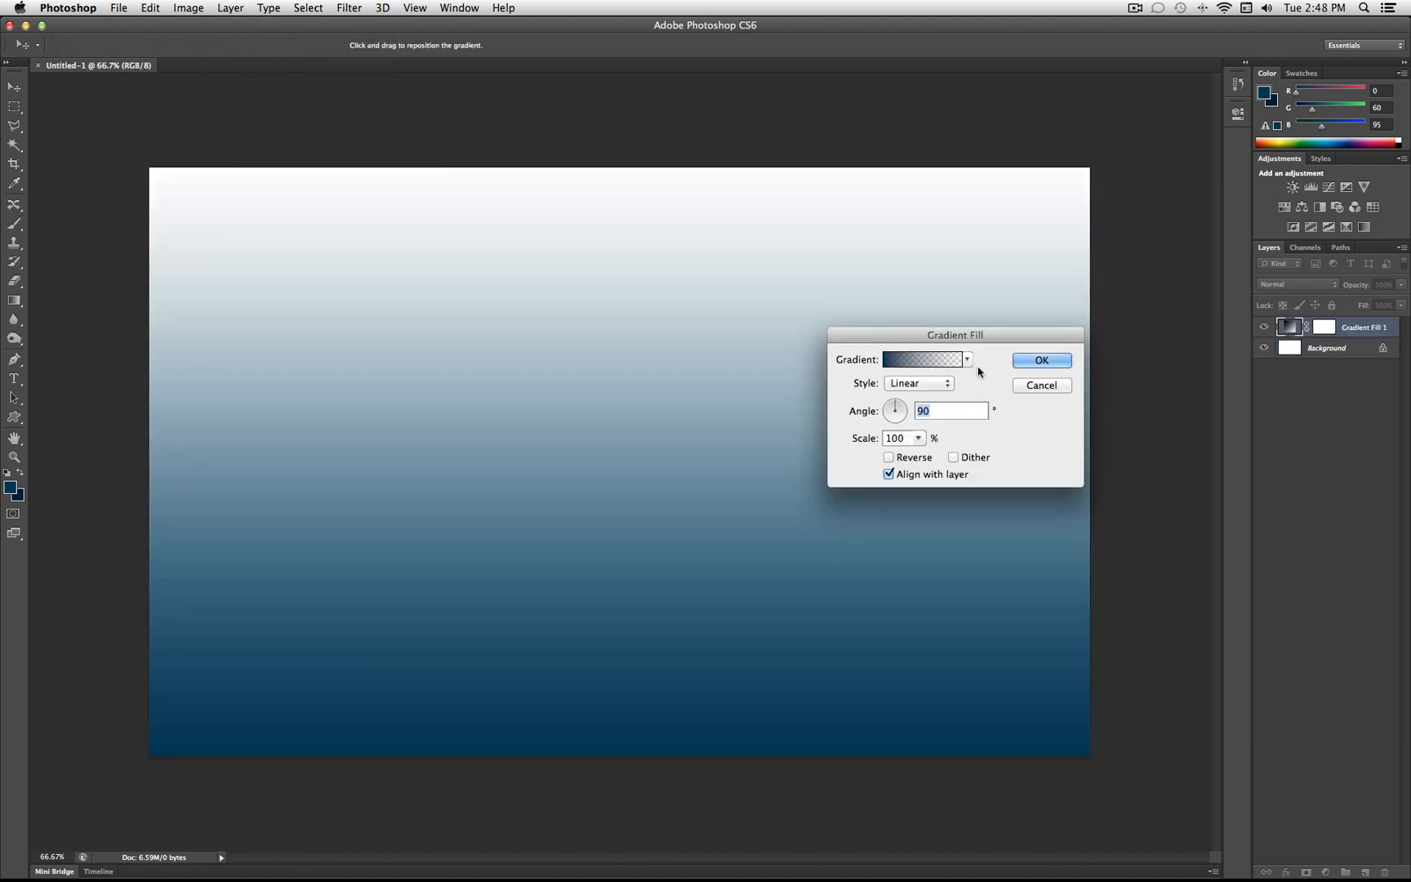
{"action": "left_click", "coordinate": [967, 359]}
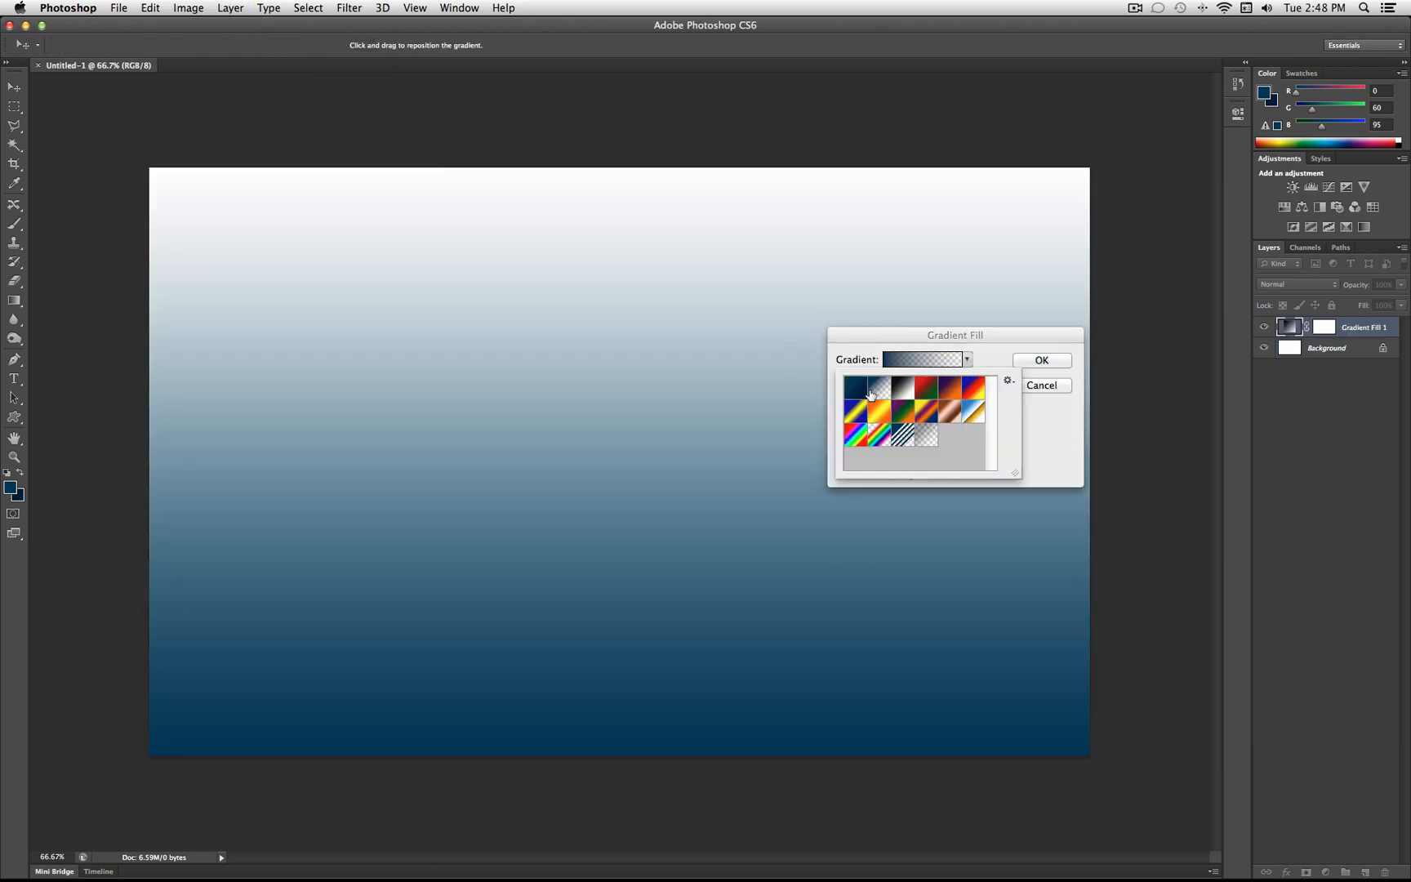
{"action": "mouse_move", "coordinate": [856, 388]}
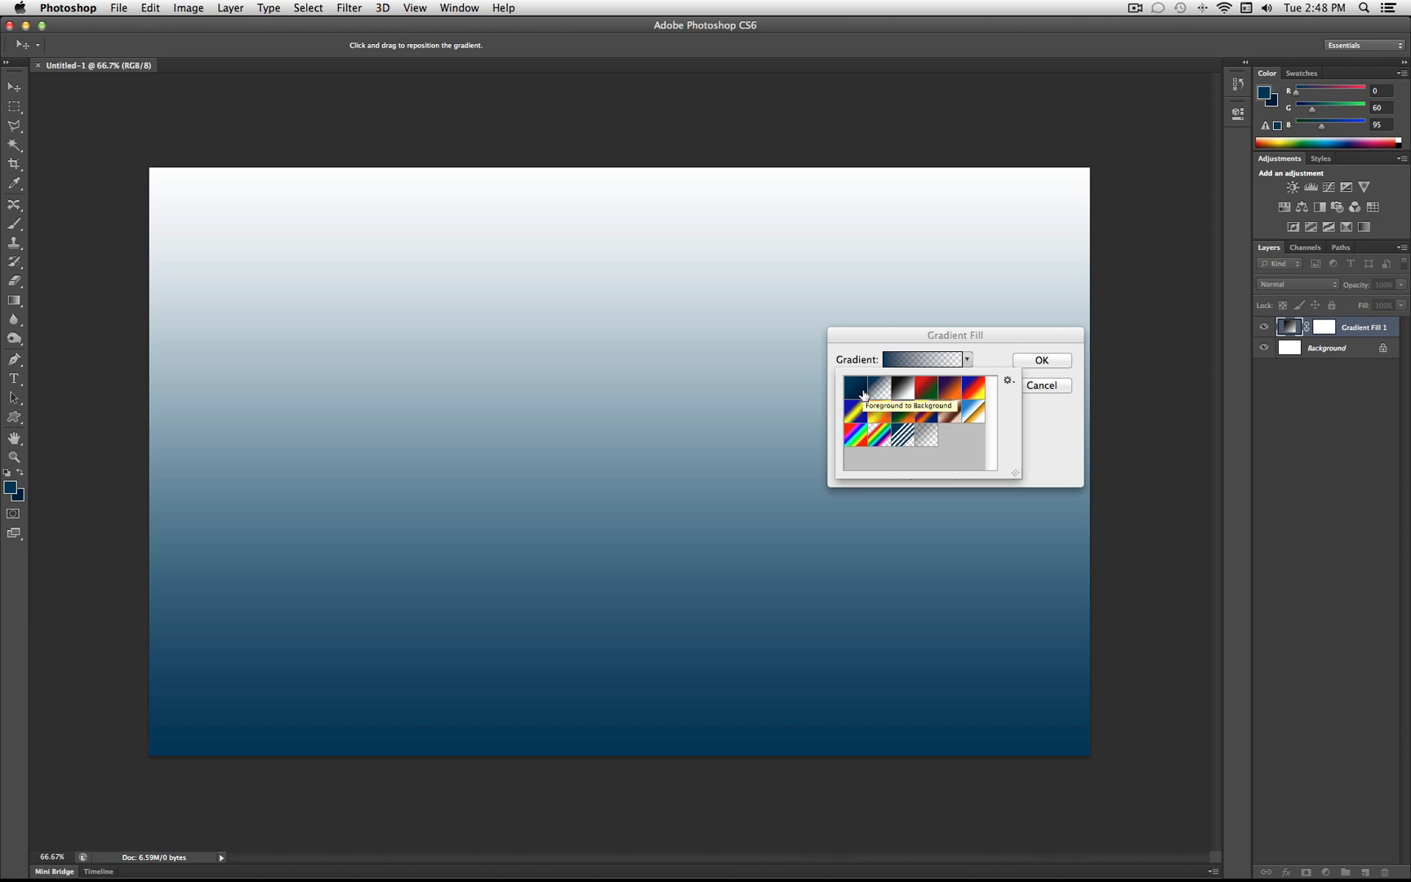
{"action": "left_click", "coordinate": [857, 387]}
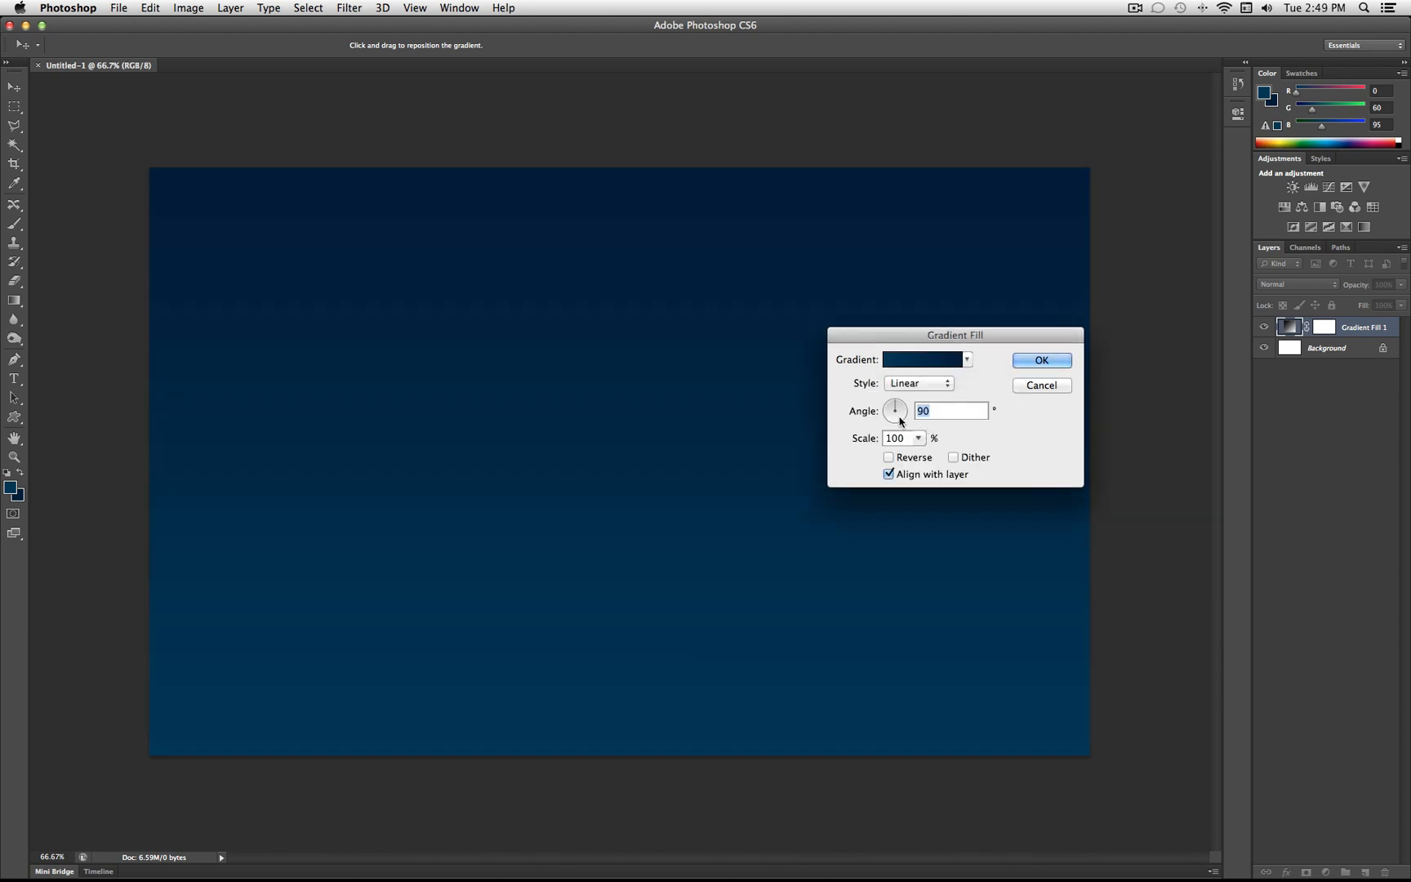
{"action": "left_click_drag", "start_coordinate": [896, 404], "coordinate": [900, 418]}
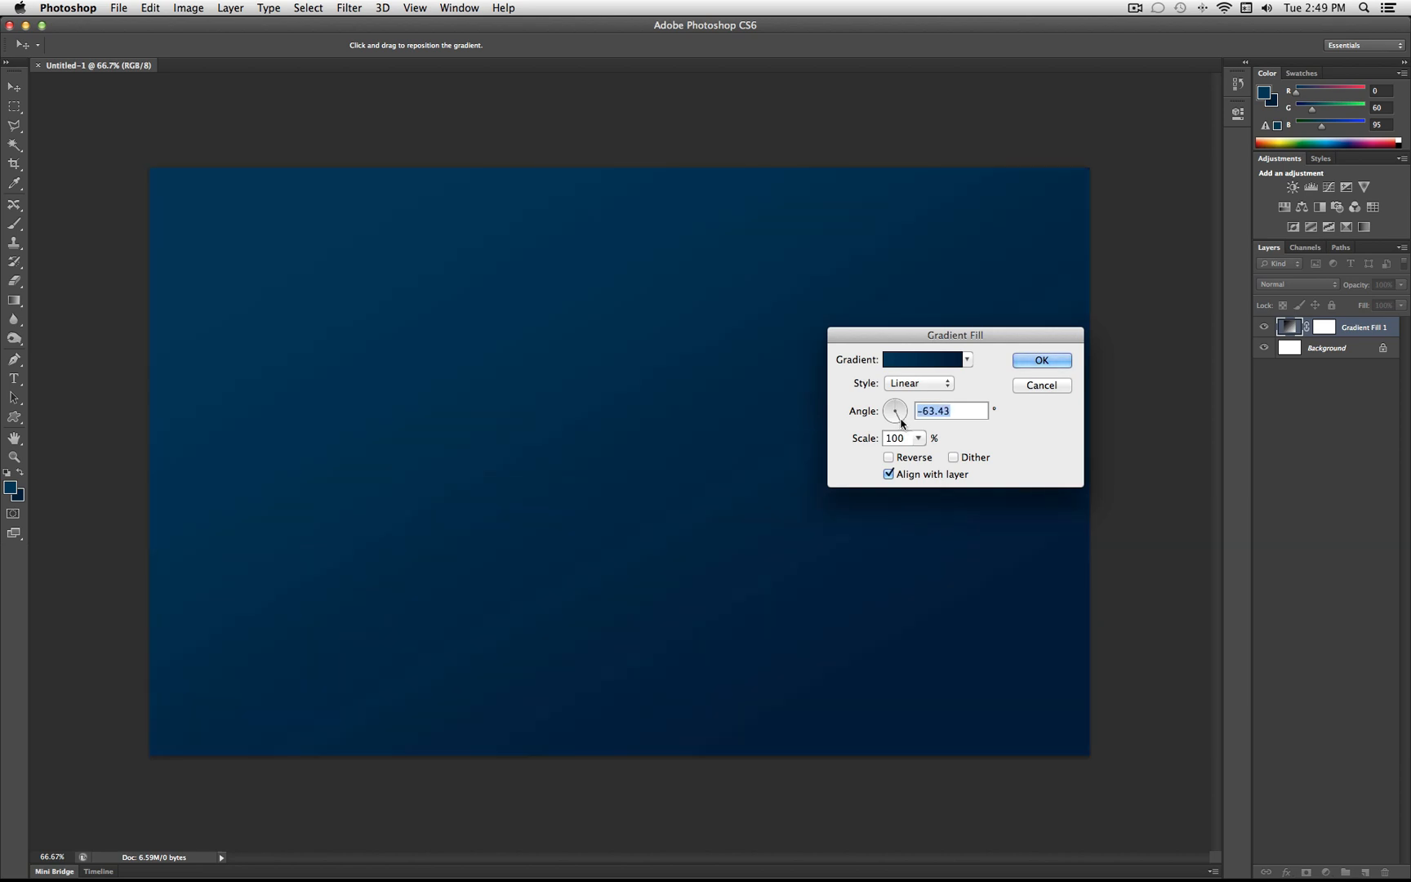
{"action": "left_click_drag", "start_coordinate": [897, 412], "coordinate": [894, 414]}
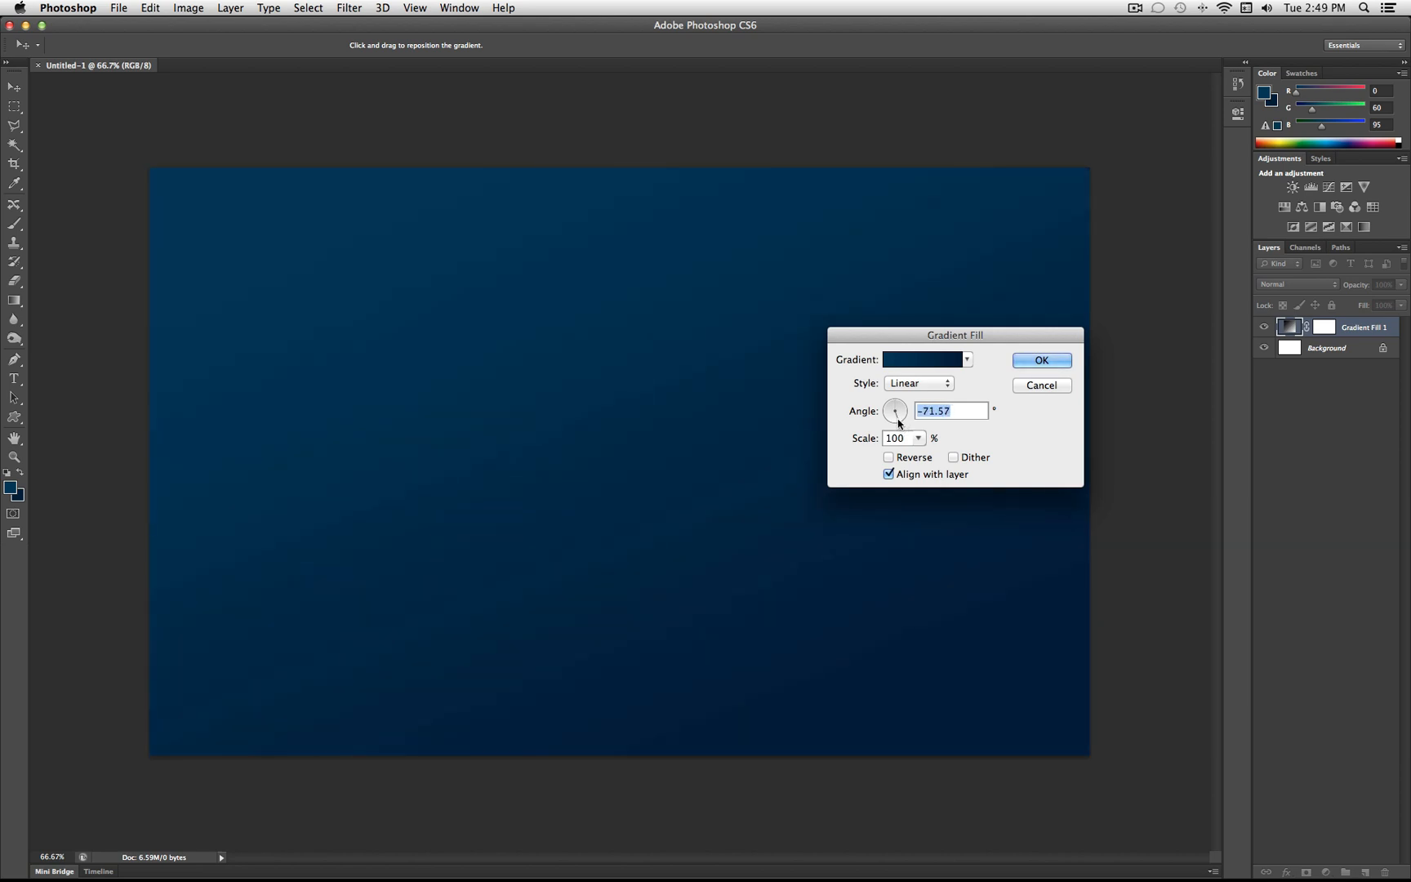
{"action": "left_click_drag", "start_coordinate": [899, 417], "coordinate": [894, 413]}
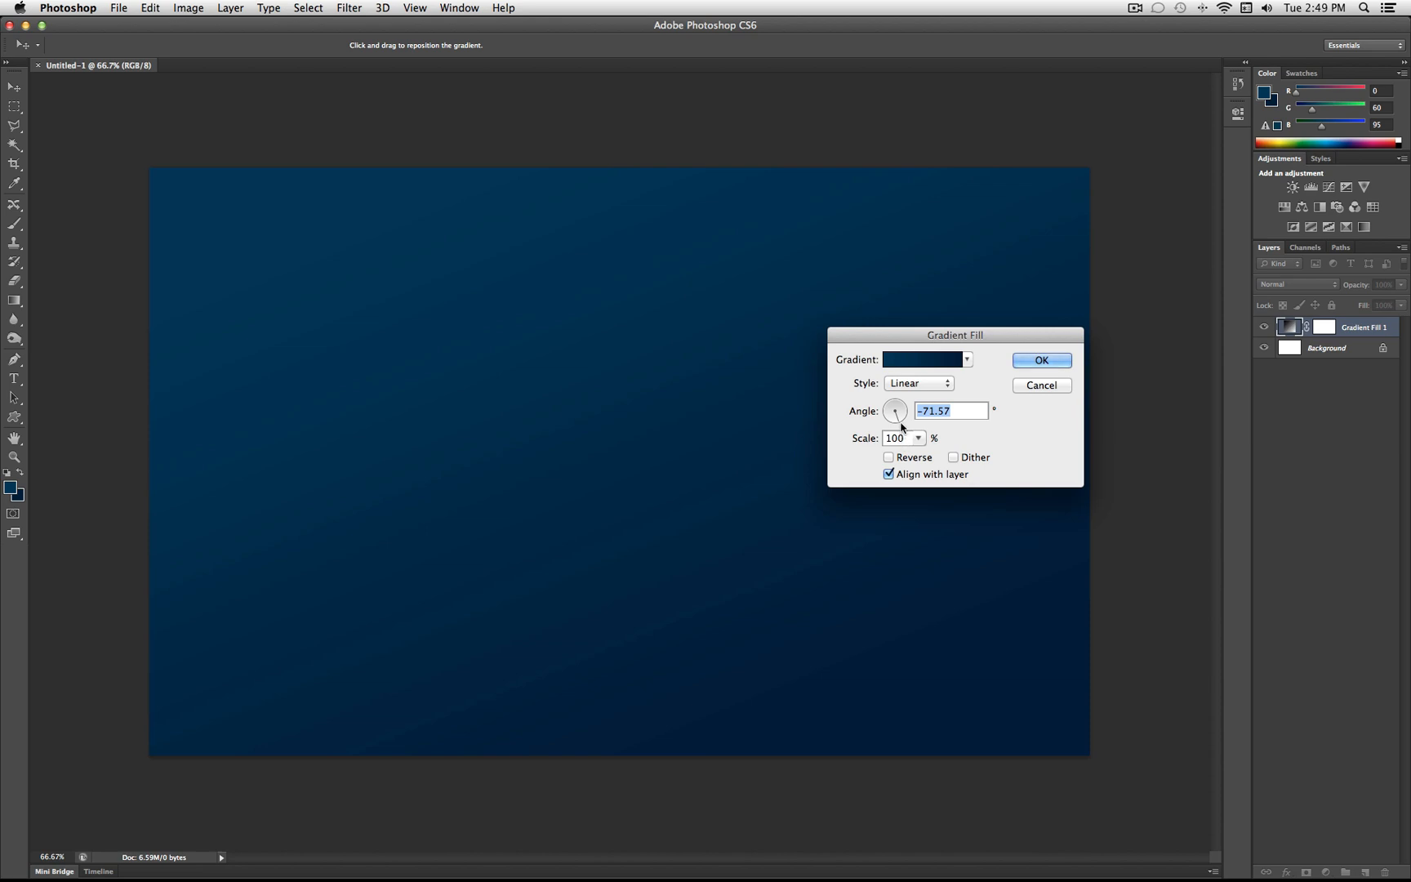
{"action": "left_click_drag", "start_coordinate": [896, 412], "coordinate": [892, 414]}
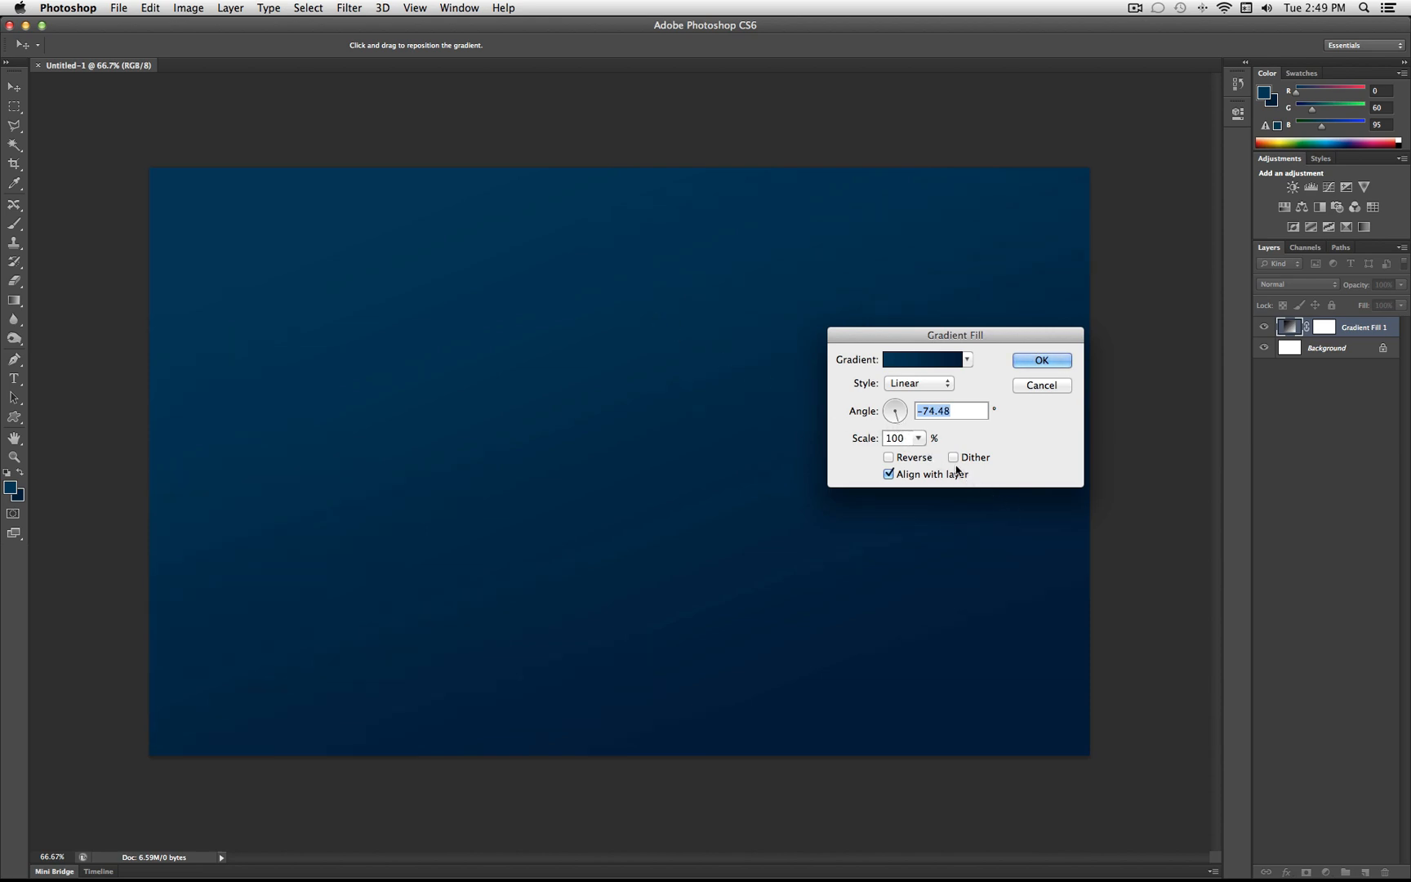
{"action": "left_click", "coordinate": [953, 457]}
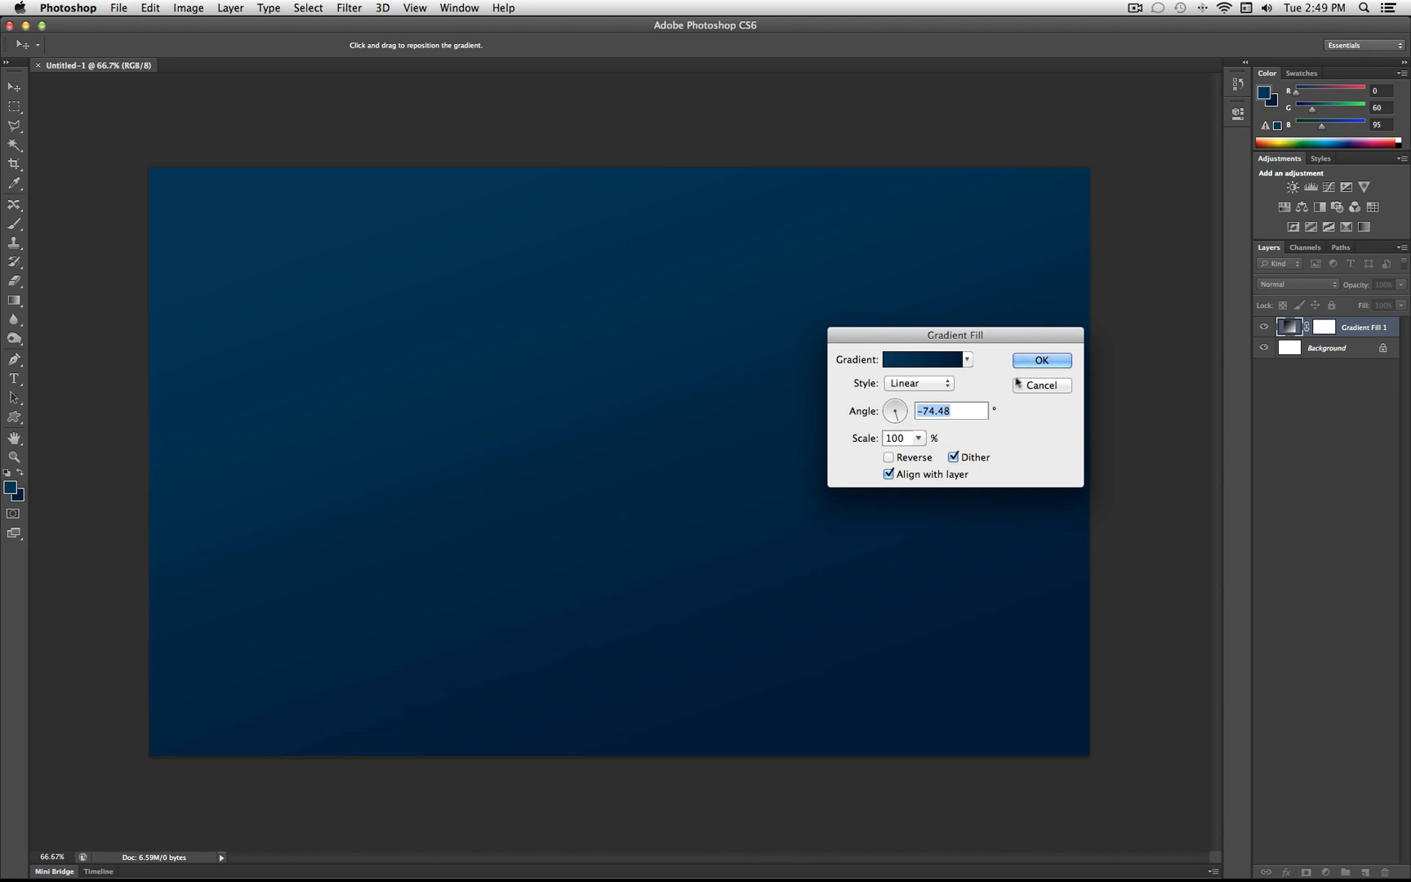
{"action": "left_click", "coordinate": [1040, 360]}
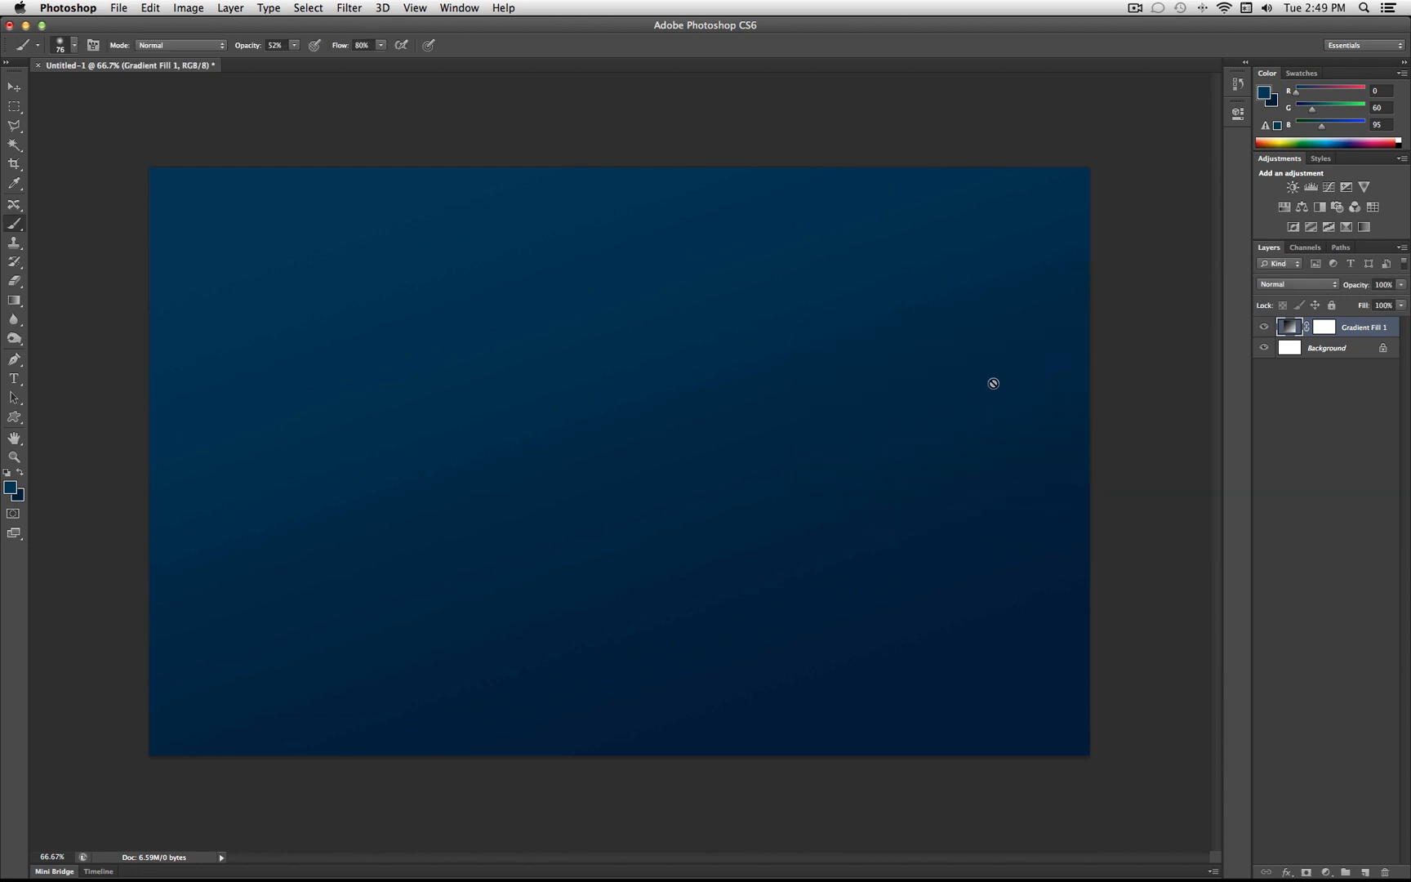
{"action": "mouse_move", "coordinate": [894, 334]}
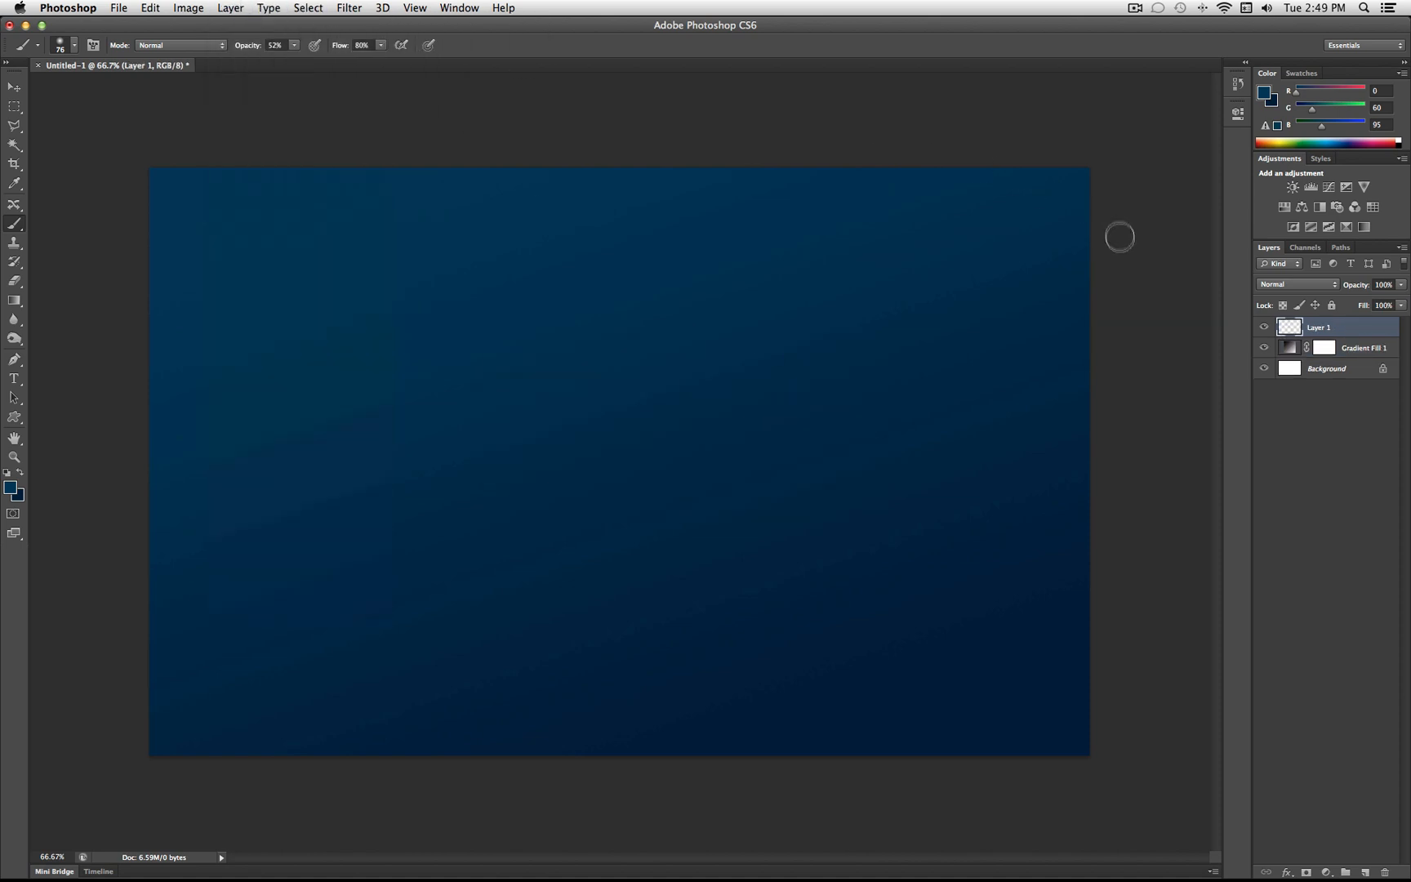
{"action": "mouse_move", "coordinate": [778, 465]}
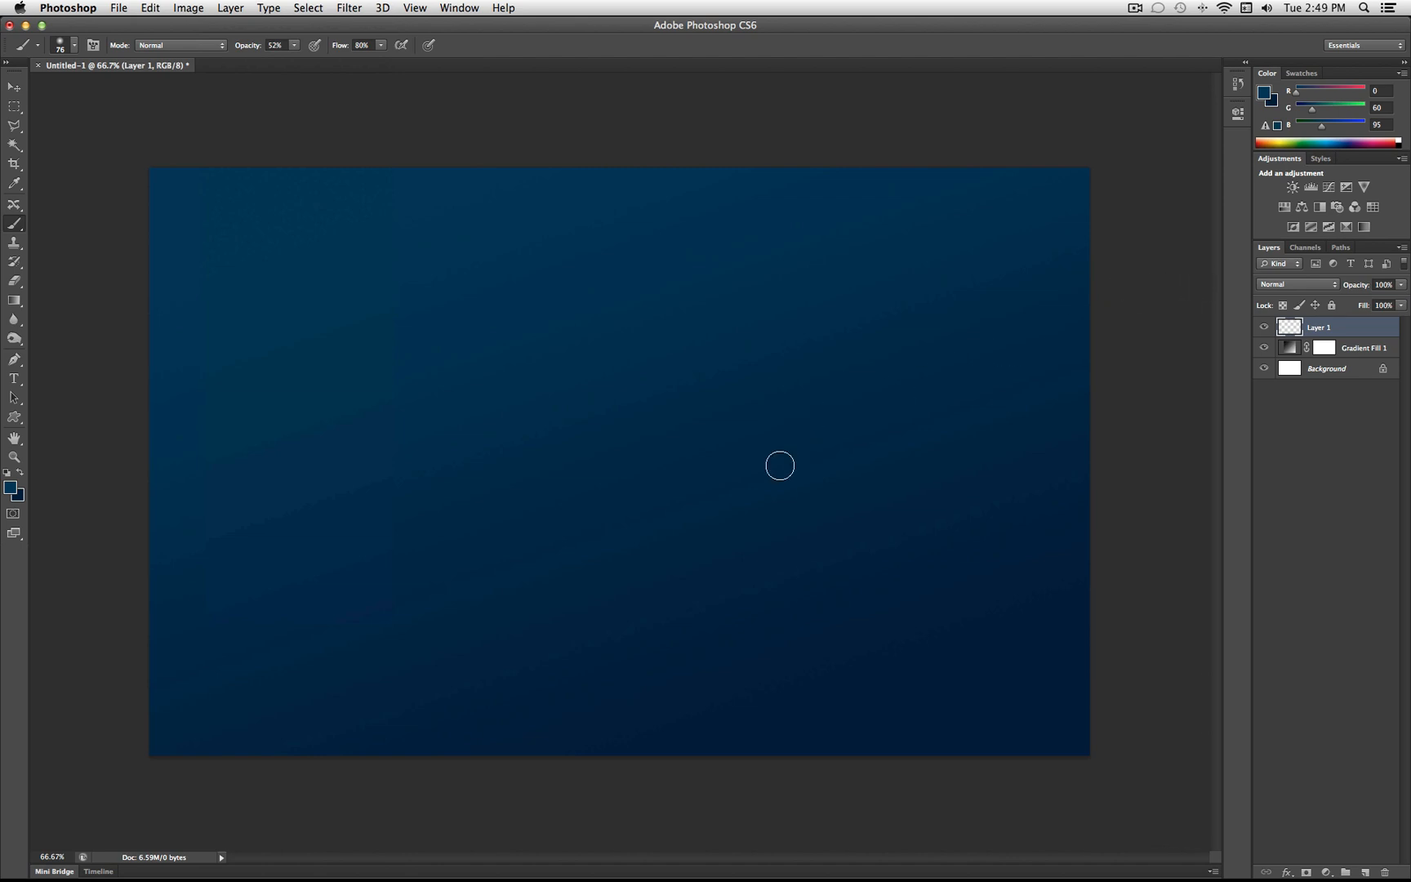
{"action": "mouse_move", "coordinate": [43, 254]}
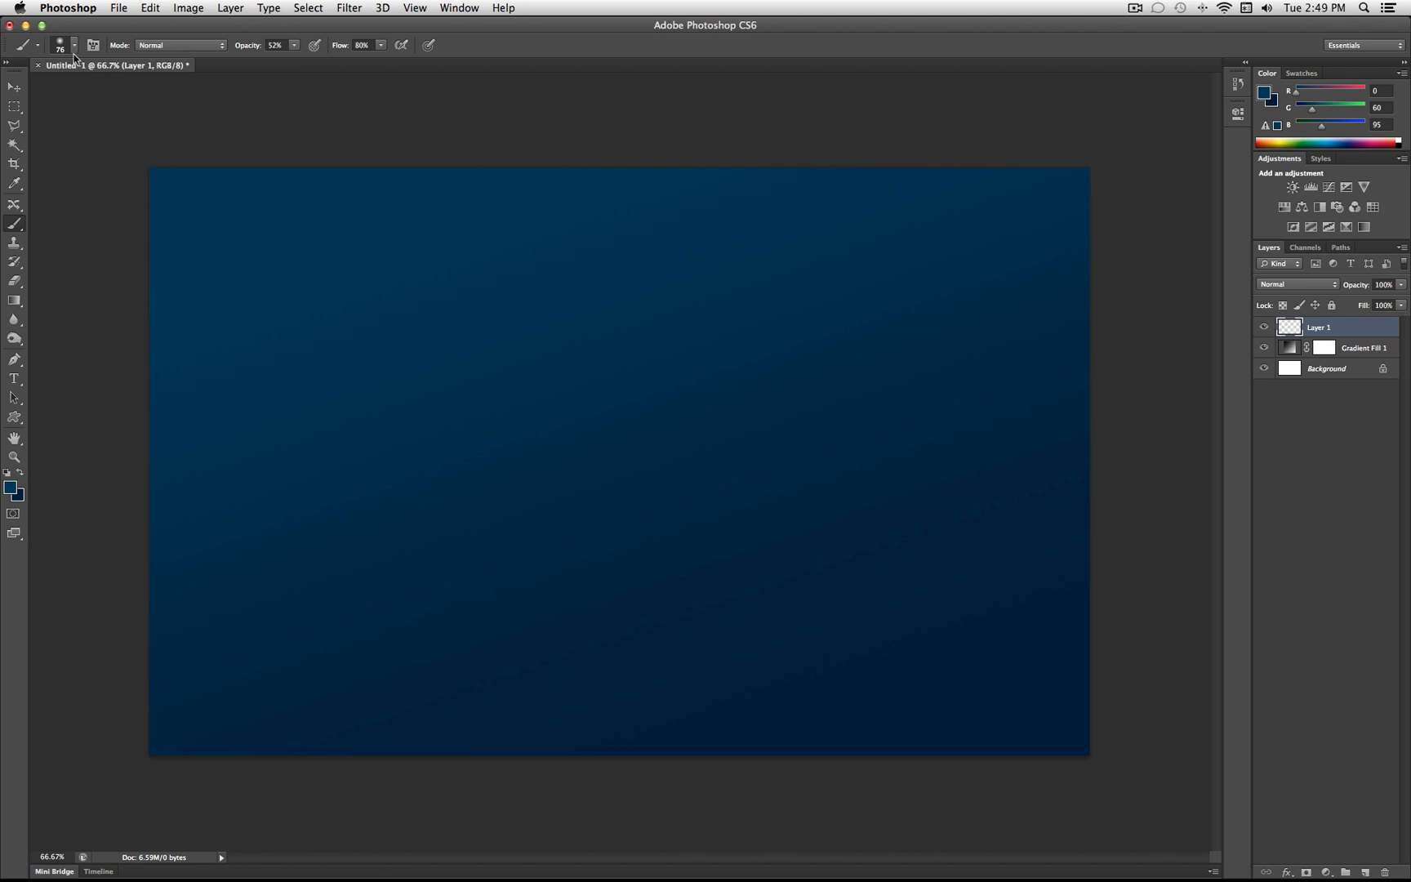
Set the round brush tip to 100% hardness and 258 px size
{"action": "left_click", "coordinate": [72, 44]}
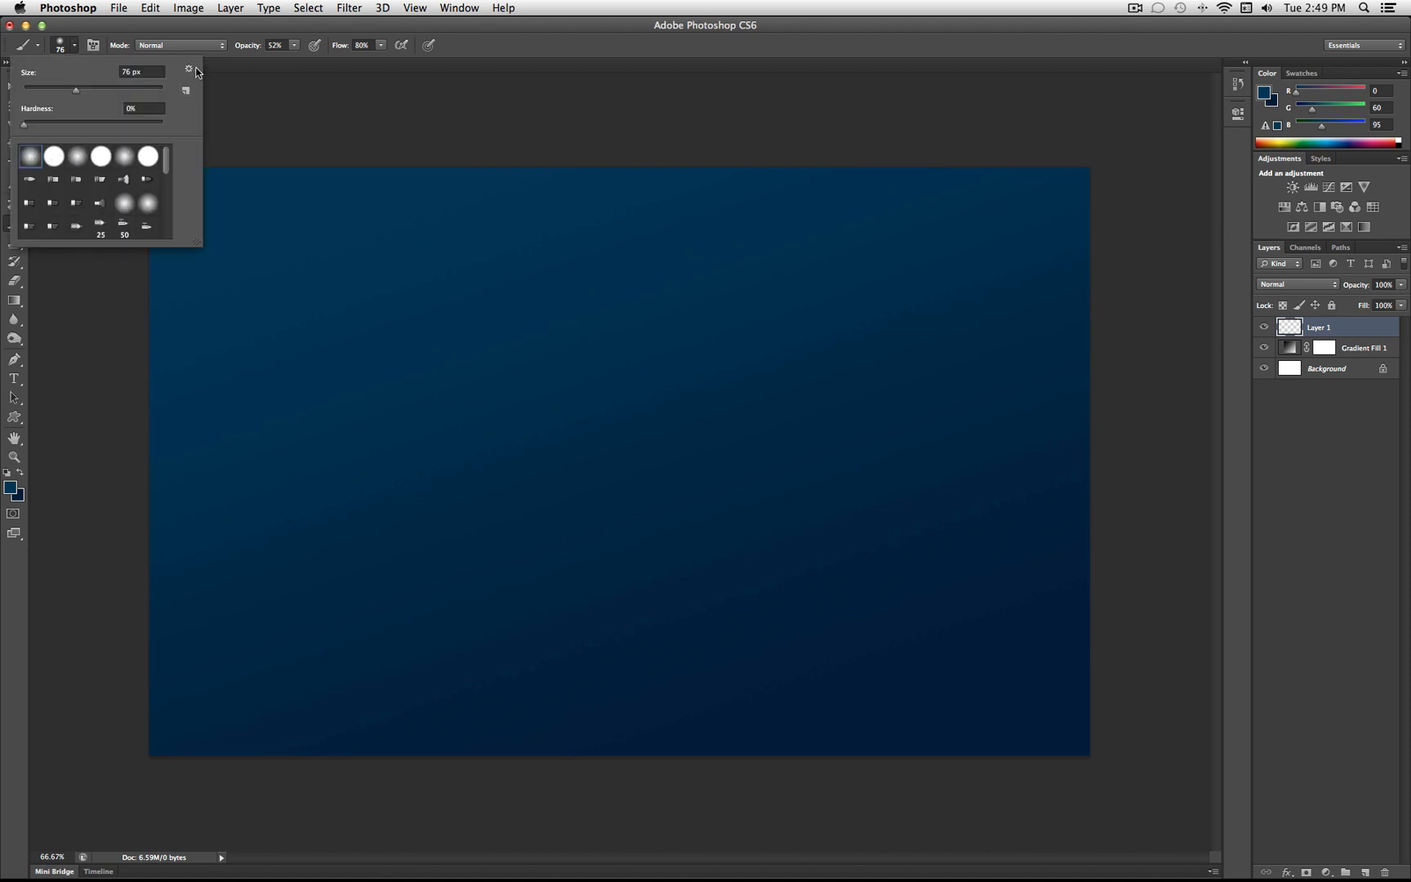
{"action": "left_click", "coordinate": [189, 70]}
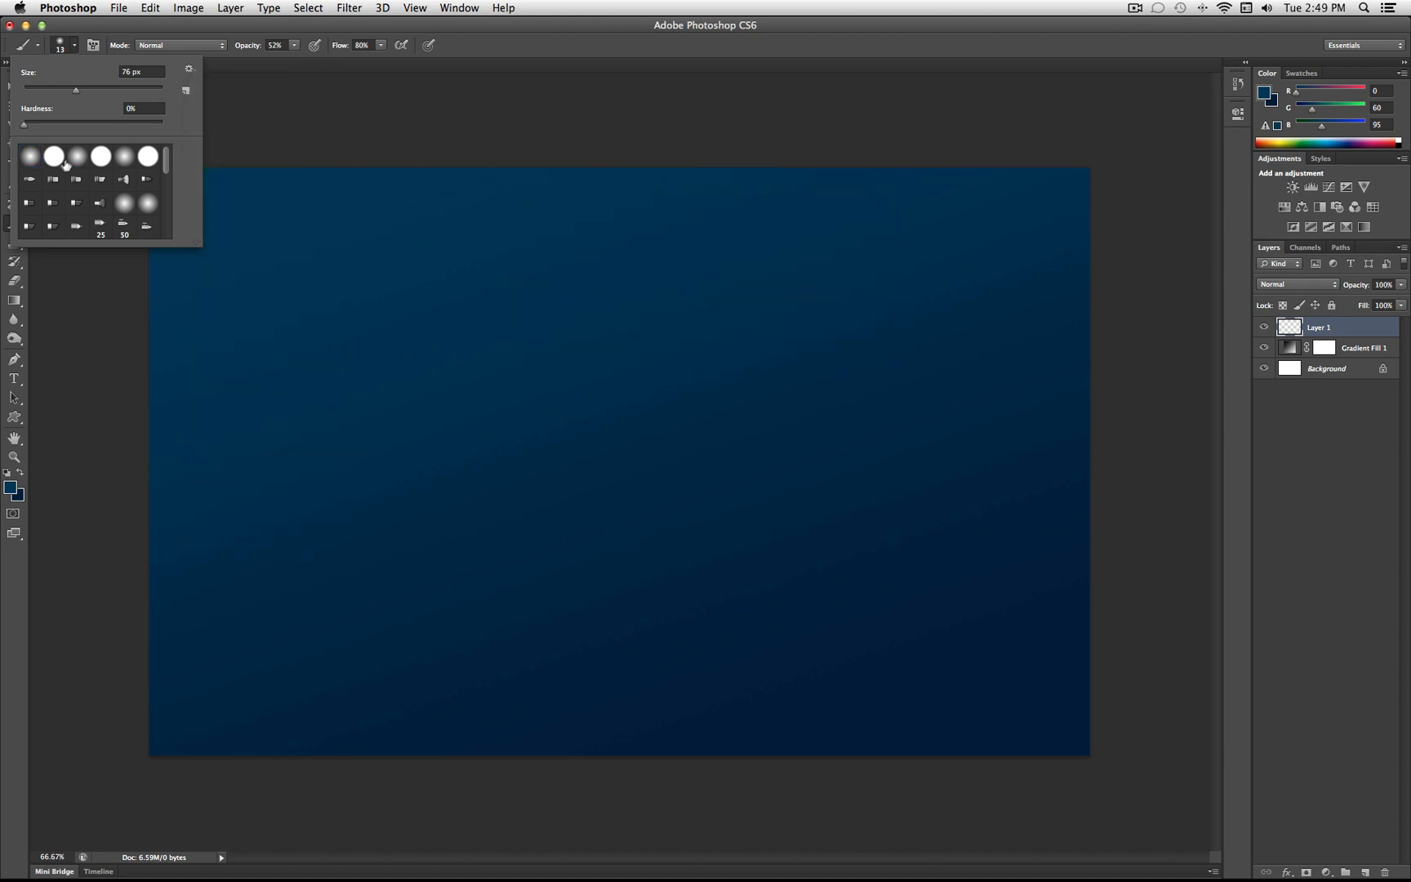
{"action": "left_click", "coordinate": [30, 156]}
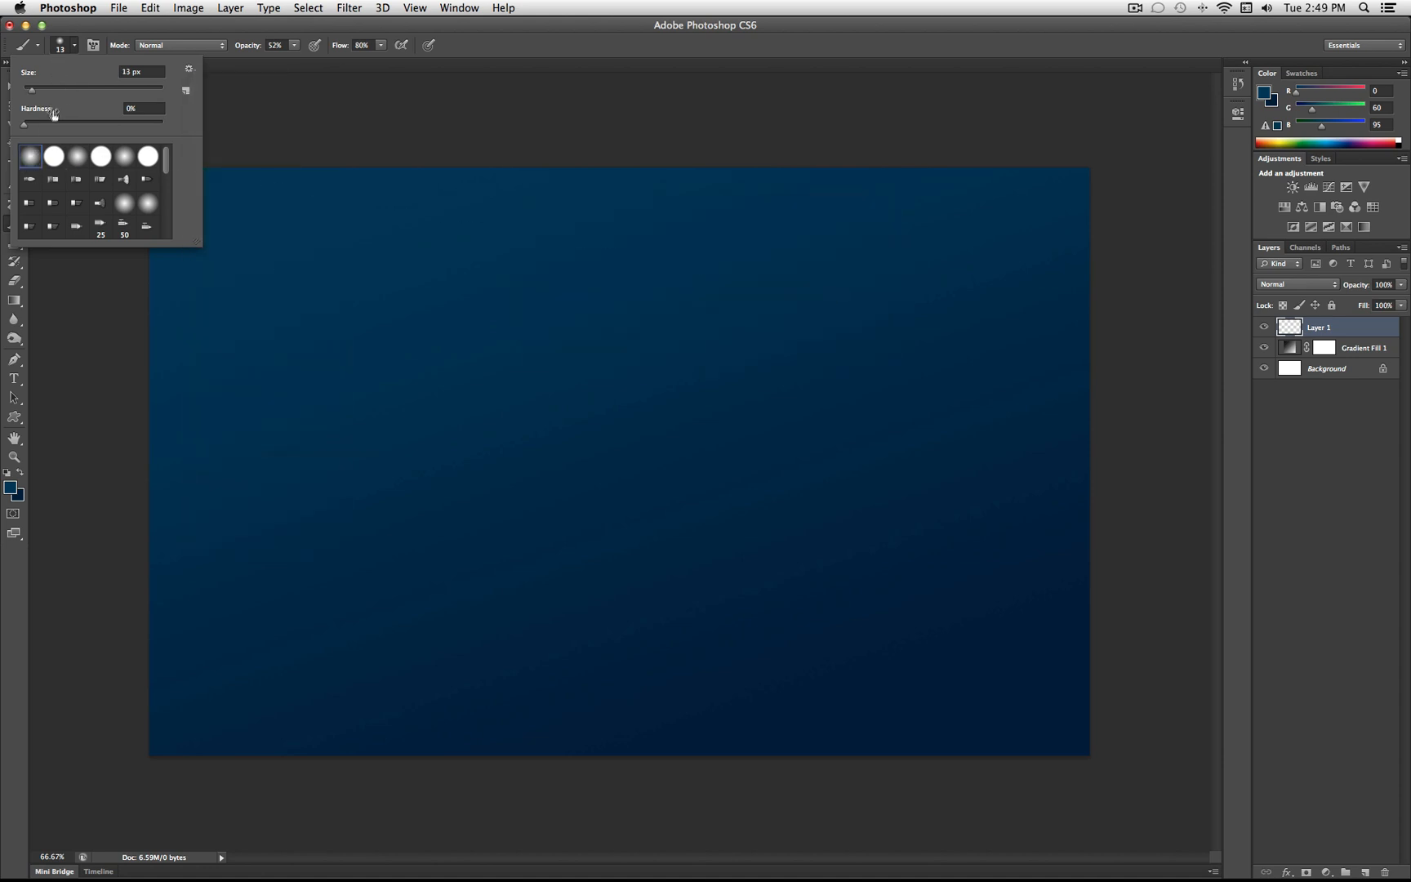
{"action": "left_click", "coordinate": [142, 108]}
{"action": "type", "text": "100"}
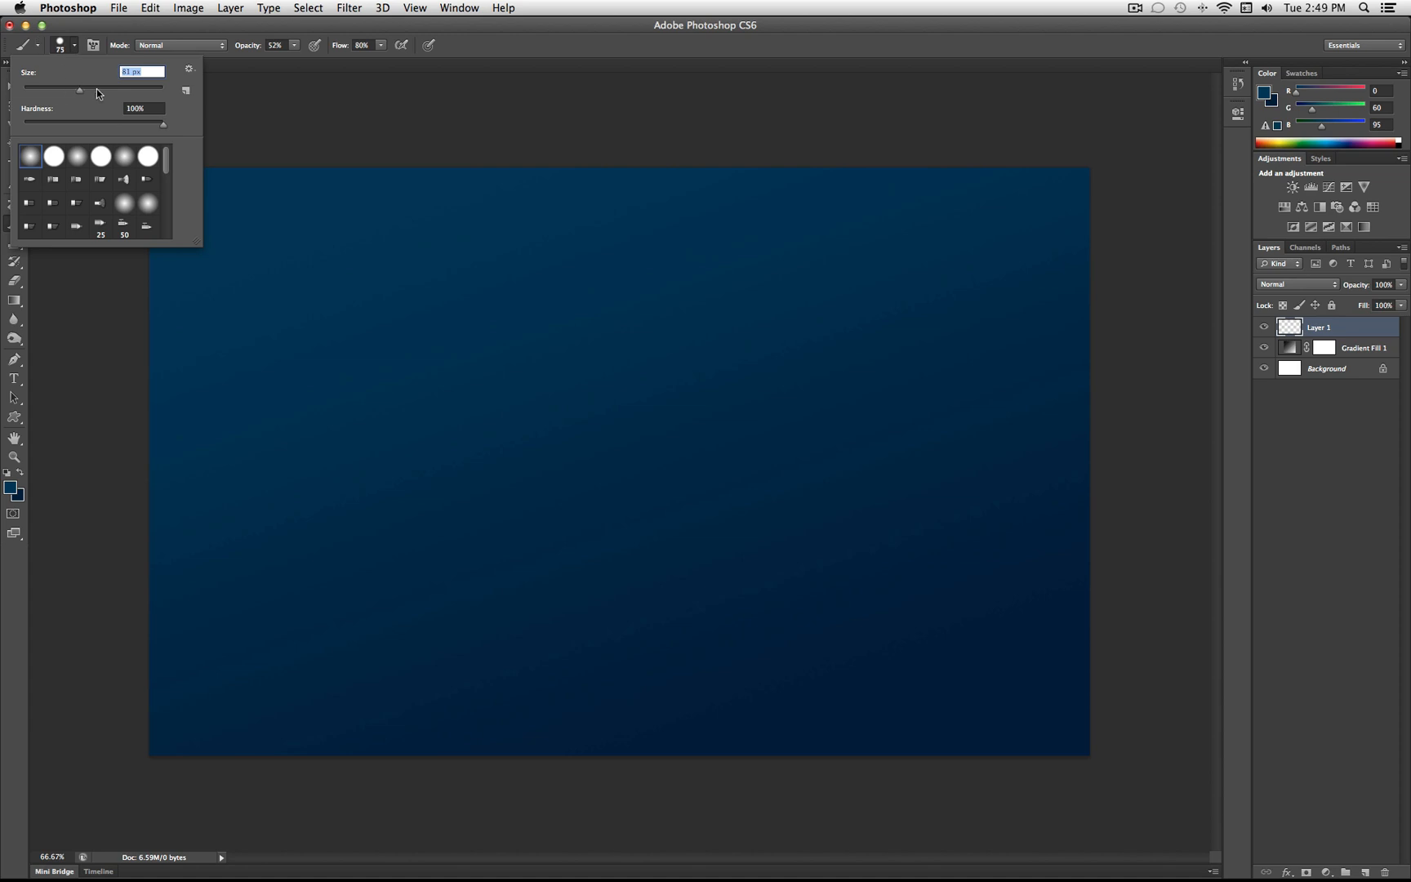
{"action": "left_click_drag", "start_coordinate": [79, 89], "coordinate": [109, 89]}
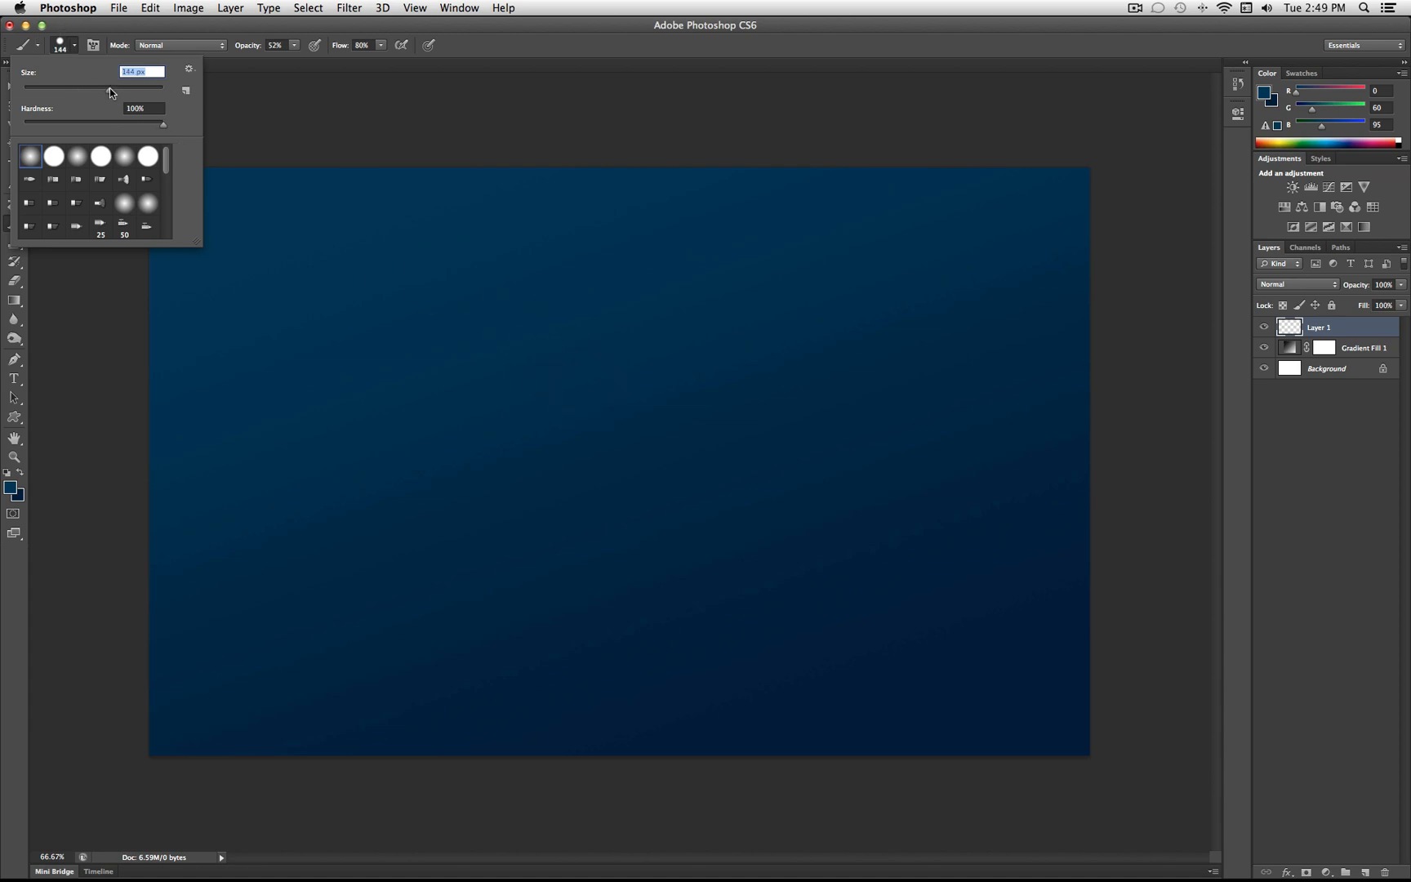
{"action": "left_click_drag", "start_coordinate": [109, 90], "coordinate": [132, 94]}
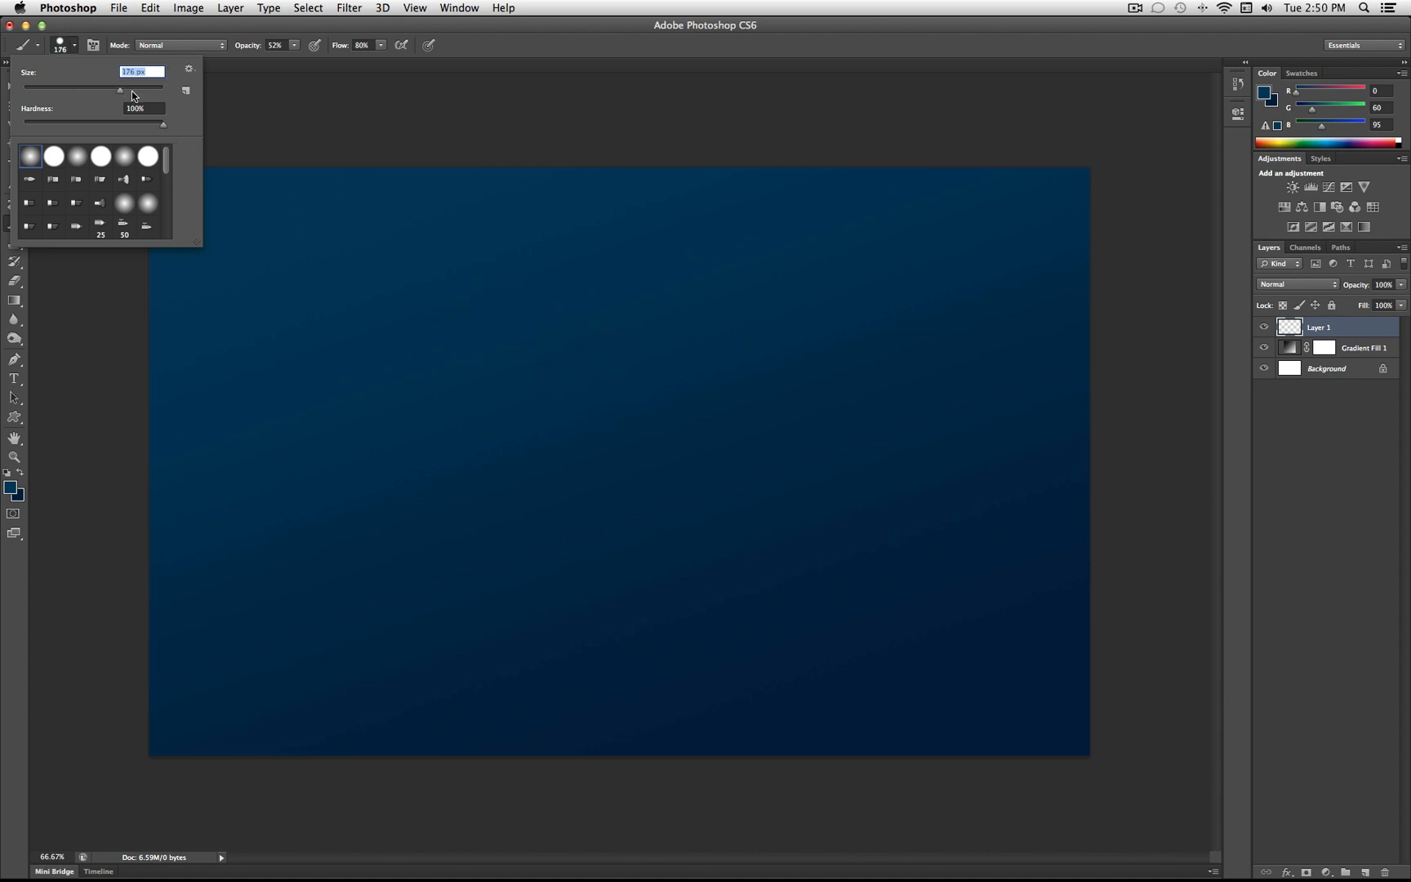
{"action": "left_click_drag", "start_coordinate": [120, 90], "coordinate": [132, 90]}
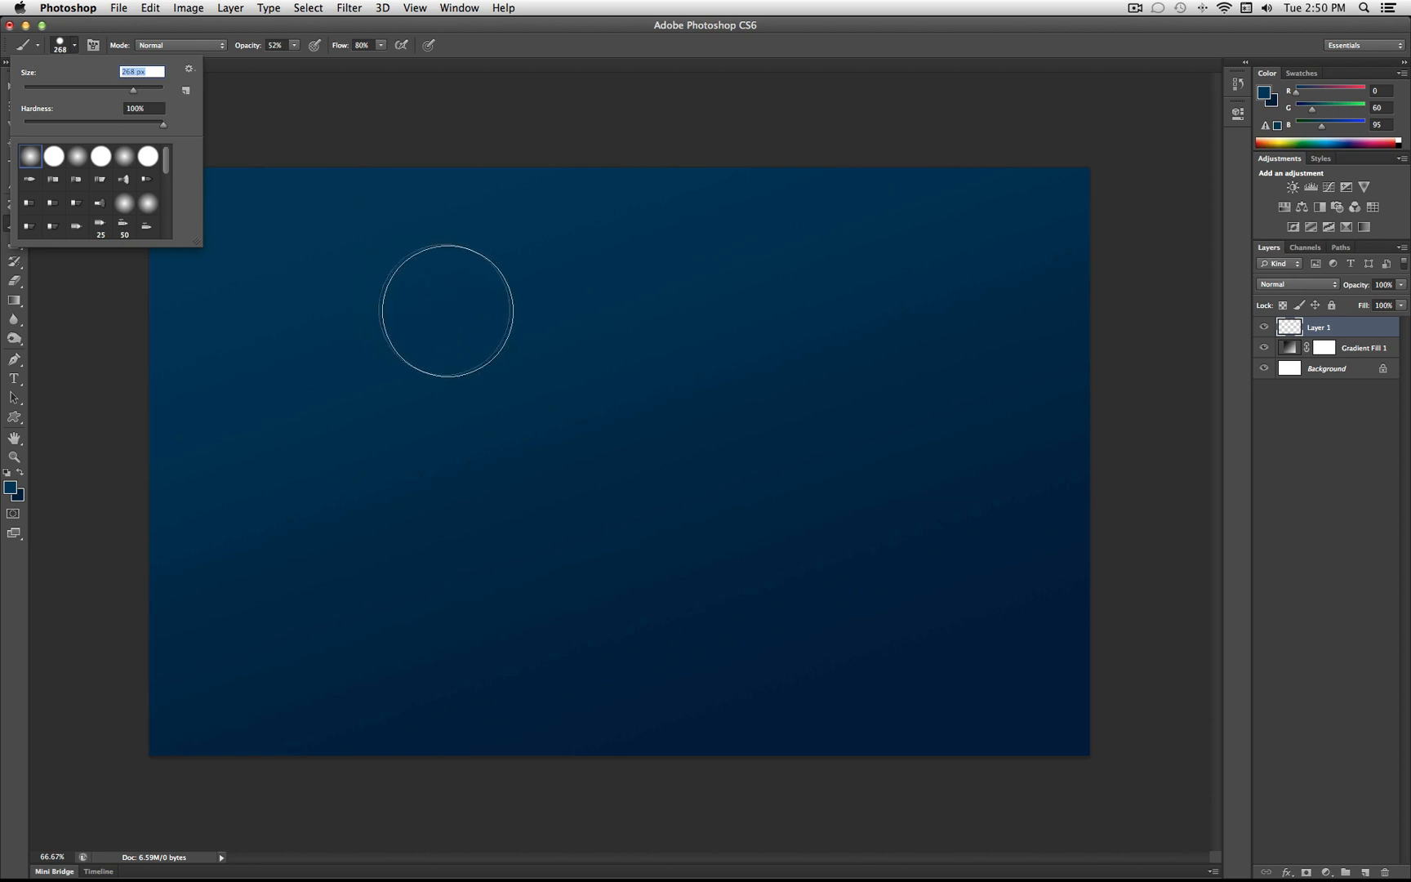
{"action": "mouse_move", "coordinate": [243, 184]}
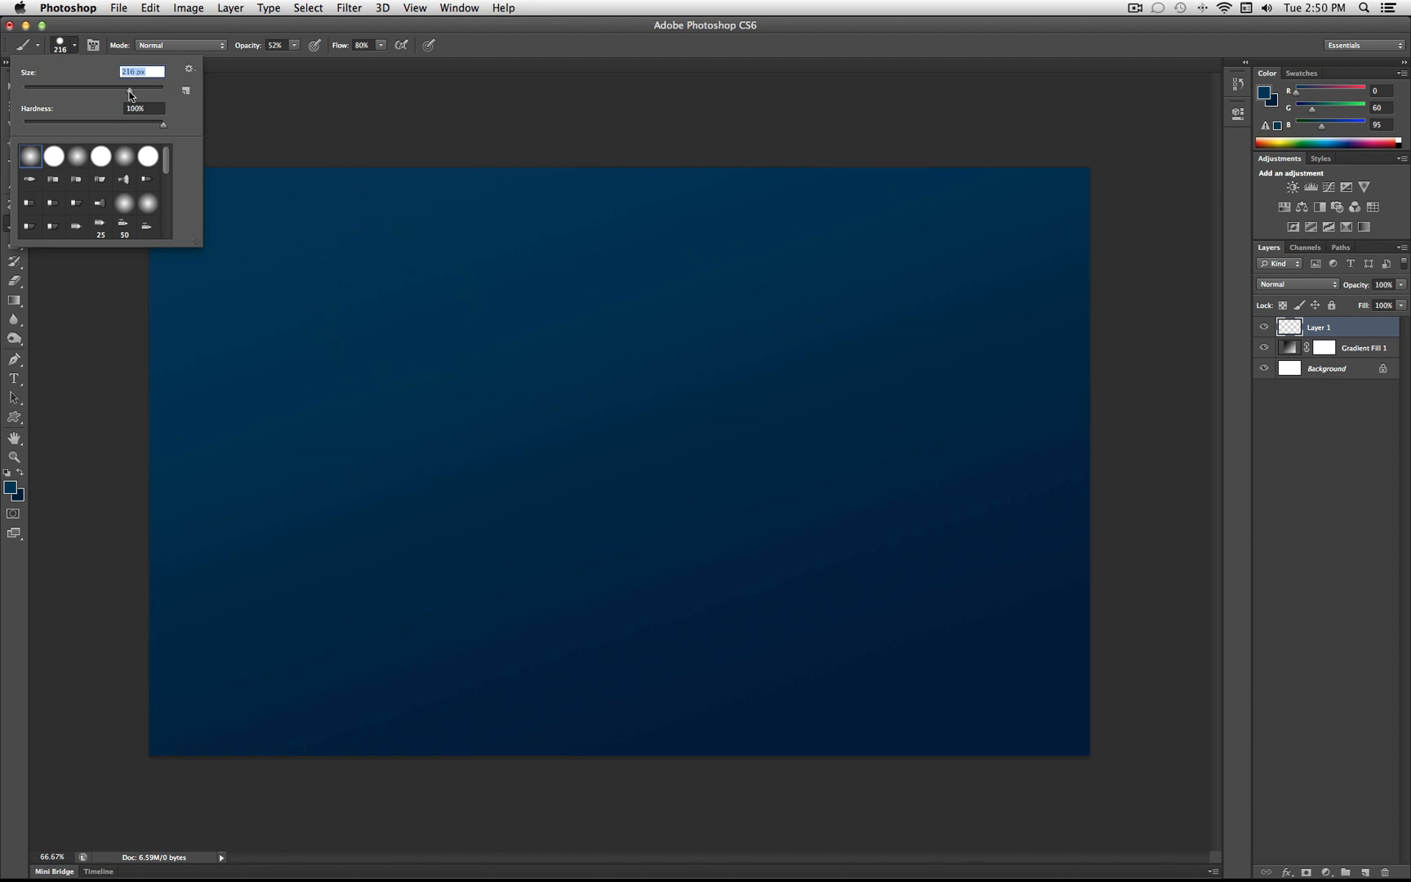
{"action": "left_click_drag", "start_coordinate": [129, 88], "coordinate": [133, 87]}
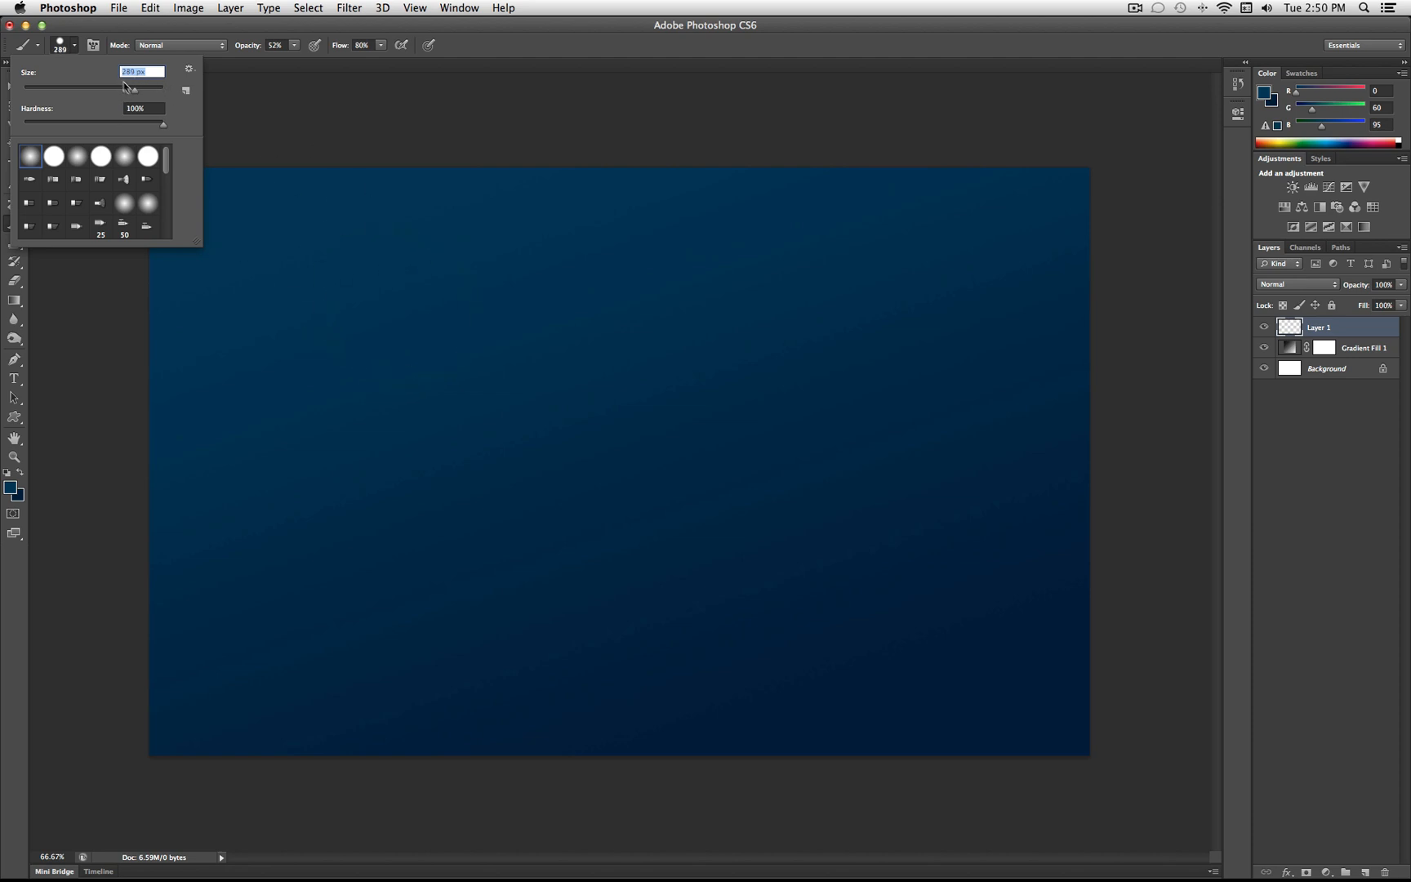
{"action": "left_click_drag", "start_coordinate": [133, 86], "coordinate": [131, 86]}
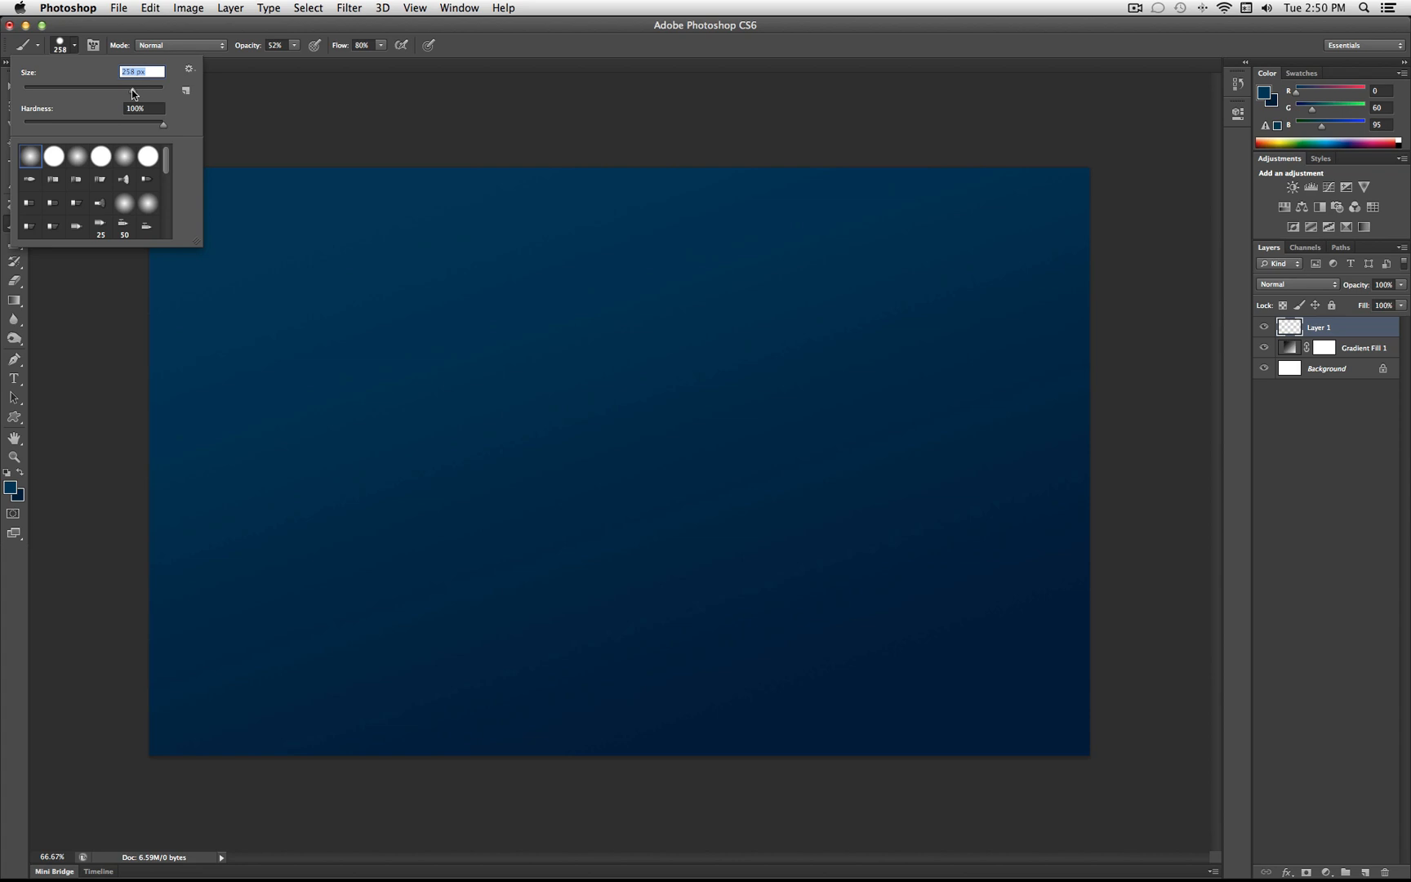
{"action": "left_click", "coordinate": [313, 276]}
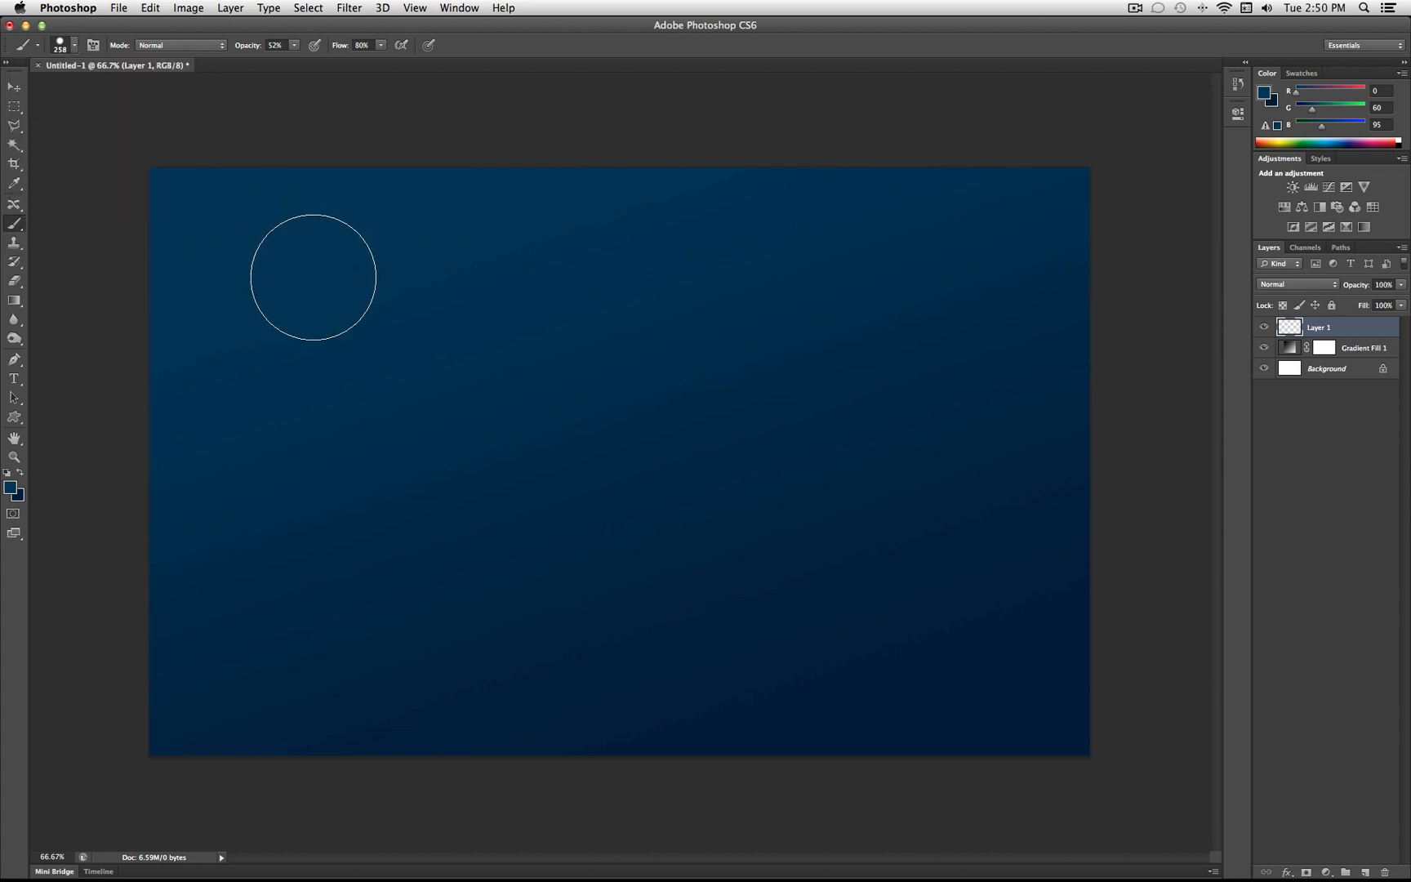
{"action": "mouse_move", "coordinate": [332, 270]}
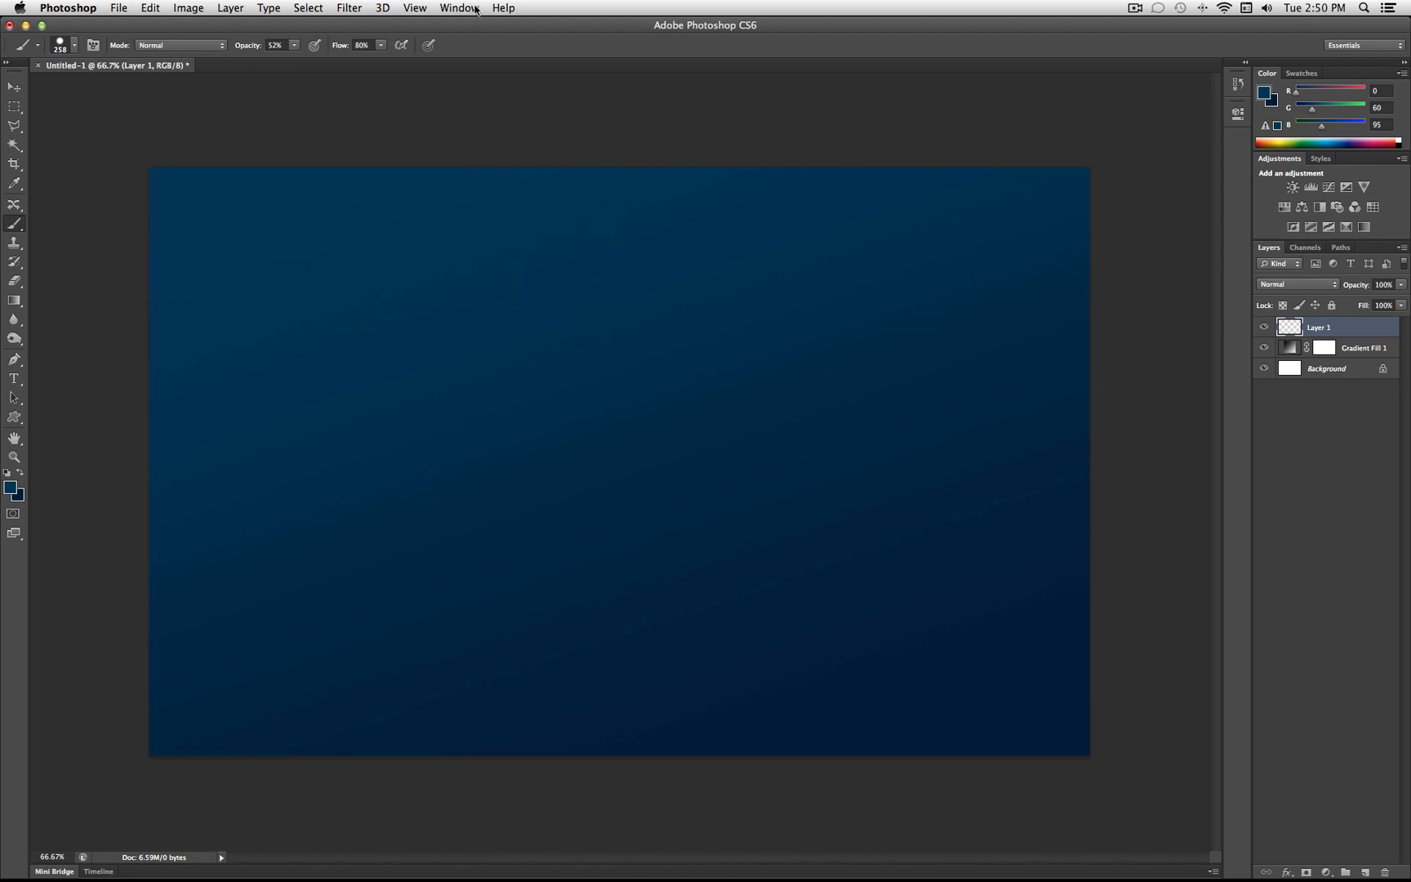
Show the Brush panel and set Brush Tip Shape spacing to 556%
{"action": "left_click", "coordinate": [459, 7]}
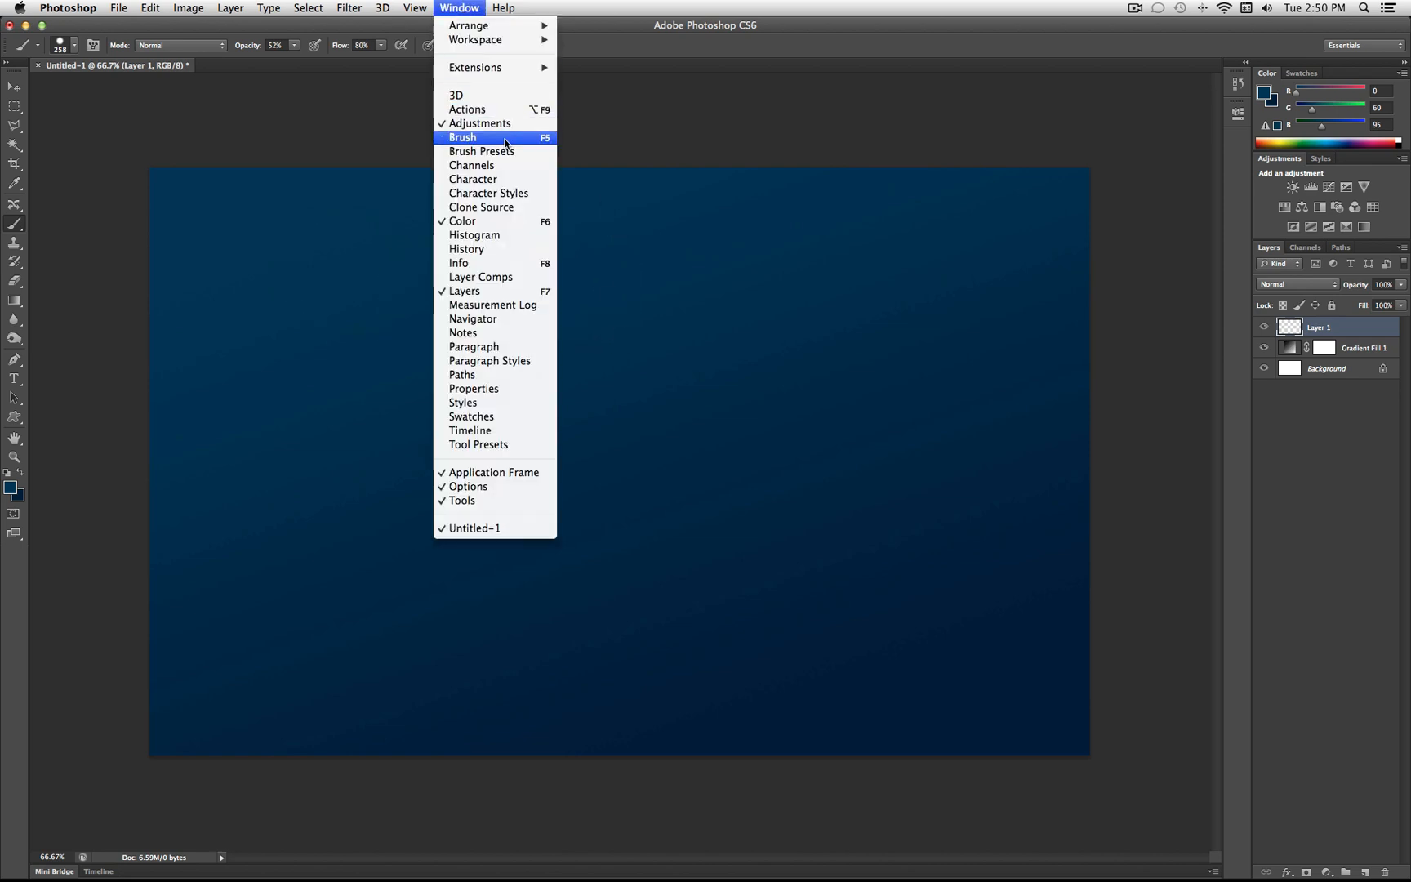
{"action": "left_click", "coordinate": [461, 137]}
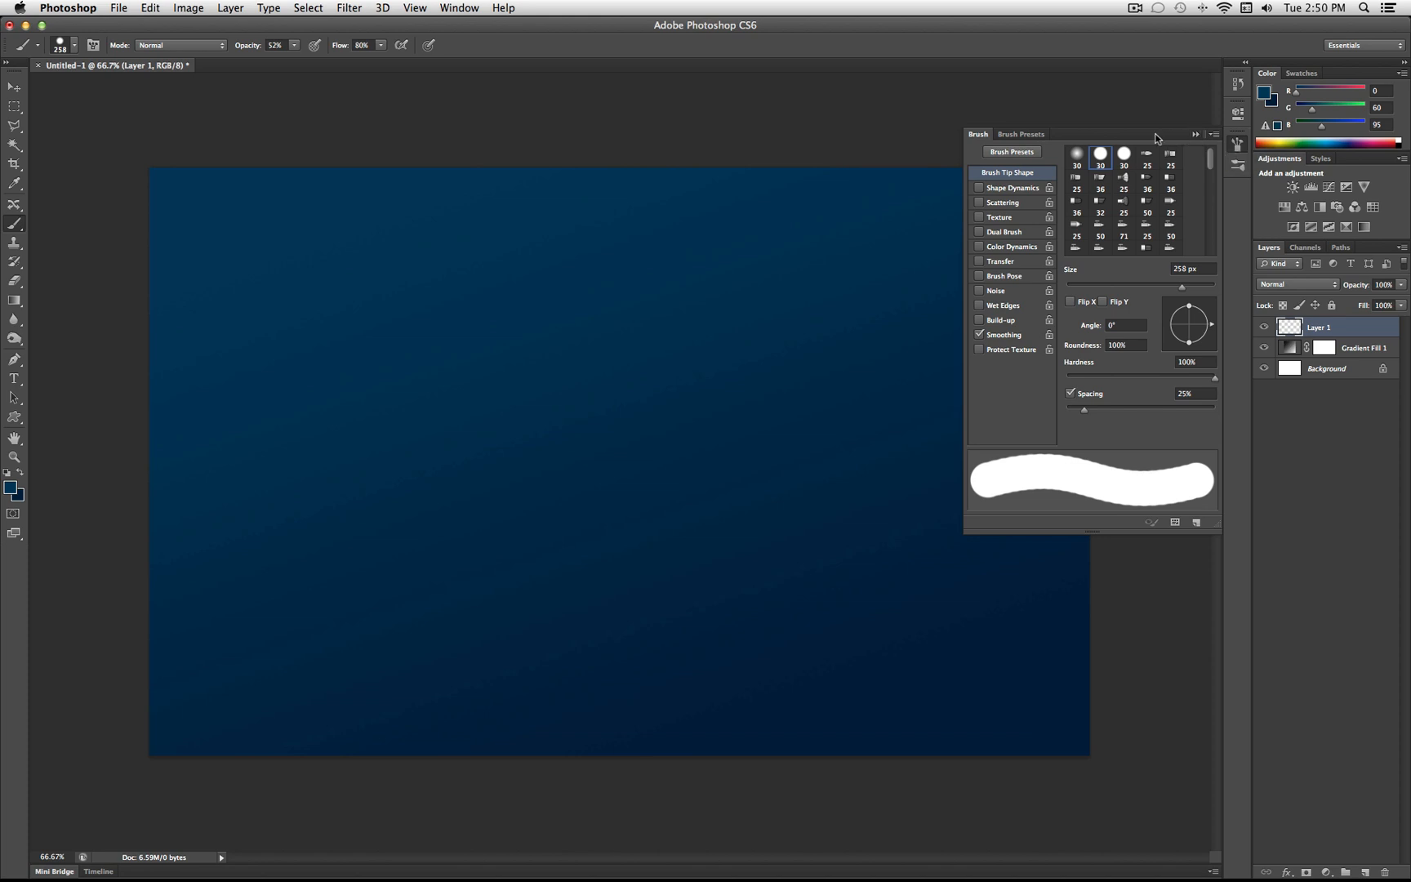
{"action": "mouse_move", "coordinate": [1100, 488]}
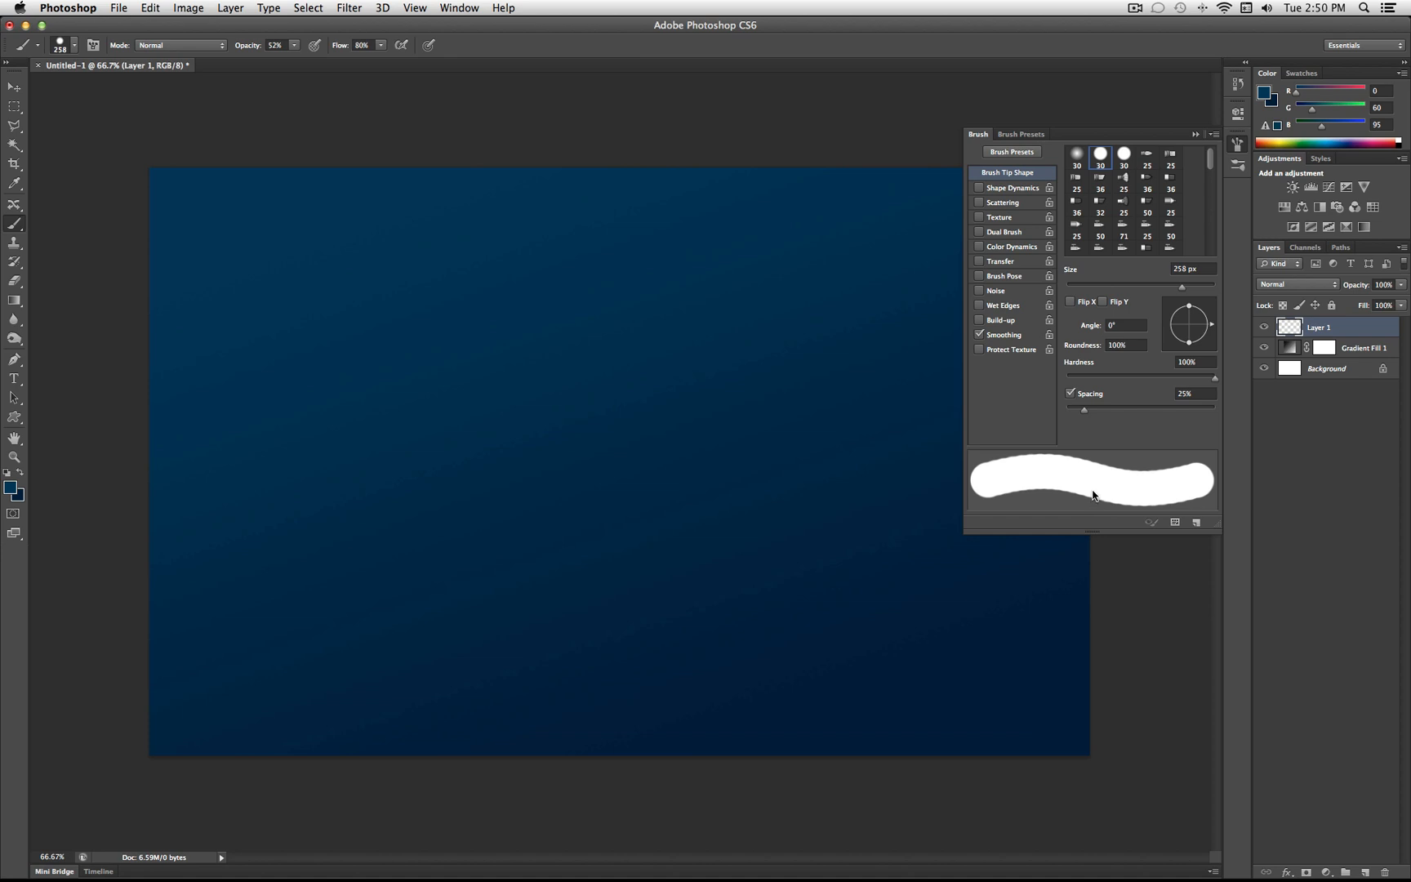
{"action": "mouse_move", "coordinate": [803, 461]}
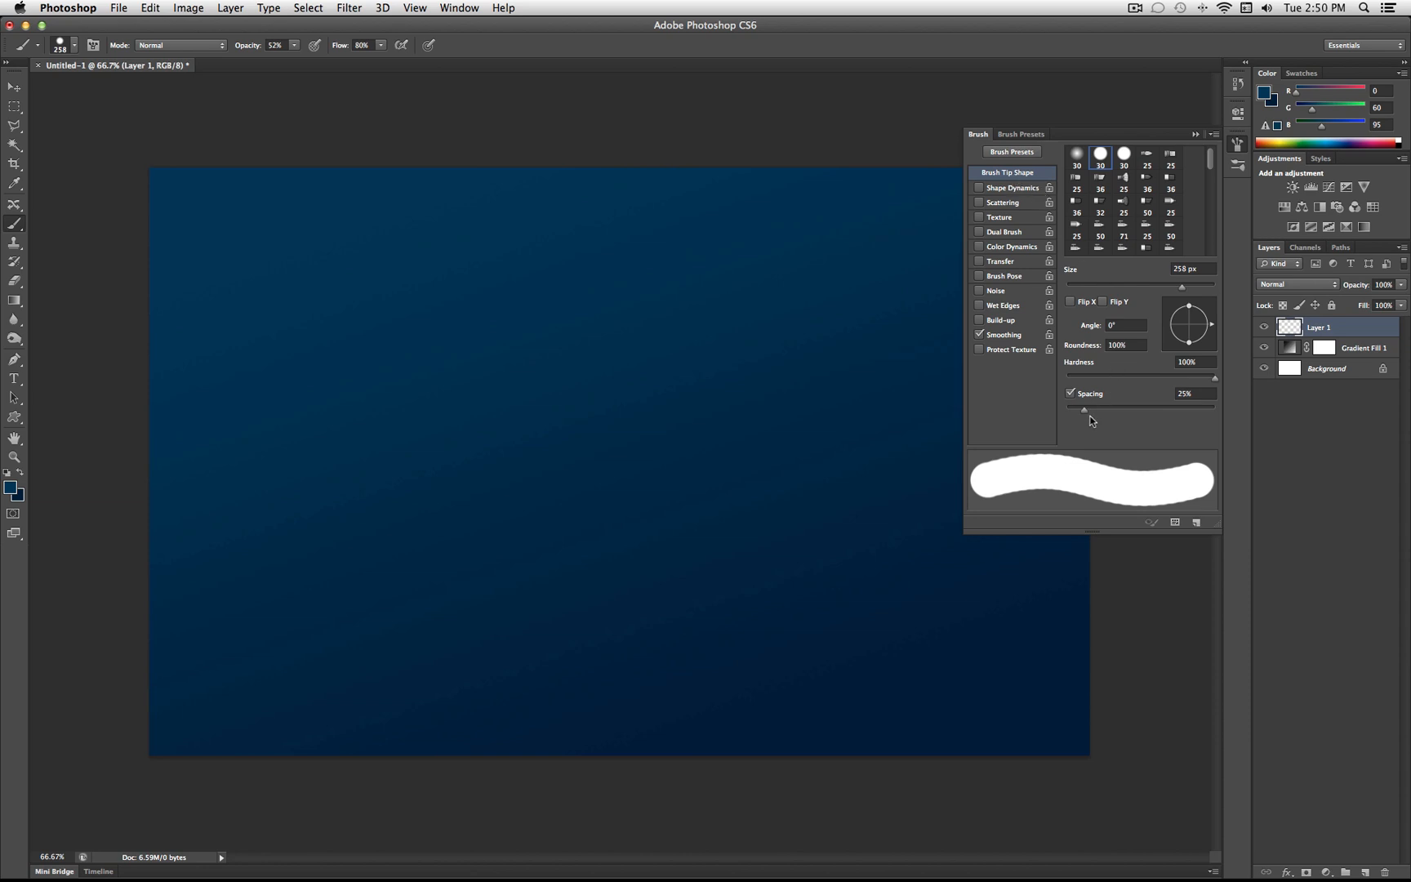
{"action": "left_click_drag", "start_coordinate": [1084, 407], "coordinate": [1209, 408]}
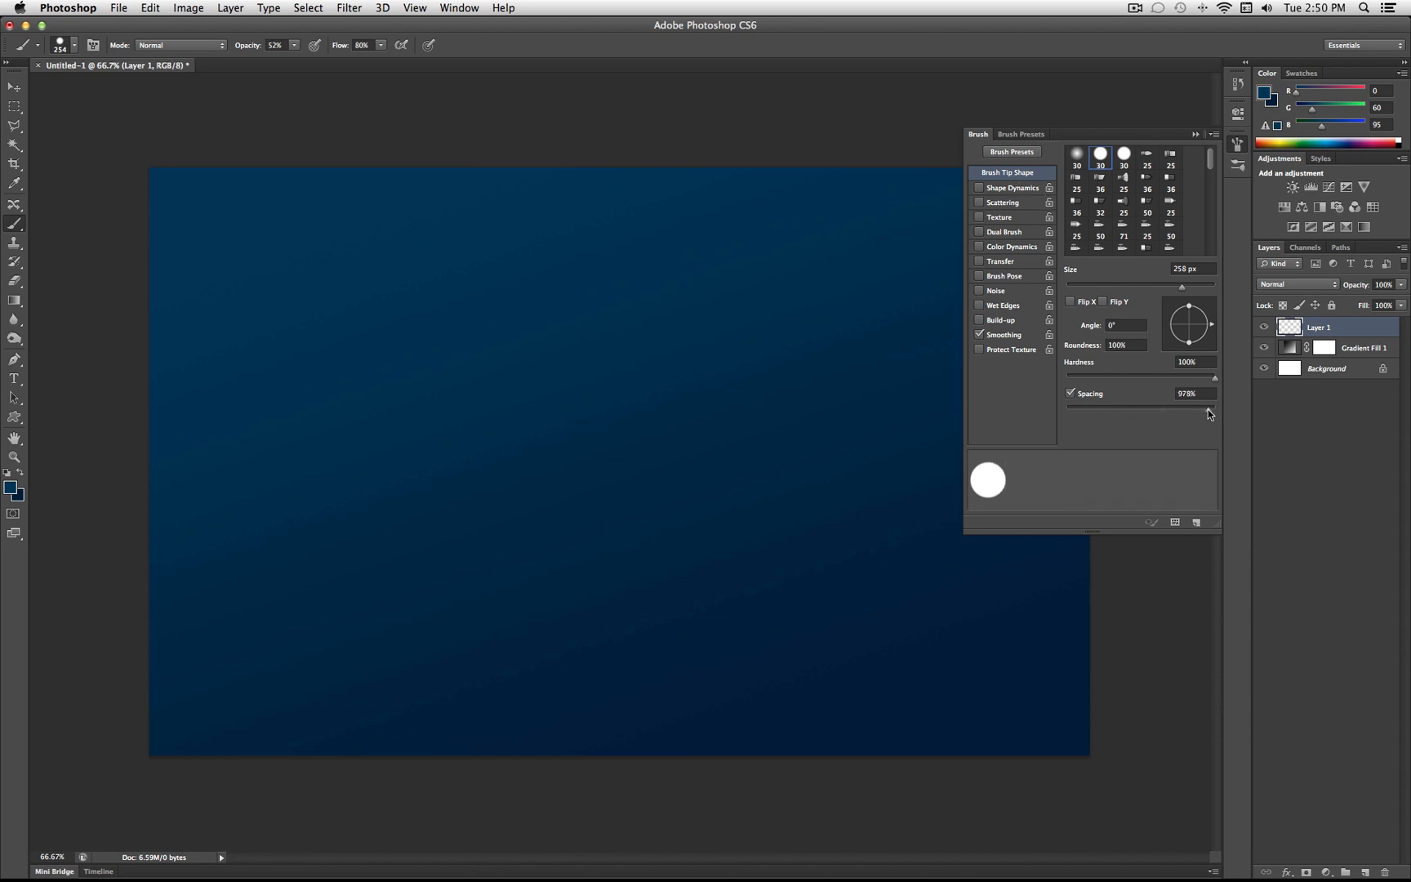
{"action": "left_click_drag", "start_coordinate": [1214, 403], "coordinate": [1196, 403]}
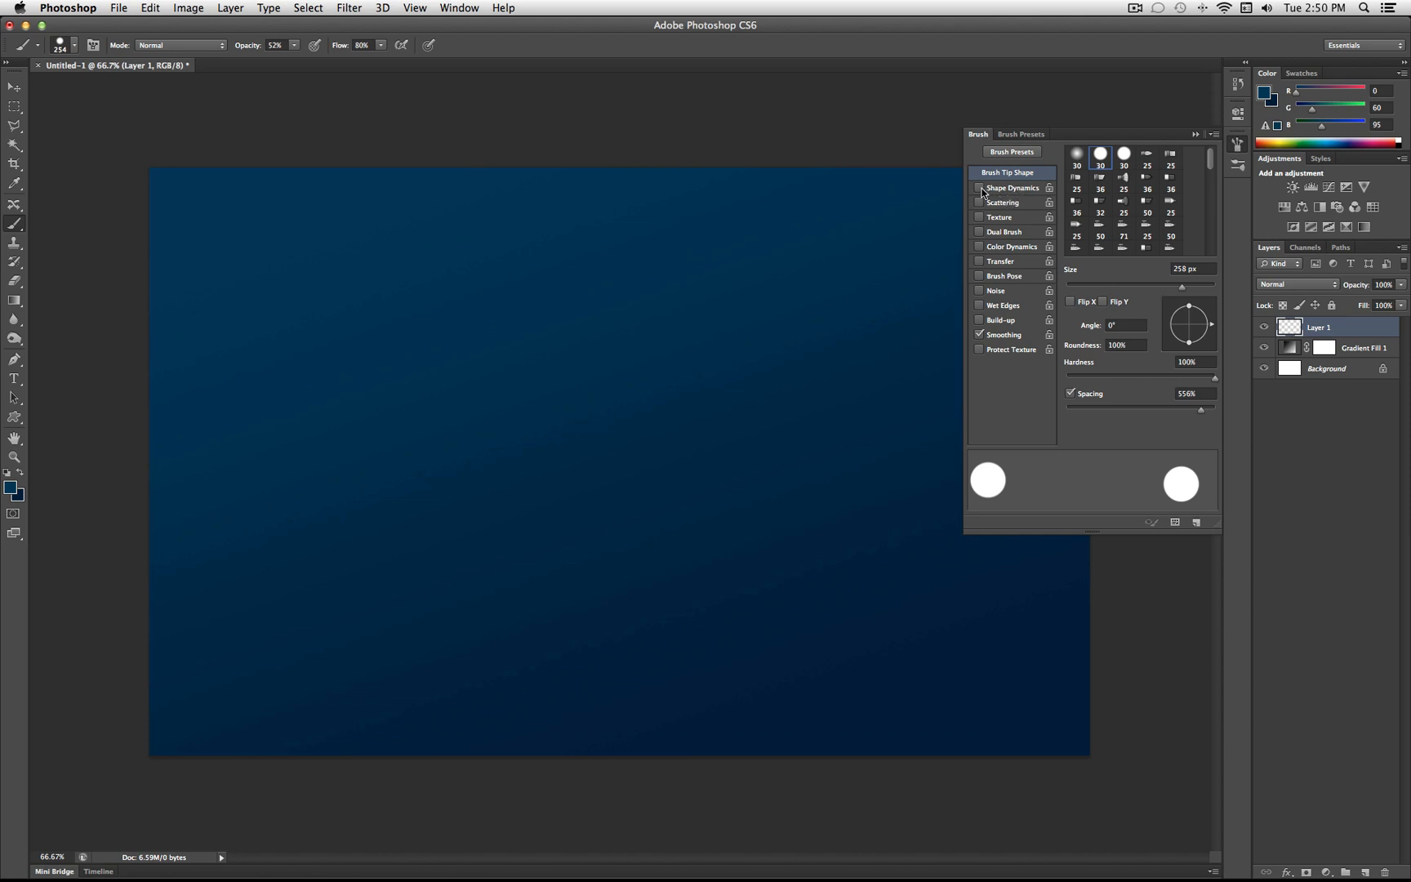
Enable Shape Dynamics with 74% Size Jitter and its control set to Off
{"action": "left_click", "coordinate": [979, 188]}
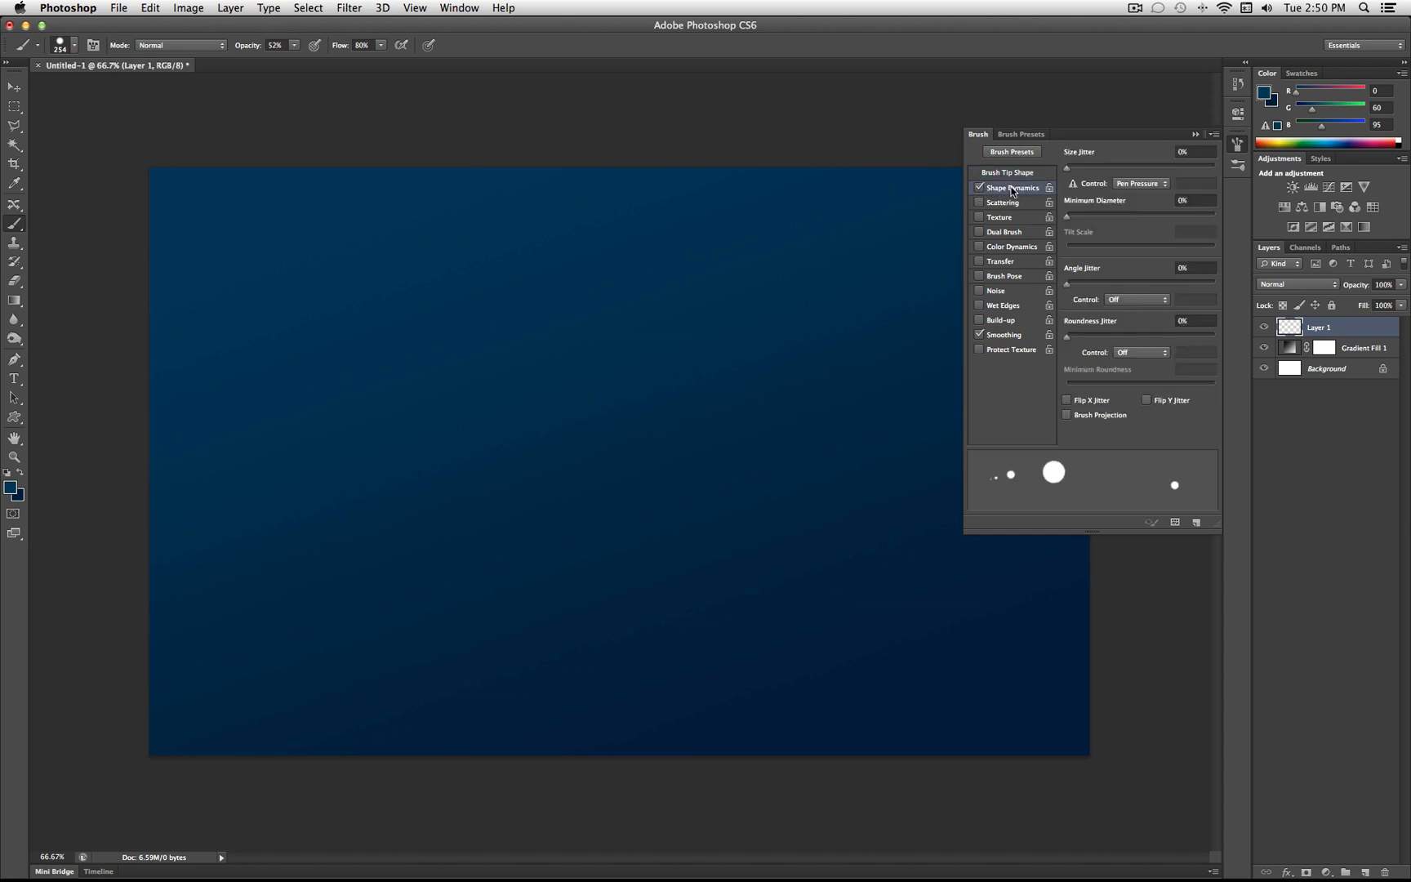
{"action": "left_click_drag", "start_coordinate": [1067, 166], "coordinate": [1138, 166]}
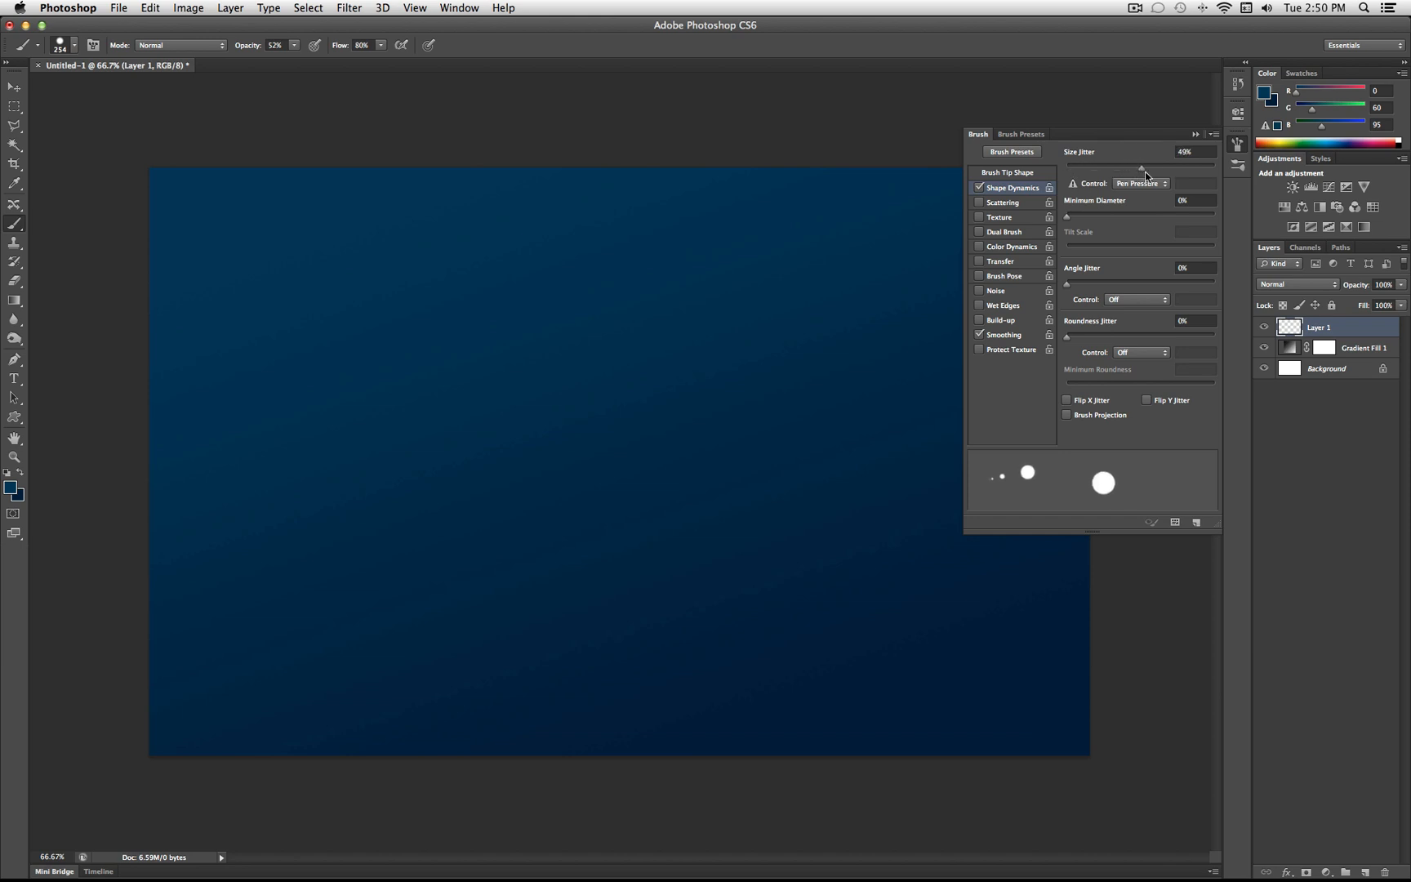
{"action": "left_click_drag", "start_coordinate": [1068, 169], "coordinate": [1203, 169]}
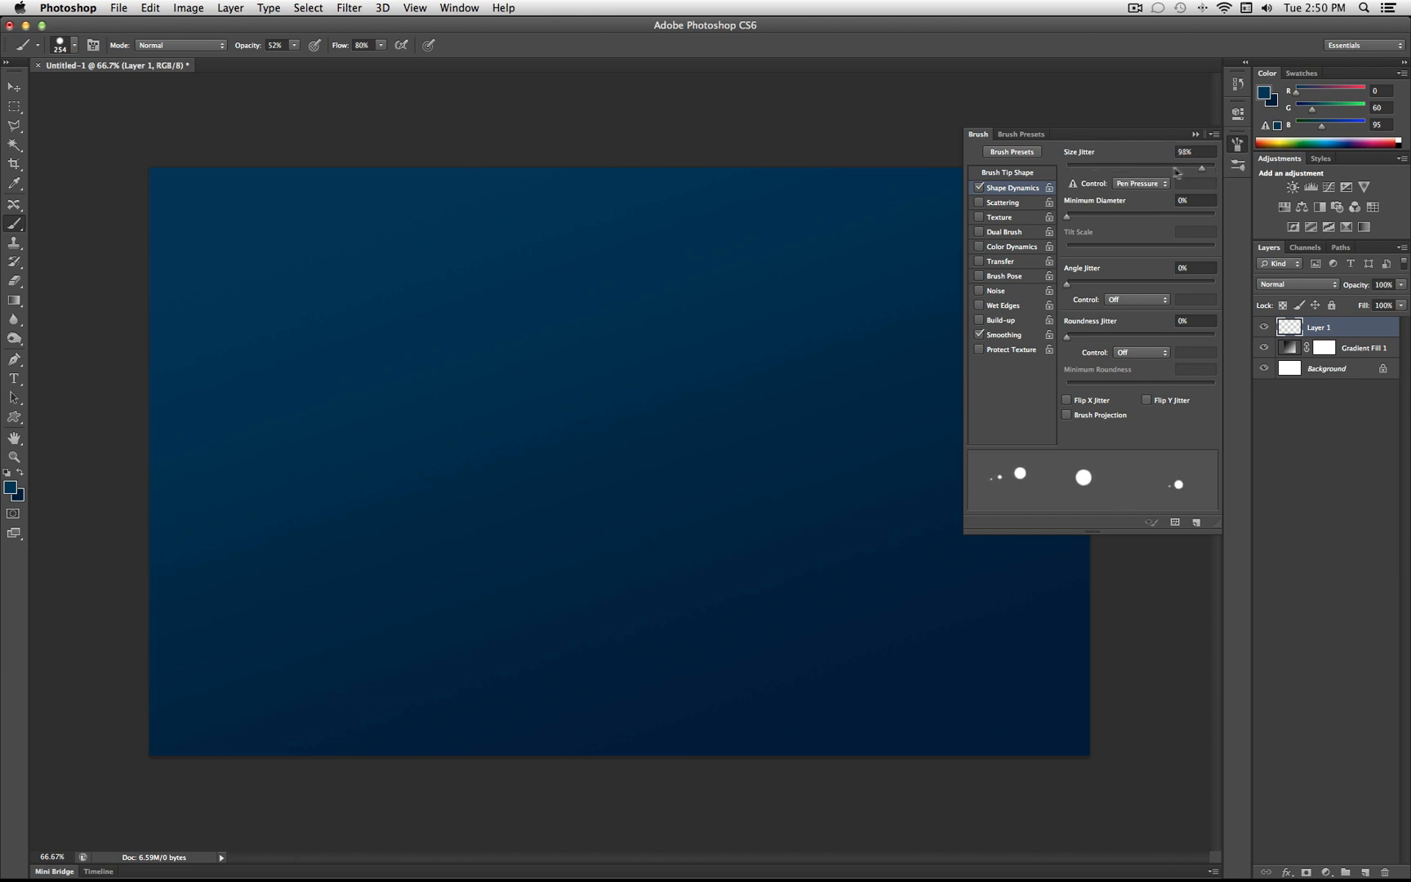
{"action": "left_click_drag", "start_coordinate": [1201, 167], "coordinate": [1174, 167]}
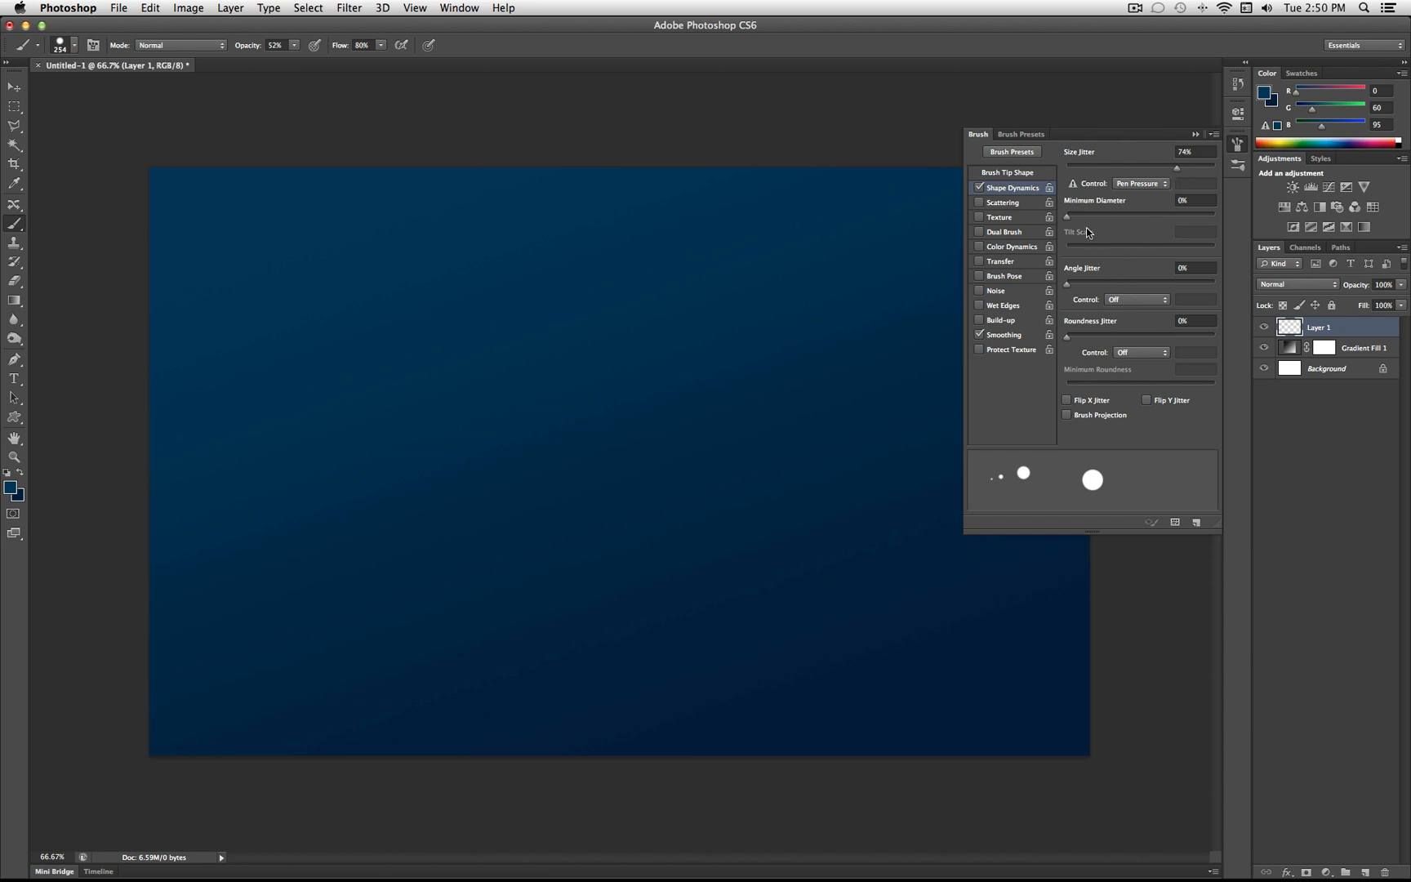
{"action": "left_click", "coordinate": [1138, 183]}
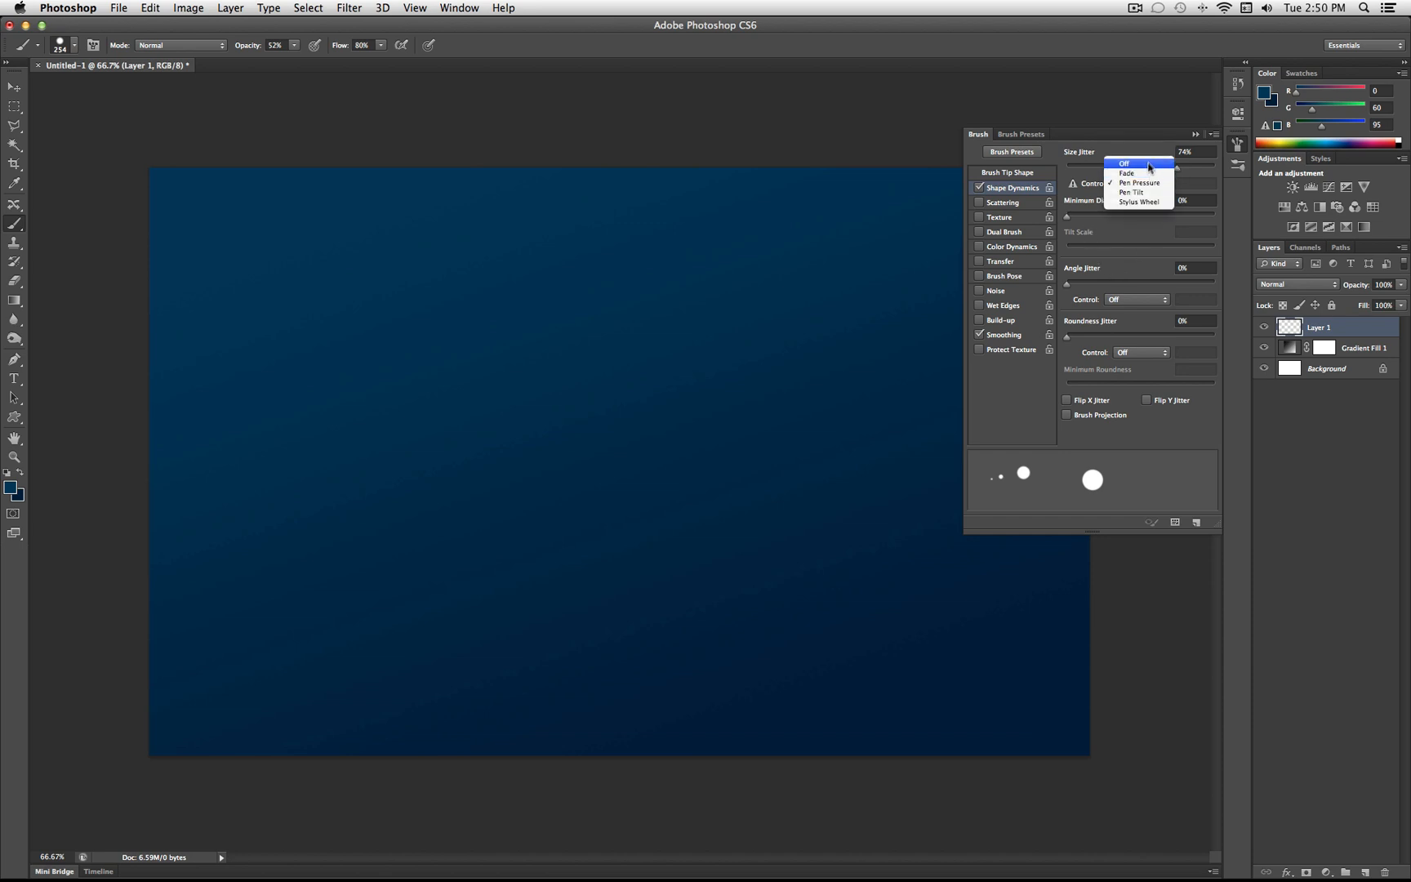
{"action": "left_click", "coordinate": [1139, 183]}
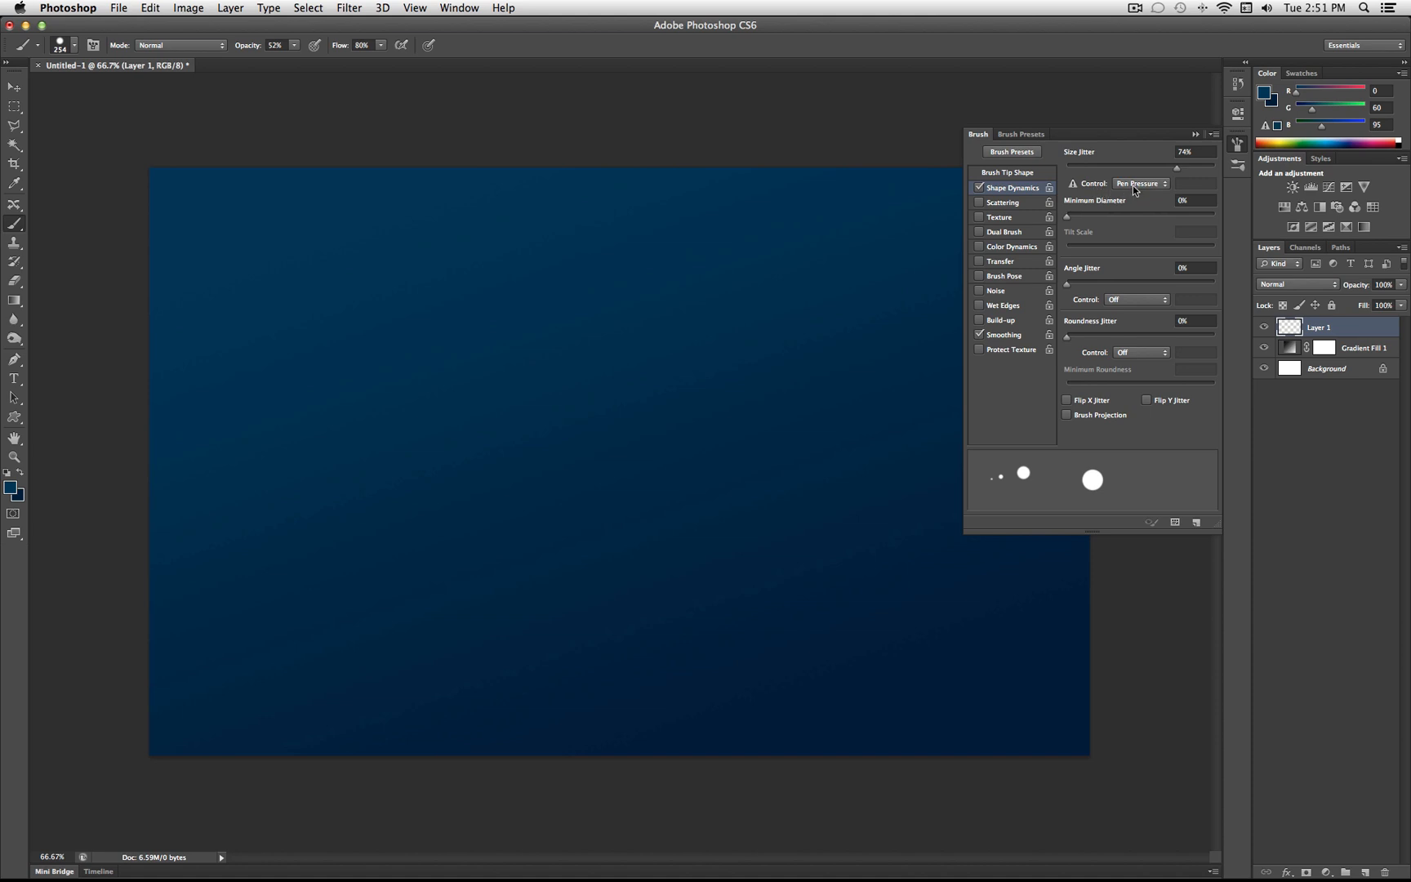
{"action": "left_click", "coordinate": [1138, 183]}
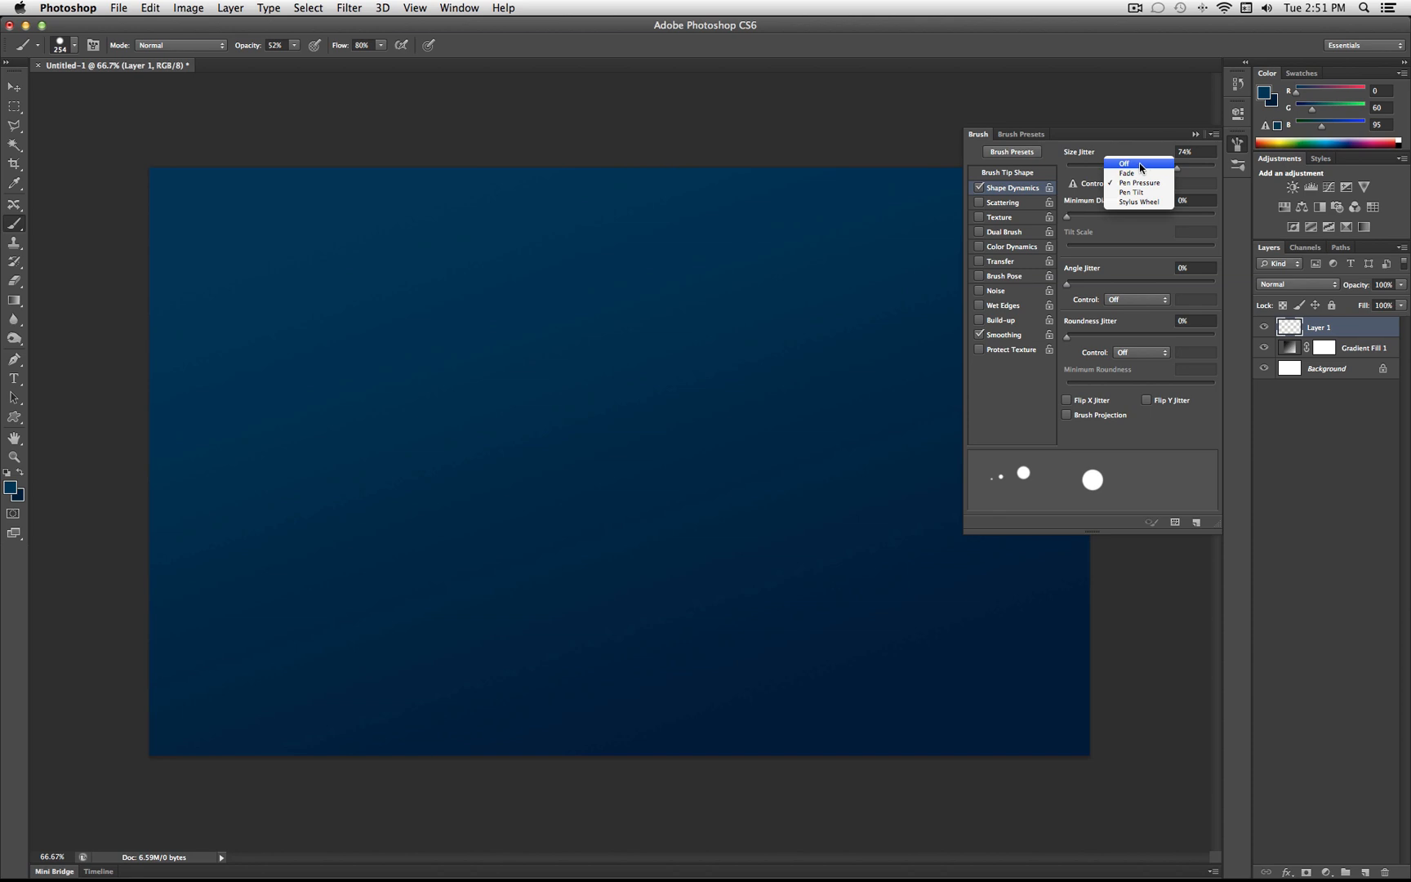
{"action": "left_click", "coordinate": [1122, 162]}
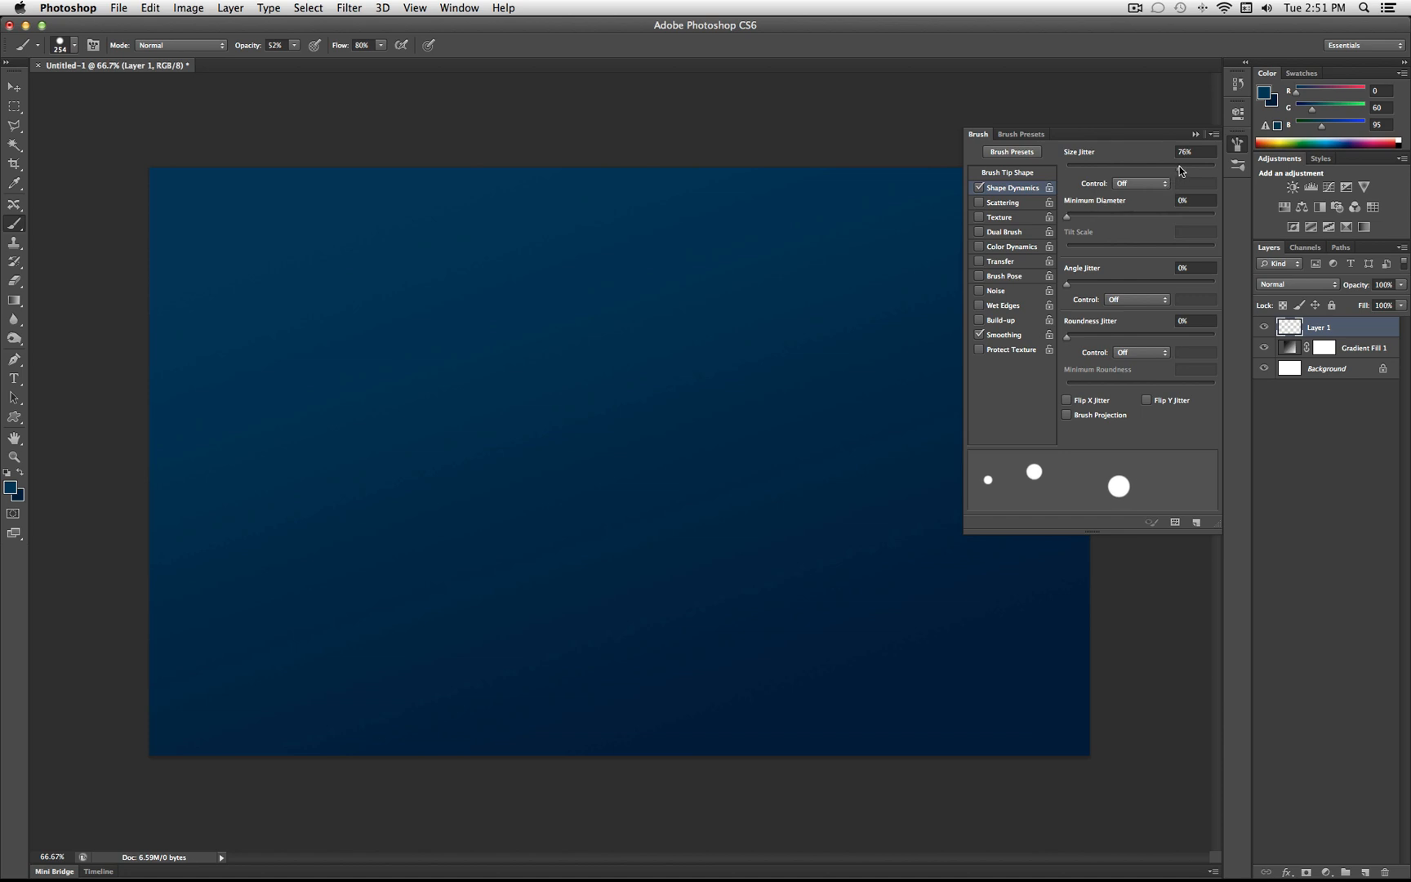
{"action": "left_click_drag", "start_coordinate": [1179, 169], "coordinate": [1174, 169]}
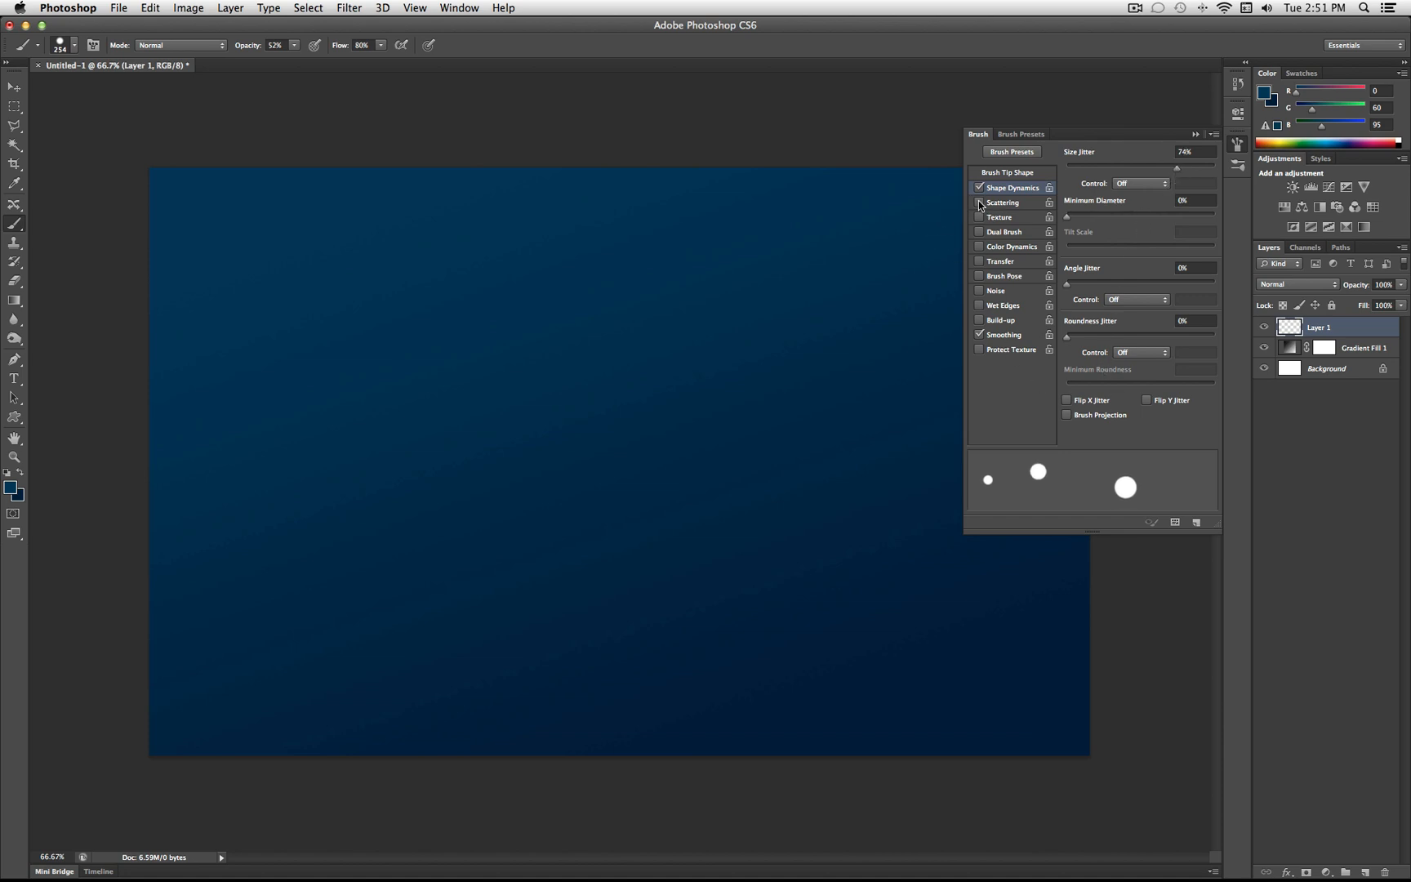
Enable Scattering at 1000% and close the Brush panel
{"action": "left_click", "coordinate": [1002, 201]}
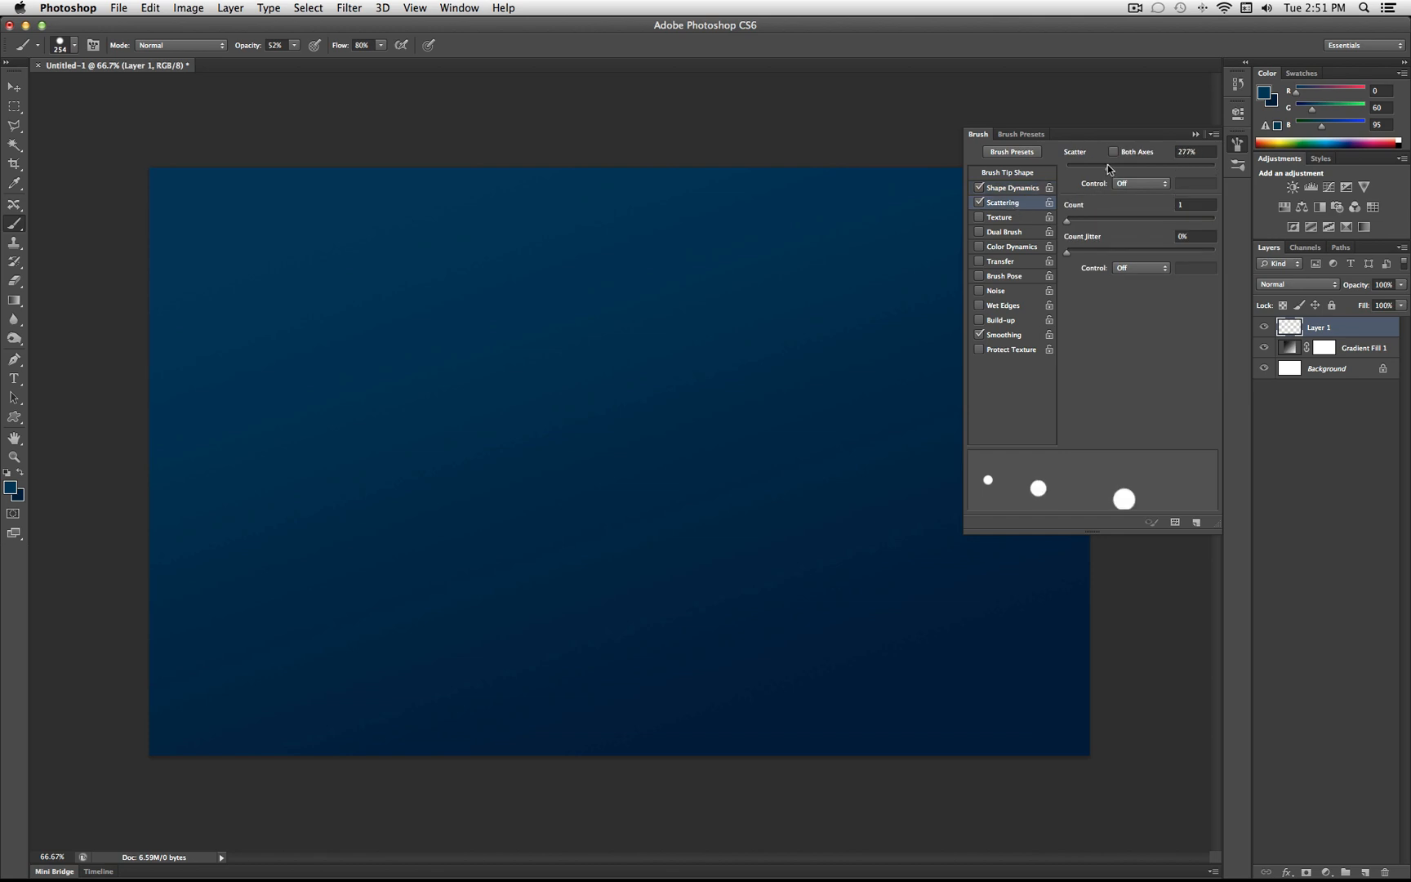
{"action": "left_click_drag", "start_coordinate": [1111, 167], "coordinate": [1209, 167]}
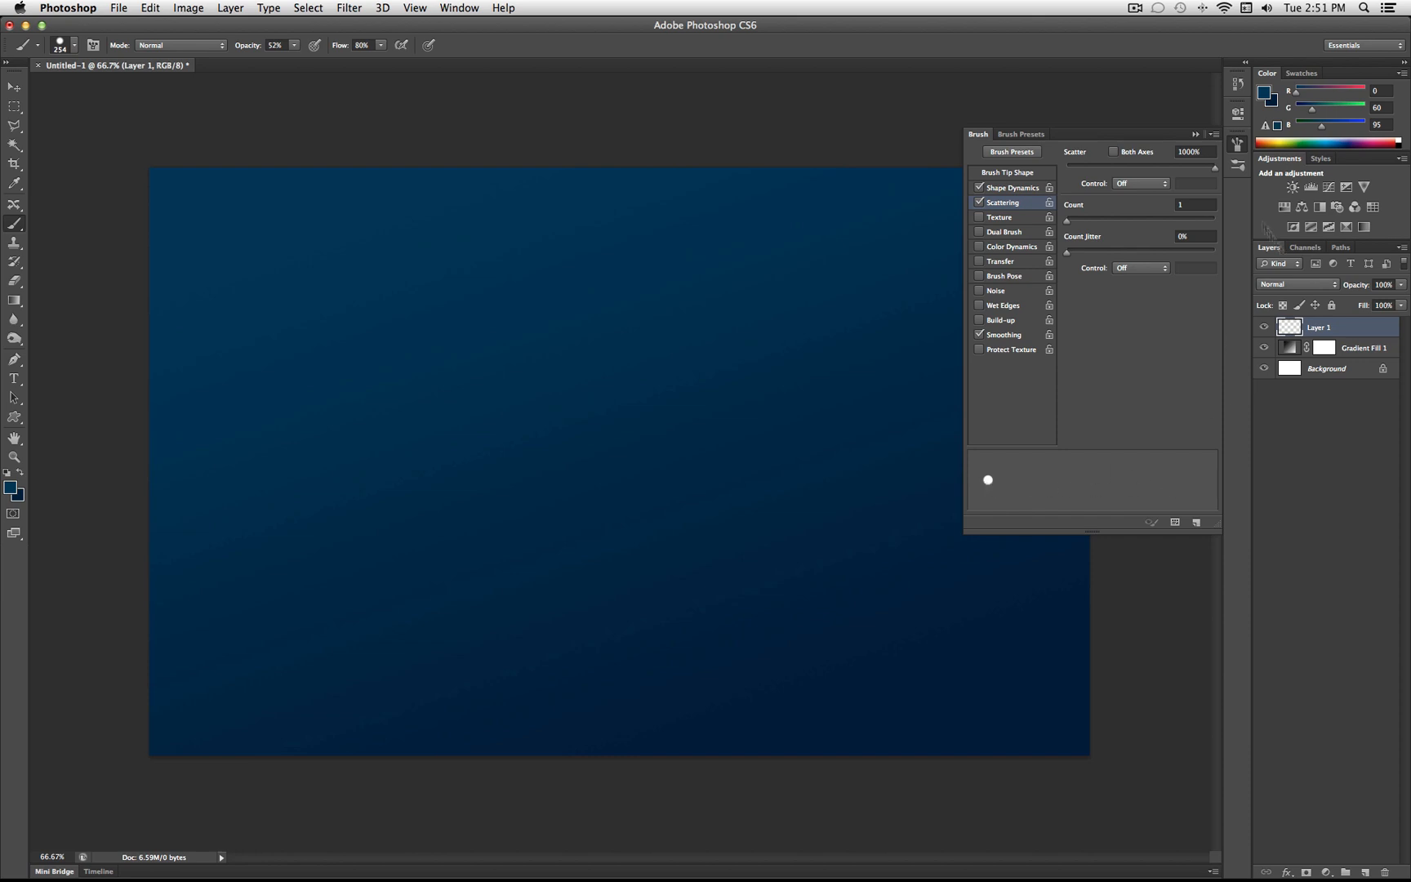
{"action": "left_click", "coordinate": [1237, 143]}
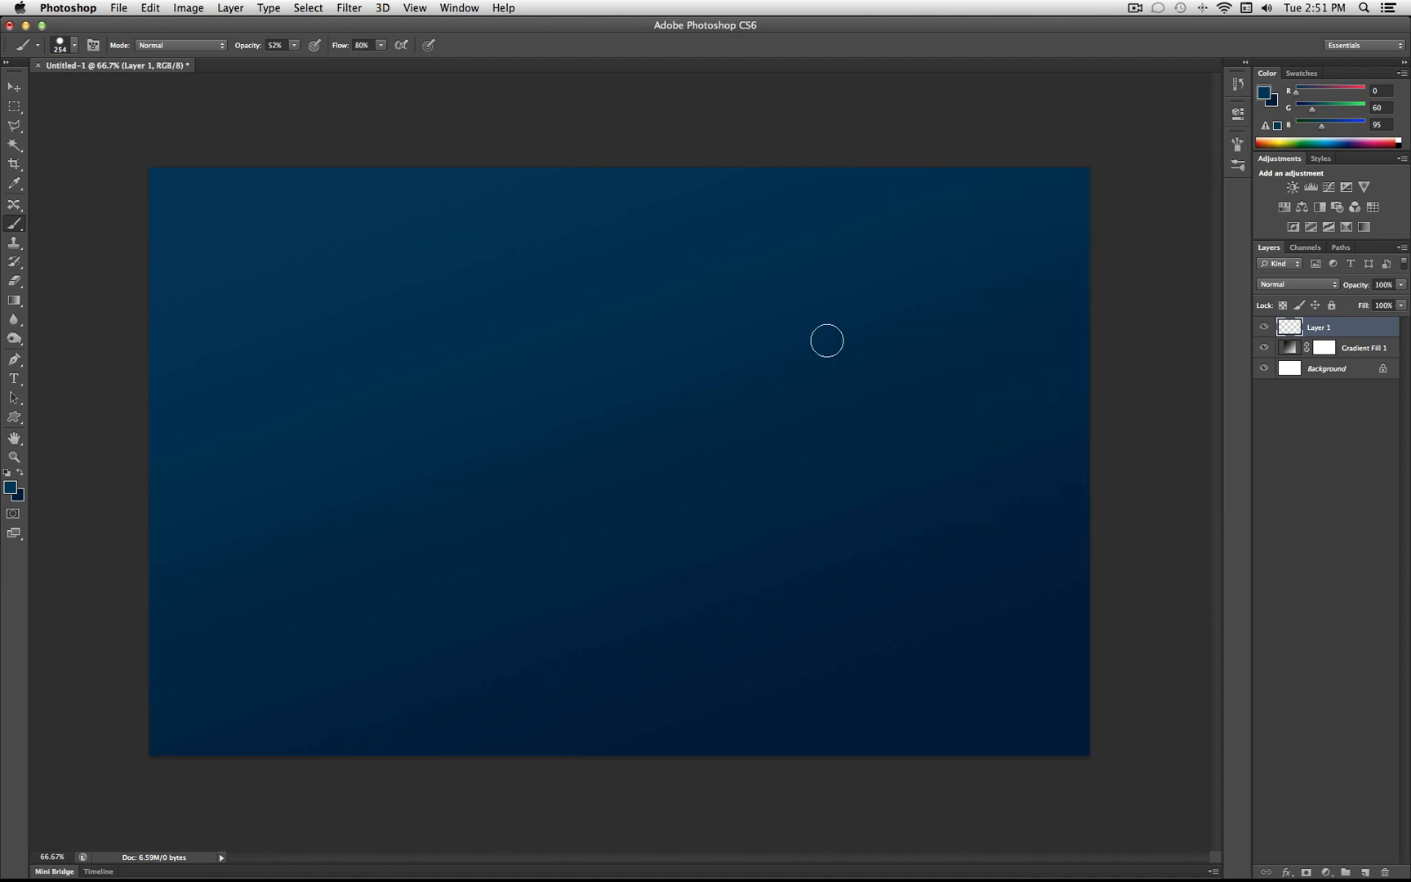
{"action": "mouse_move", "coordinate": [67, 486]}
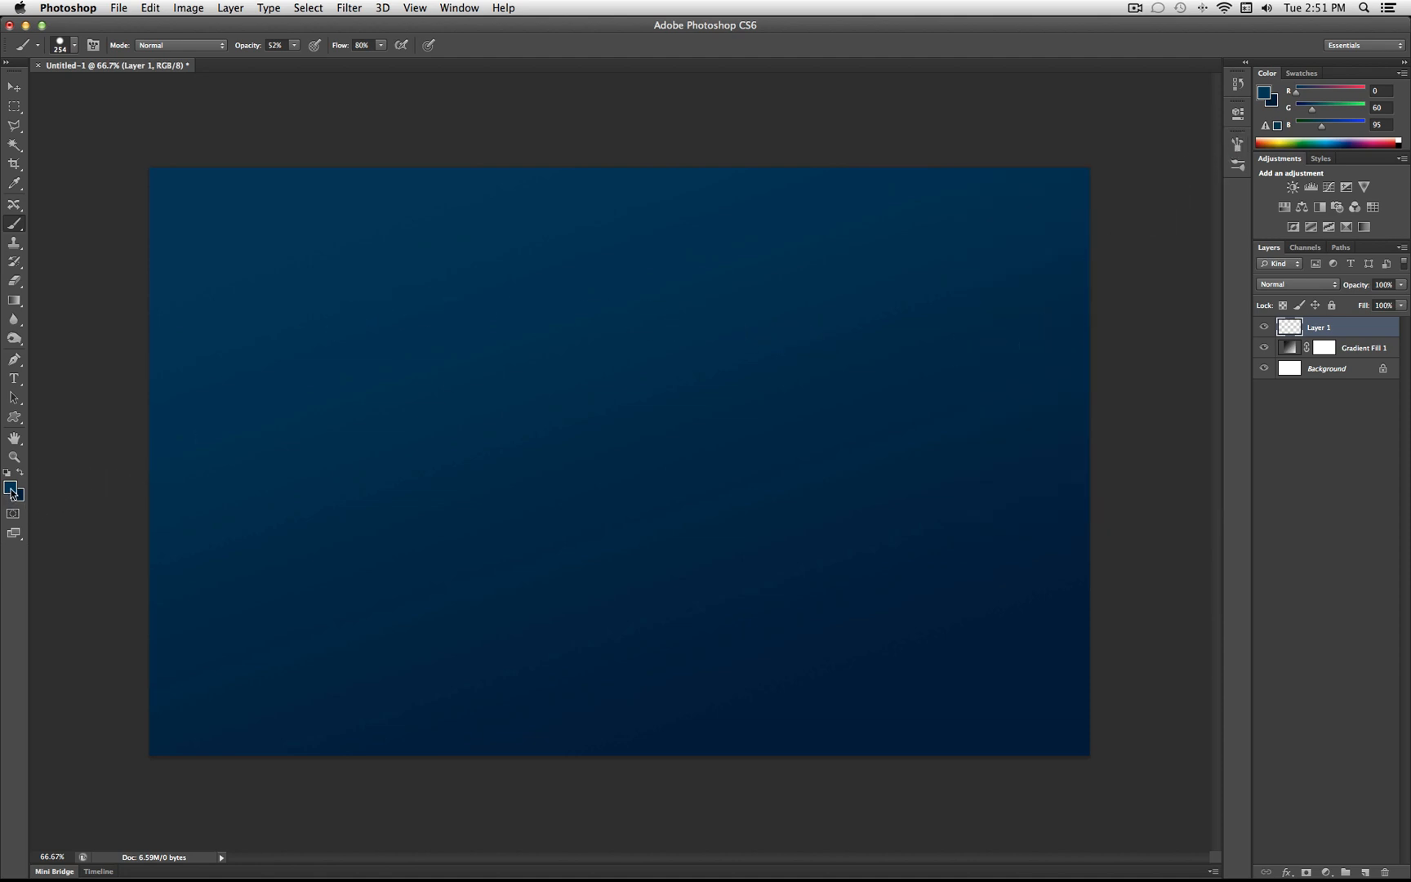
Make the foreground pale cyan and set brush opacity 70% and flow 85%
{"action": "left_click", "coordinate": [1263, 90]}
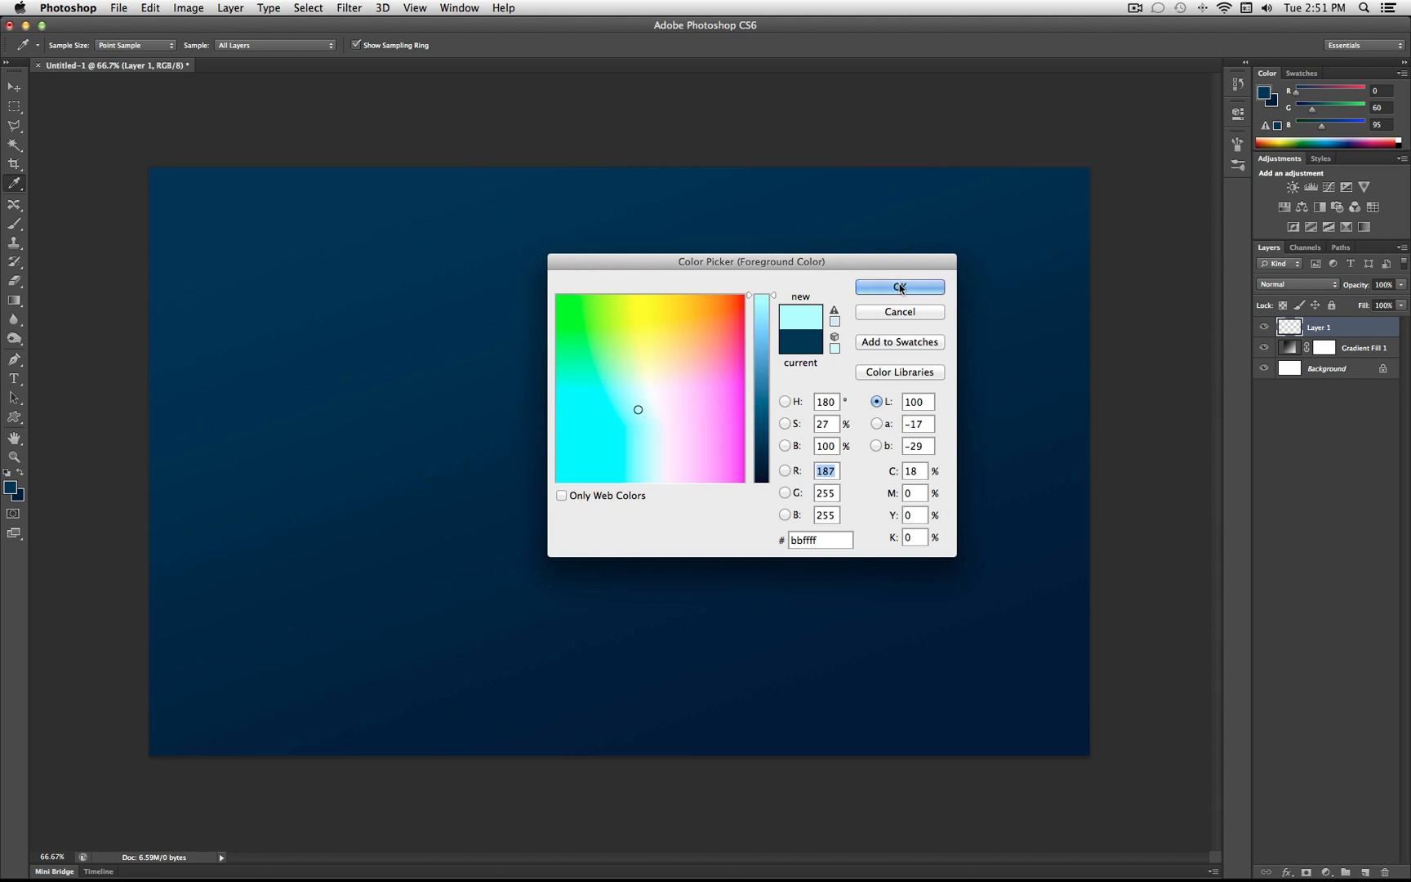
{"action": "left_click", "coordinate": [898, 287]}
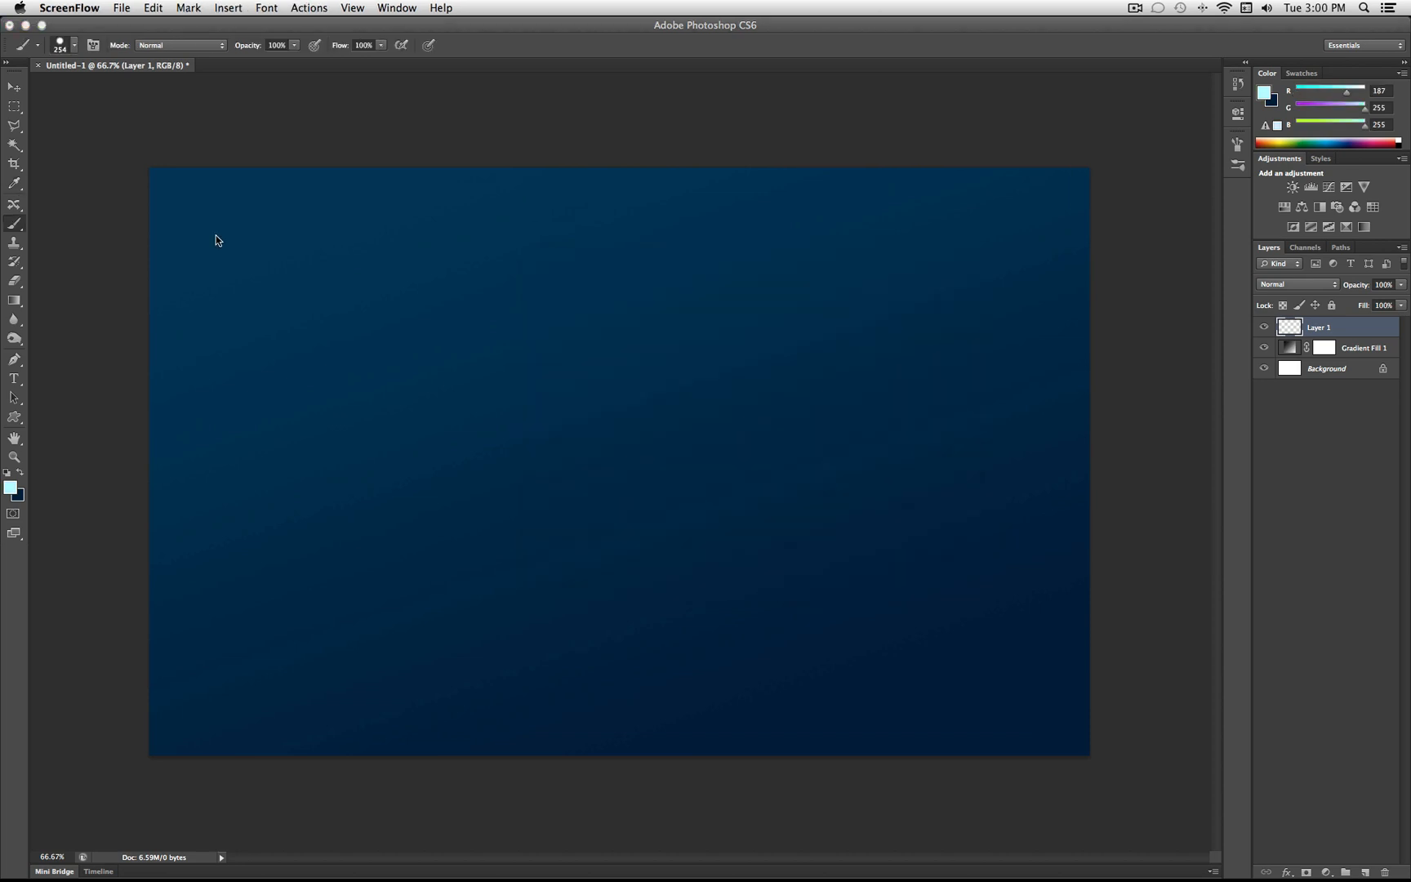
{"action": "mouse_move", "coordinate": [299, 52]}
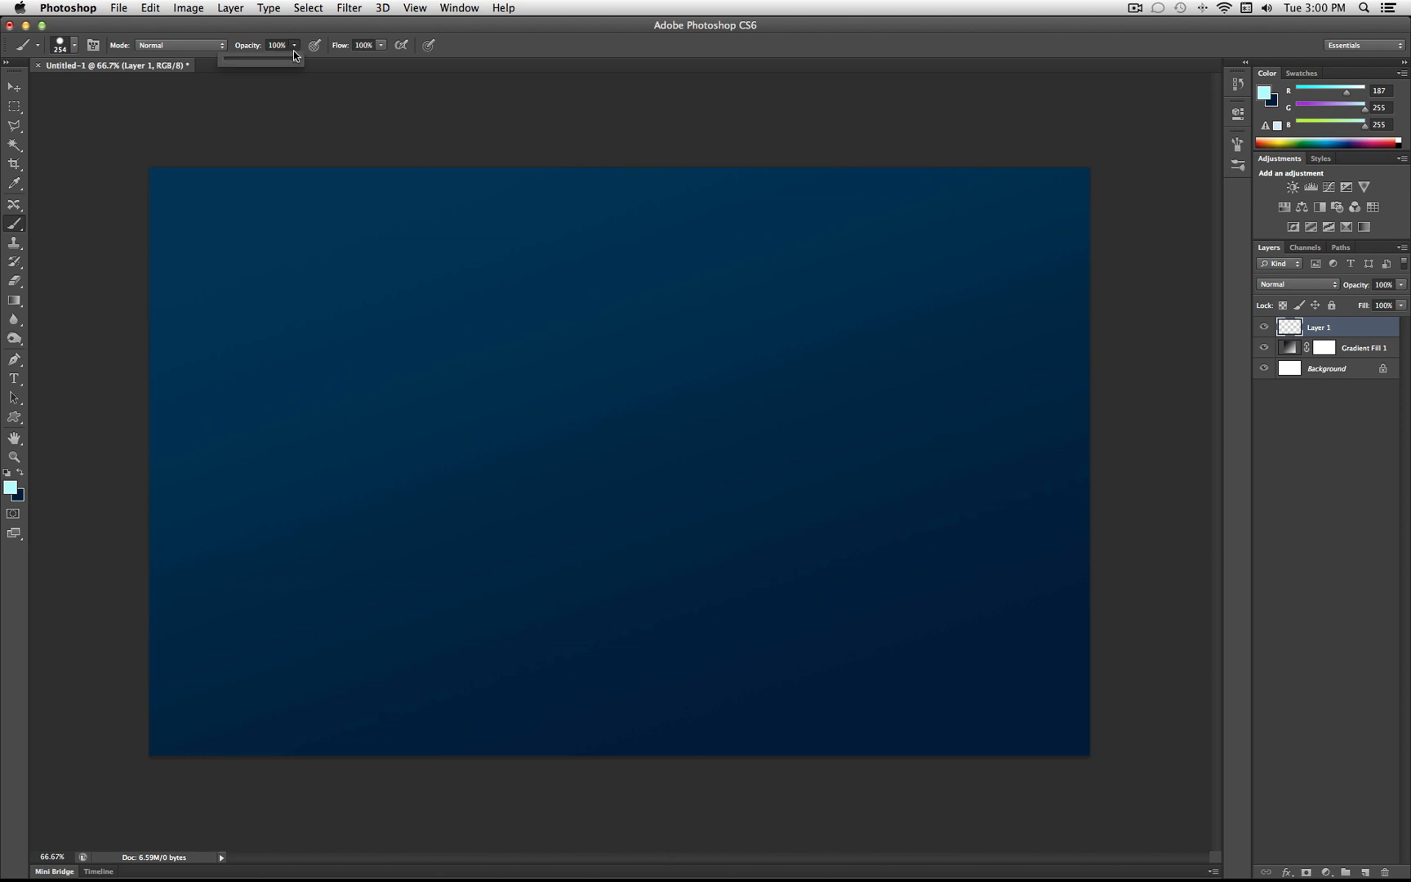
{"action": "left_click_drag", "start_coordinate": [297, 56], "coordinate": [280, 62]}
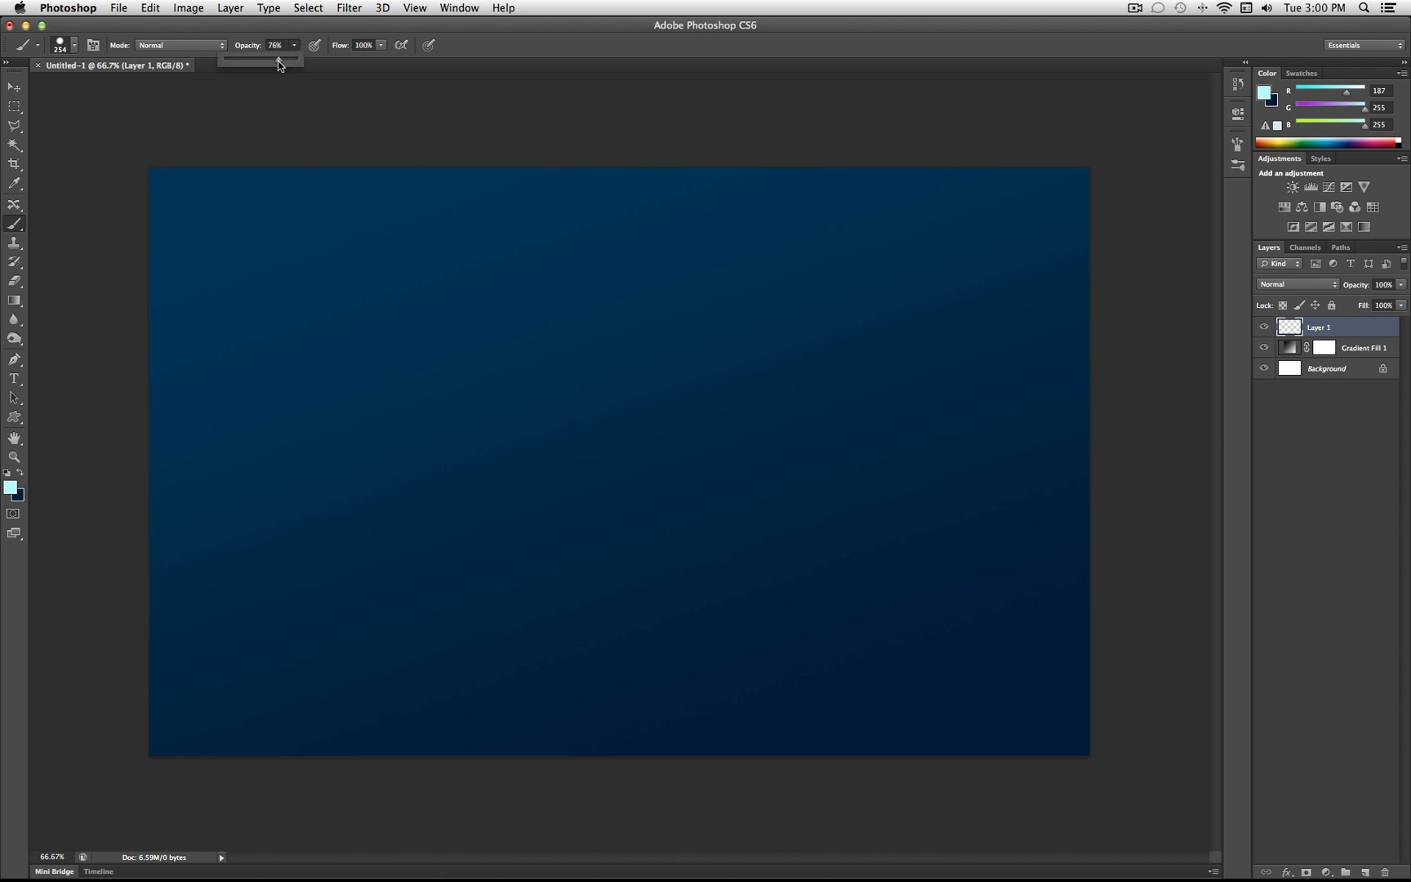
{"action": "left_click_drag", "start_coordinate": [279, 63], "coordinate": [376, 63]}
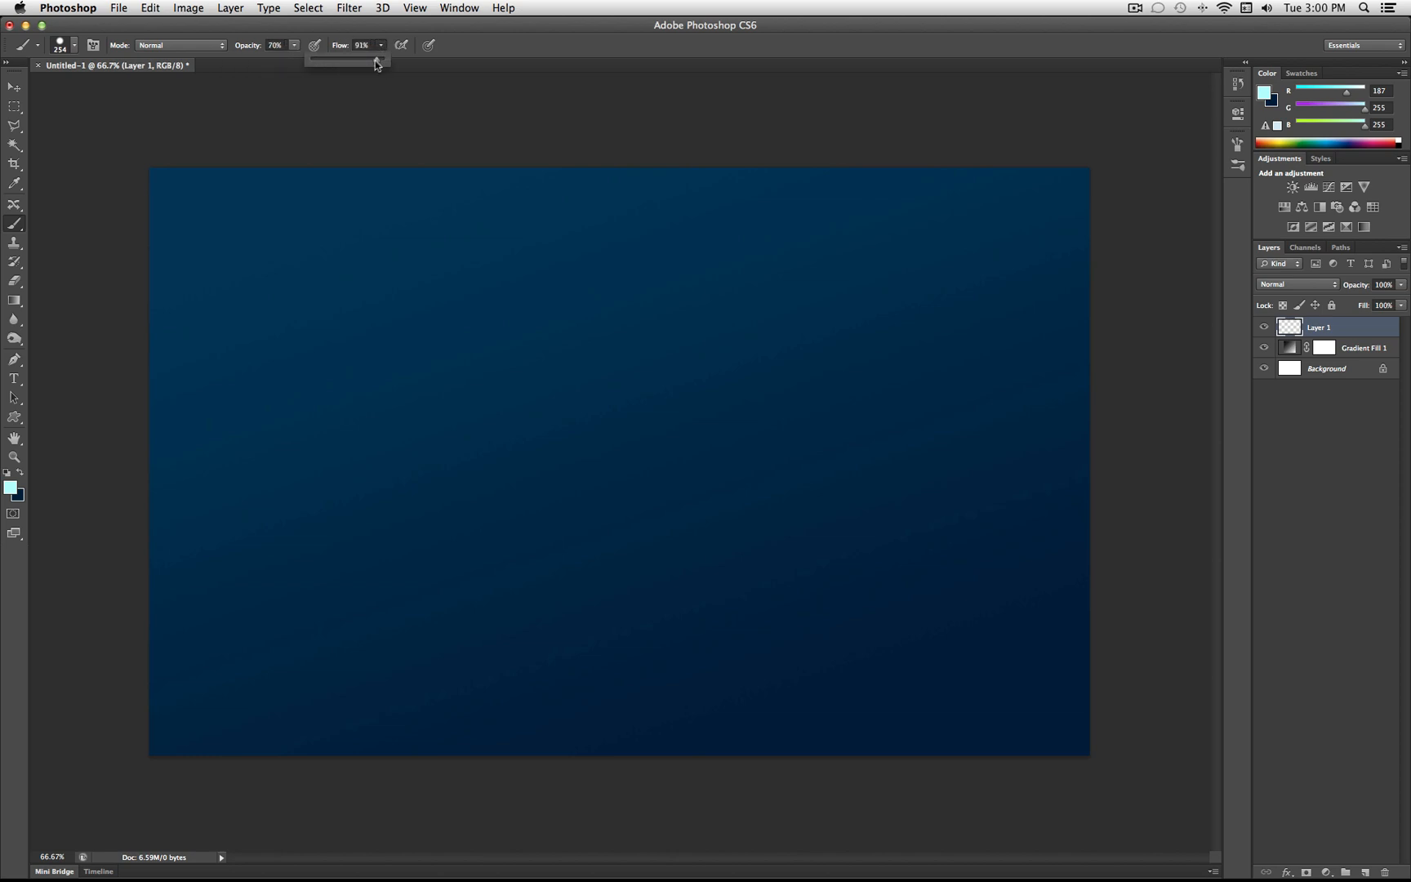
{"action": "left_click_drag", "start_coordinate": [376, 60], "coordinate": [369, 60]}
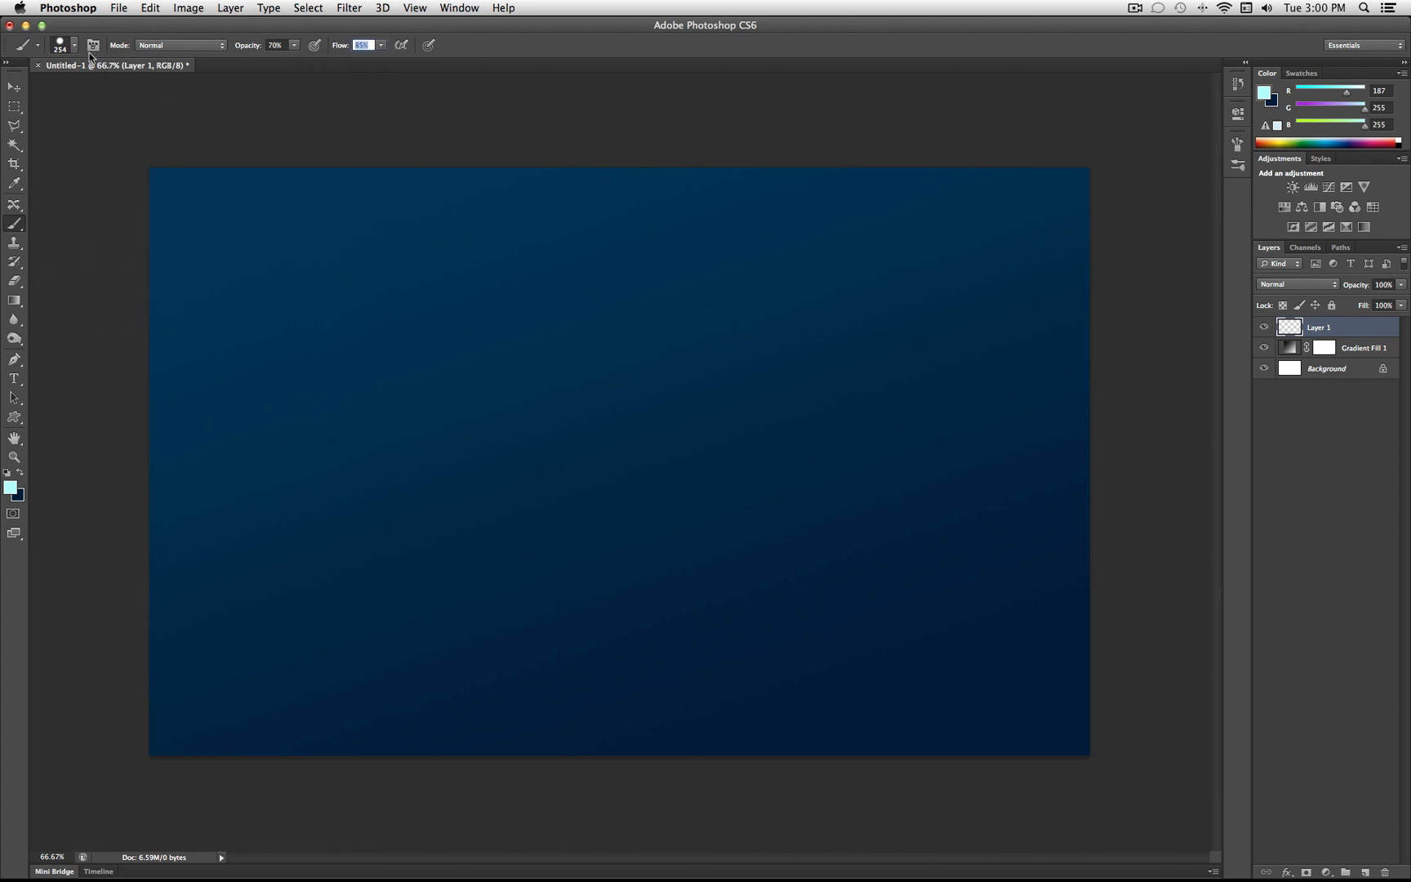
{"action": "left_click", "coordinate": [71, 44]}
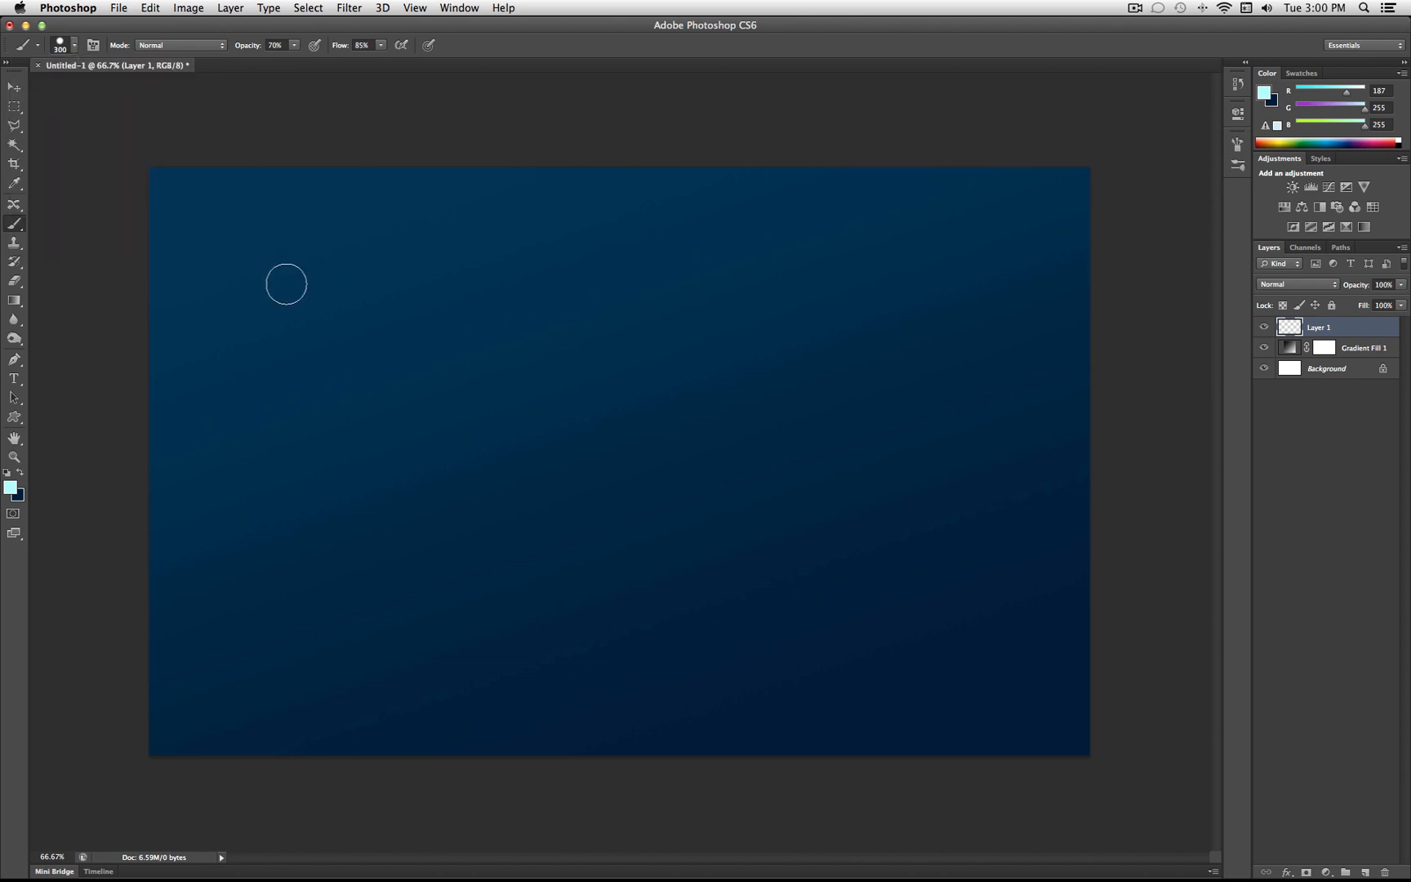
{"action": "mouse_move", "coordinate": [197, 214]}
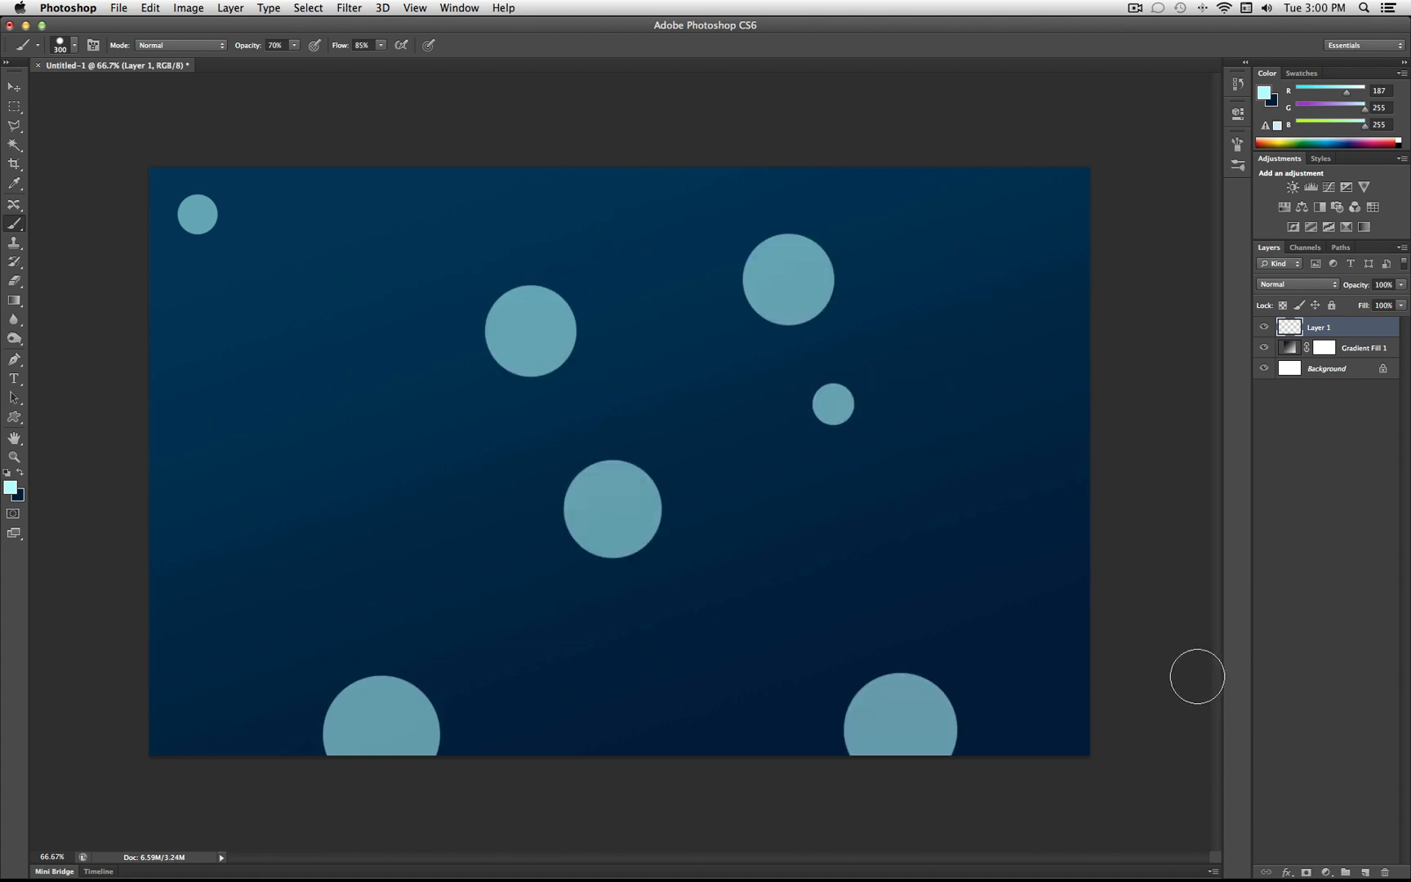
{"action": "mouse_move", "coordinate": [294, 186]}
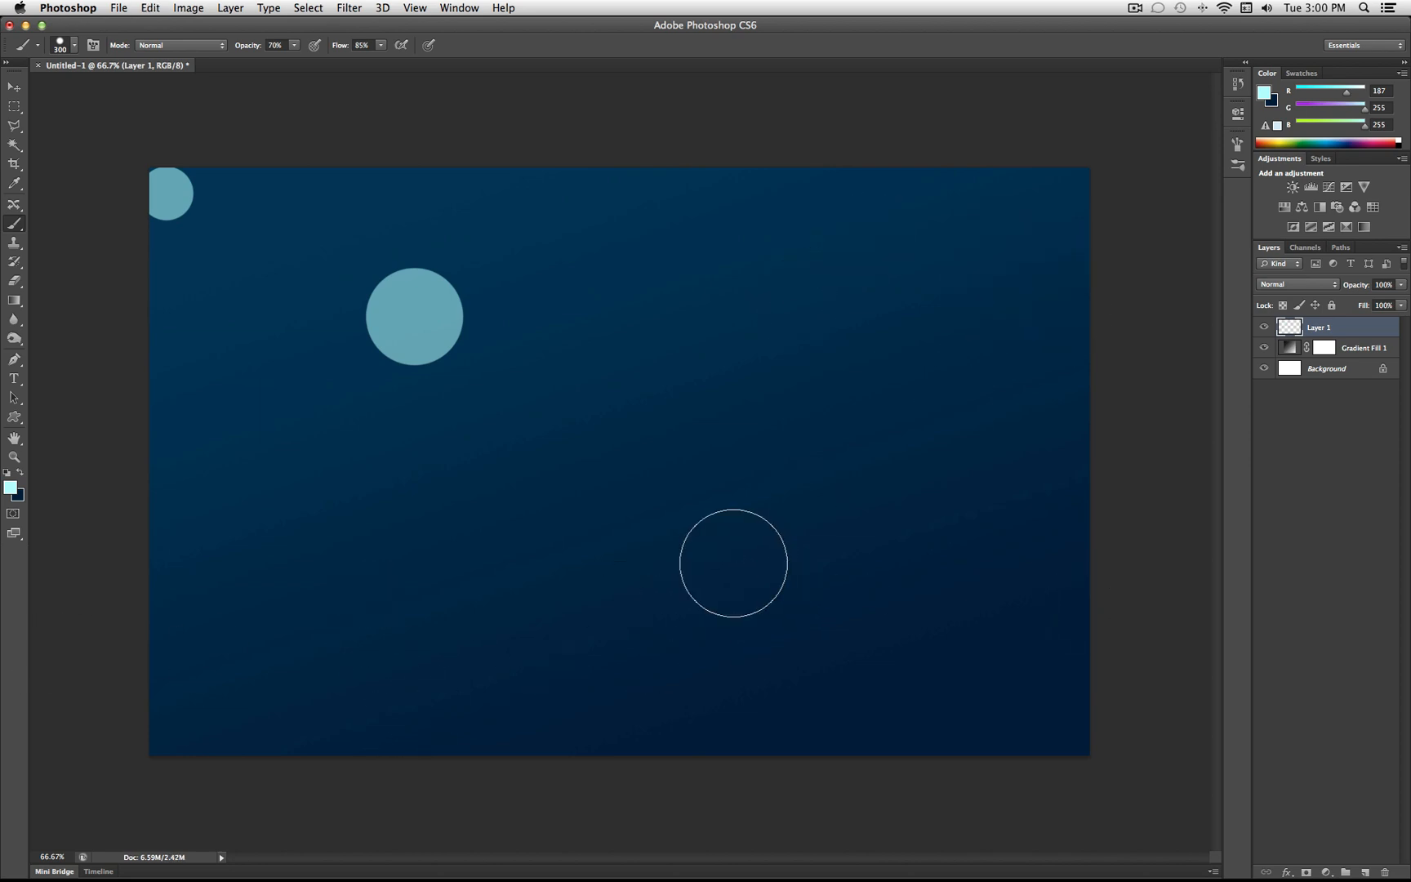
Stamp a large pale cyan bubble below the canvas centre
{"action": "left_click", "coordinate": [286, 391]}
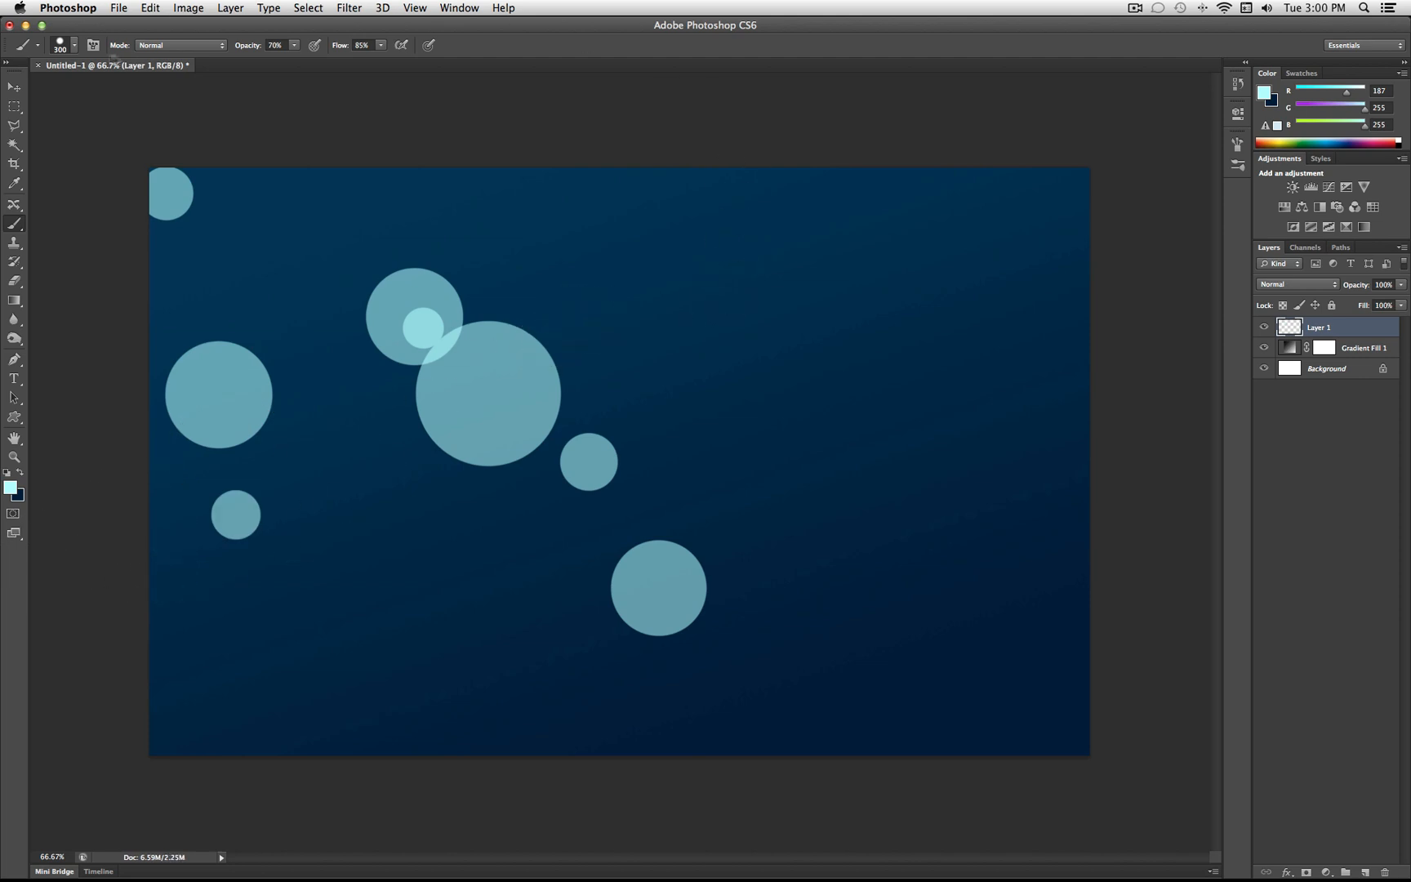
Stamp smaller pale cyan bubbles with a reduced brush and undo the oversized one
{"action": "left_click", "coordinate": [70, 45]}
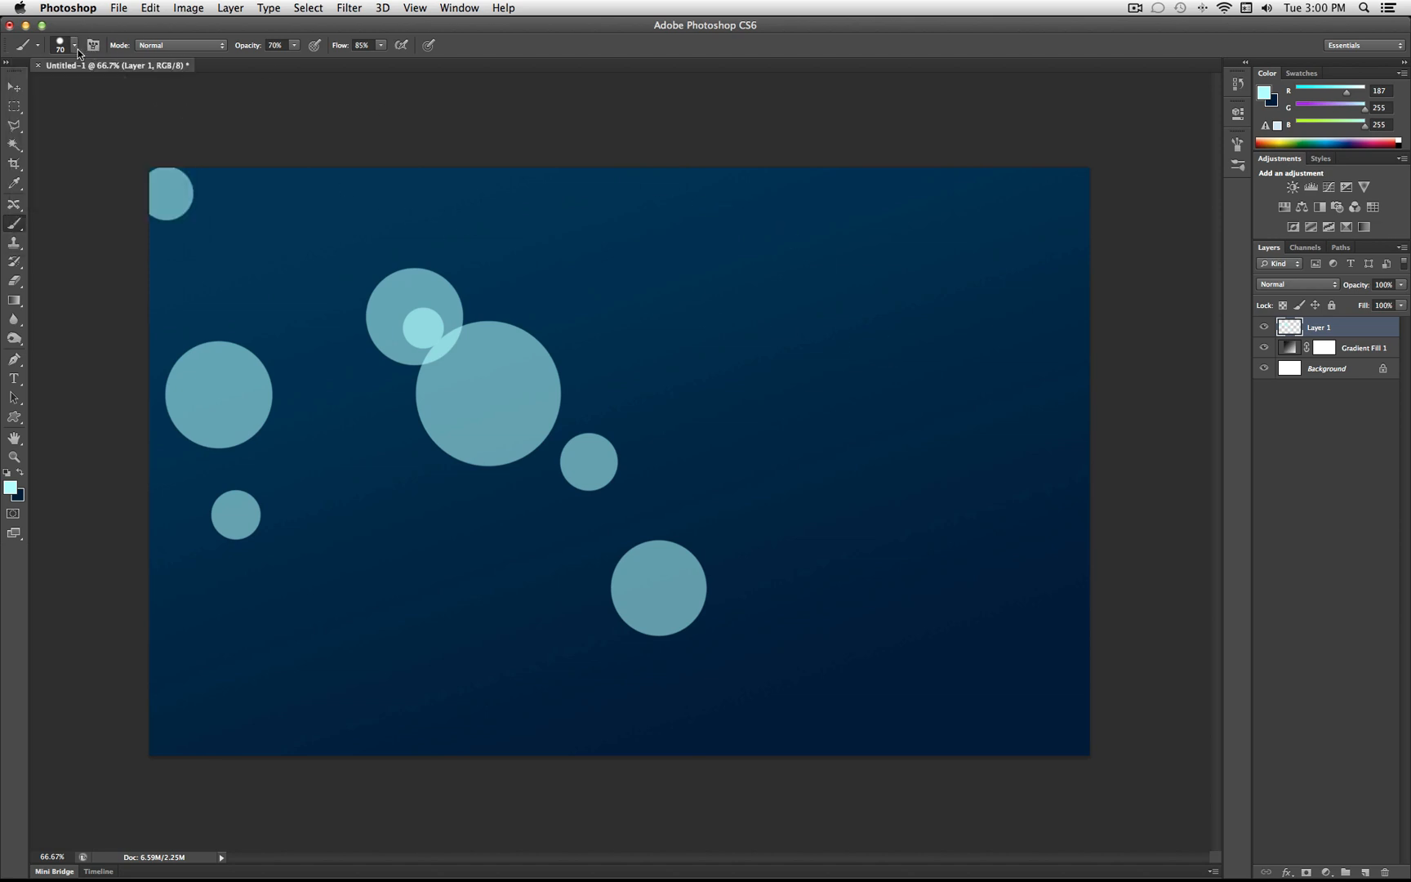
{"action": "left_click", "coordinate": [72, 45]}
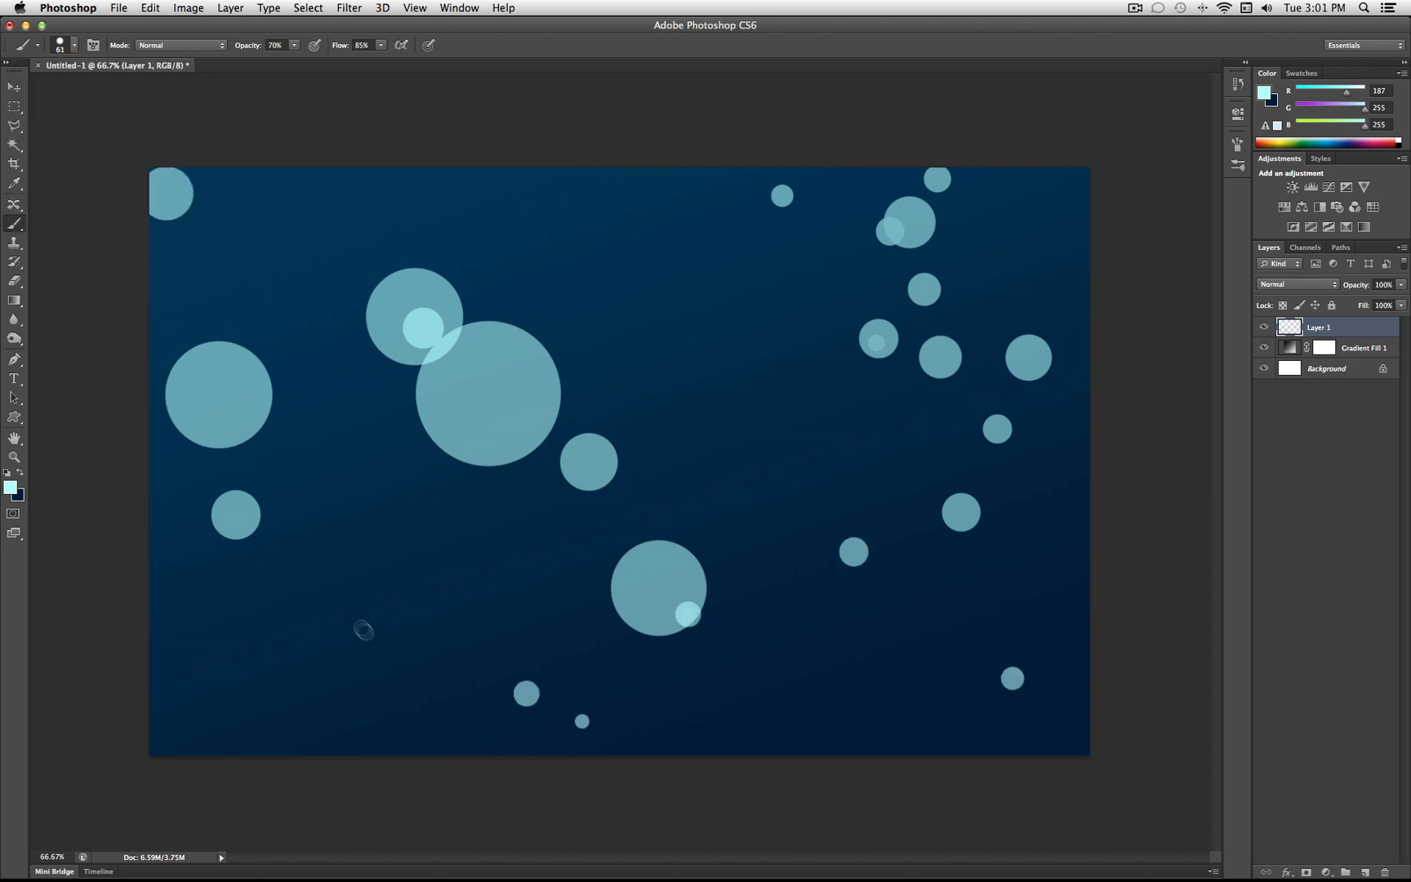
{"action": "left_click", "coordinate": [74, 45]}
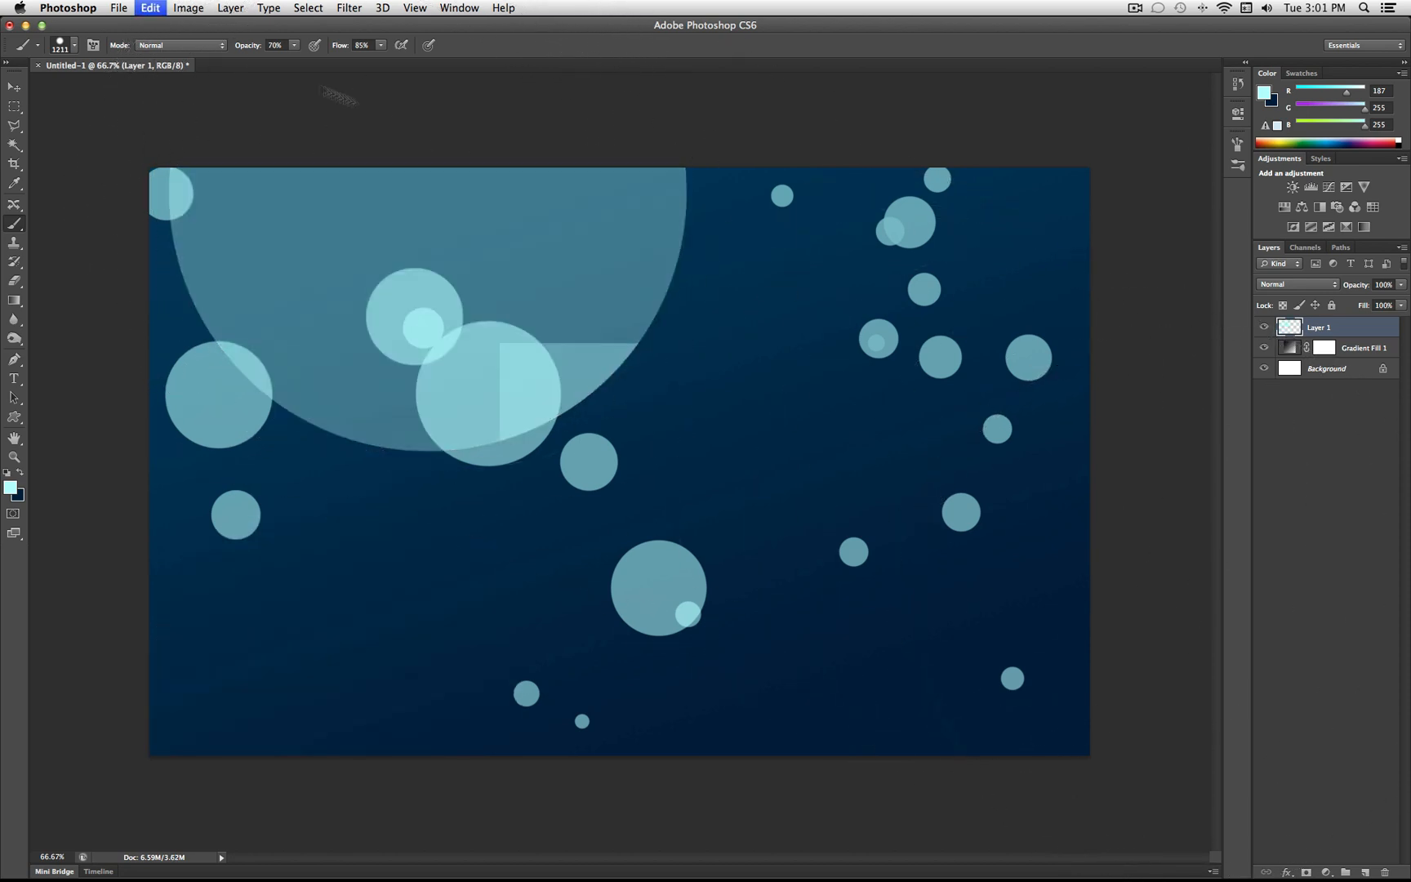
{"action": "left_click", "coordinate": [59, 45]}
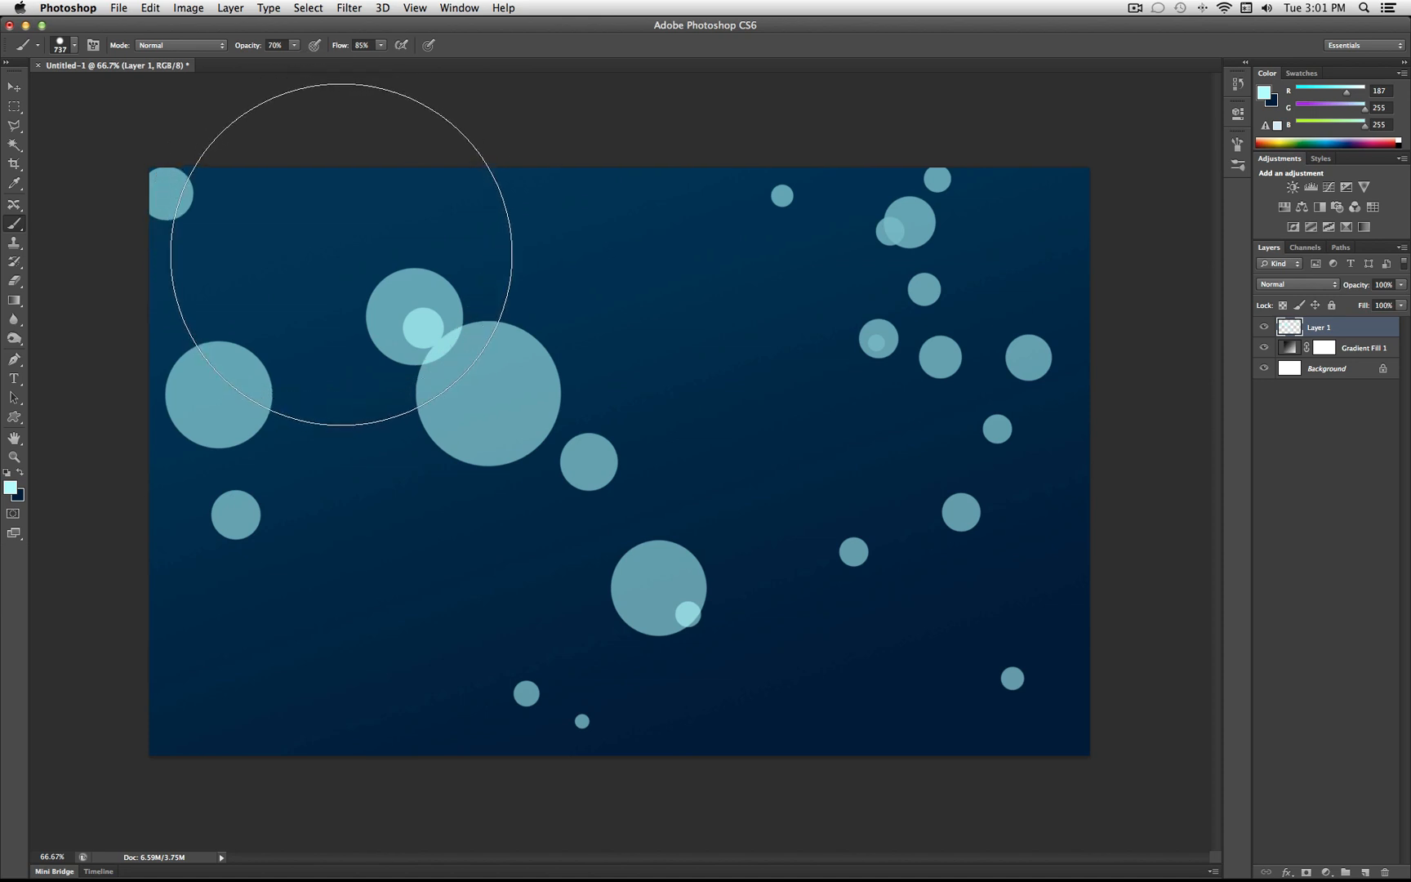
Stamp a huge 737 px pale cyan bubble at the top left, then add empty Layer 2
{"action": "left_click", "coordinate": [59, 45]}
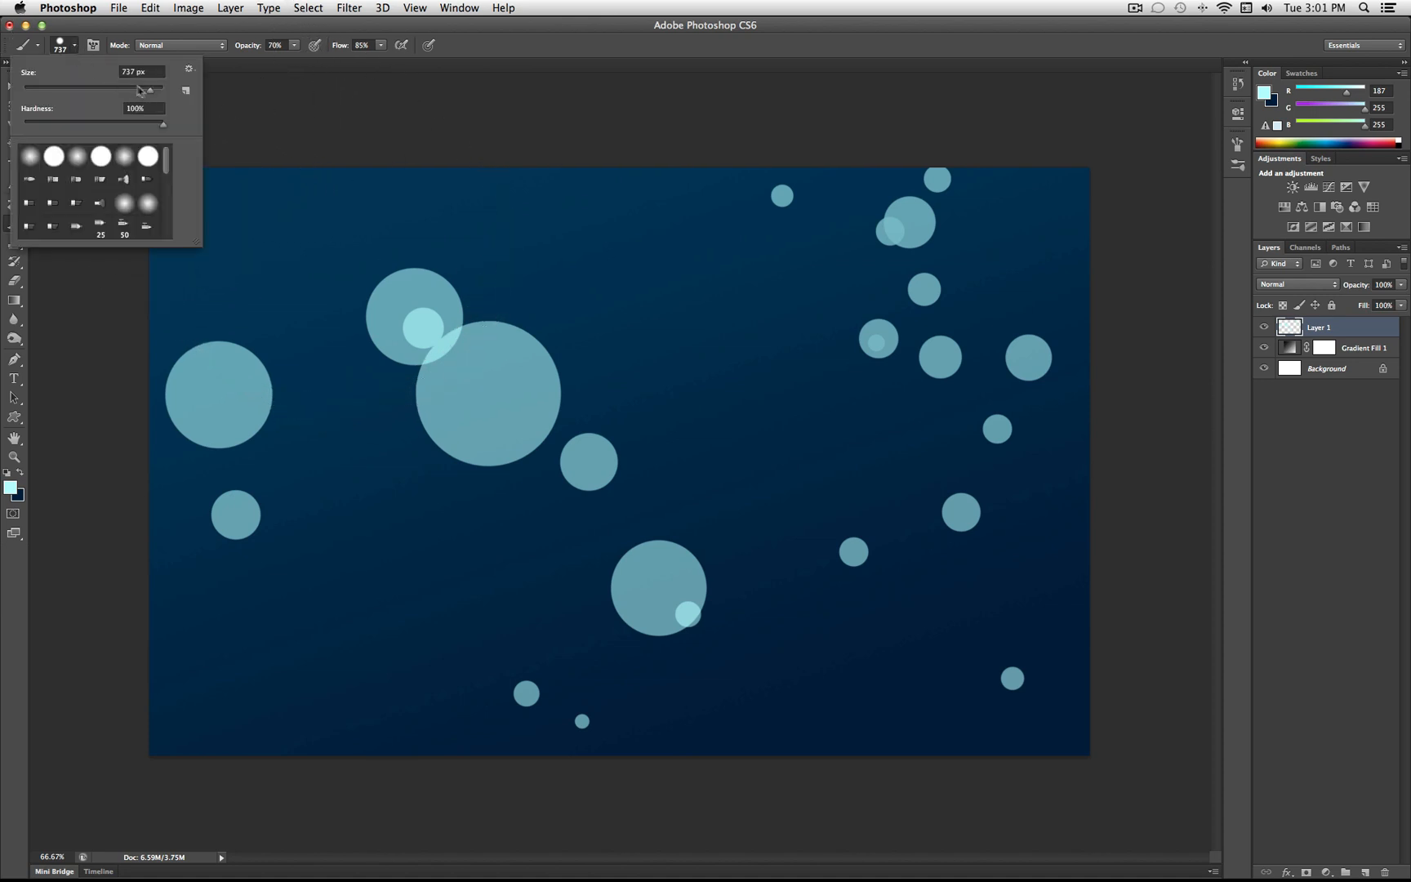
{"action": "type", "text": "479"}
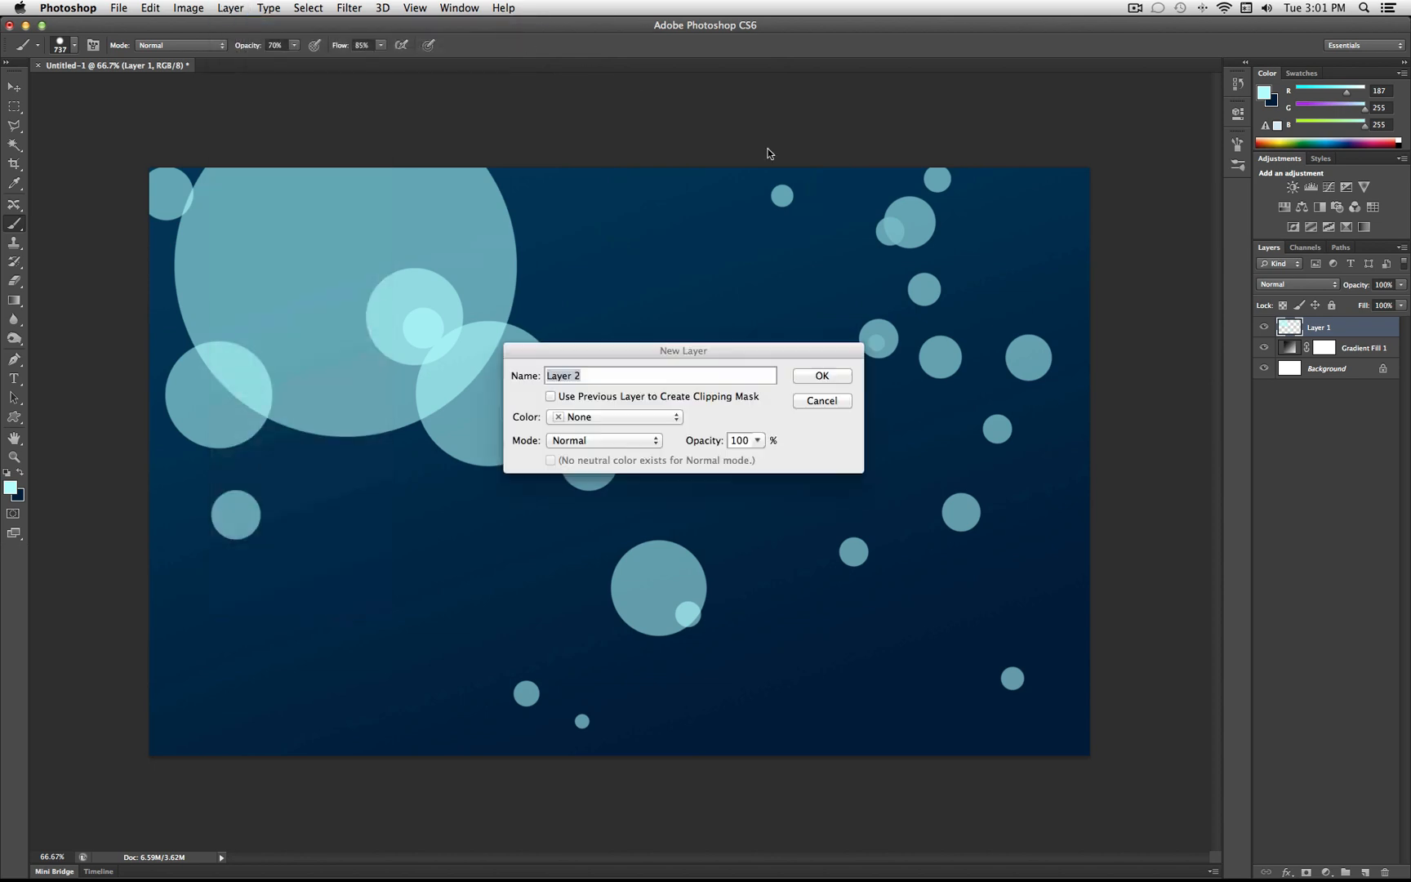
{"action": "left_click", "coordinate": [819, 375]}
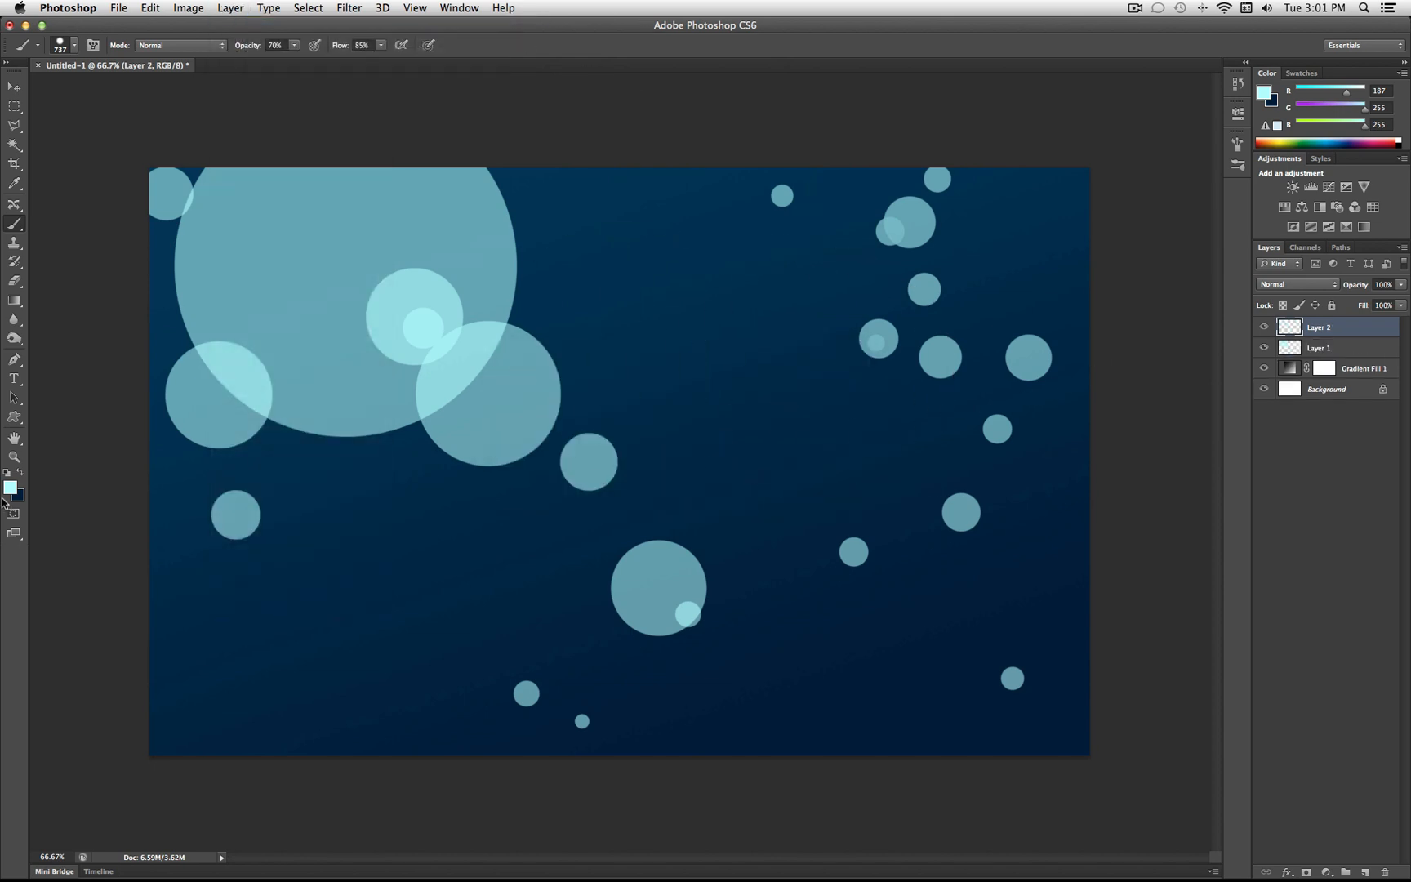
Choose a medium blue foreground colour in the Color Picker for painting bubbles
{"action": "left_click", "coordinate": [11, 488]}
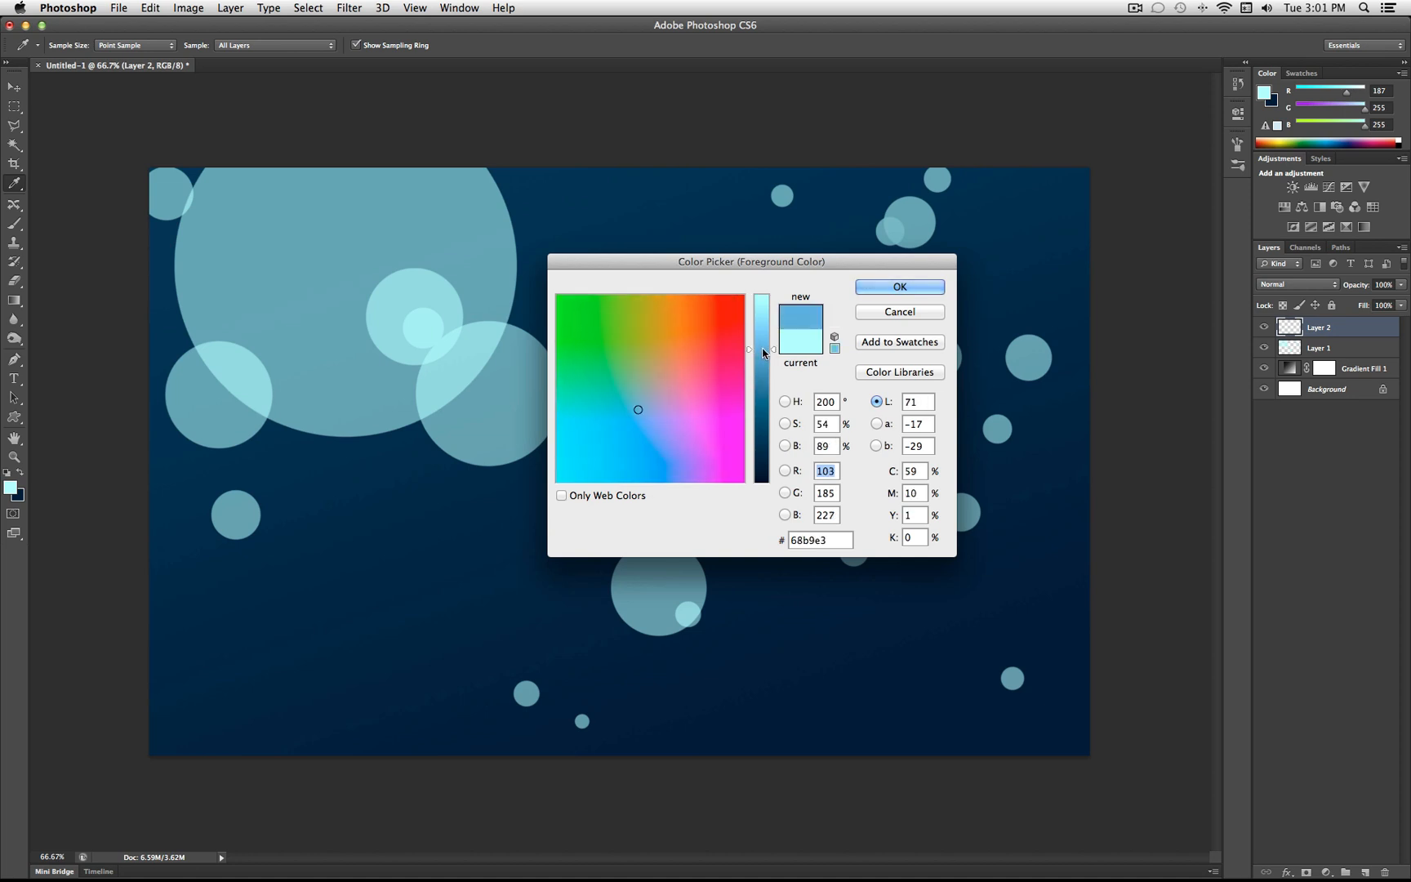
{"action": "left_click", "coordinate": [898, 286]}
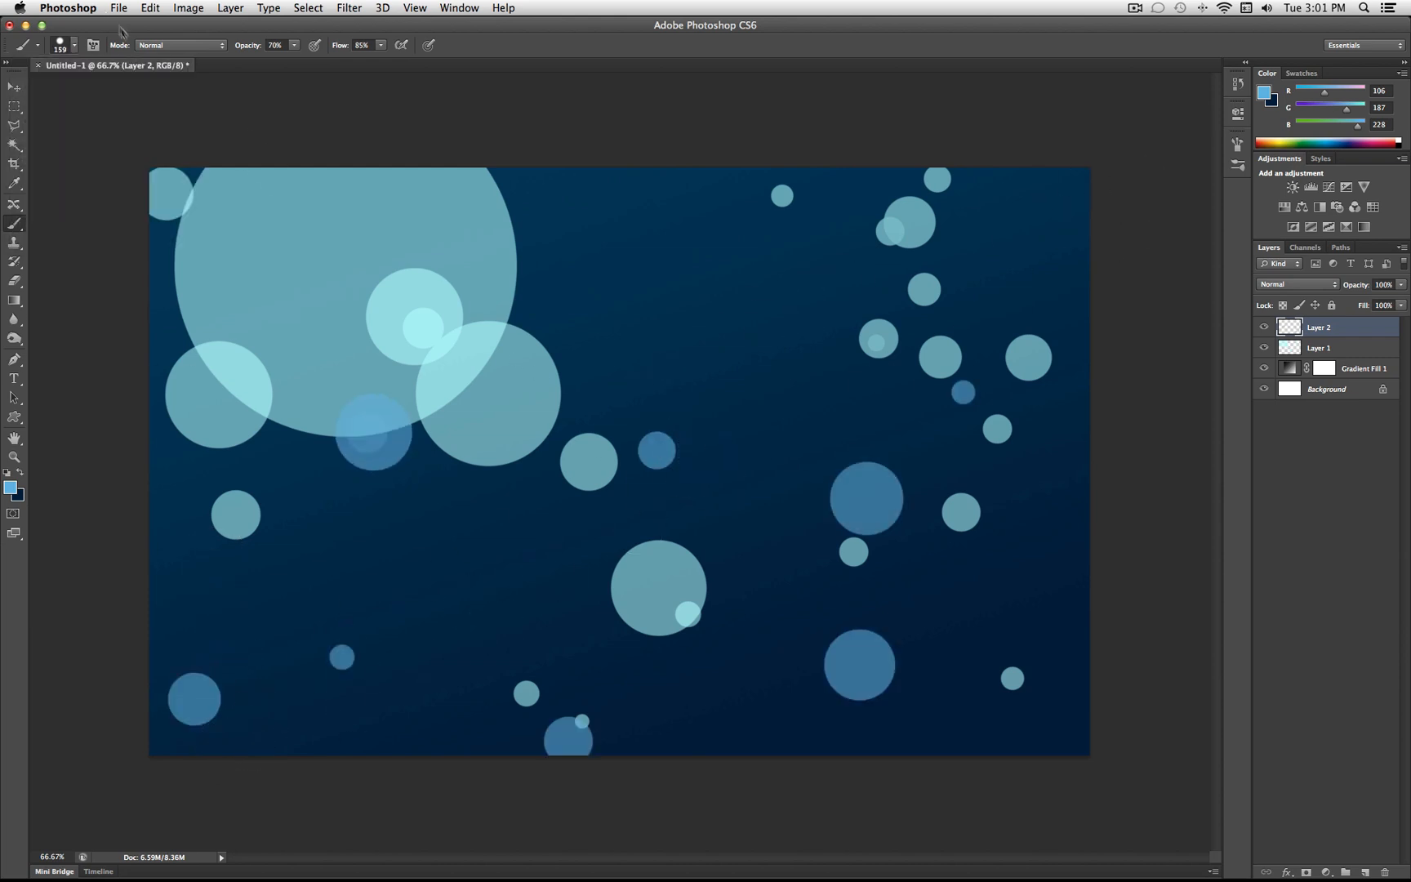
Stamp small bubbles near the top right, then a 216 px bubble with lighter centre
{"action": "left_click", "coordinate": [72, 45]}
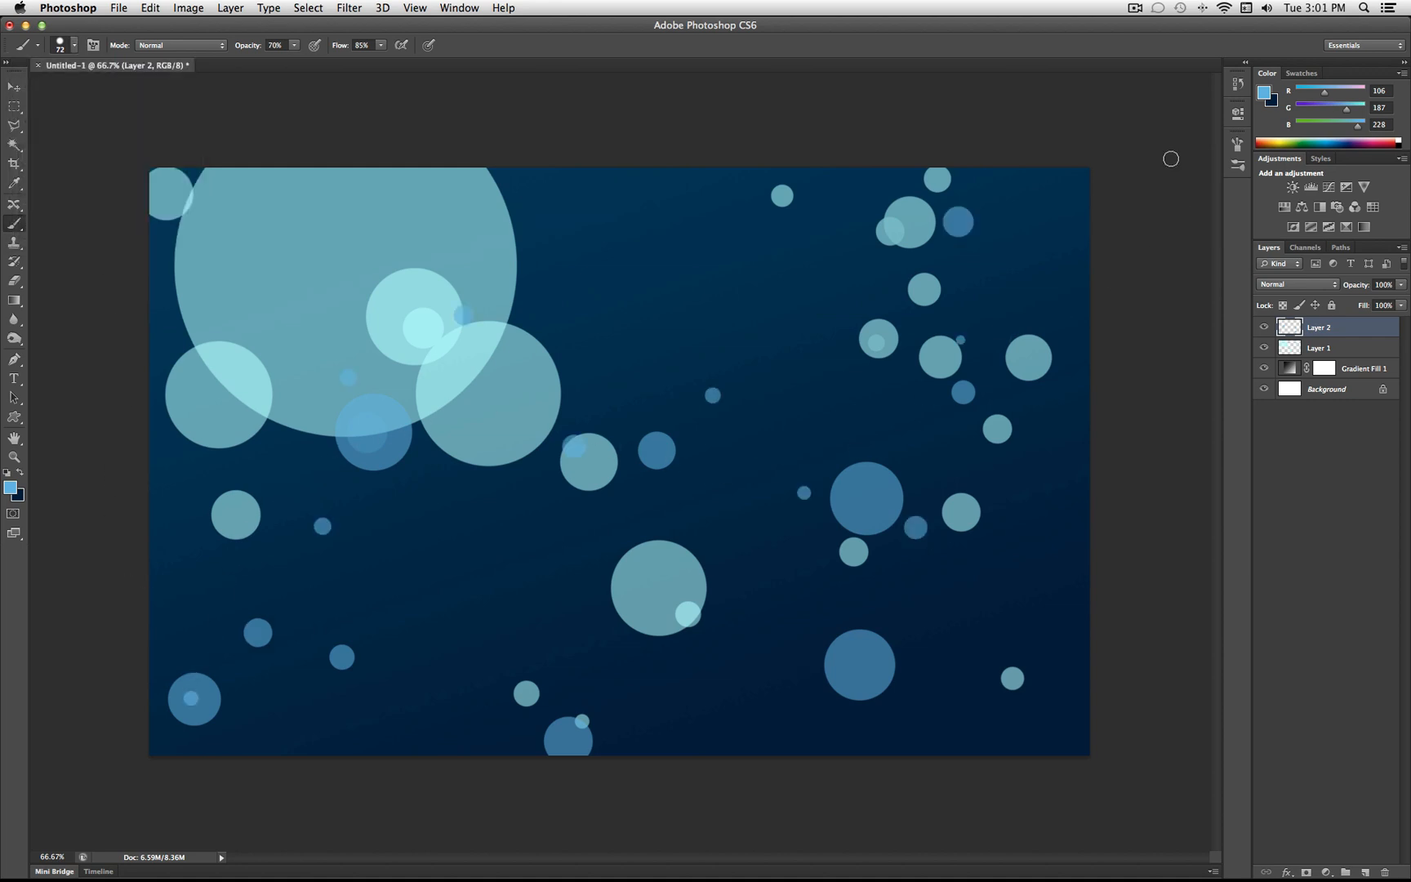
{"action": "left_click_drag", "start_coordinate": [584, 320], "coordinate": [670, 364]}
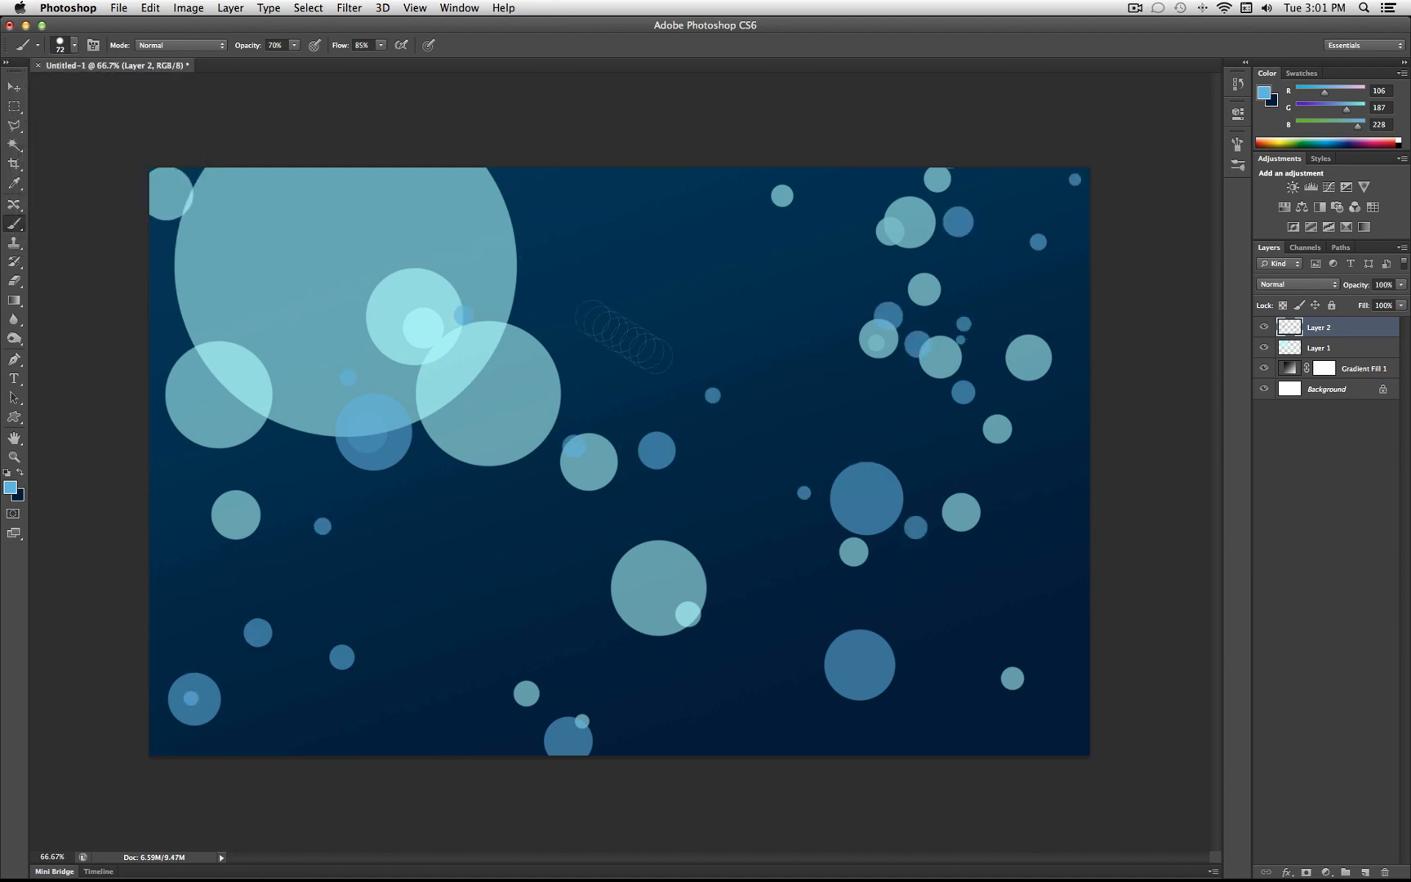
{"action": "left_click", "coordinate": [75, 45]}
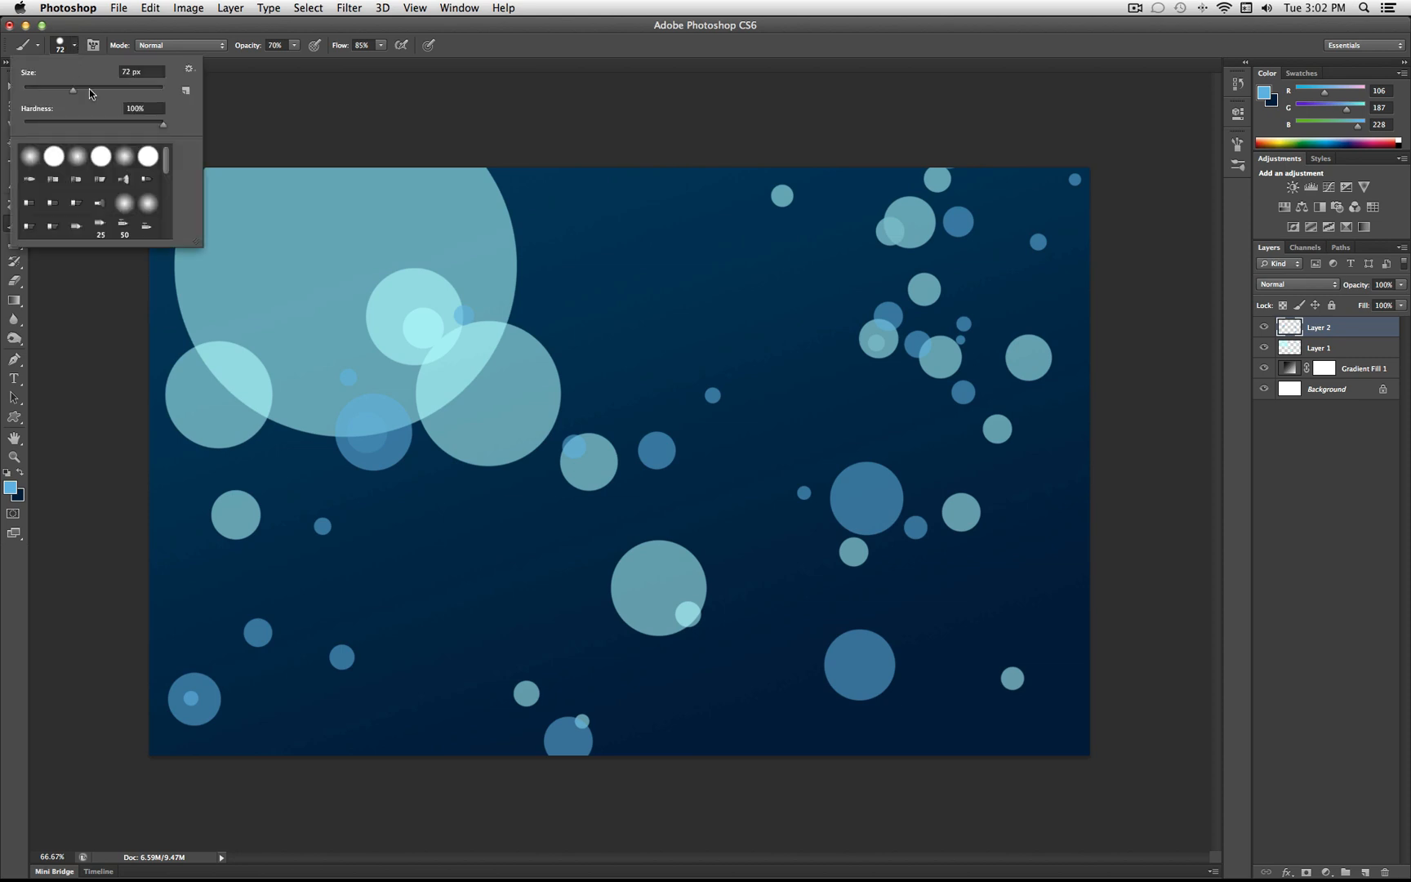
{"action": "left_click_drag", "start_coordinate": [72, 90], "coordinate": [104, 90]}
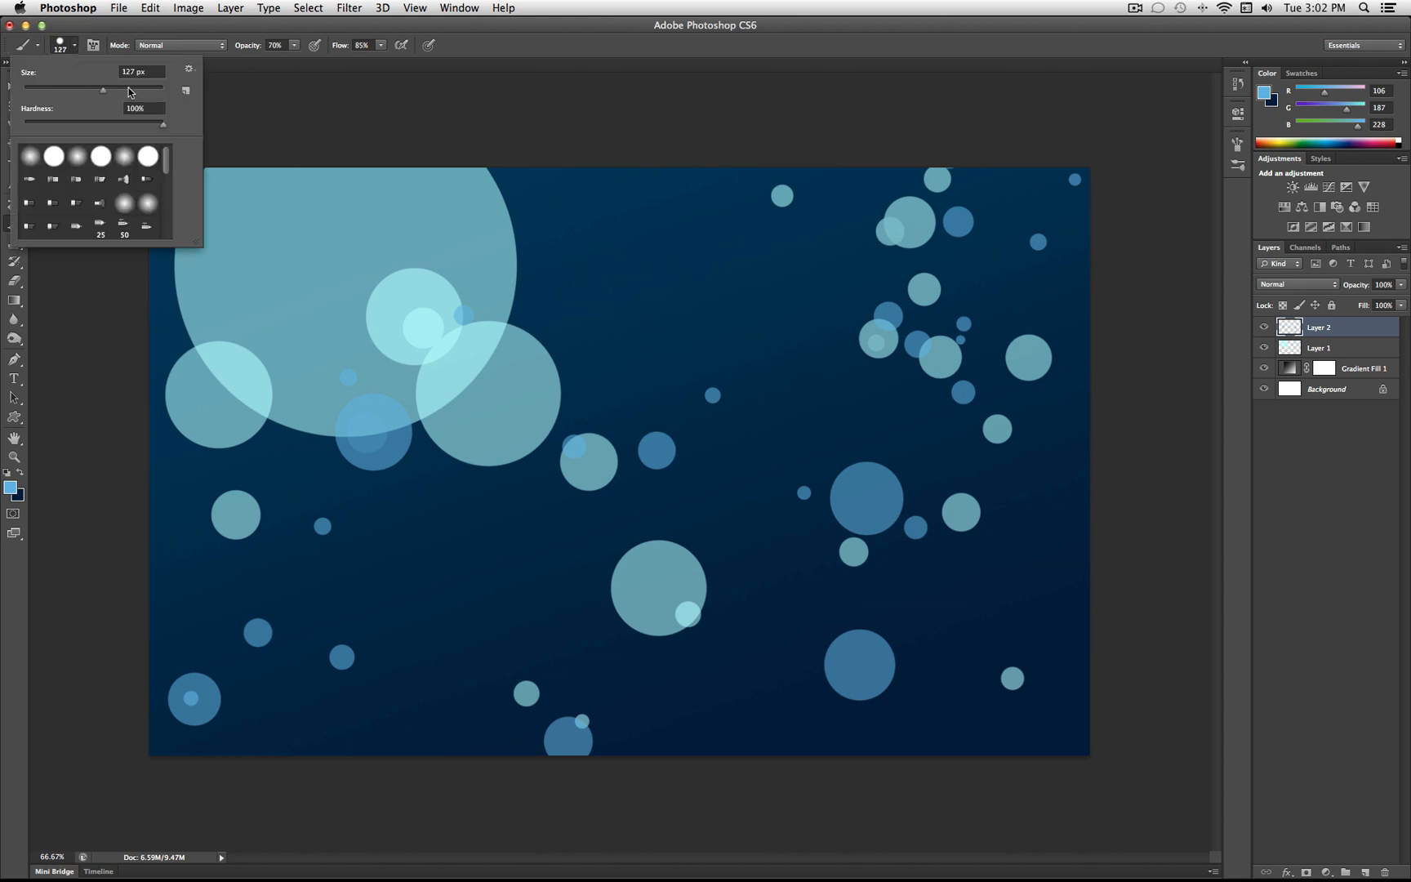
{"action": "left_click_drag", "start_coordinate": [103, 89], "coordinate": [129, 90]}
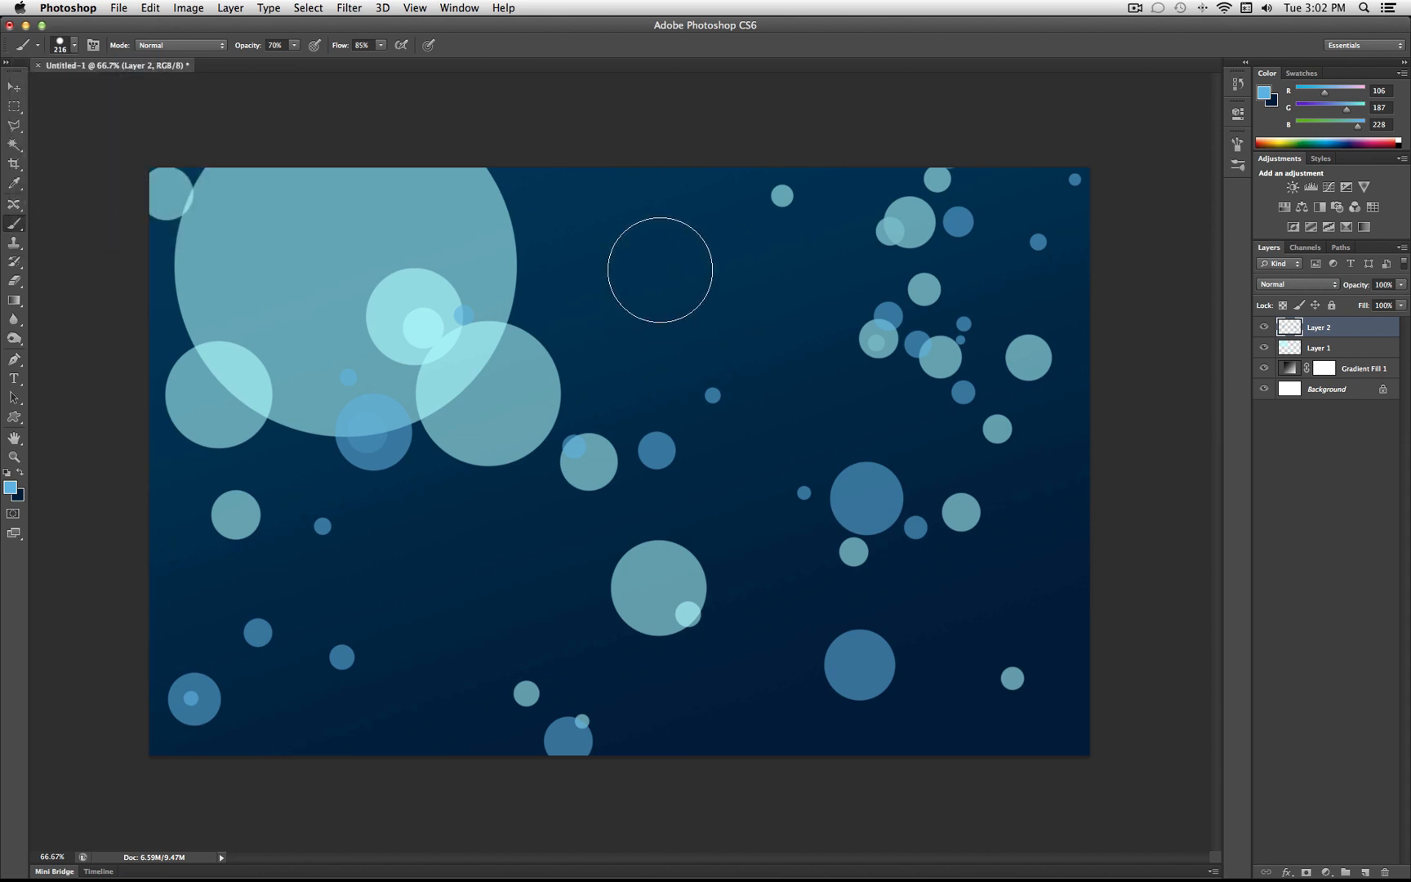
{"action": "left_click", "coordinate": [660, 270]}
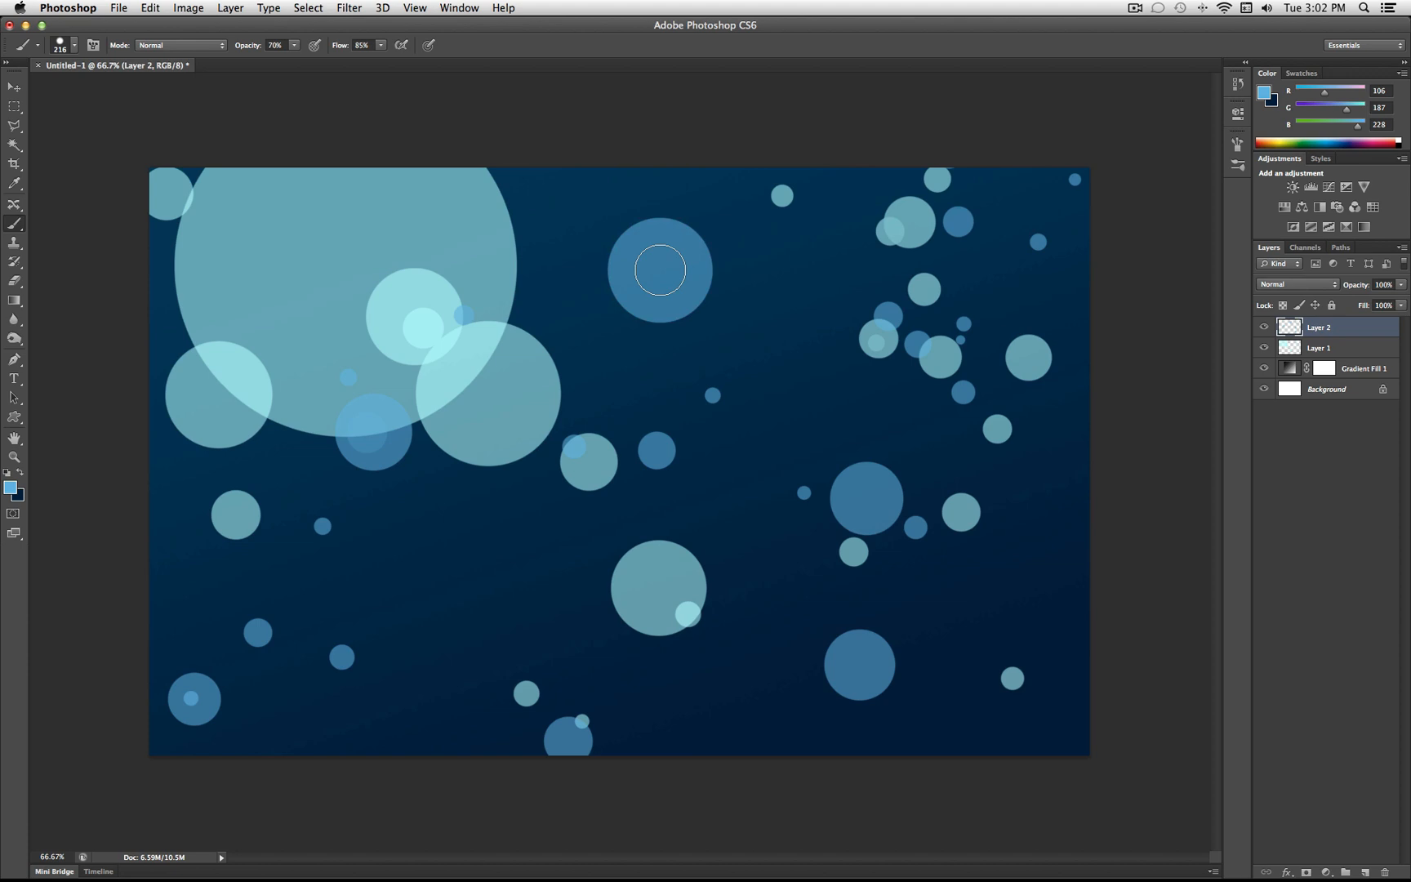
{"action": "left_click", "coordinate": [660, 271]}
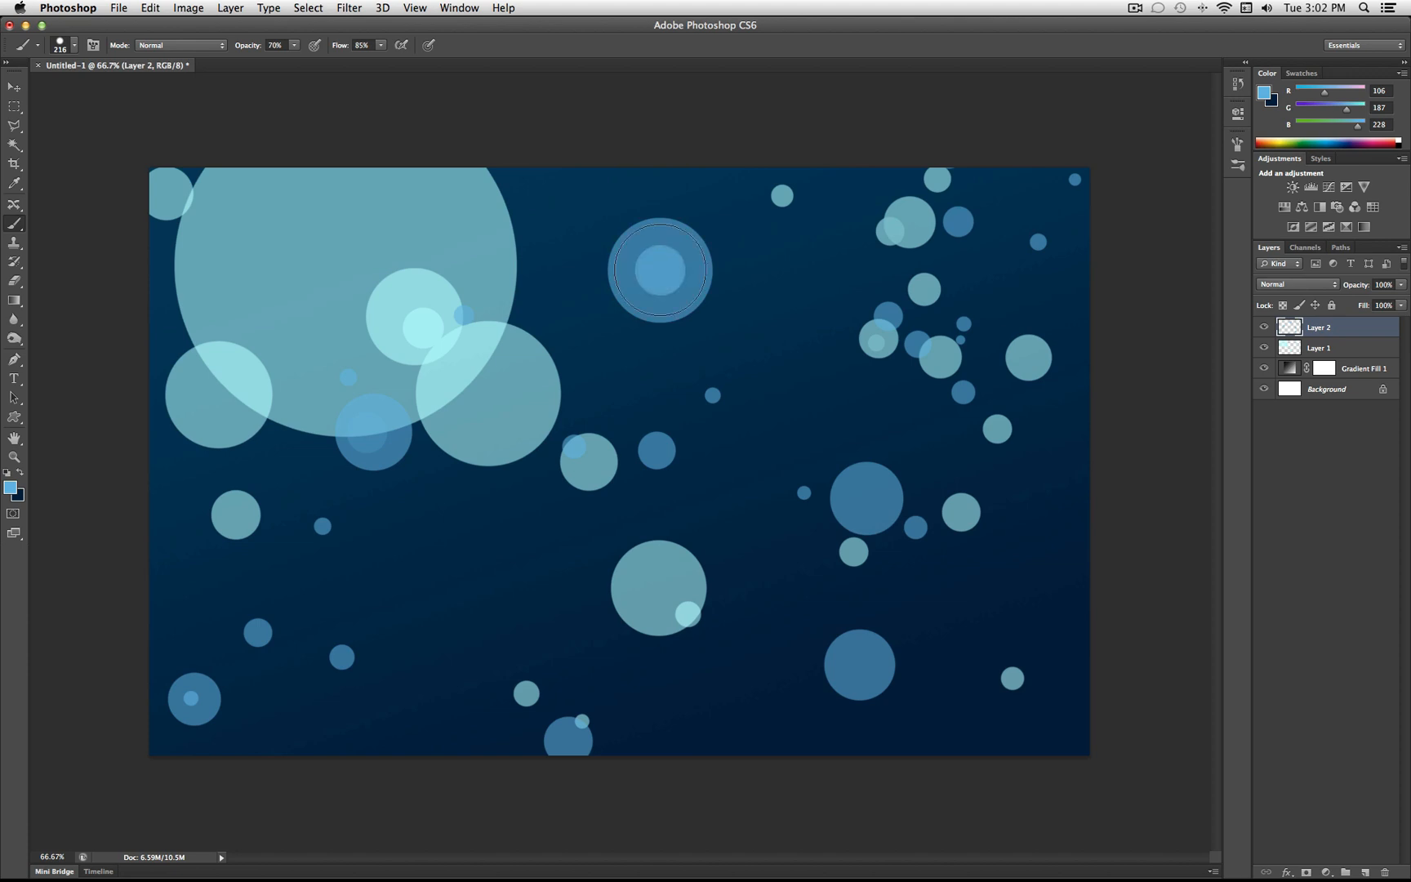
{"action": "mouse_move", "coordinate": [889, 544]}
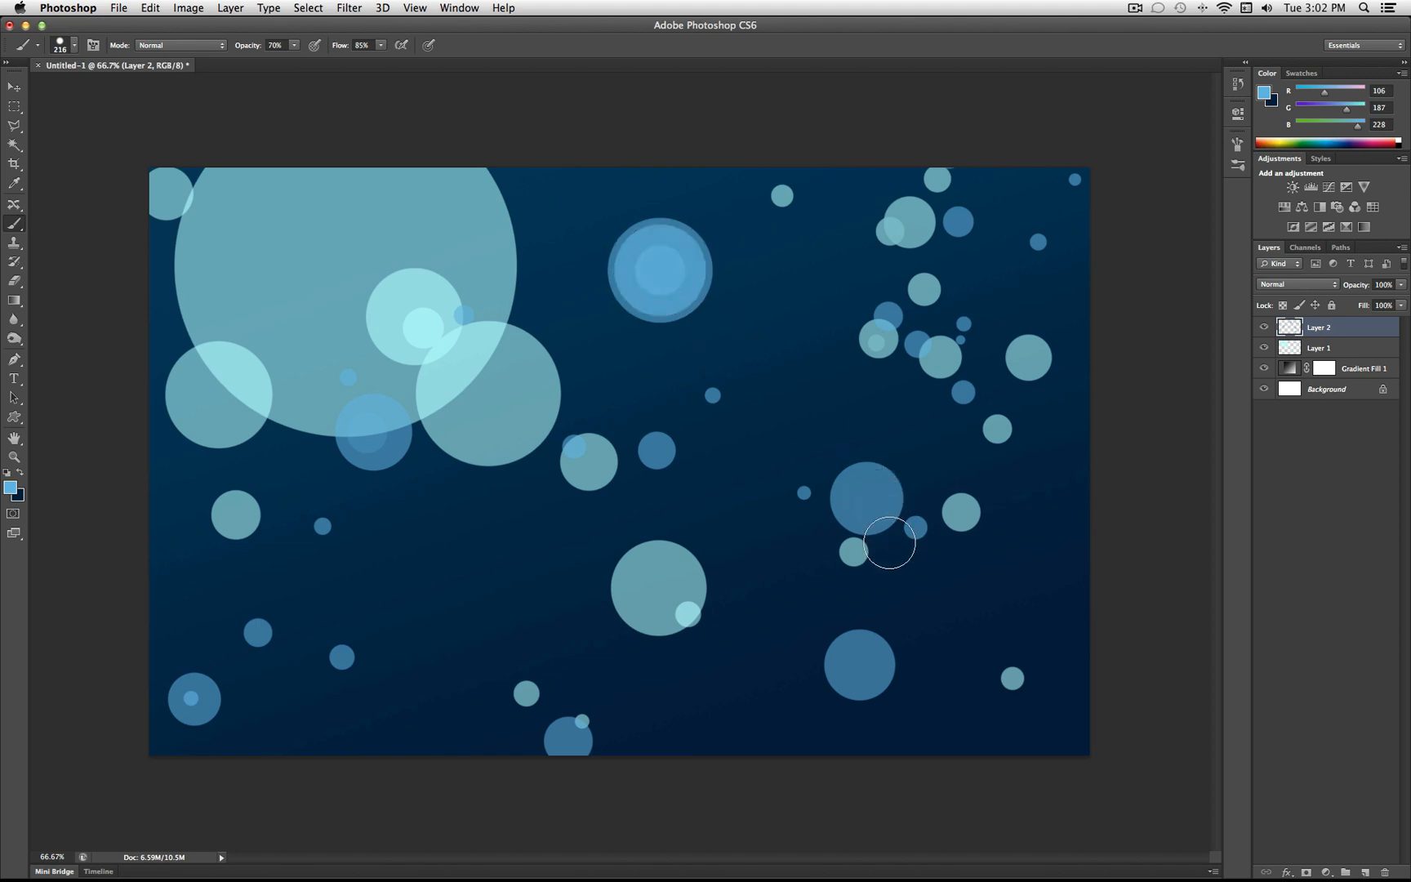
{"action": "mouse_move", "coordinate": [477, 573]}
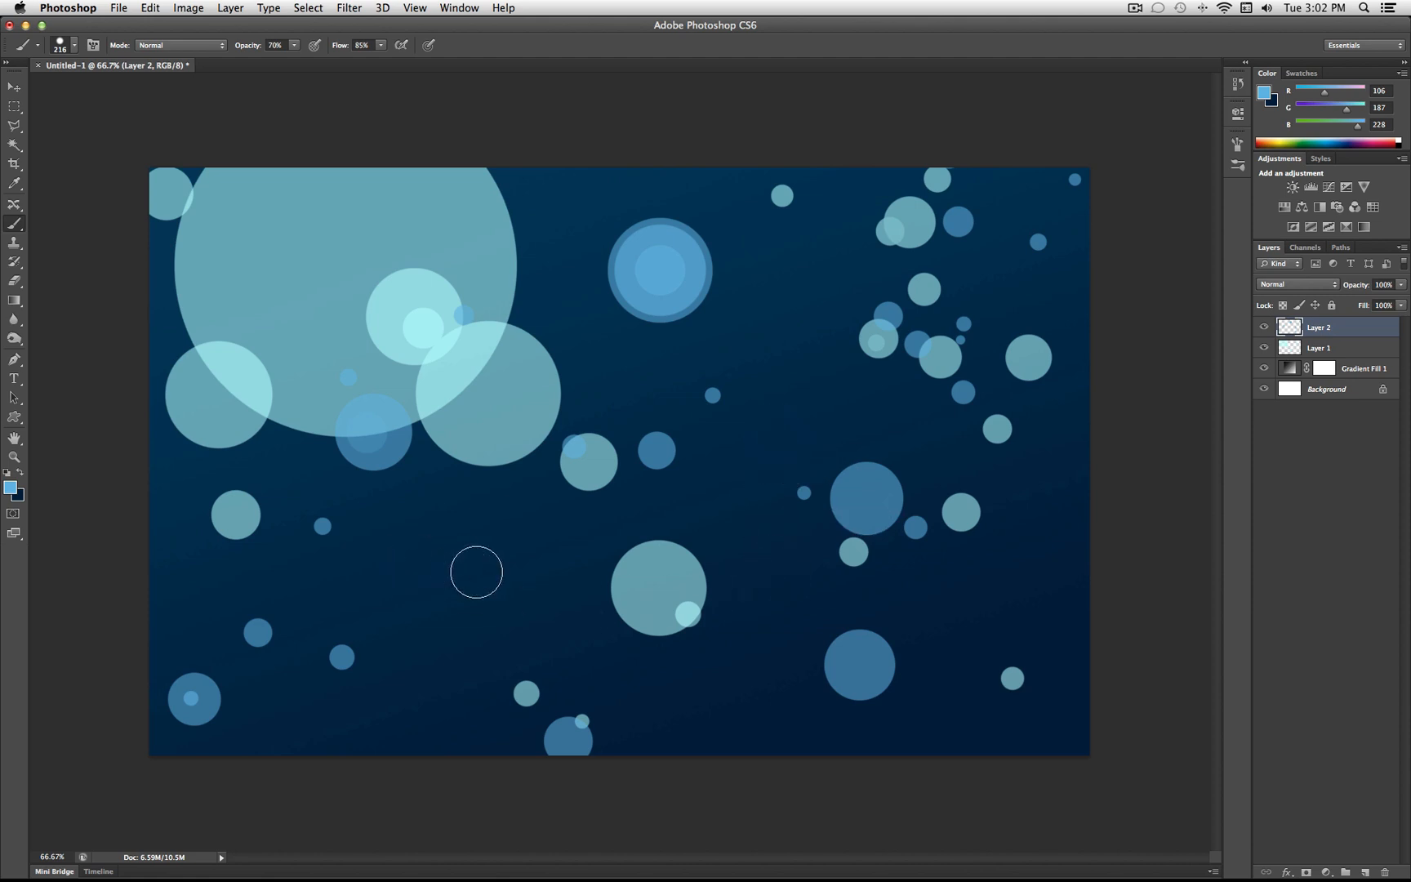
Add bubbles left of centre, bottom right and top right at a smaller size and 58% opacity
{"action": "left_click", "coordinate": [476, 572]}
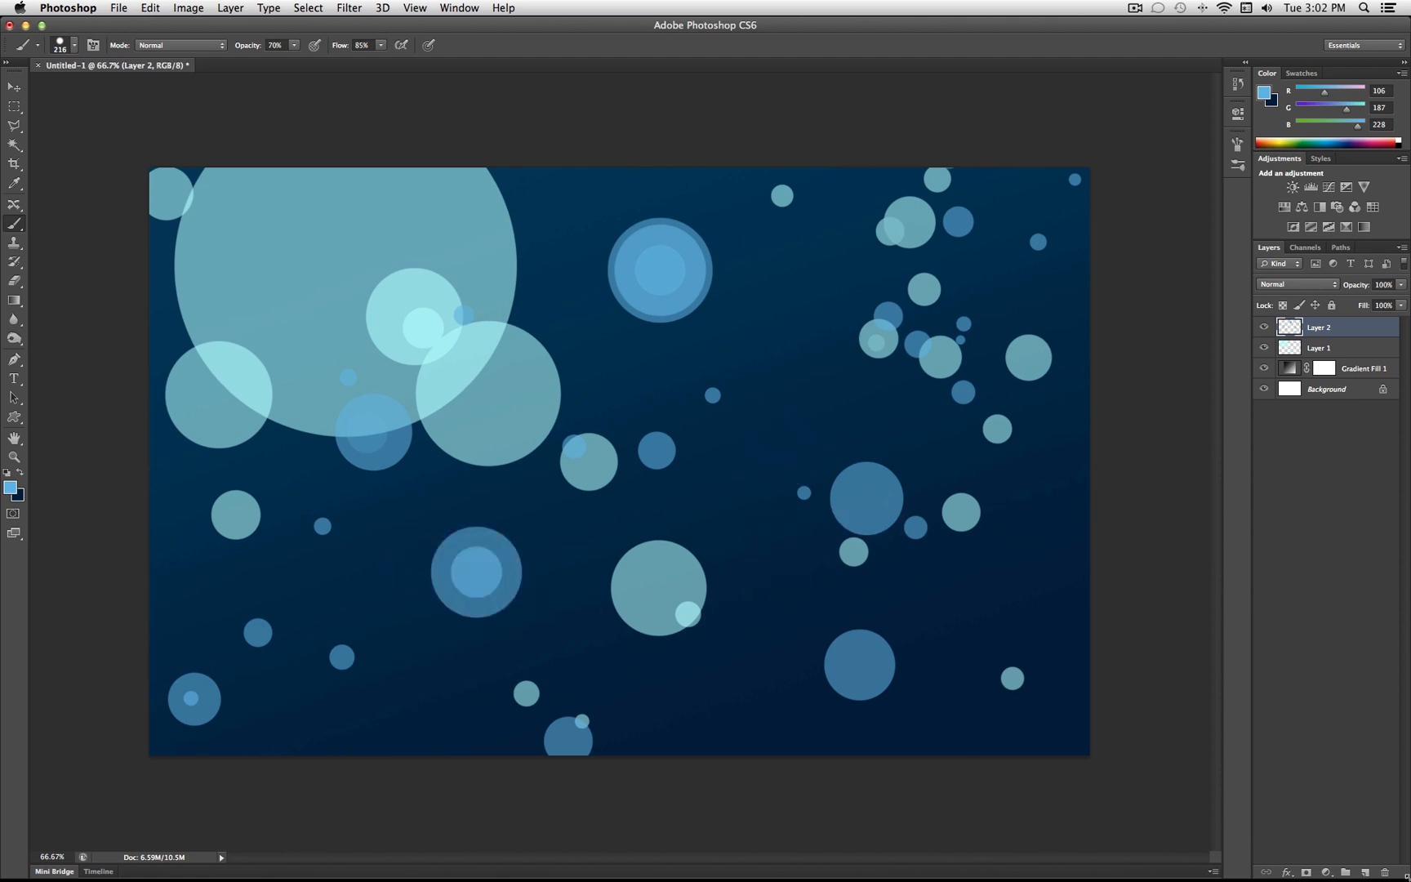
{"action": "left_click", "coordinate": [60, 44]}
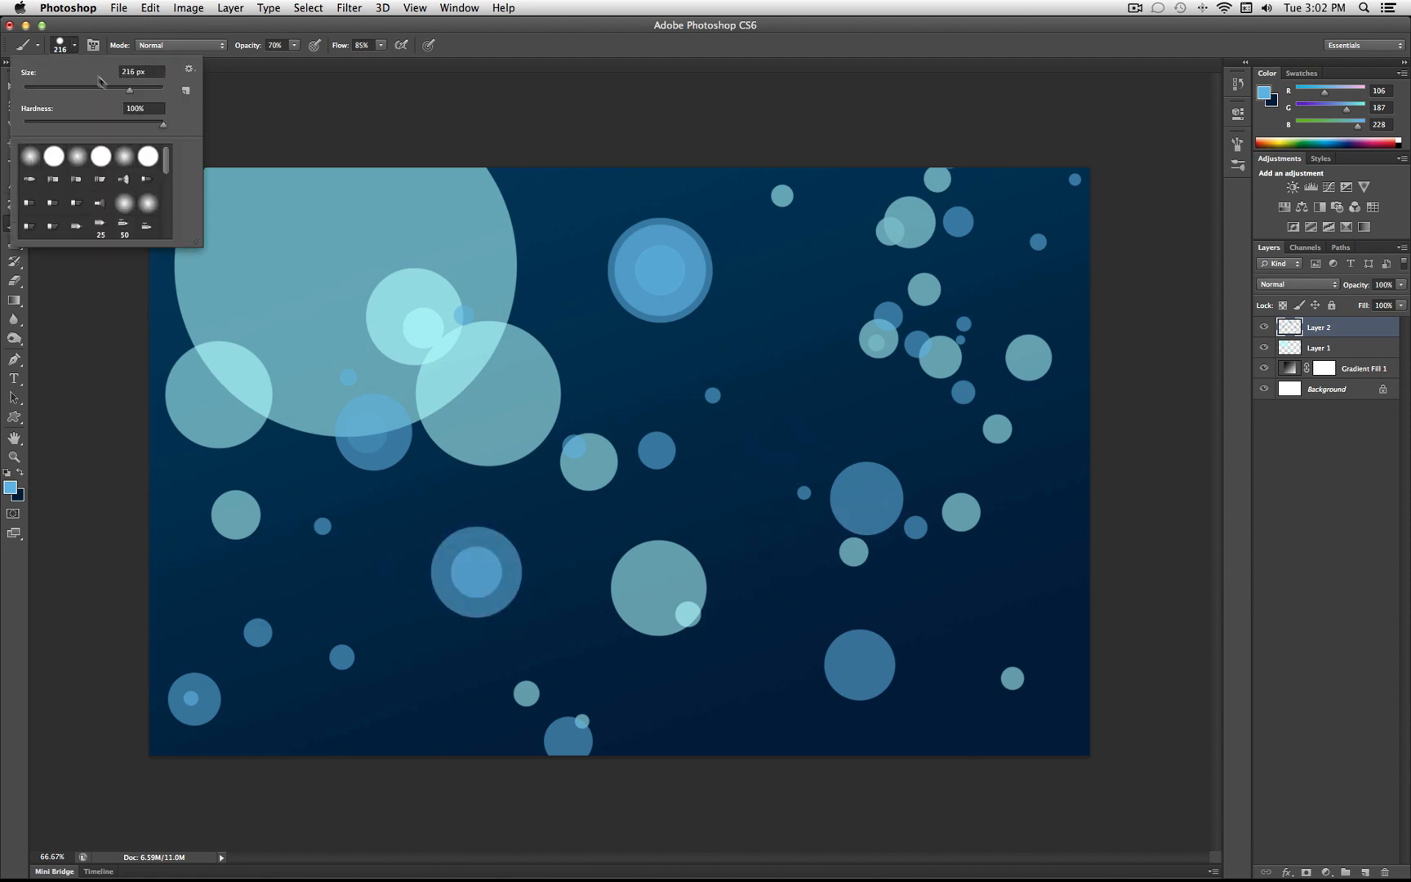
{"action": "left_click_drag", "start_coordinate": [102, 81], "coordinate": [139, 81]}
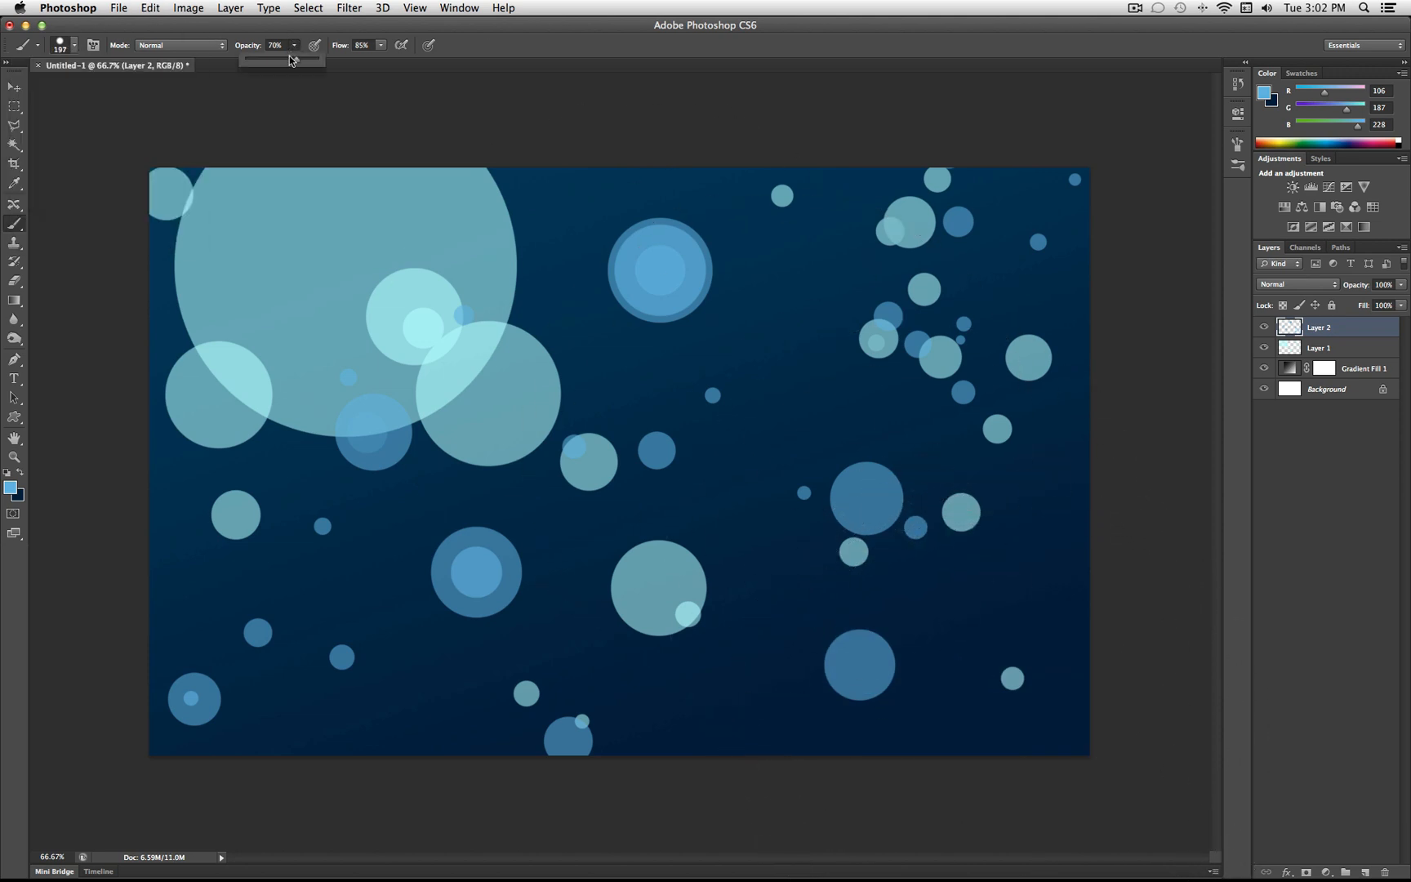
{"action": "left_click_drag", "start_coordinate": [301, 59], "coordinate": [279, 59]}
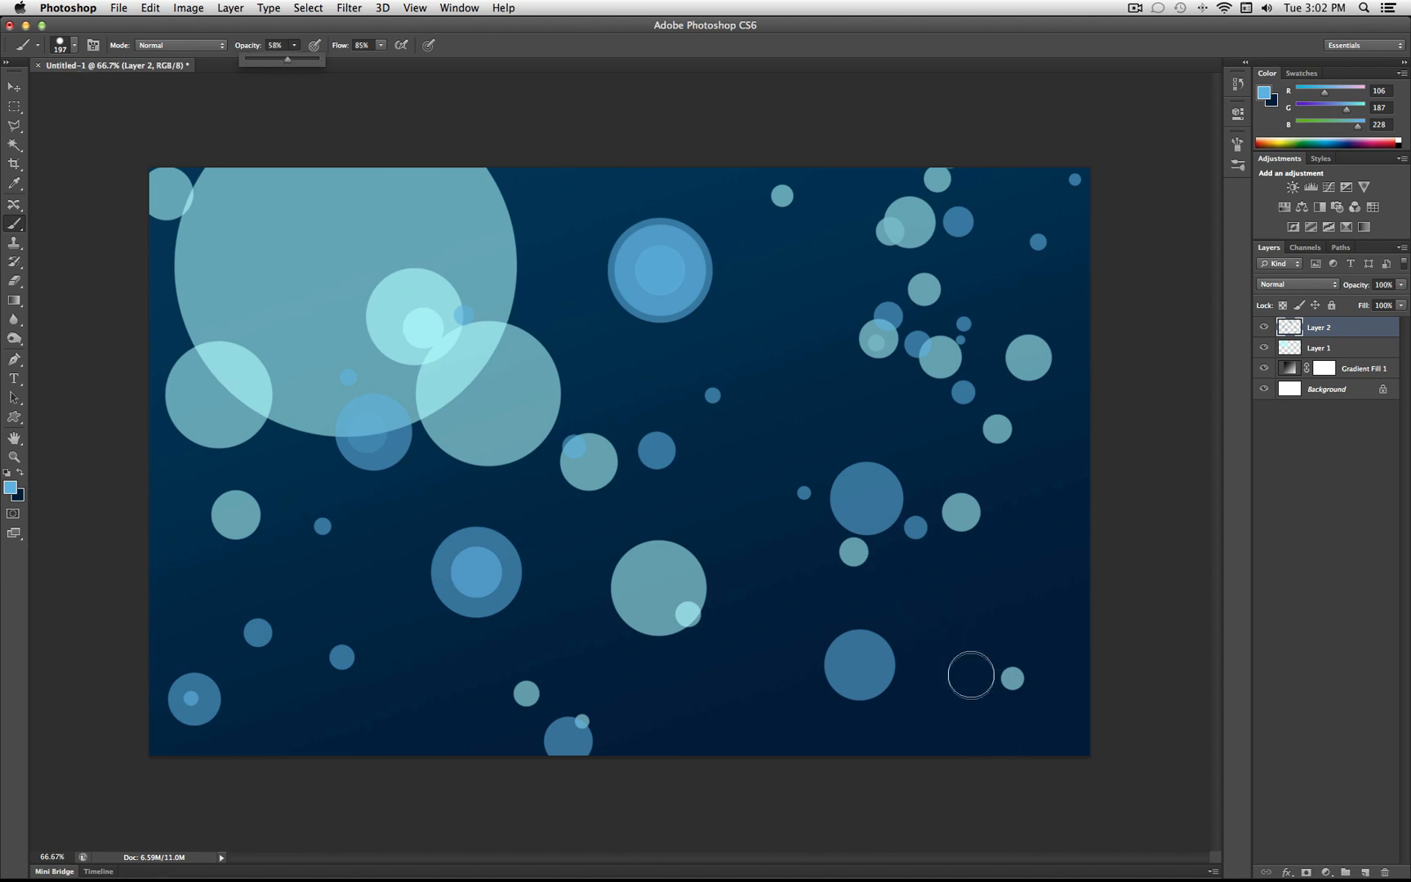
{"action": "left_click", "coordinate": [964, 675]}
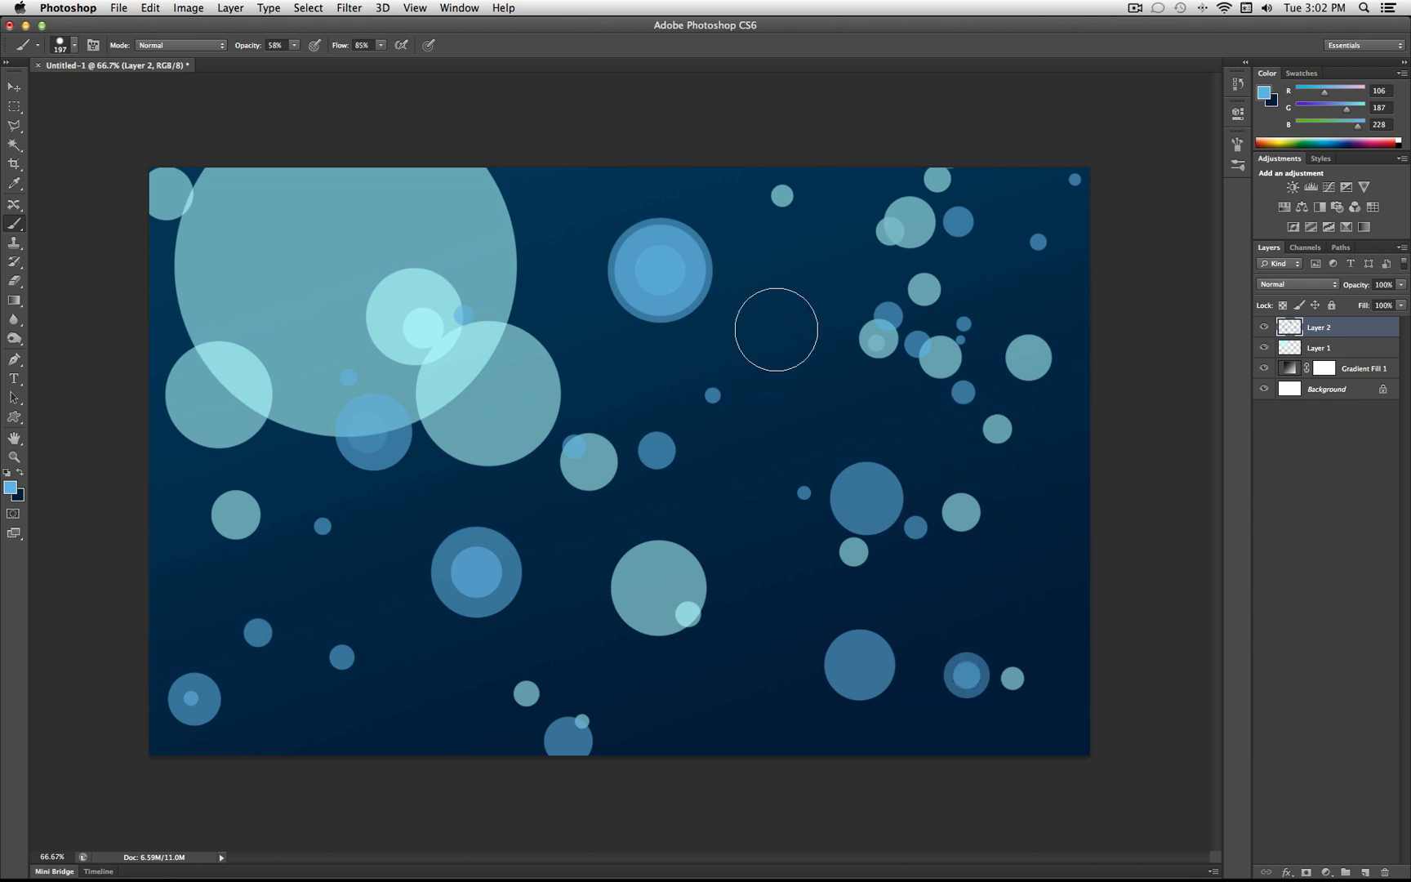
{"action": "left_click", "coordinate": [775, 330]}
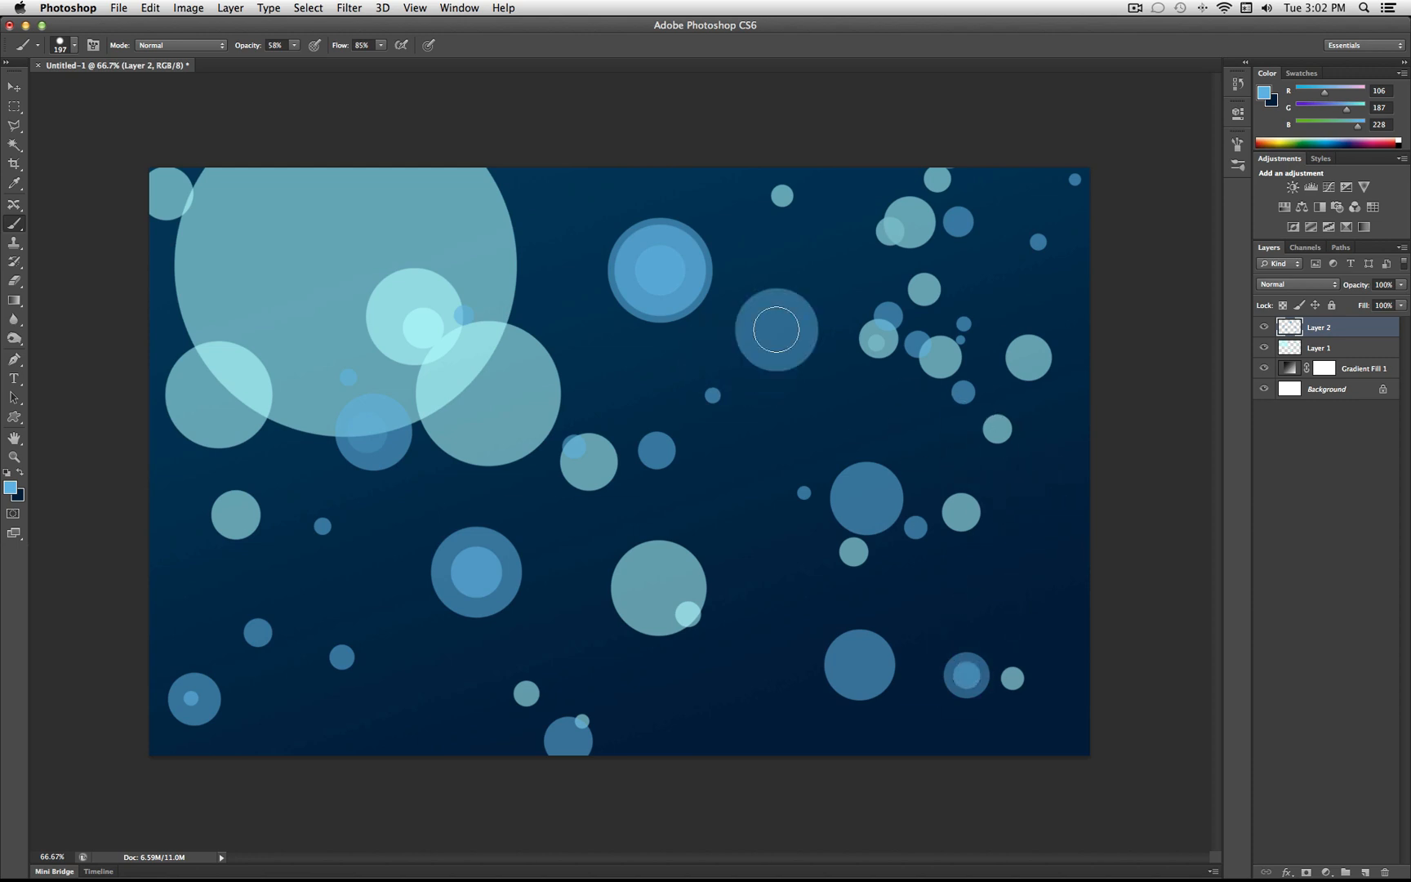
{"action": "left_click", "coordinate": [776, 329]}
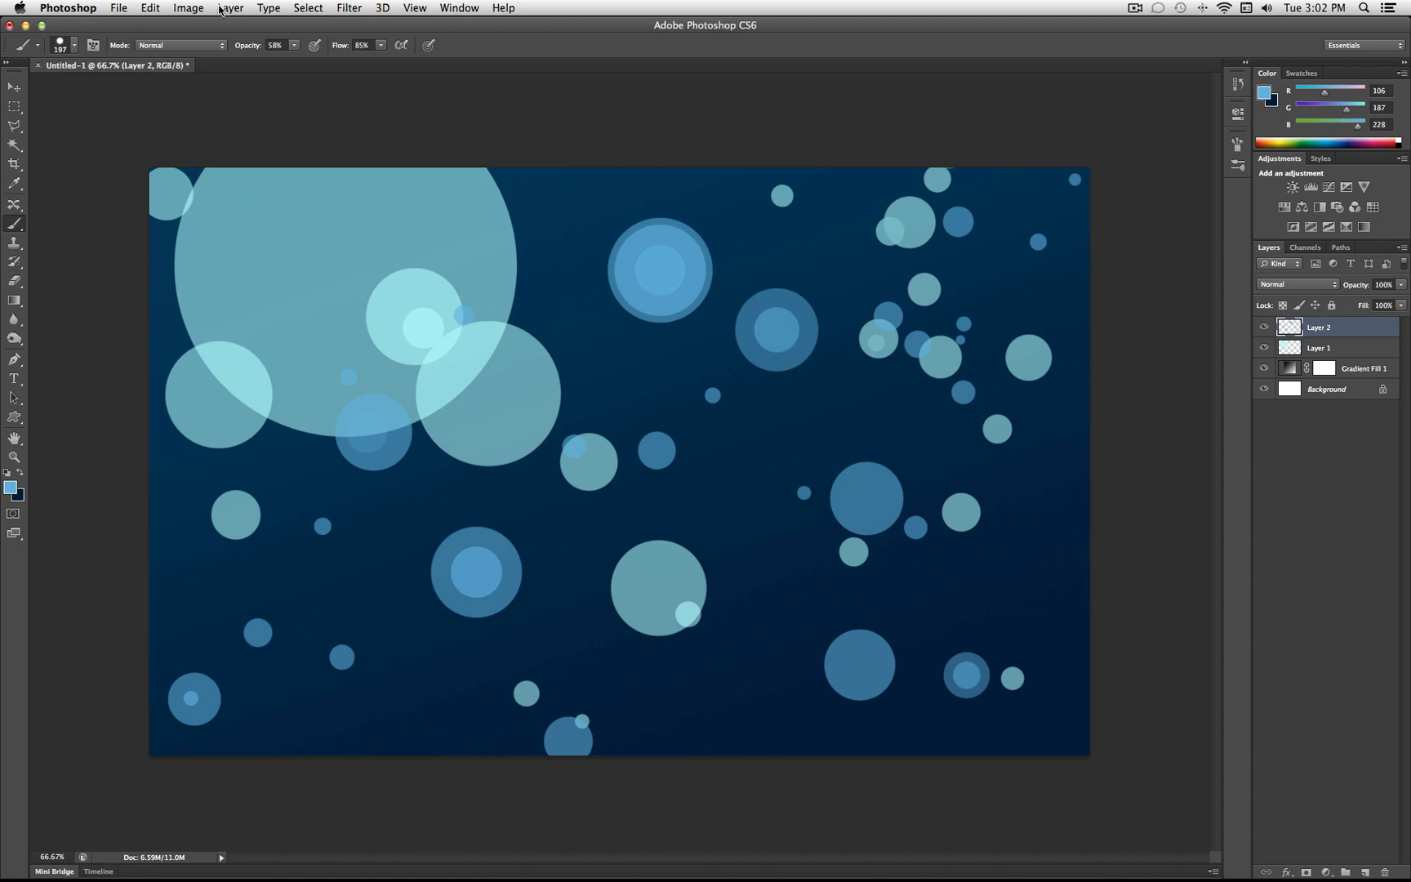
Create a new Layer 3 and set the foreground colour to white (#ffffff)
{"action": "left_click", "coordinate": [230, 7]}
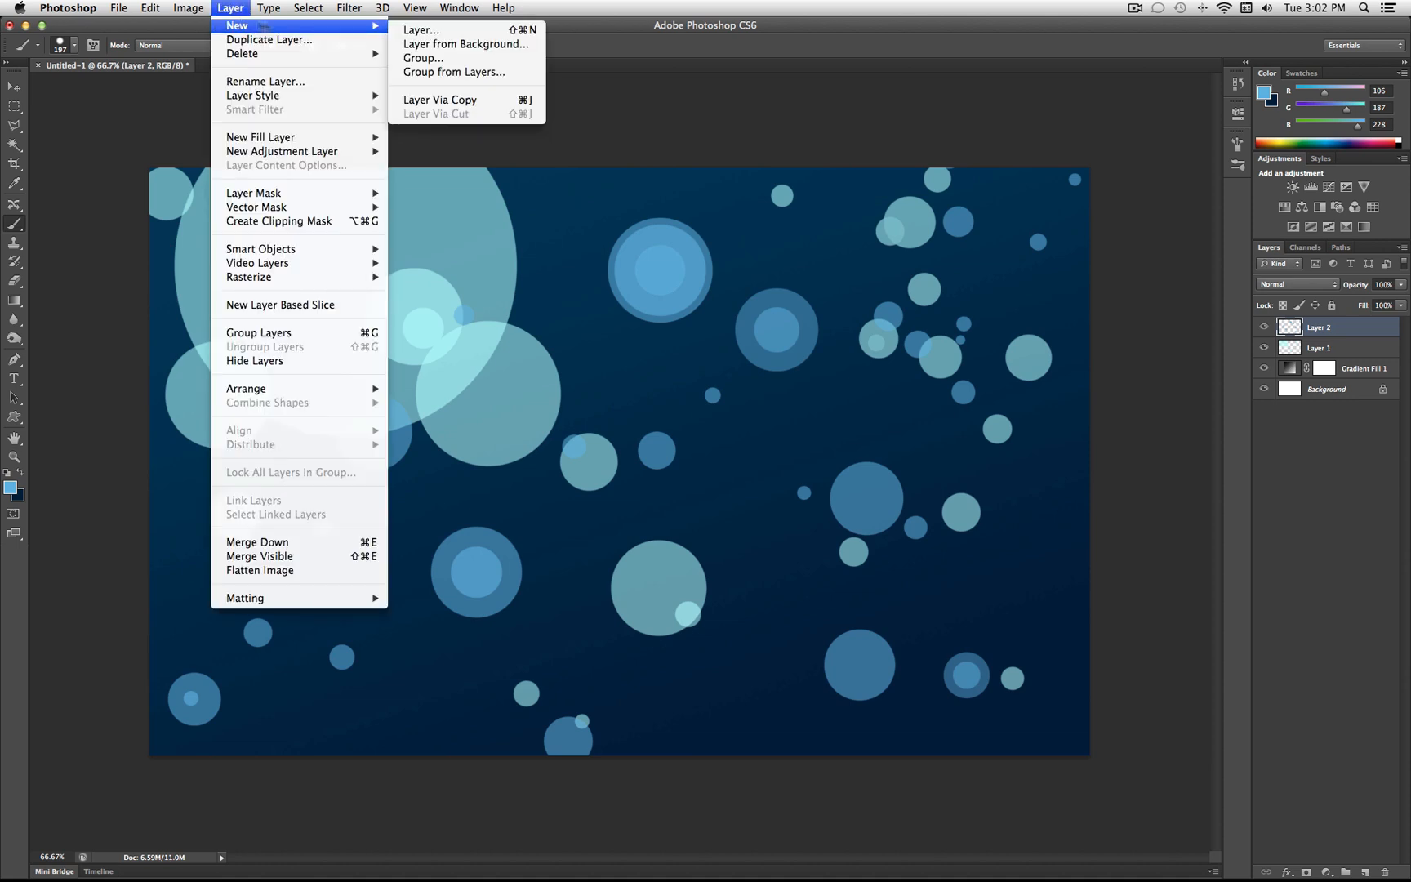
{"action": "left_click", "coordinate": [419, 29]}
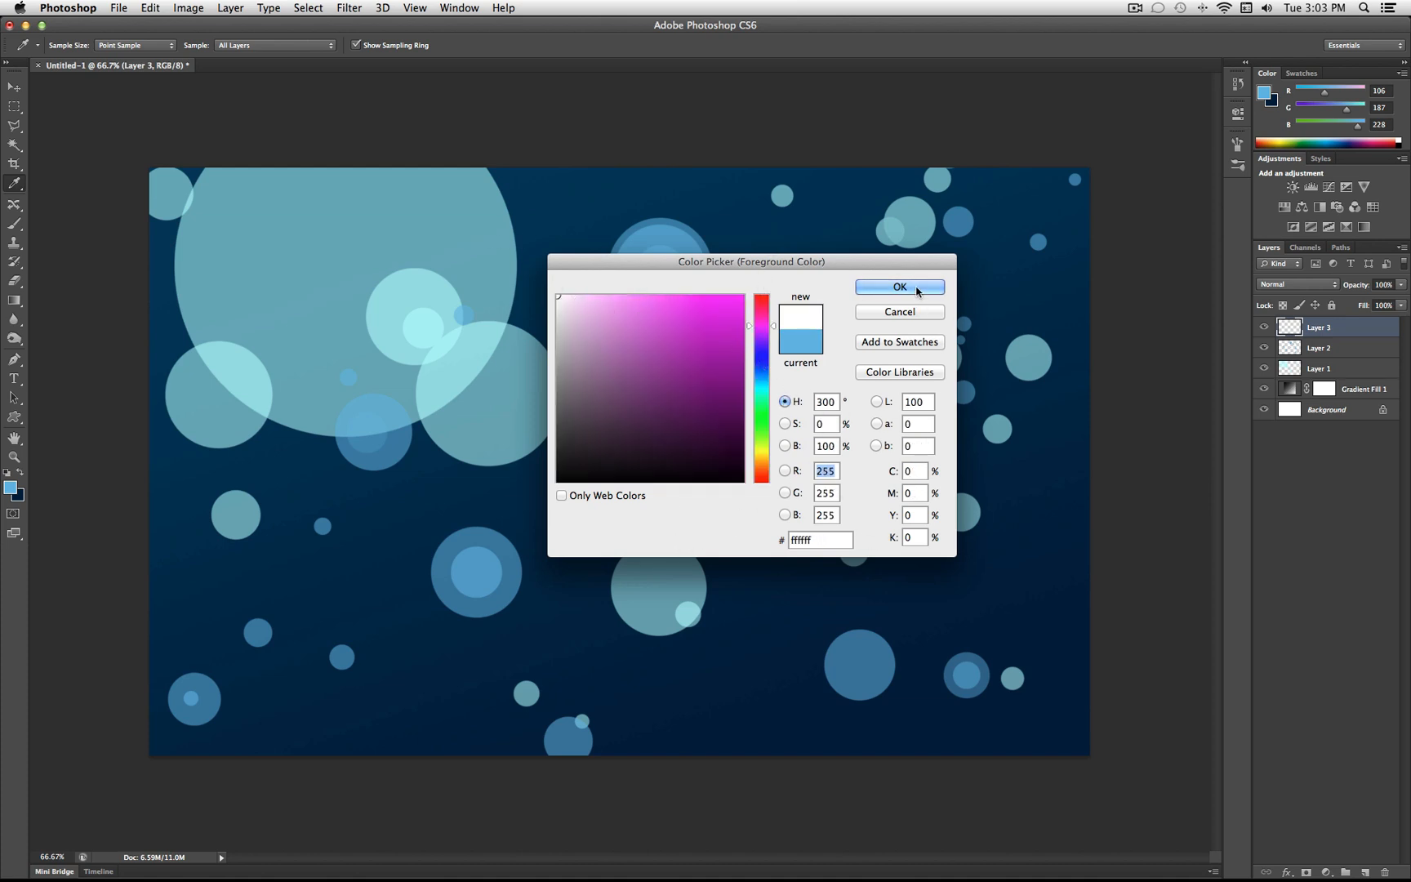
{"action": "left_click", "coordinate": [898, 286]}
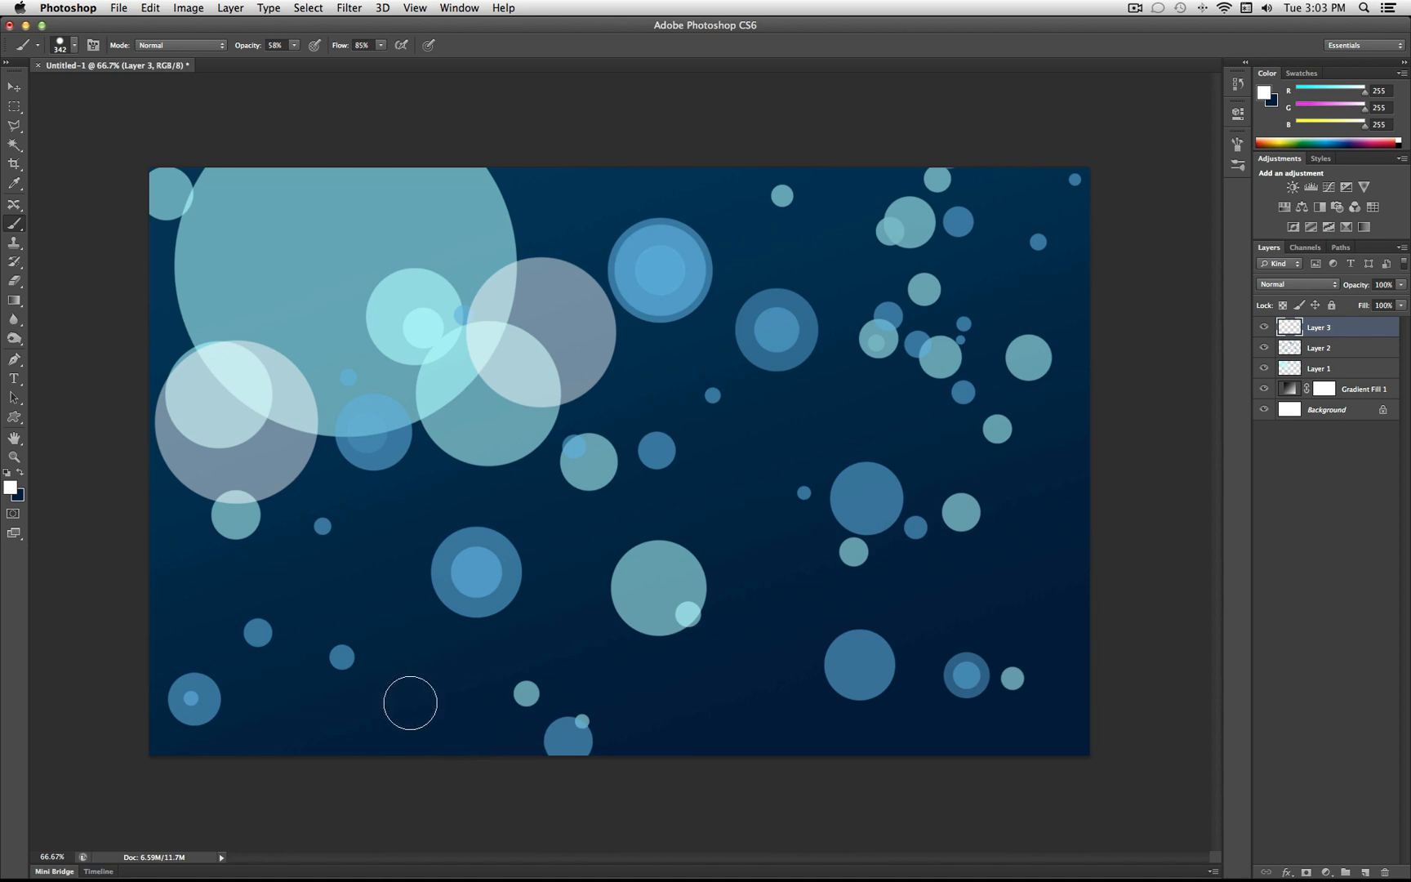
Stamp white bubbles at bottom left and right edge, lowering opacity from 58% to 39% and 21%
{"action": "left_click", "coordinate": [409, 703]}
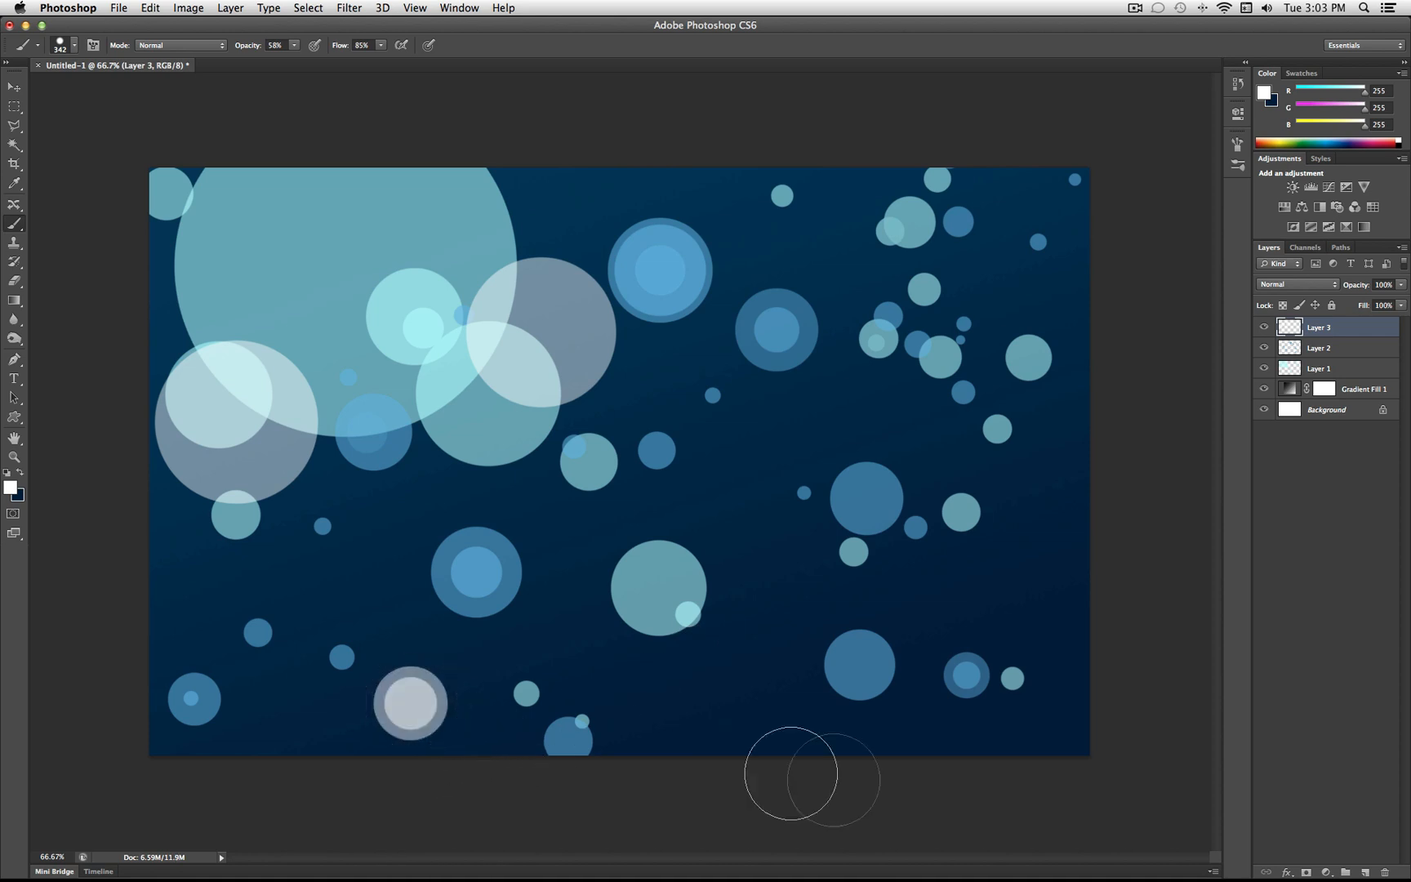
{"action": "left_click_drag", "start_coordinate": [297, 59], "coordinate": [282, 59]}
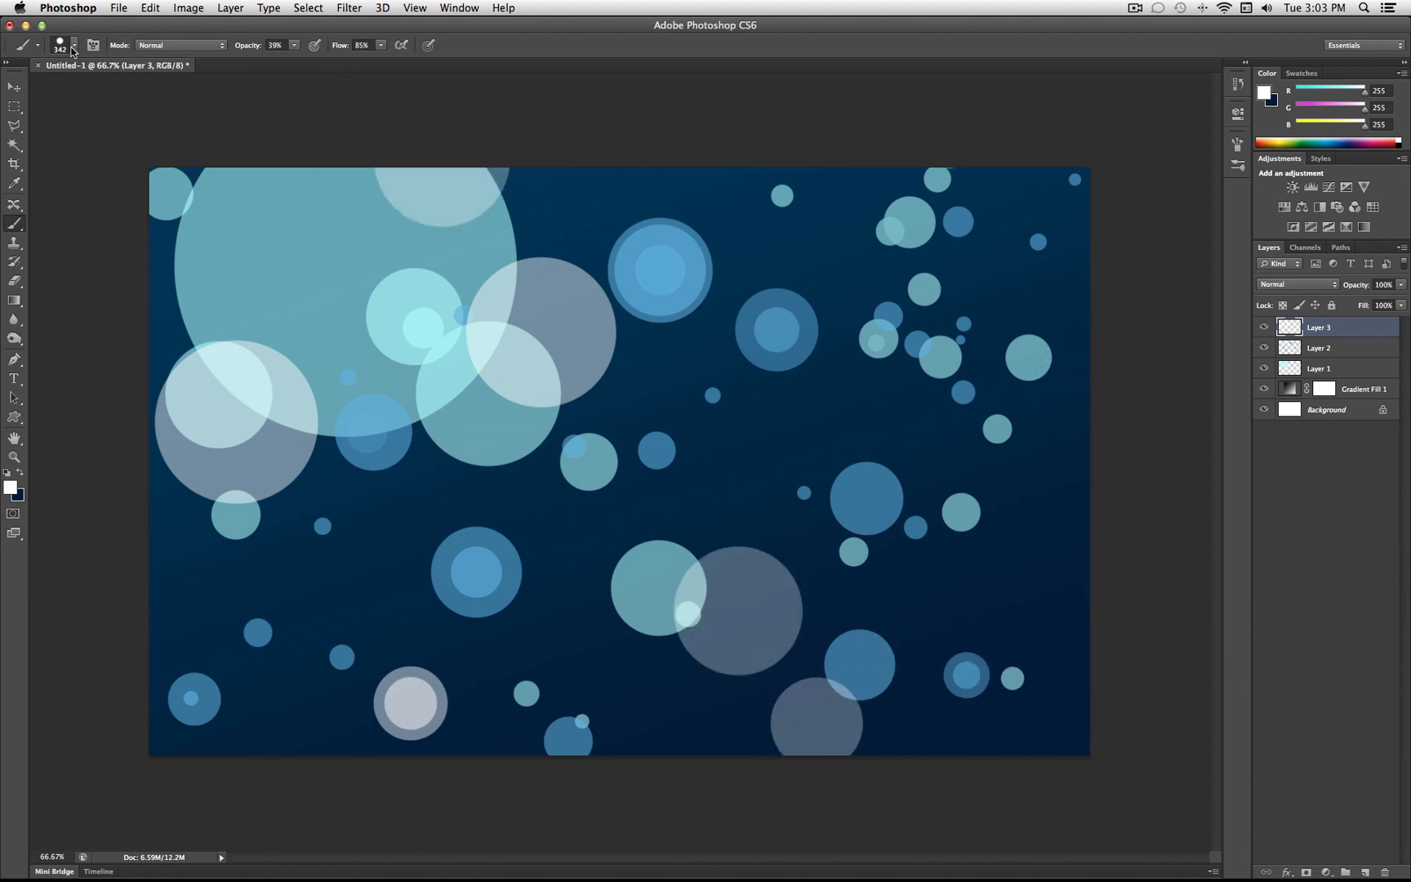
{"action": "left_click", "coordinate": [294, 45]}
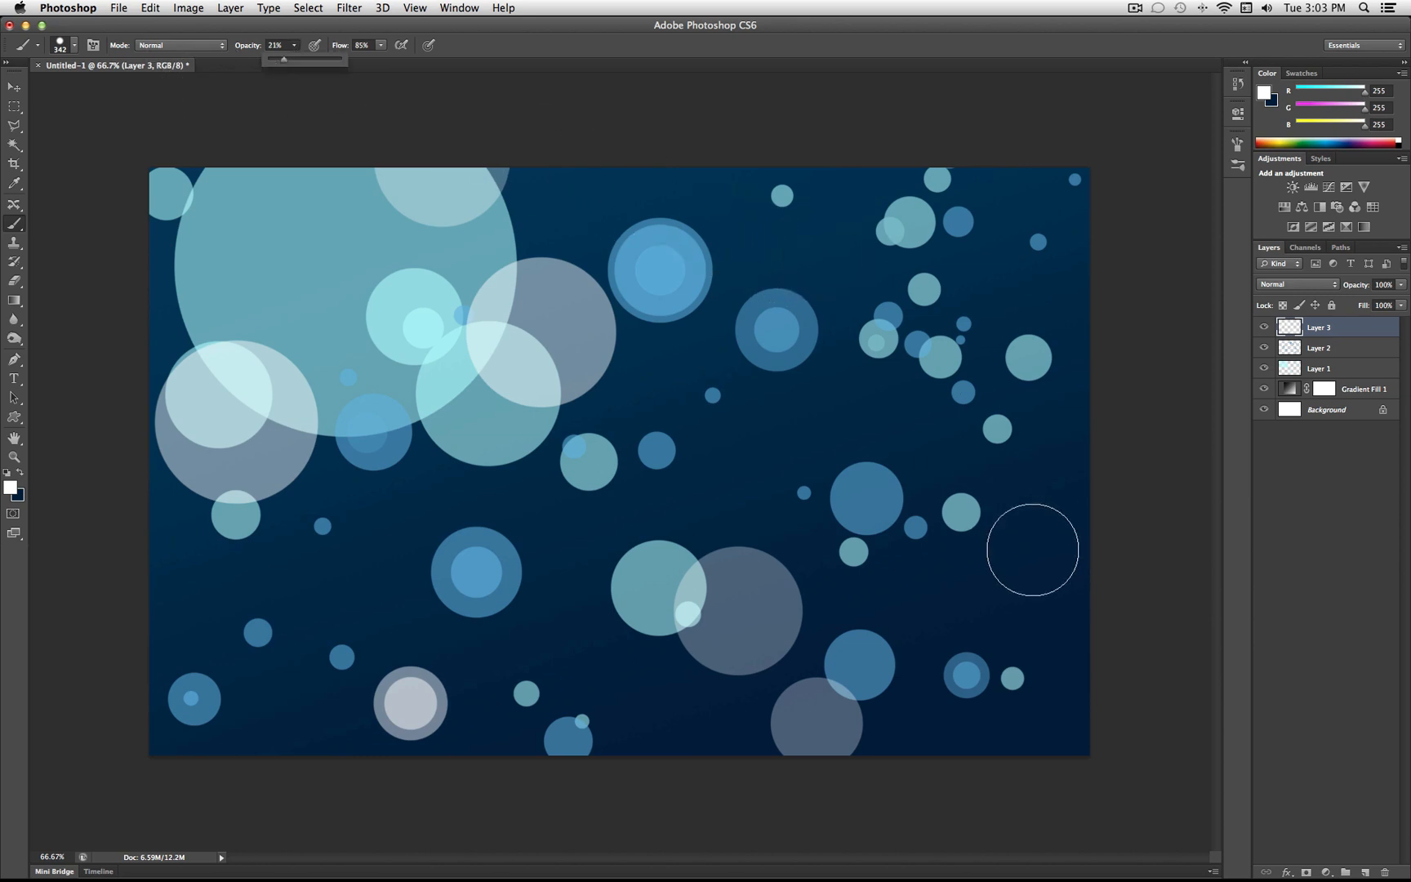
{"action": "mouse_move", "coordinate": [1035, 488]}
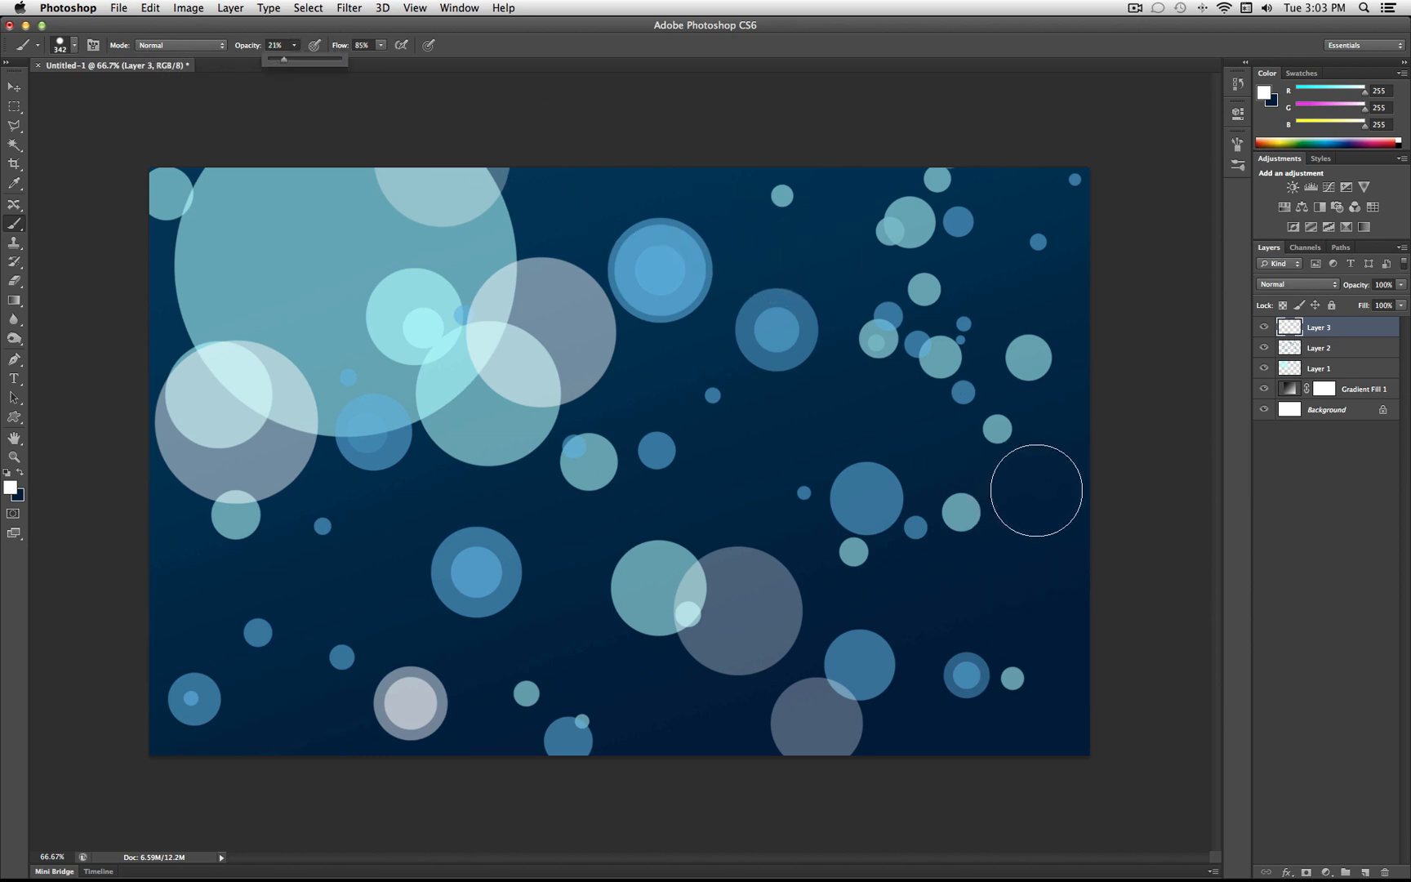
{"action": "left_click", "coordinate": [1034, 491]}
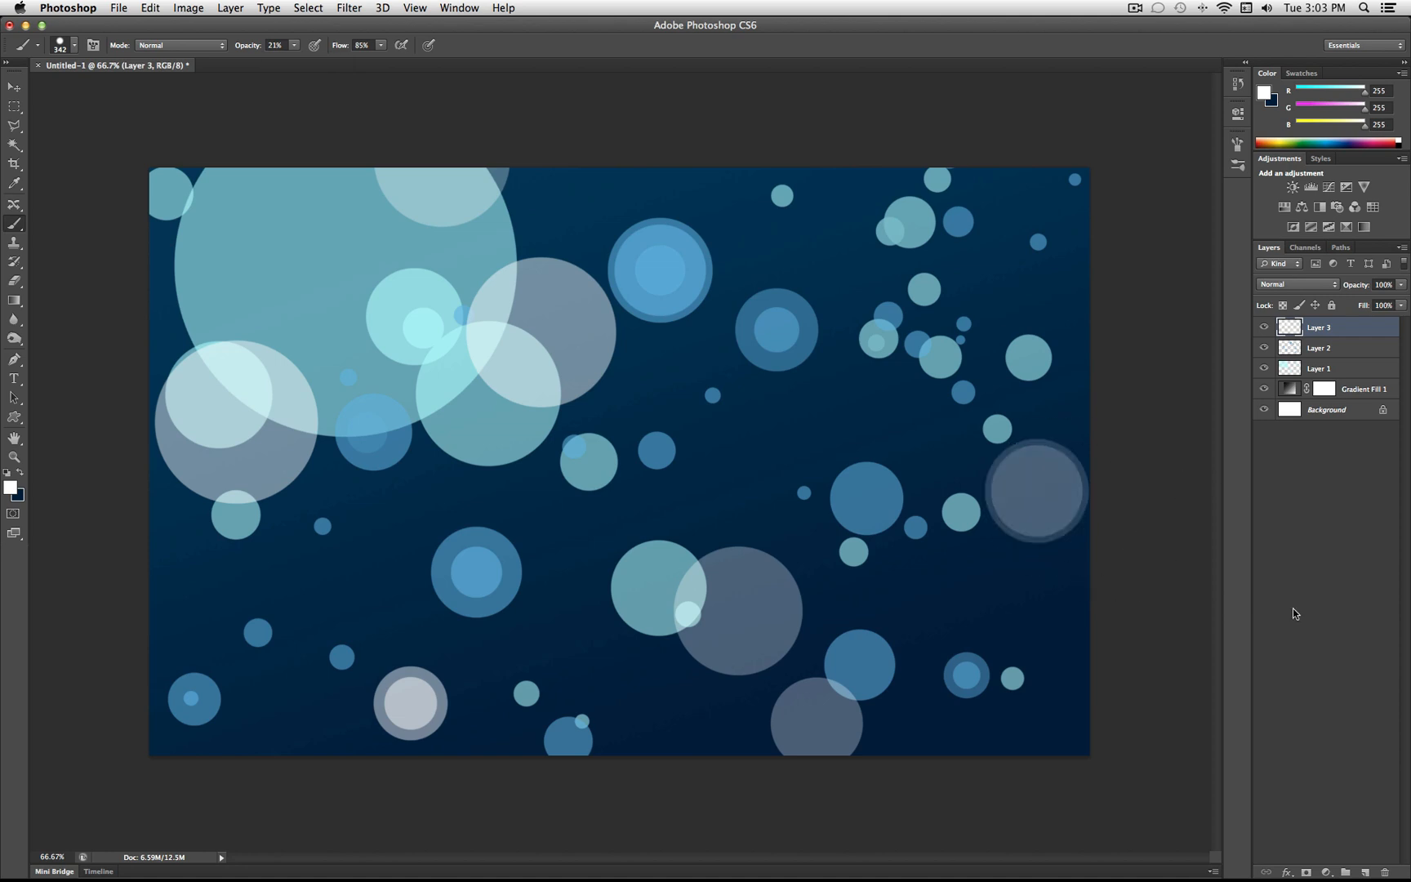
{"action": "mouse_move", "coordinate": [266, 69]}
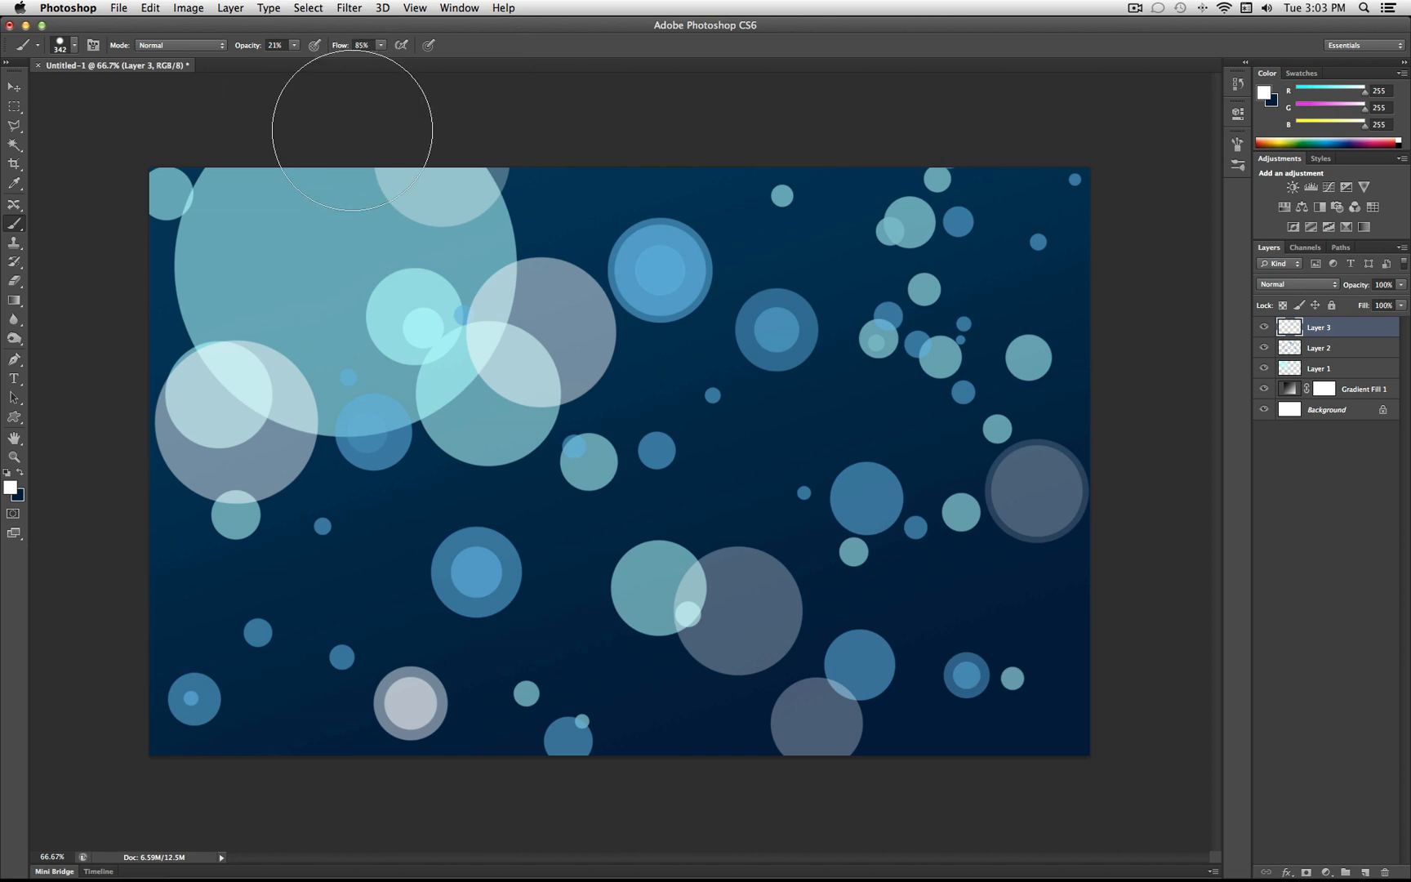
{"action": "mouse_move", "coordinate": [985, 499]}
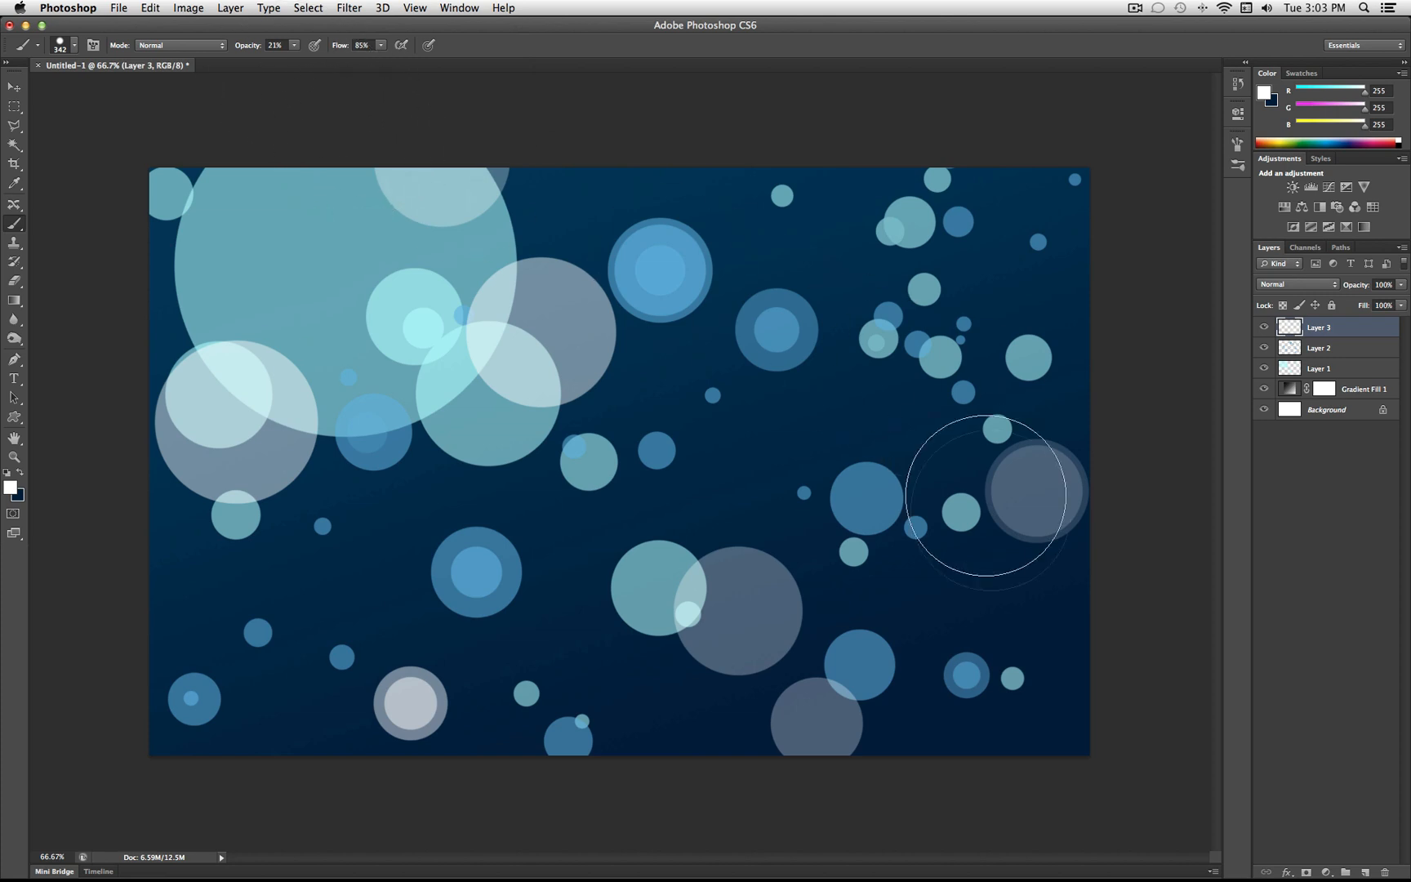
{"action": "mouse_move", "coordinate": [1109, 623]}
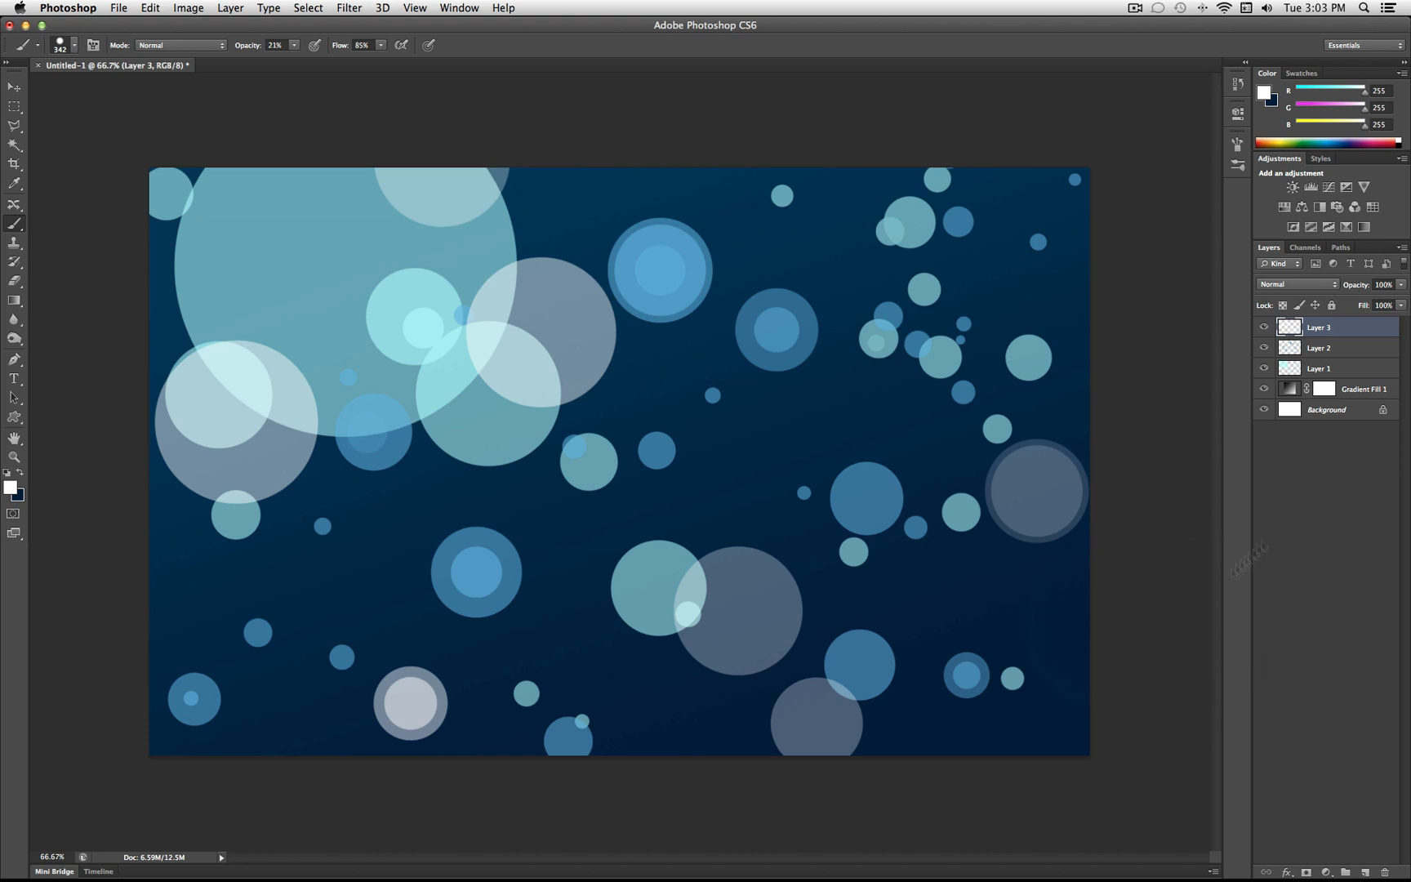
Hide and reshow Layer 1's cyan bubbles to compare, then reselect Layer 1
{"action": "left_click", "coordinate": [1264, 368]}
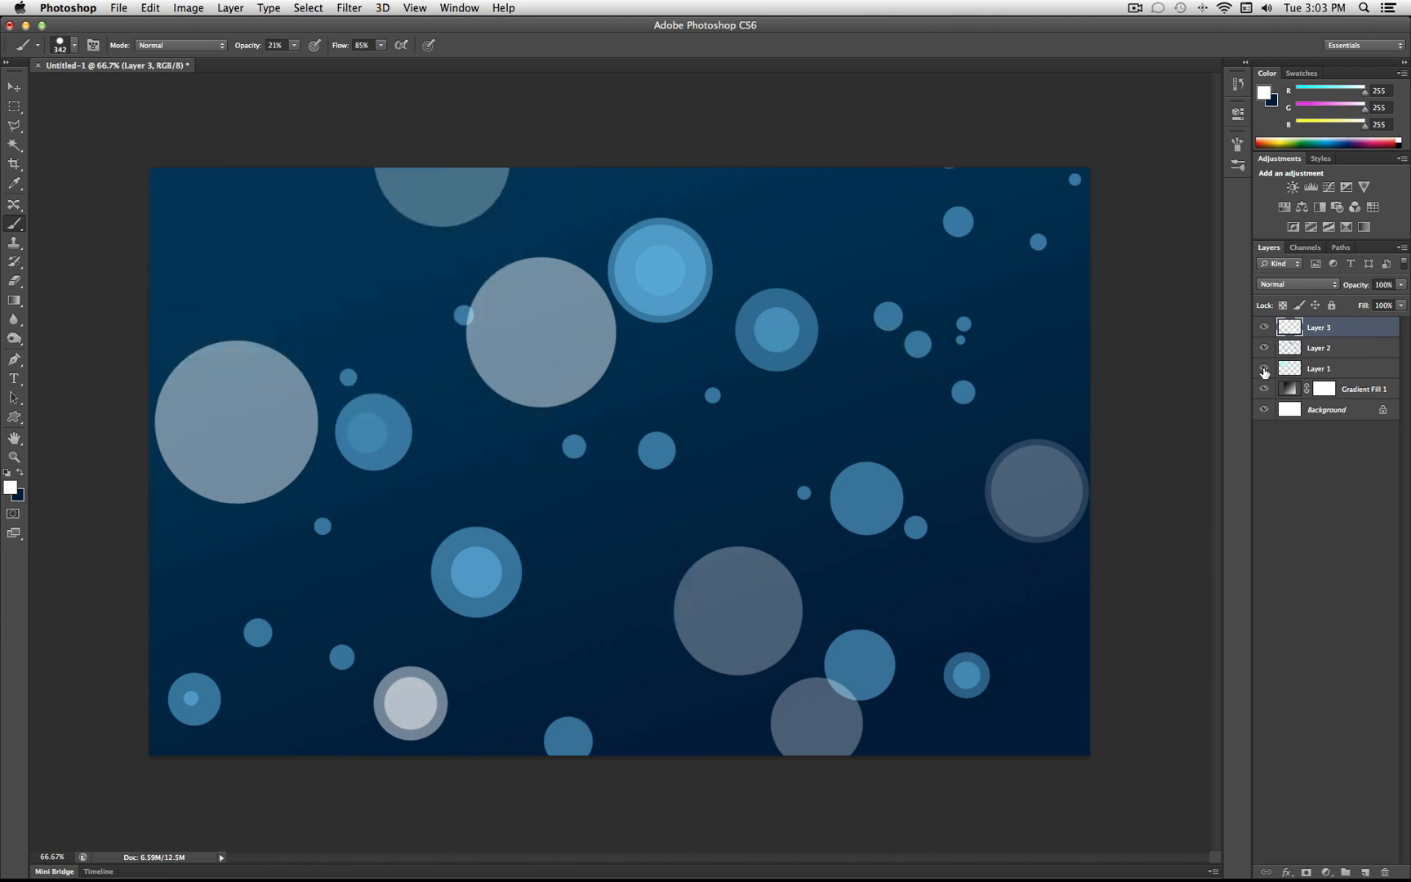
{"action": "left_click", "coordinate": [1317, 368]}
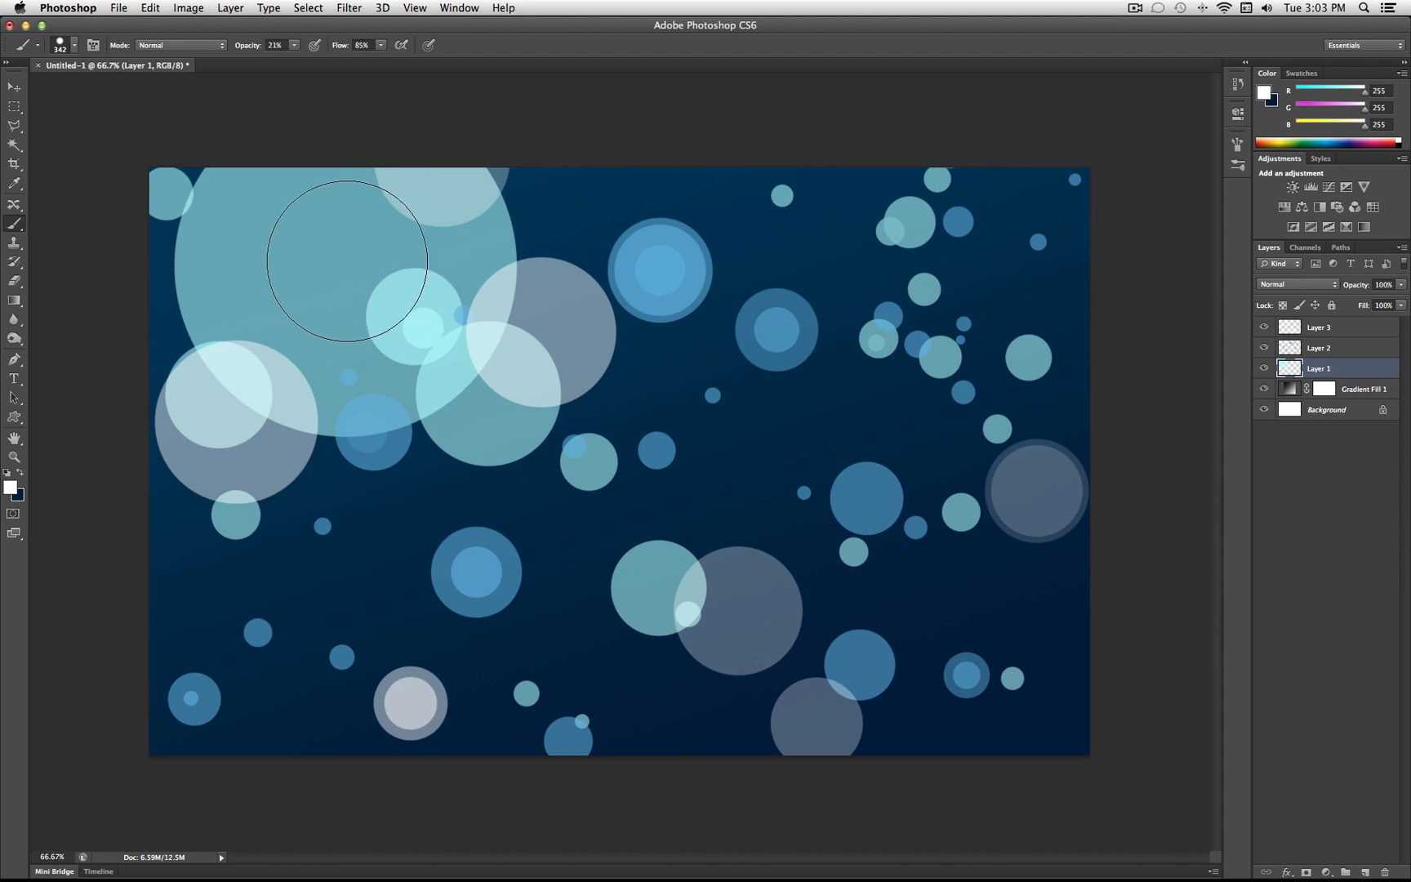
{"action": "mouse_move", "coordinate": [917, 297]}
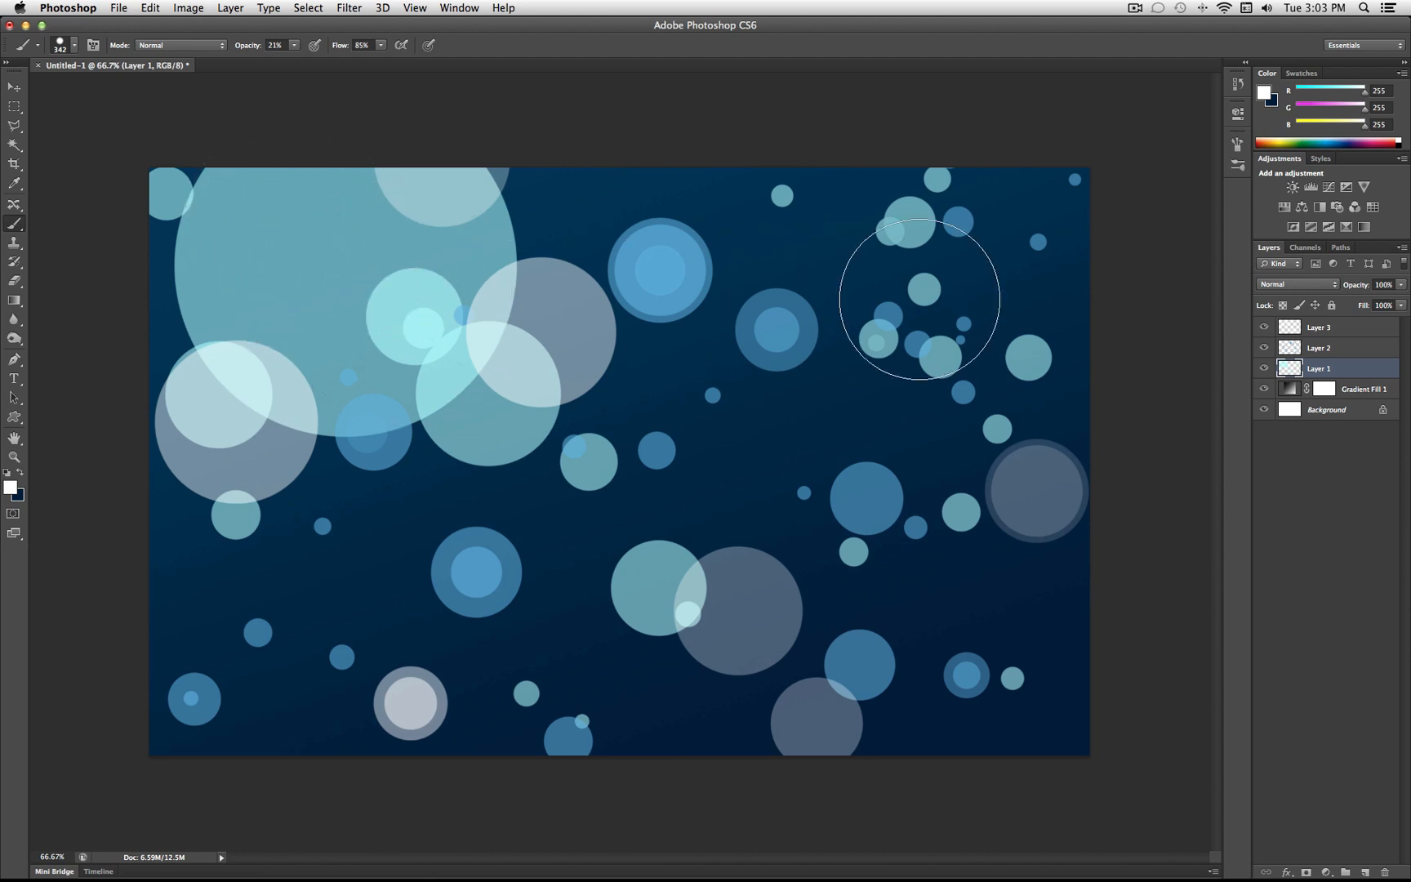
{"action": "double_click", "coordinate": [1318, 369]}
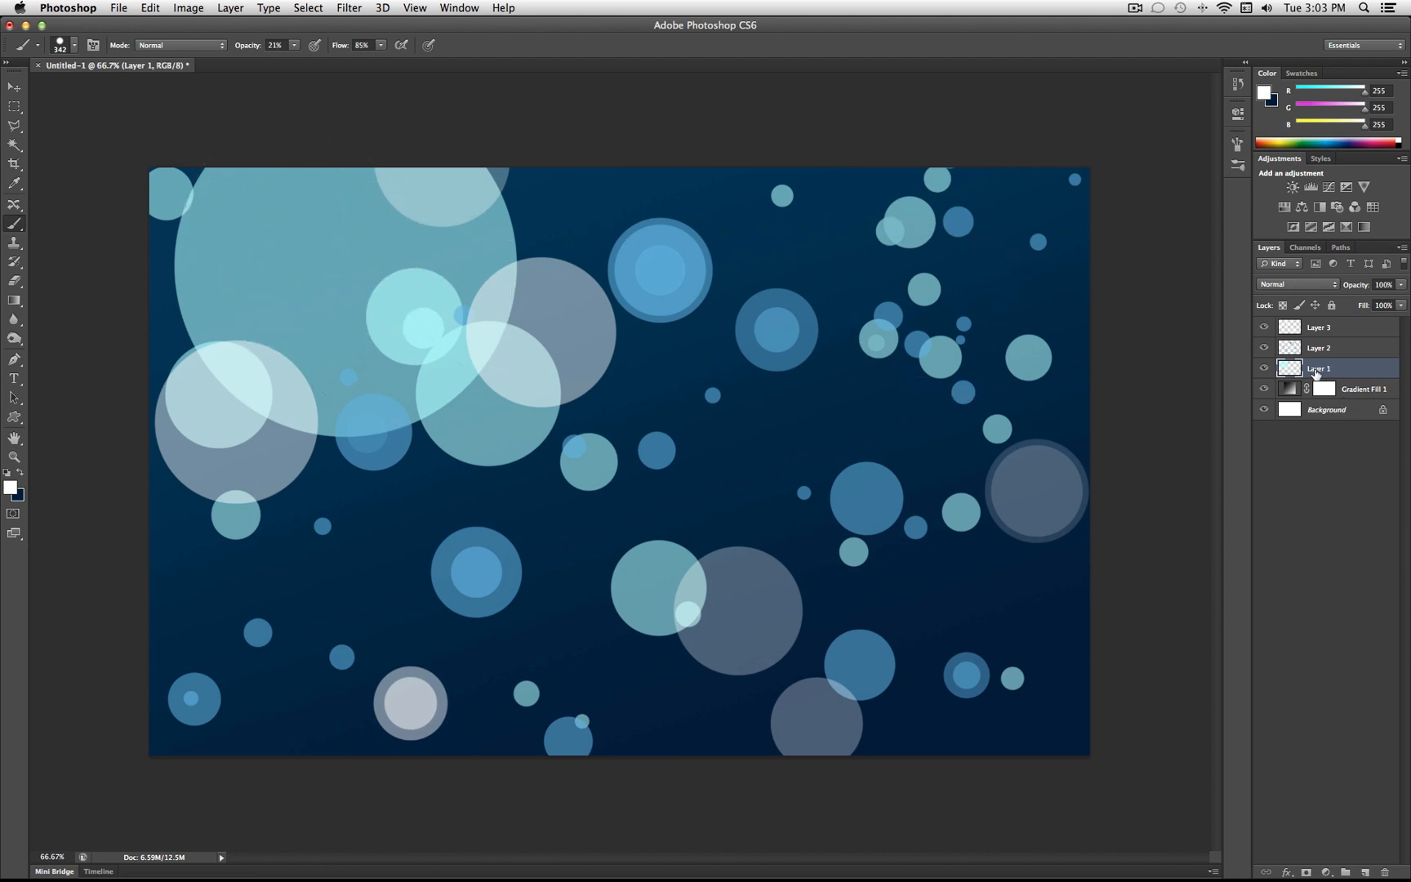
{"action": "left_click", "coordinate": [348, 7]}
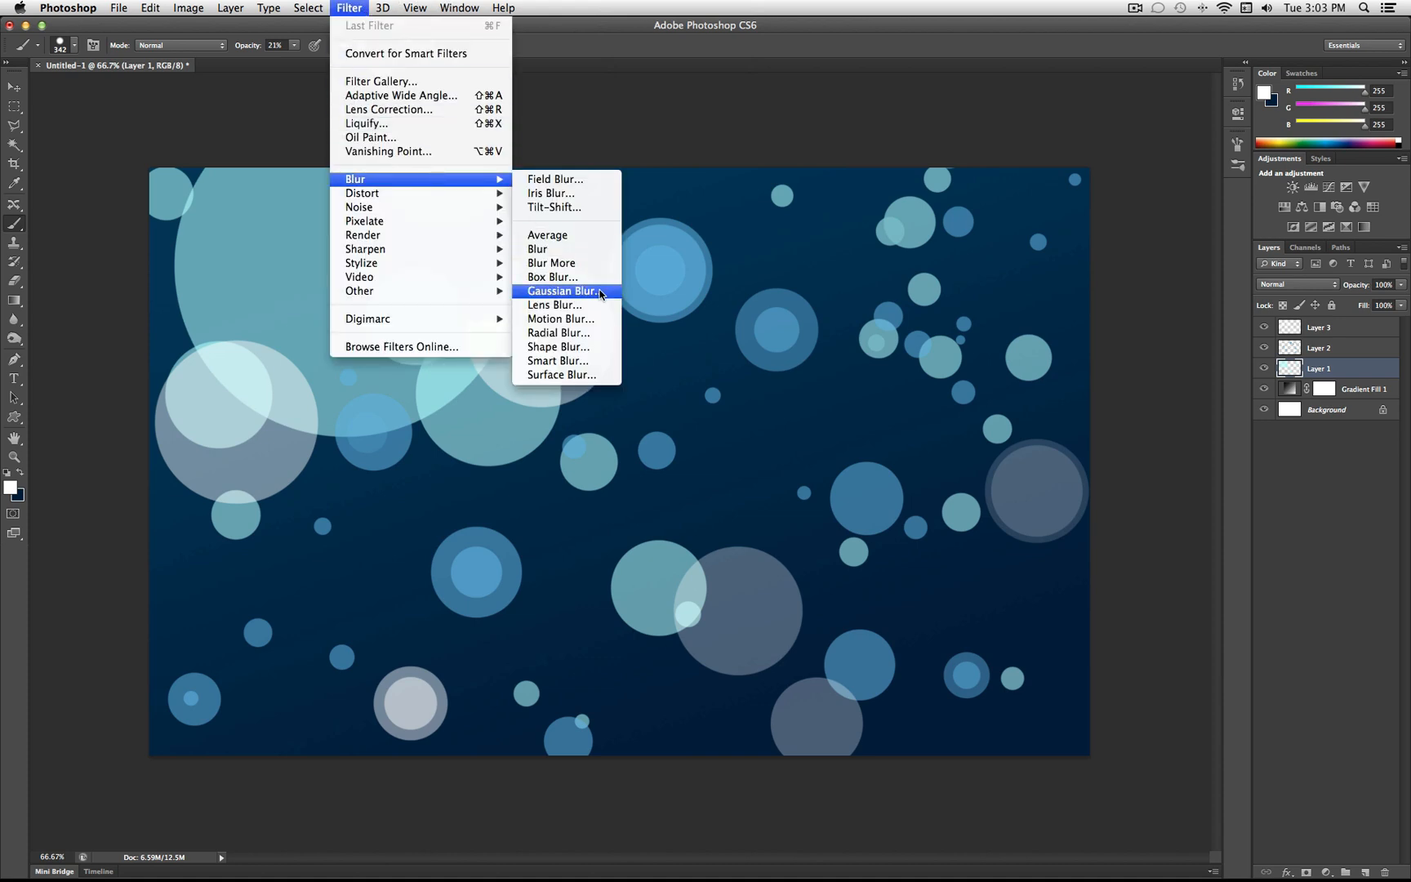
Apply a 4.5-pixel Gaussian Blur to the Layer 1 cyan bubbles
{"action": "left_click", "coordinate": [563, 290]}
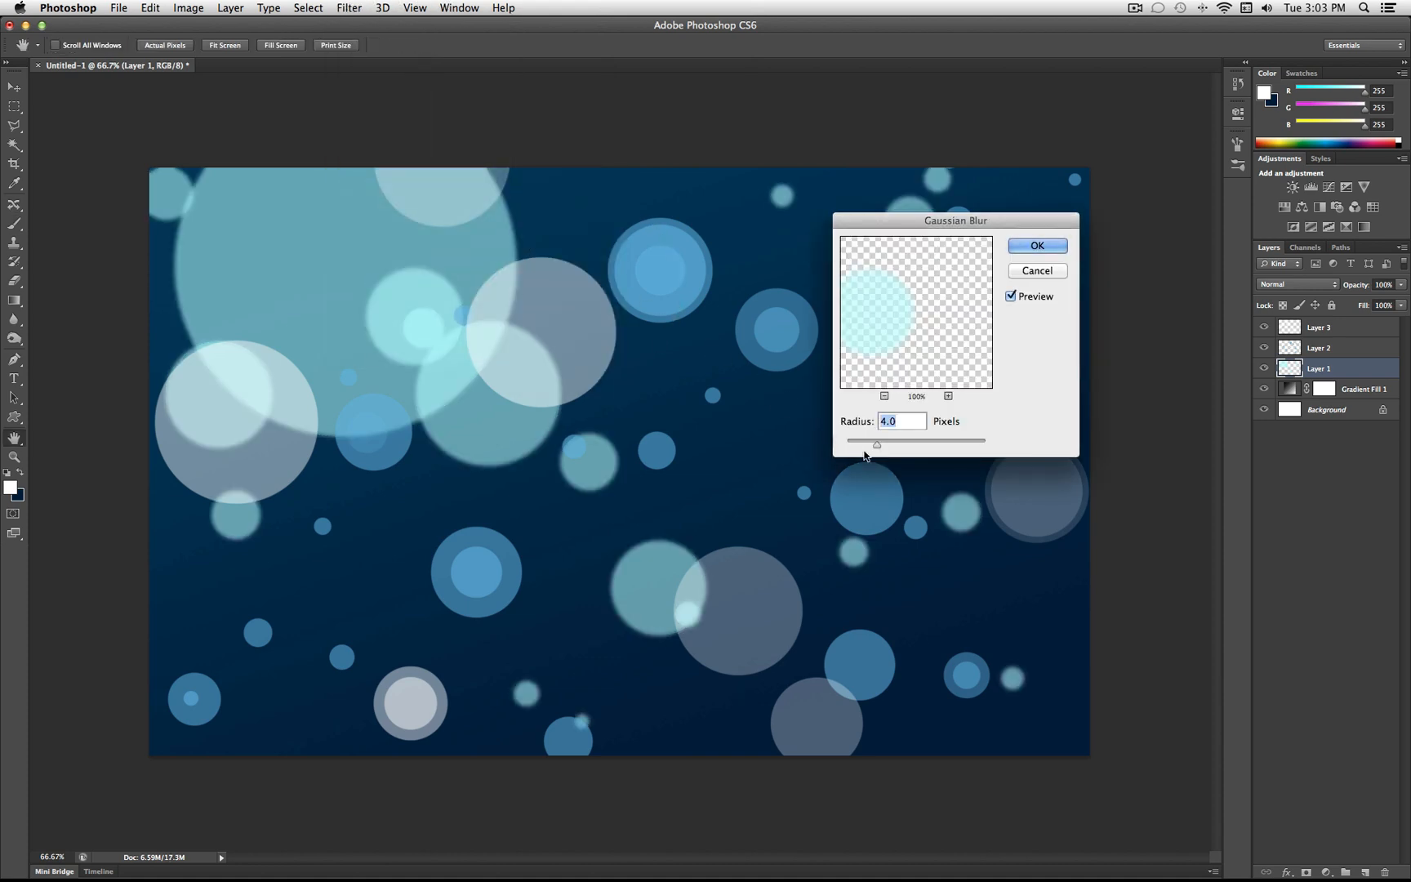
{"action": "left_click_drag", "start_coordinate": [876, 440], "coordinate": [880, 440]}
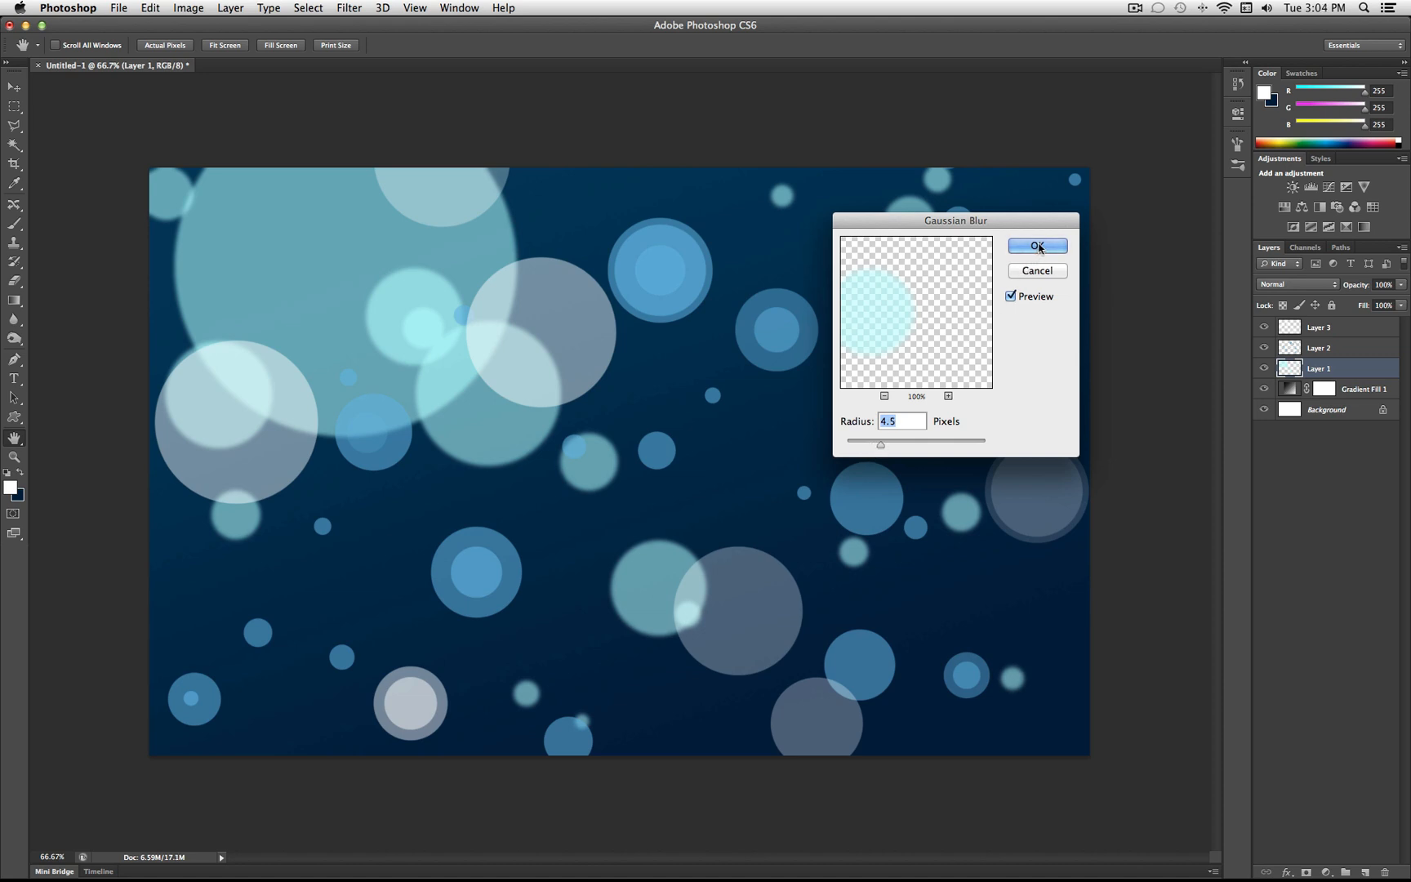
{"action": "left_click", "coordinate": [1035, 247]}
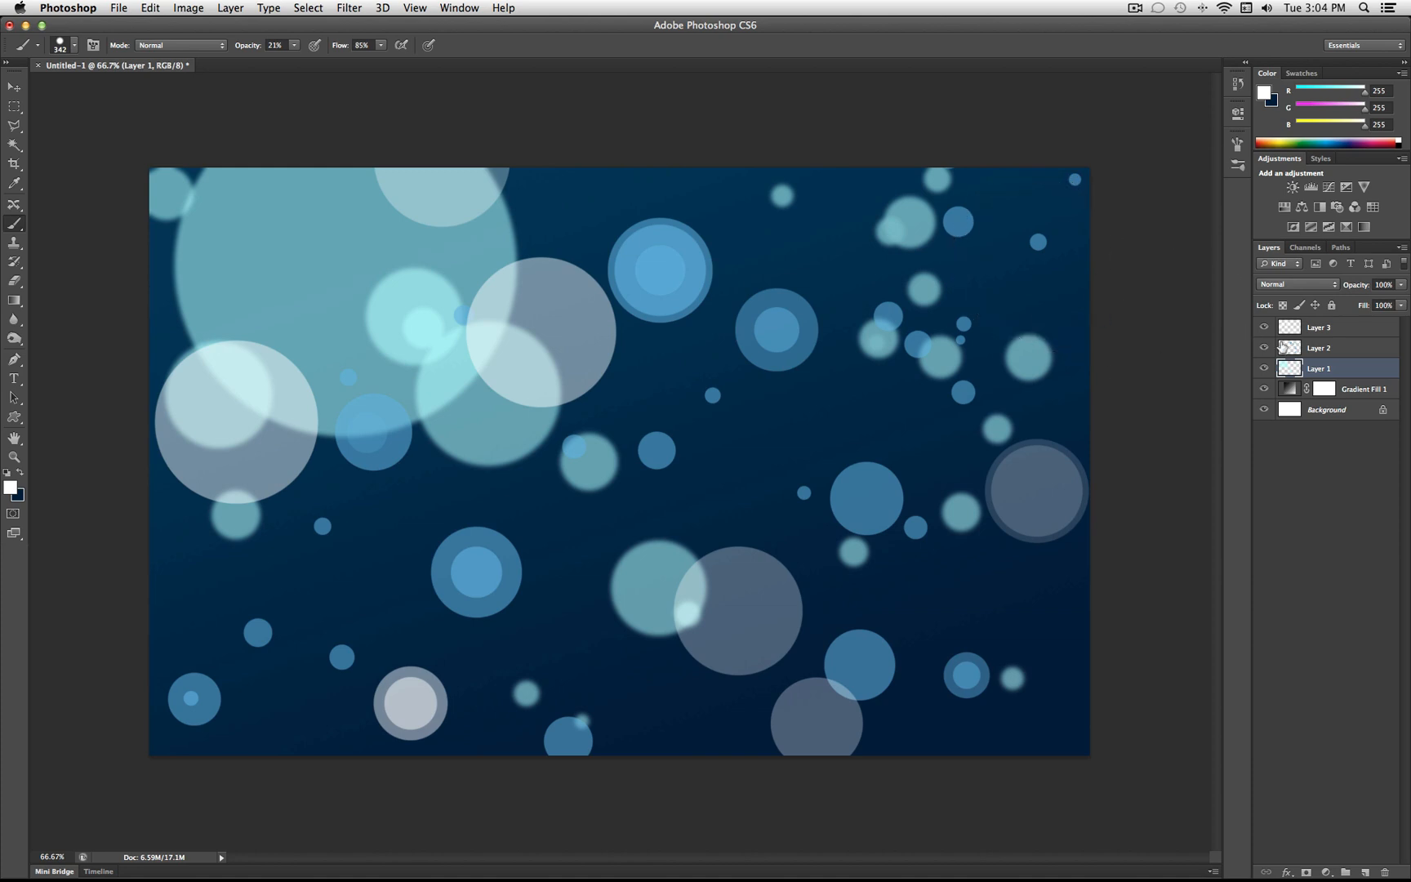
Select Layer 2 and apply a 1.3-pixel Gaussian Blur to its blue bubbles
{"action": "left_click", "coordinate": [1317, 348]}
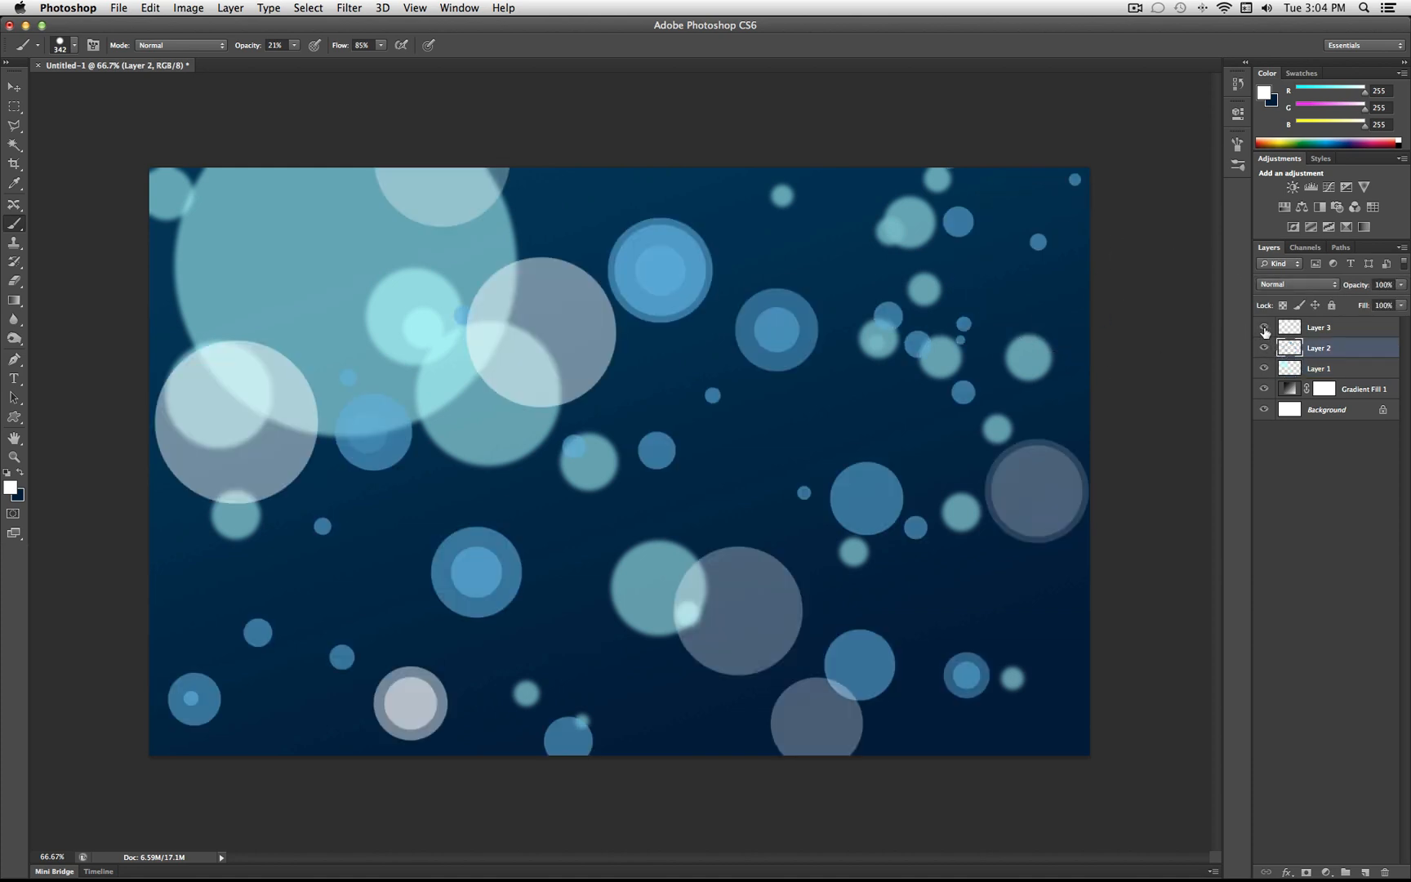
{"action": "left_click", "coordinate": [1317, 326]}
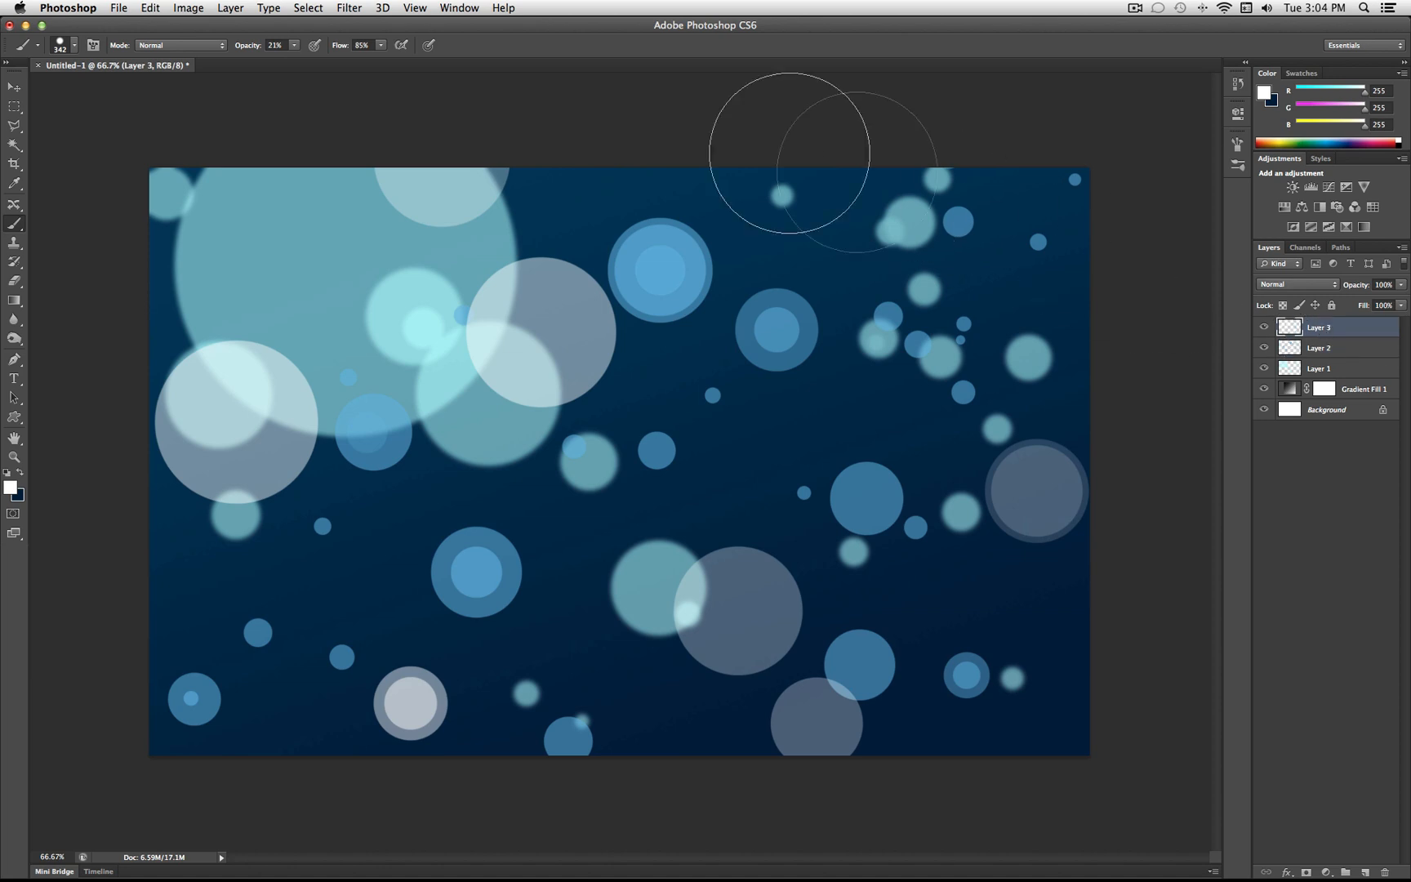
{"action": "left_click", "coordinate": [1316, 348]}
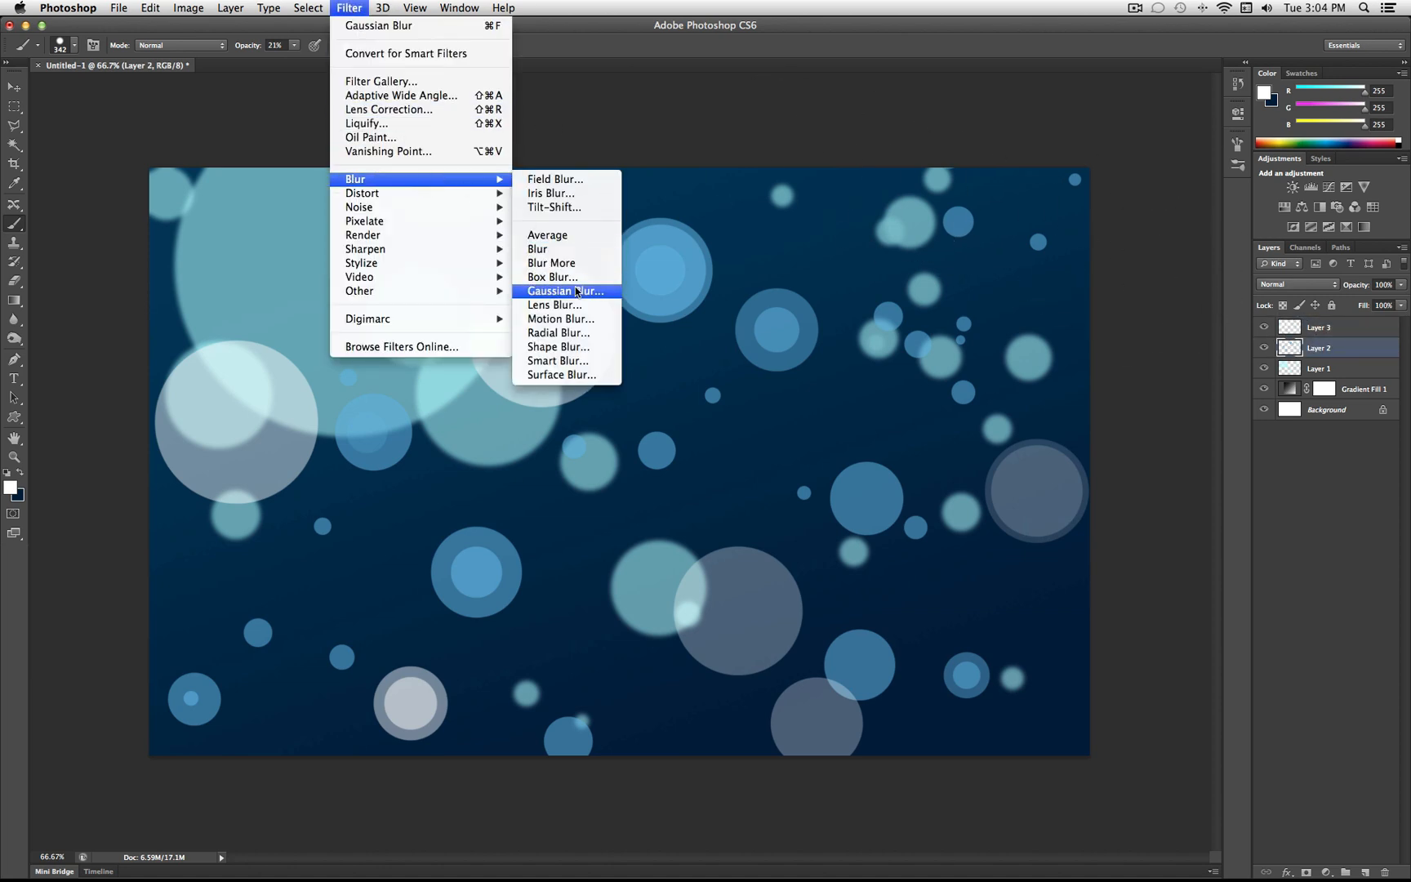
{"action": "left_click", "coordinate": [563, 290]}
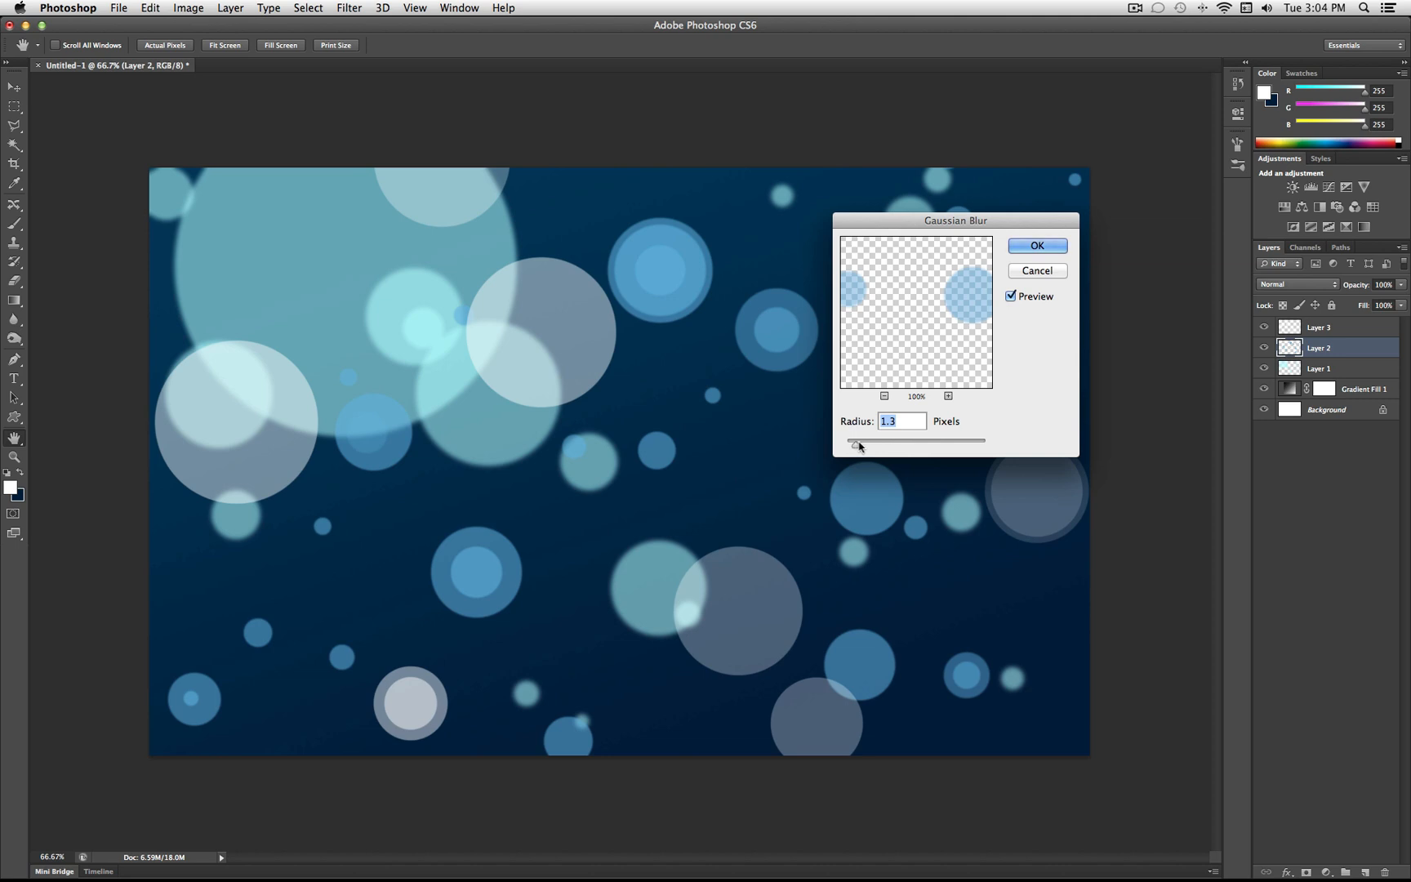
{"action": "left_click", "coordinate": [1035, 245]}
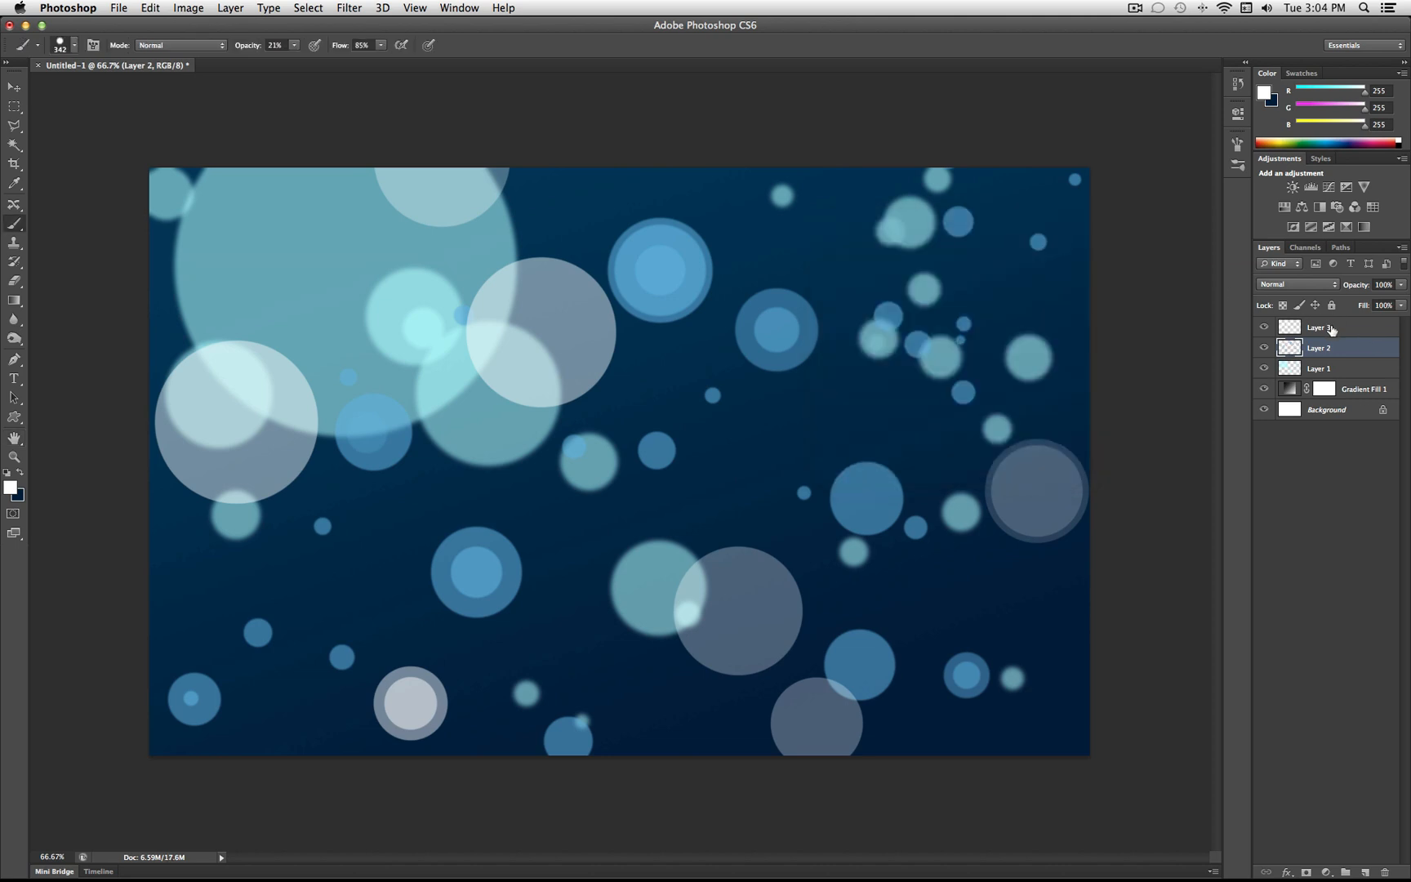
Add a new top Layer 4 and fill it with the merged image via Apply Image
{"action": "left_click", "coordinate": [1320, 327]}
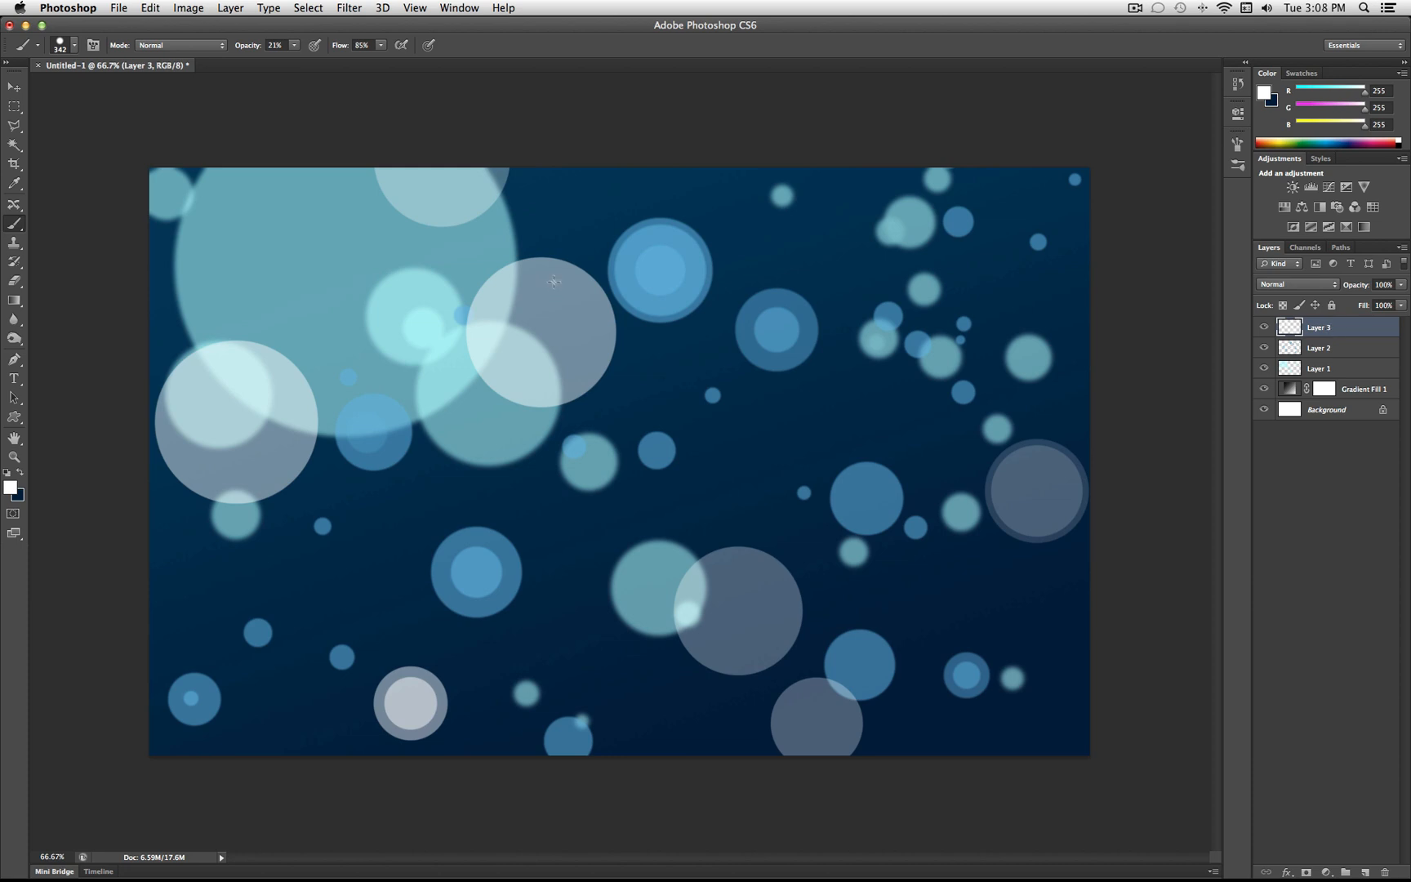
{"action": "left_click", "coordinate": [230, 8]}
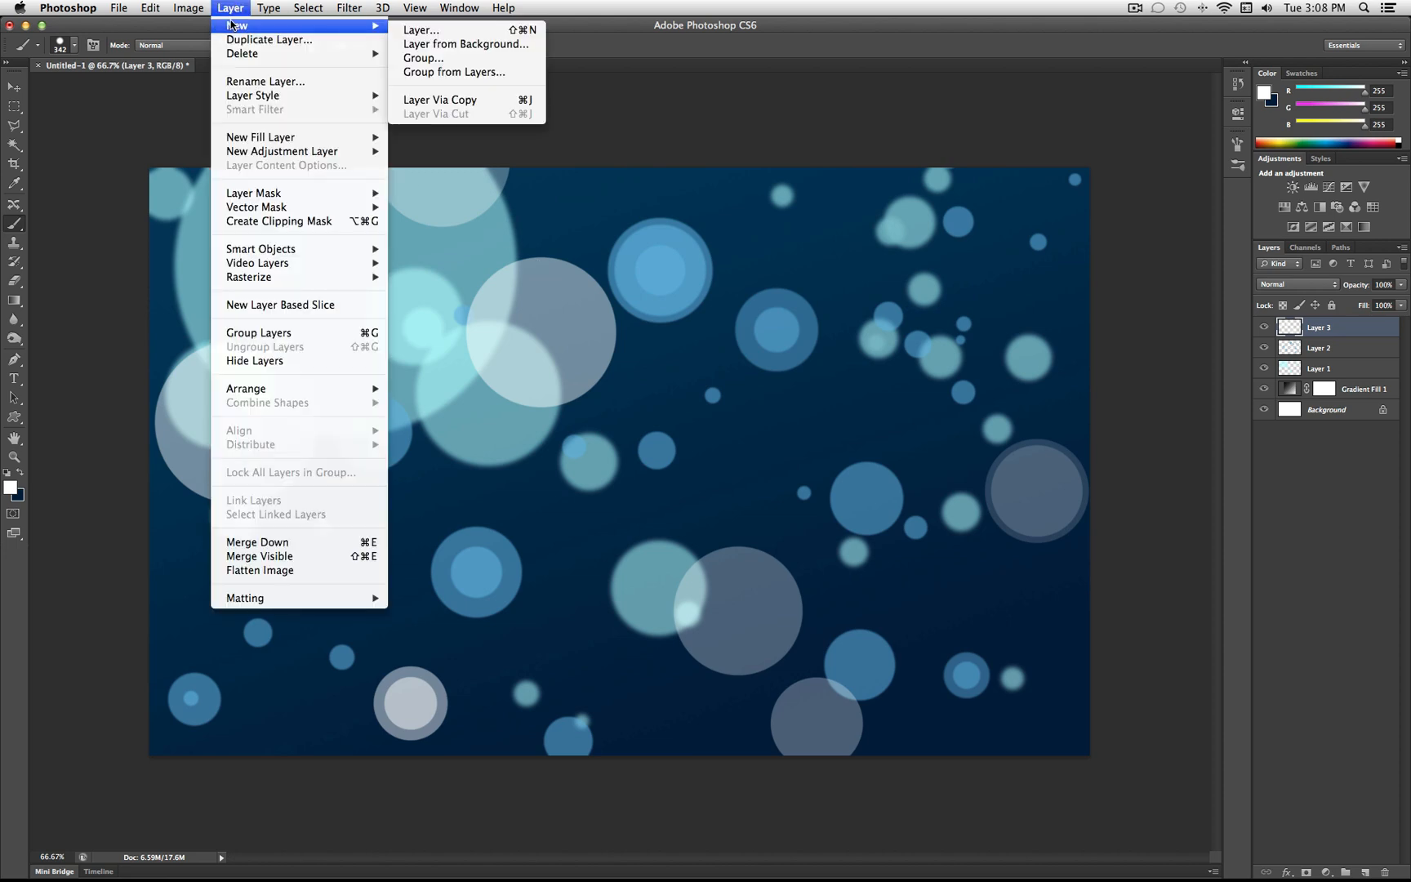
{"action": "left_click", "coordinate": [420, 29]}
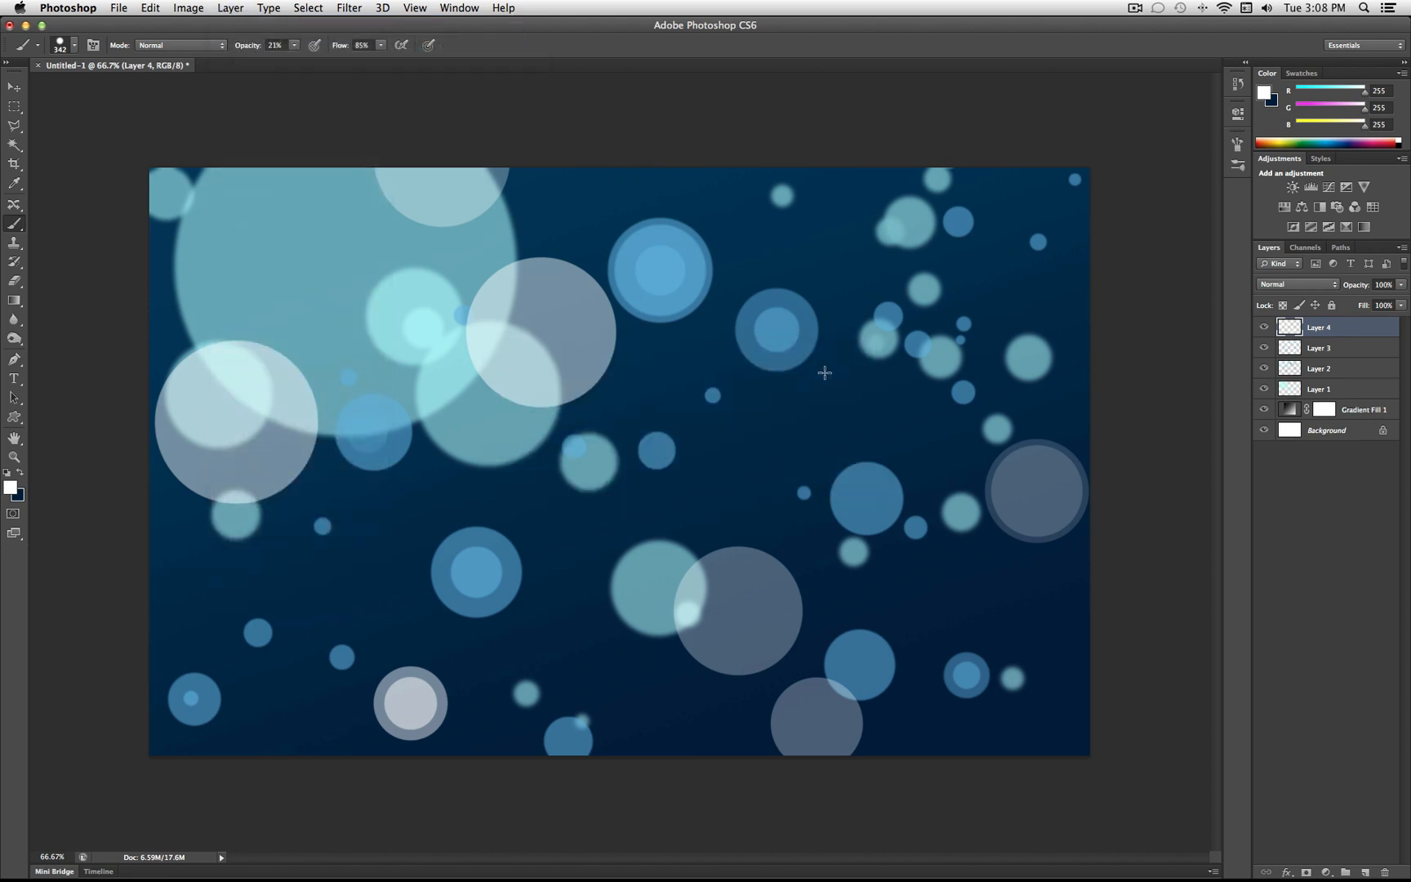
{"action": "left_click", "coordinate": [188, 7]}
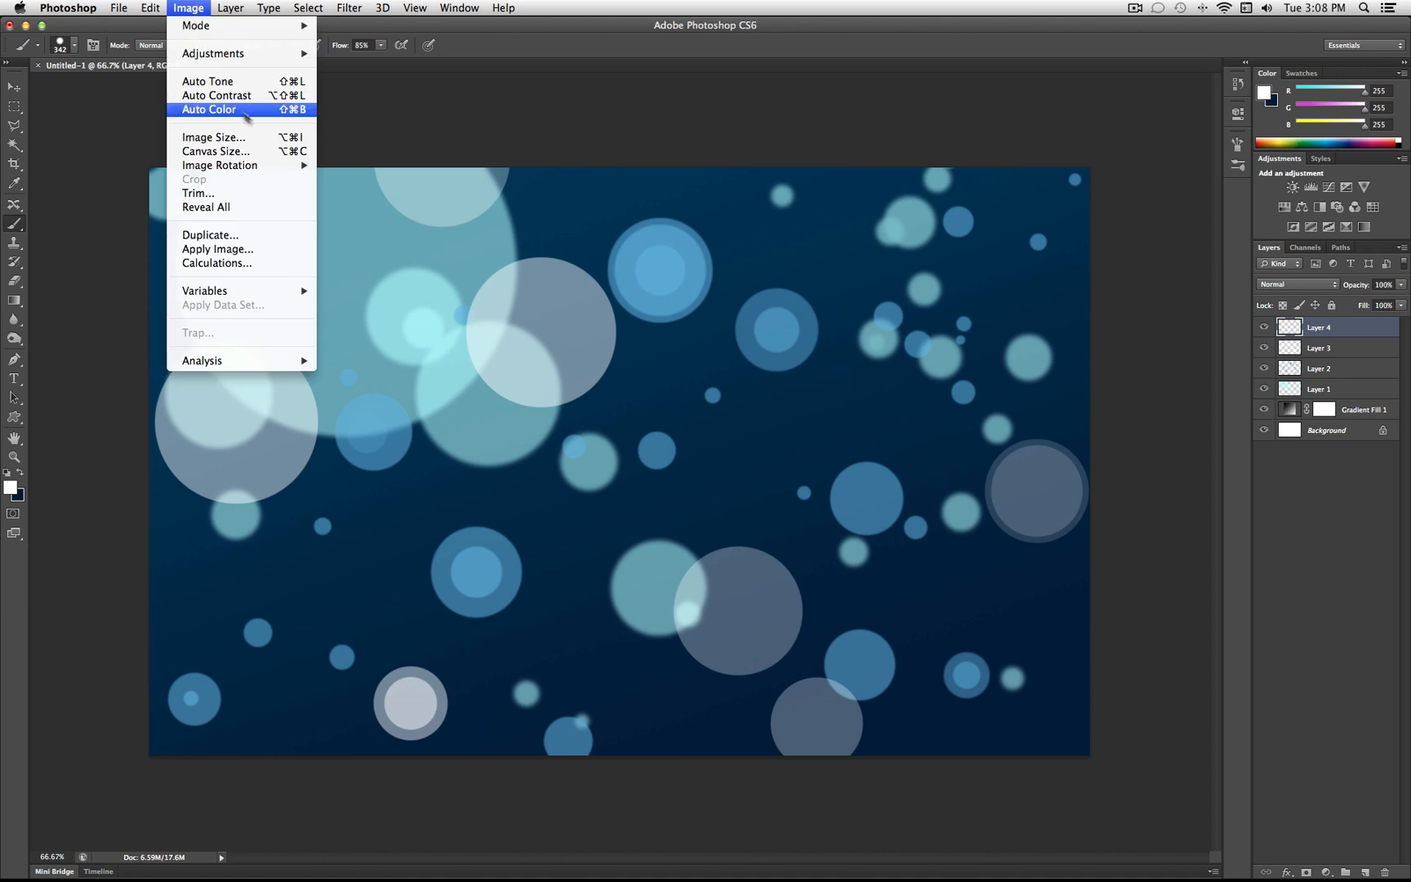
{"action": "left_click", "coordinate": [218, 249]}
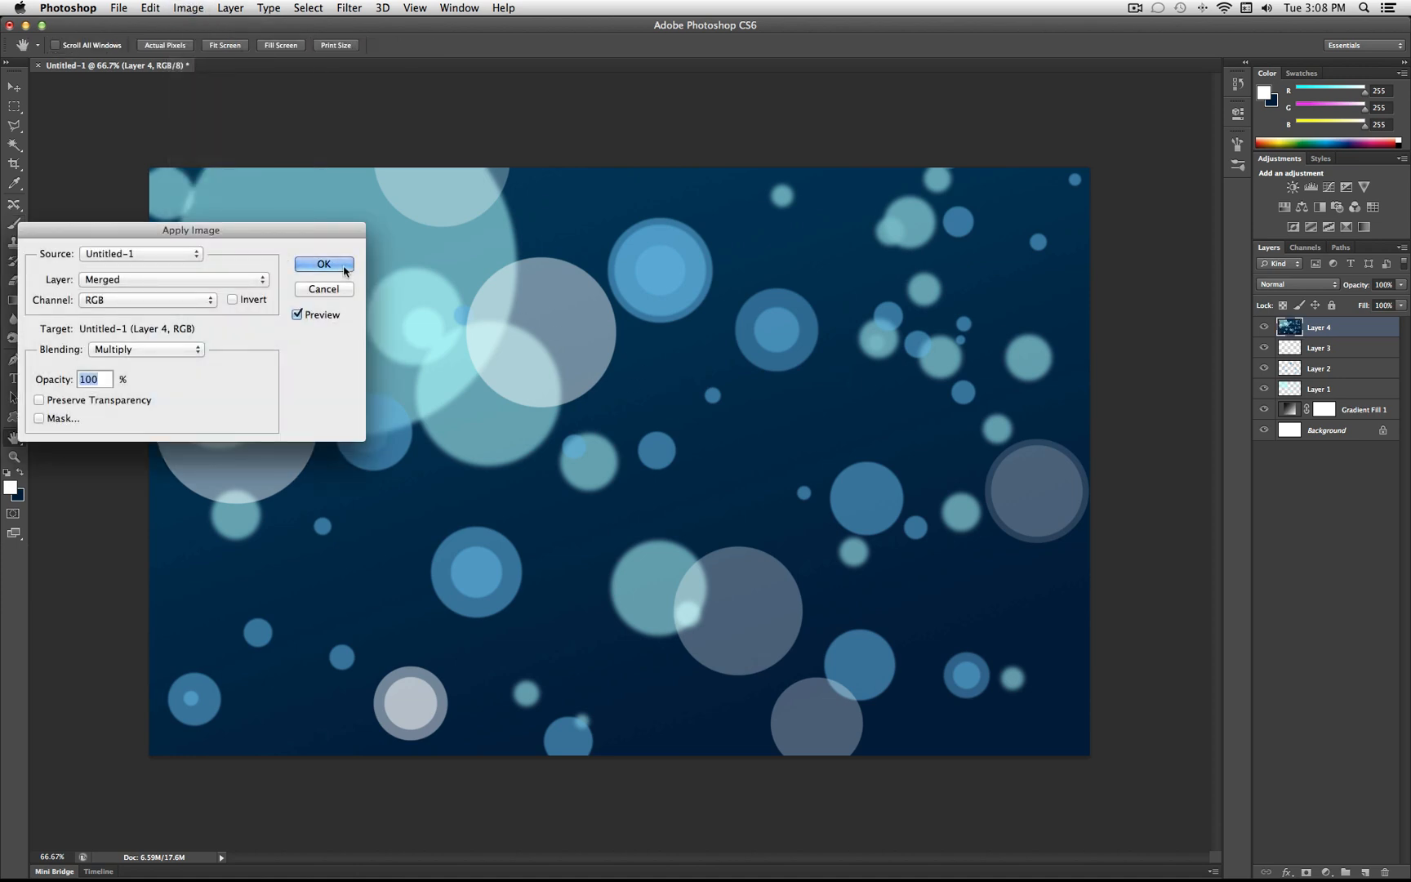
{"action": "left_click", "coordinate": [323, 263]}
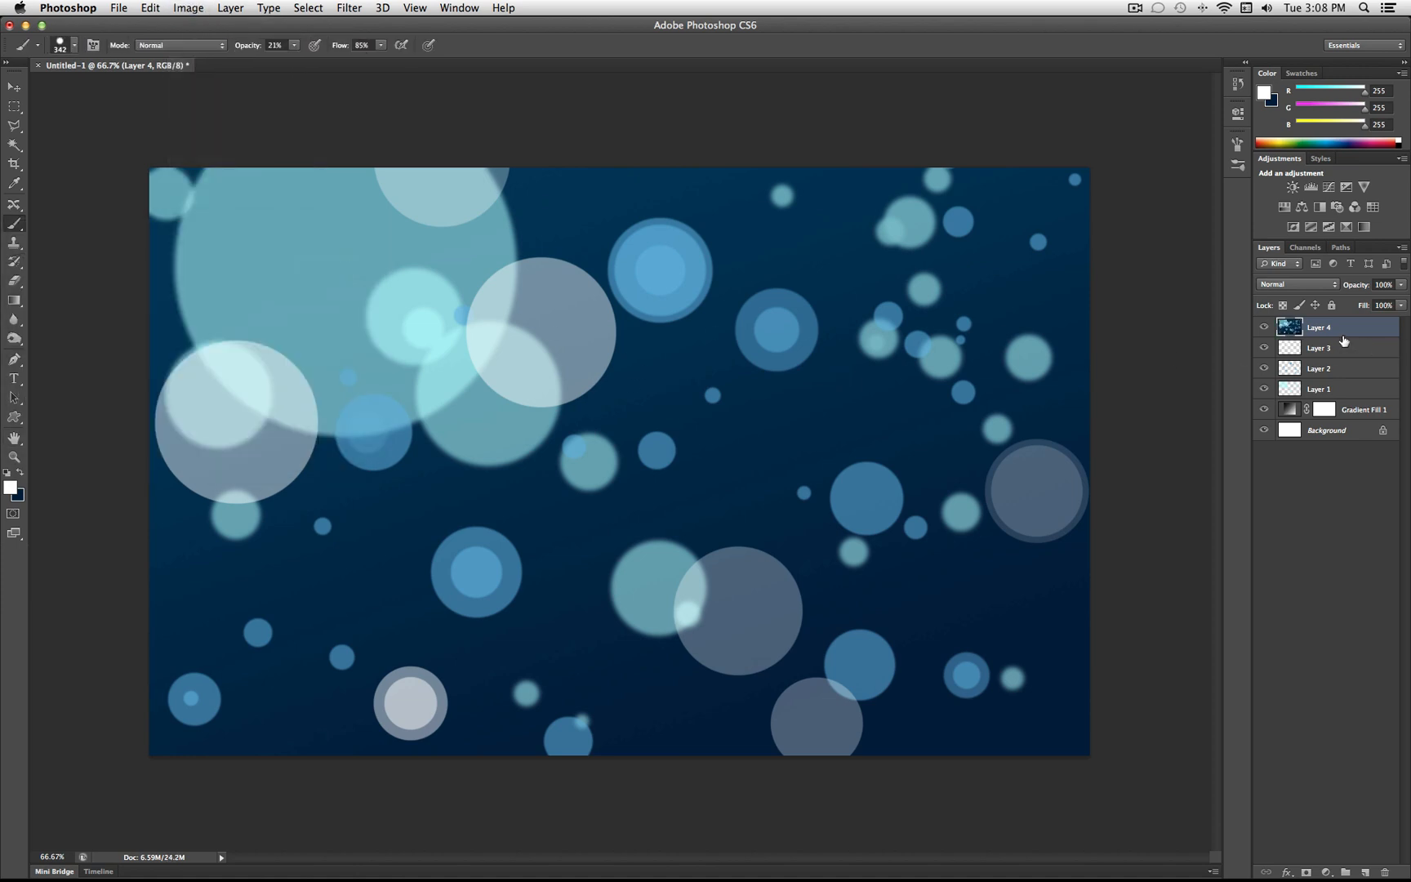
{"action": "left_click", "coordinate": [1264, 326]}
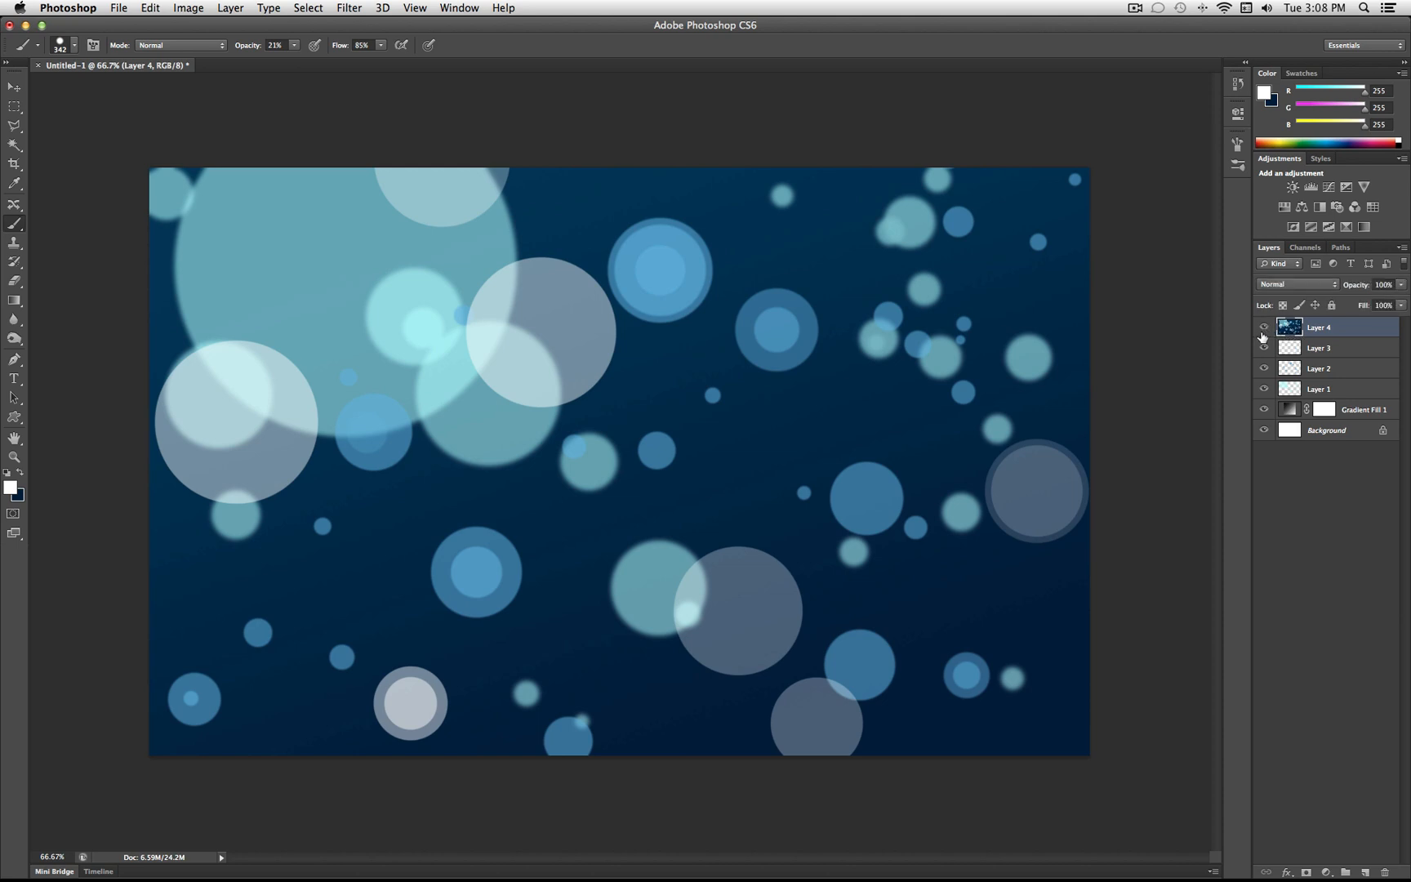
{"action": "mouse_move", "coordinate": [372, 7]}
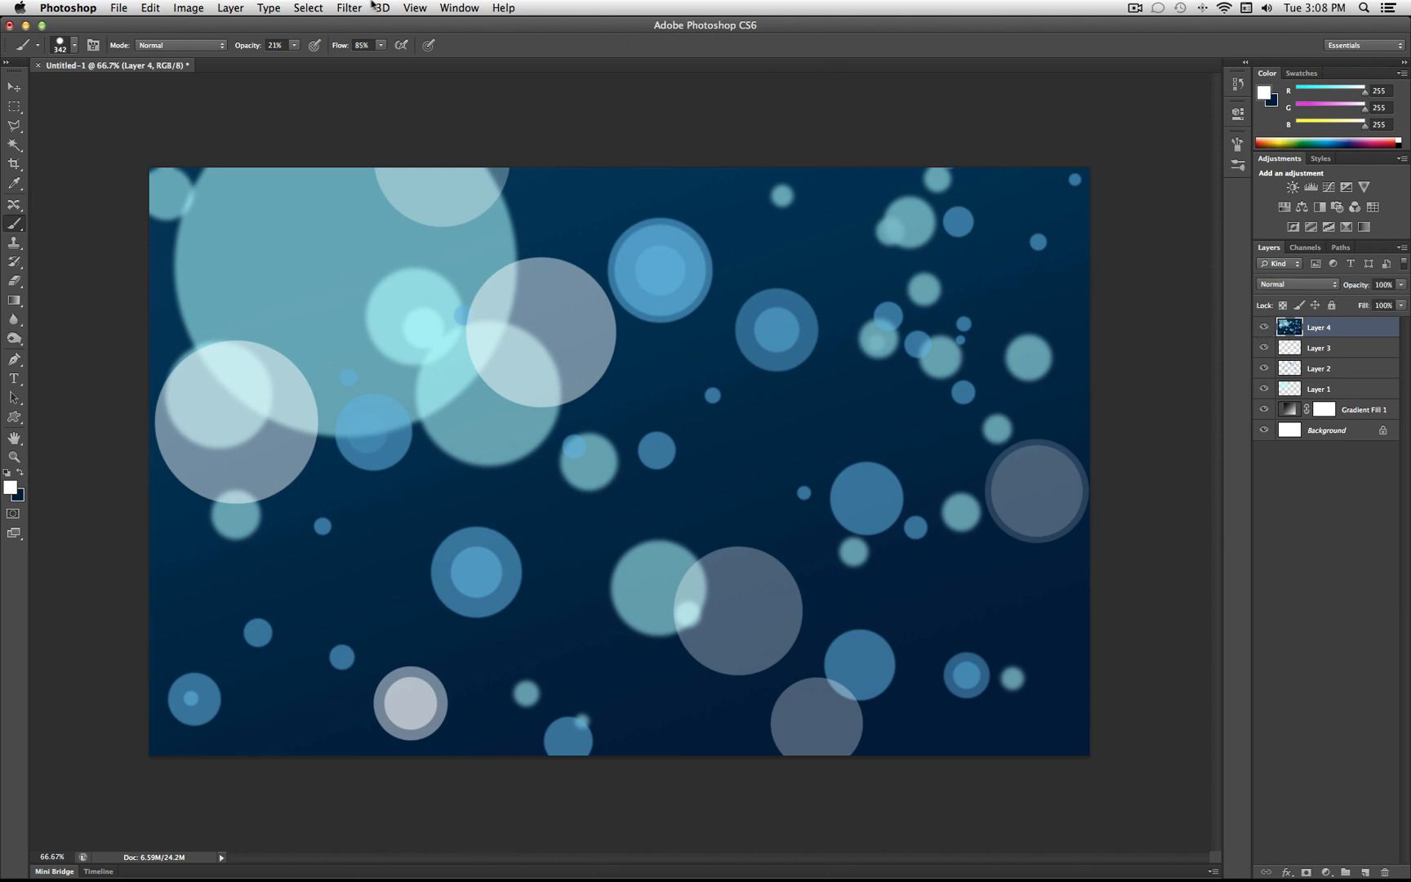
Set up Lens Blur on Layer 4: radius 18, pentagon iris, brightness 31, threshold 227
{"action": "left_click", "coordinate": [348, 7]}
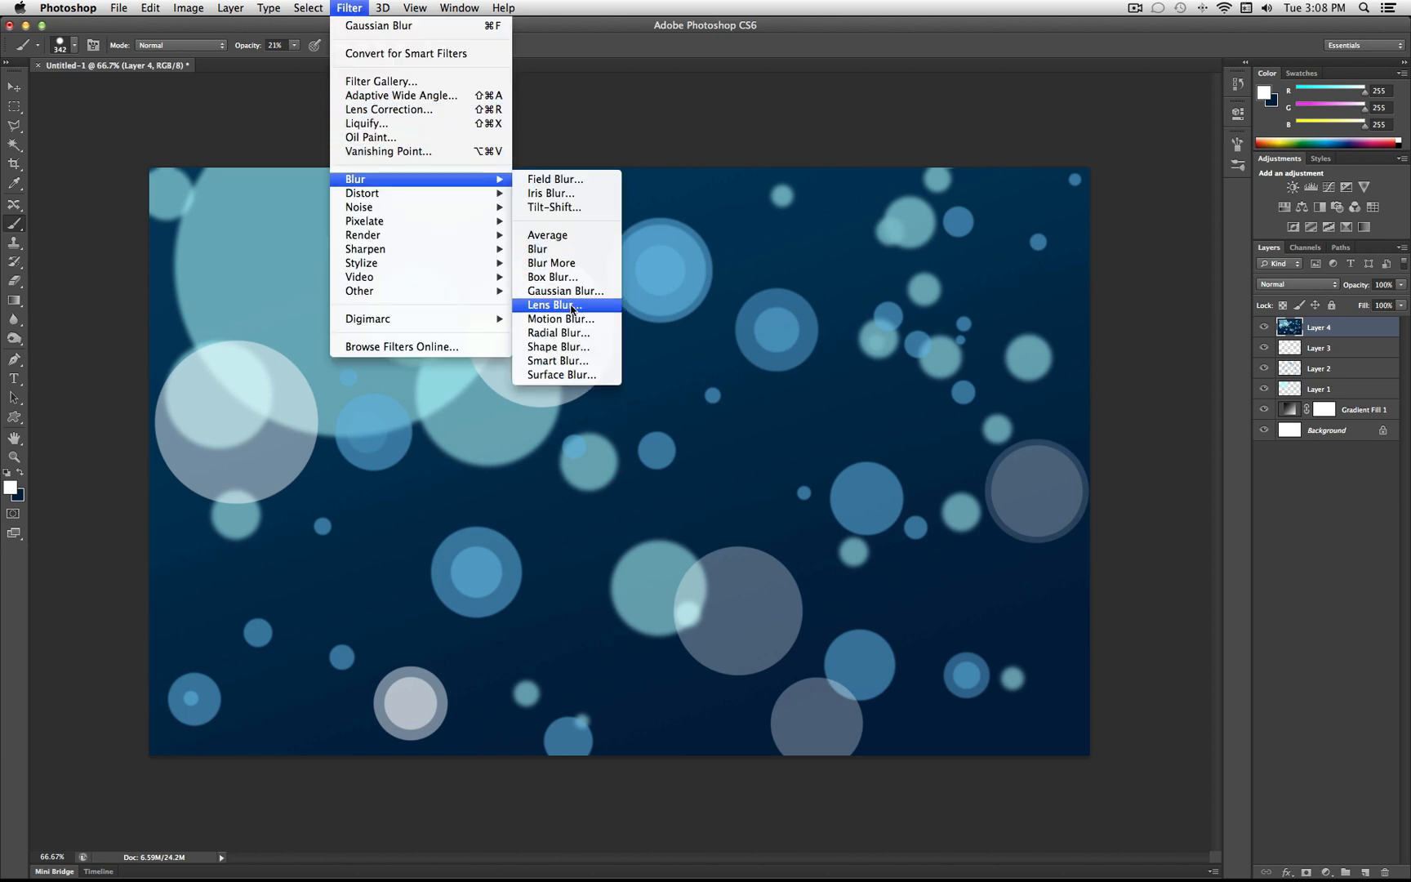
{"action": "left_click", "coordinate": [553, 305]}
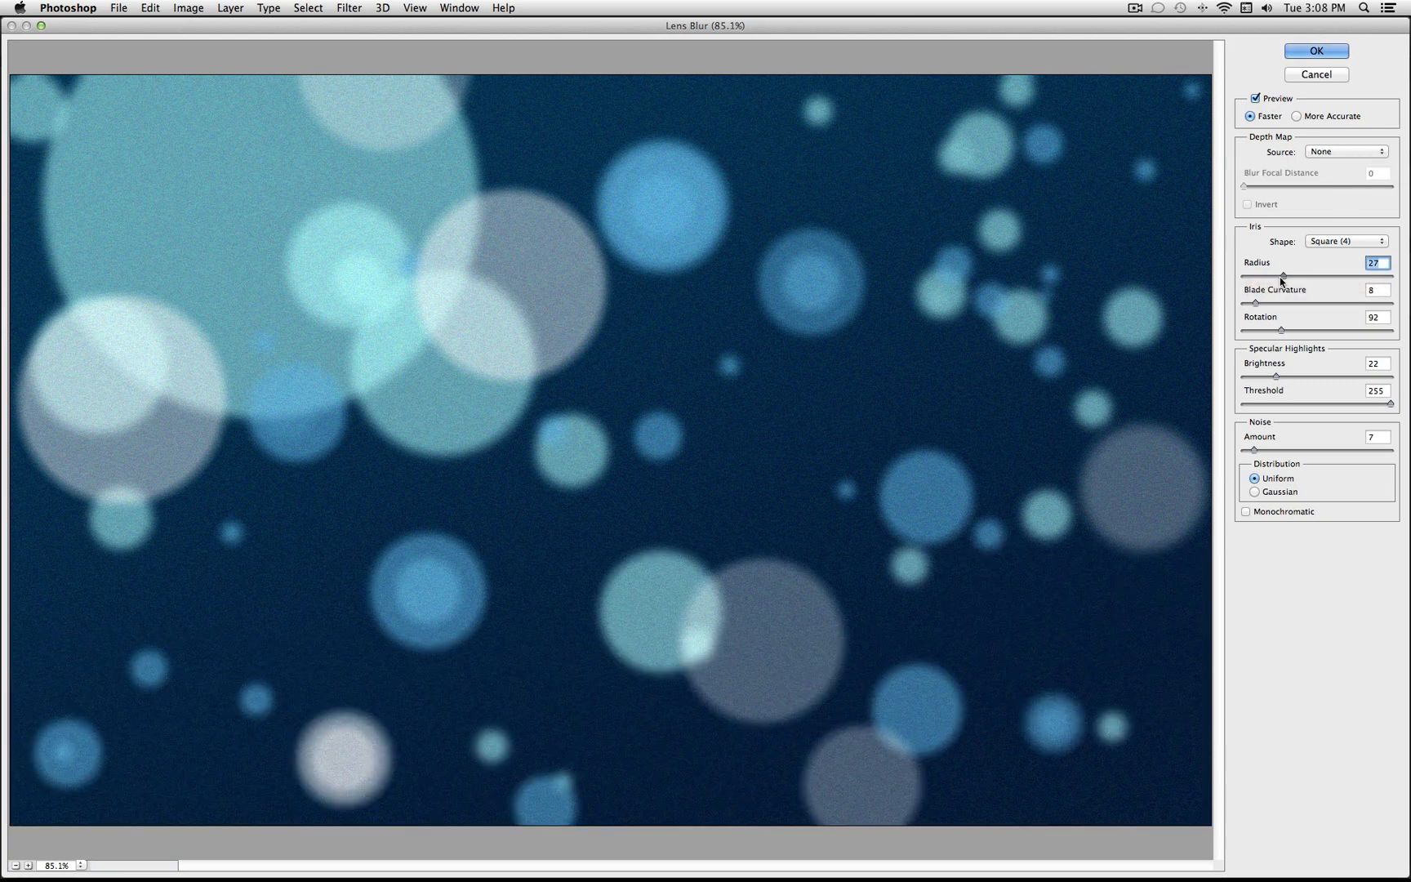
{"action": "left_click_drag", "start_coordinate": [1283, 276], "coordinate": [1269, 276]}
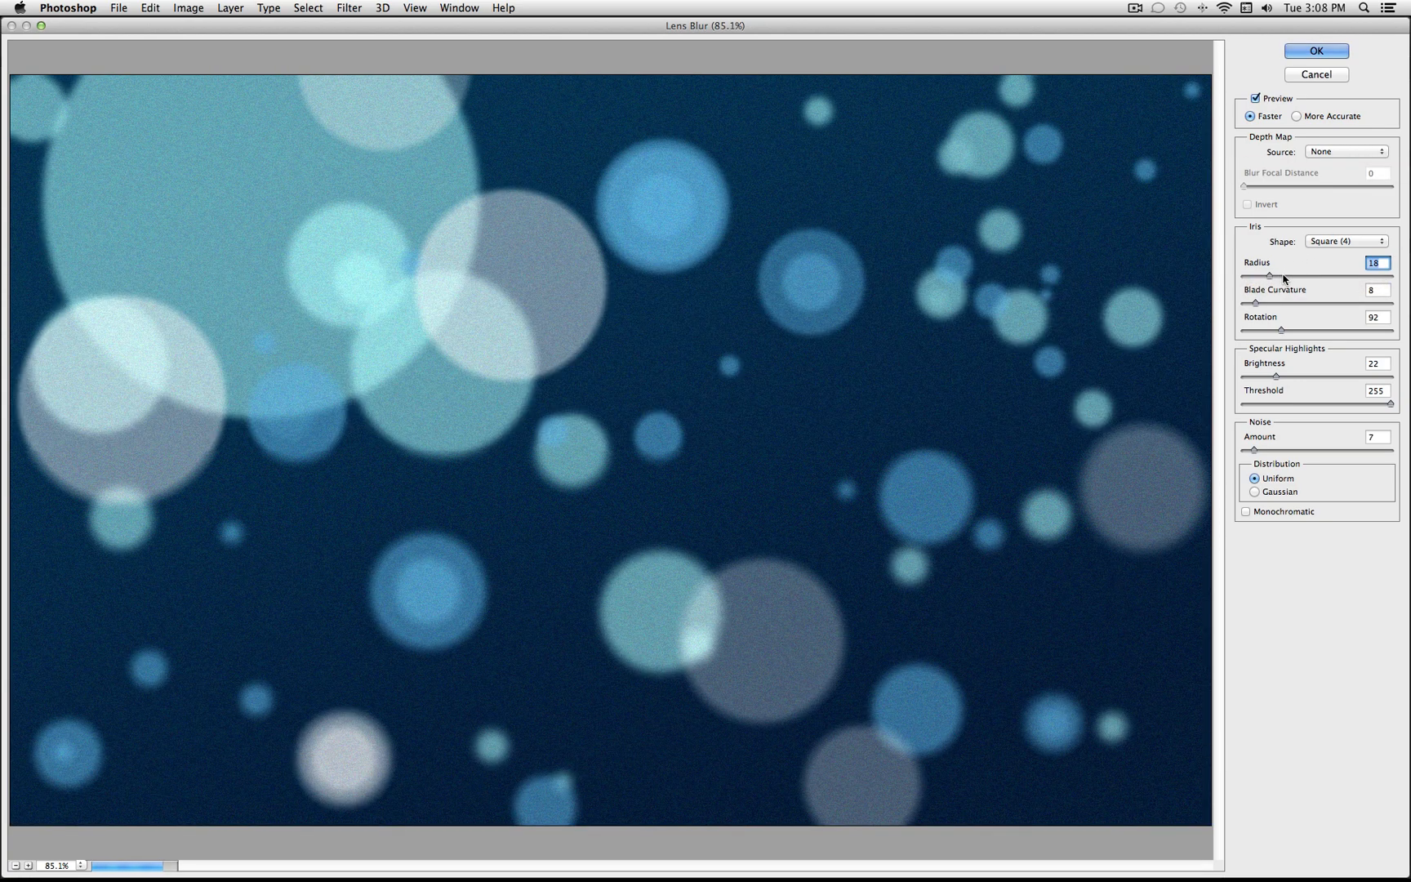
{"action": "left_click", "coordinate": [1346, 240]}
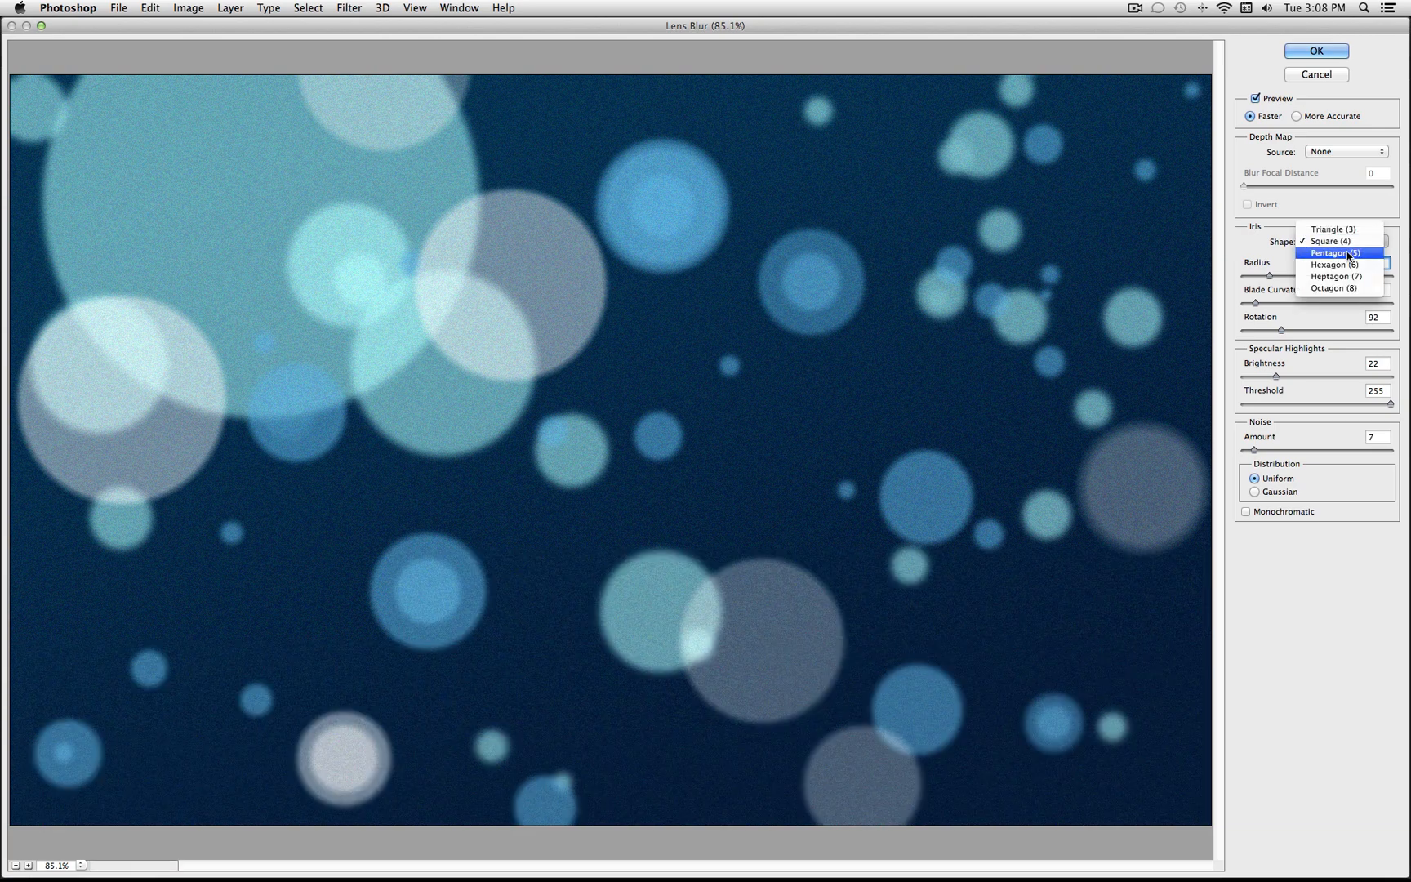
{"action": "left_click", "coordinate": [1335, 253]}
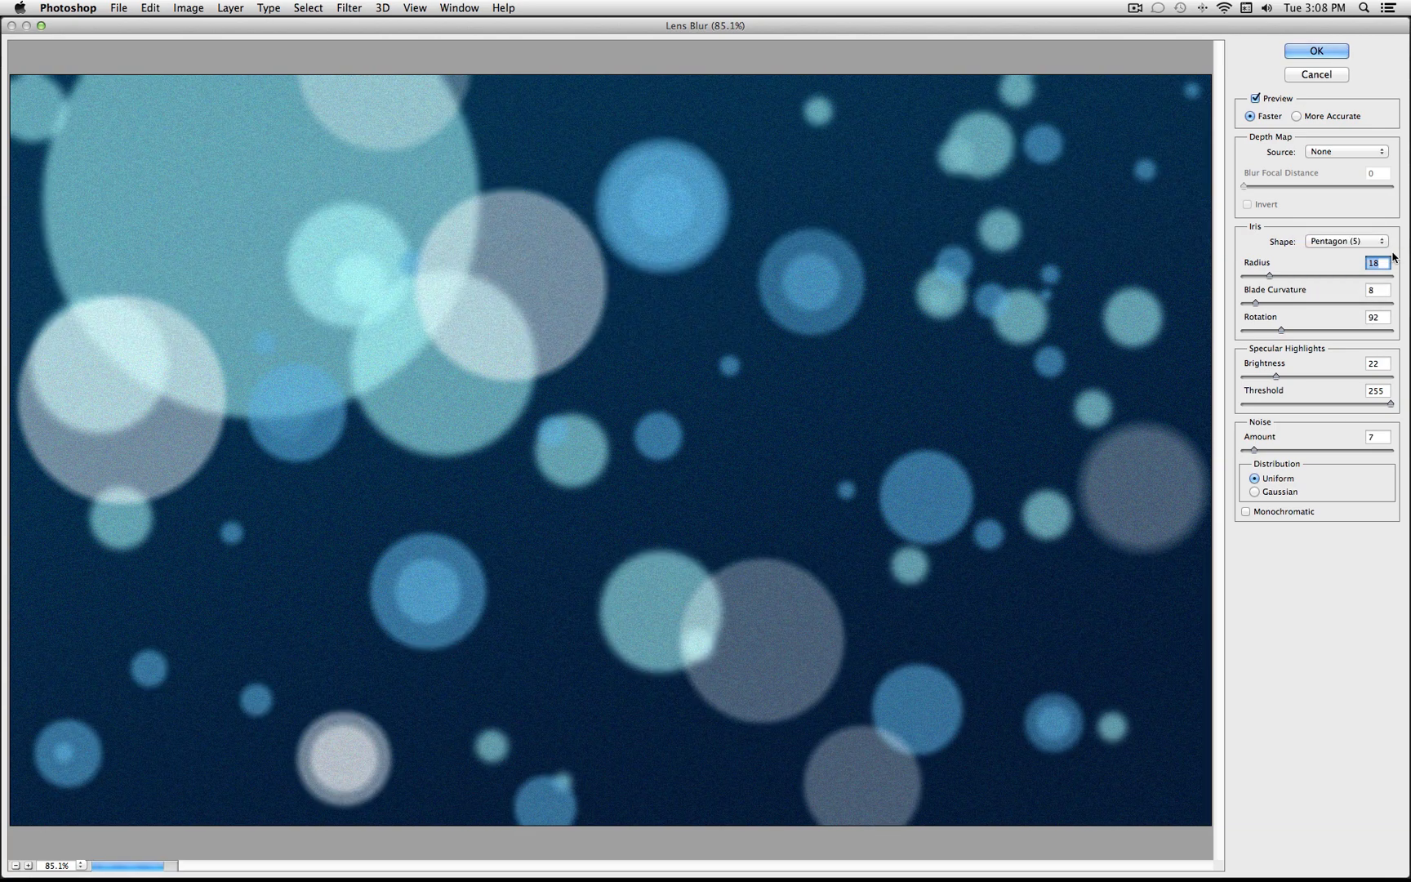
{"action": "mouse_move", "coordinate": [1302, 409]}
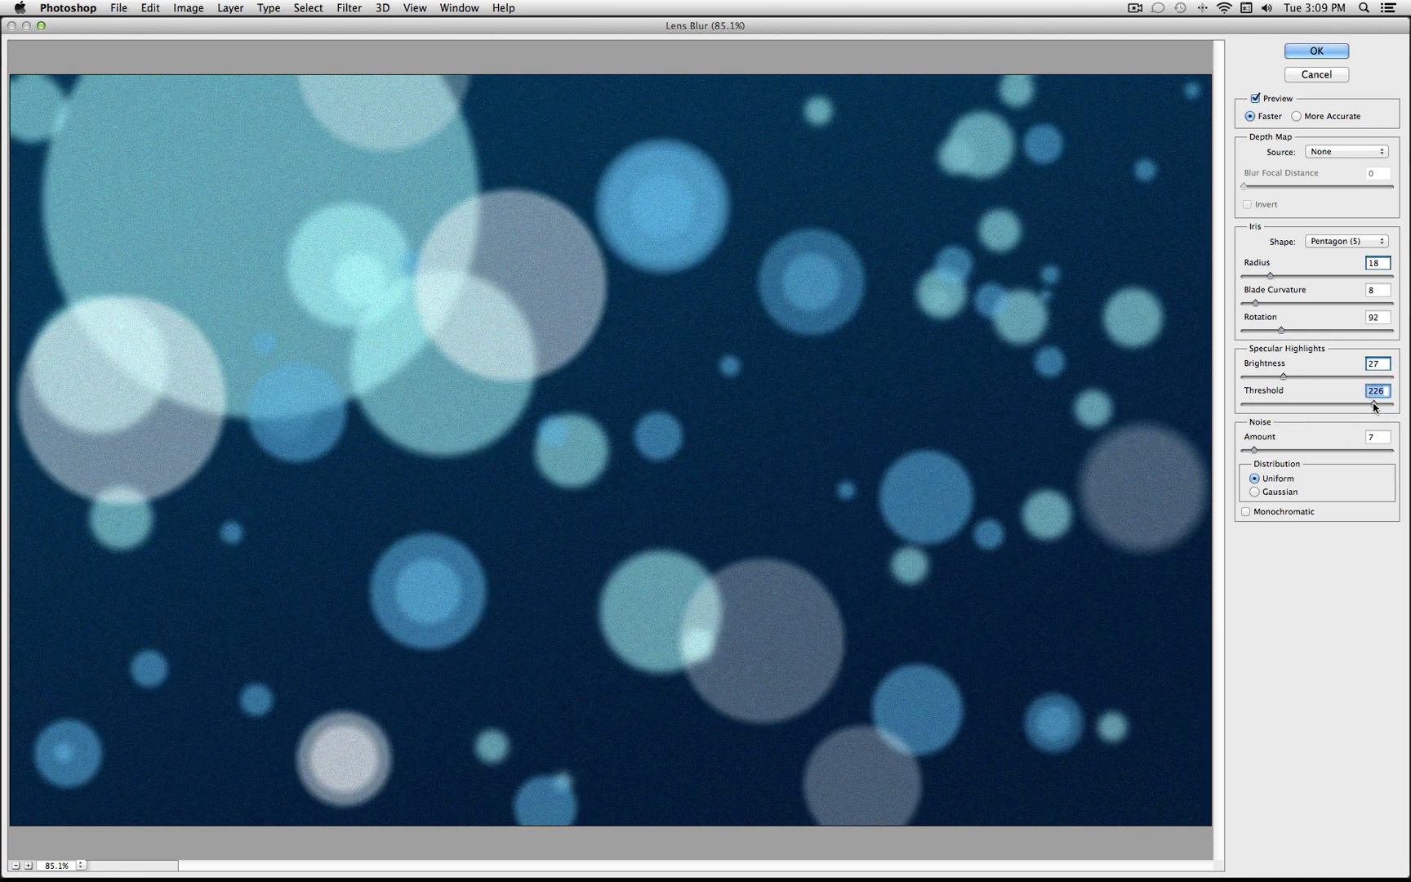
{"action": "left_click_drag", "start_coordinate": [1386, 404], "coordinate": [1370, 405]}
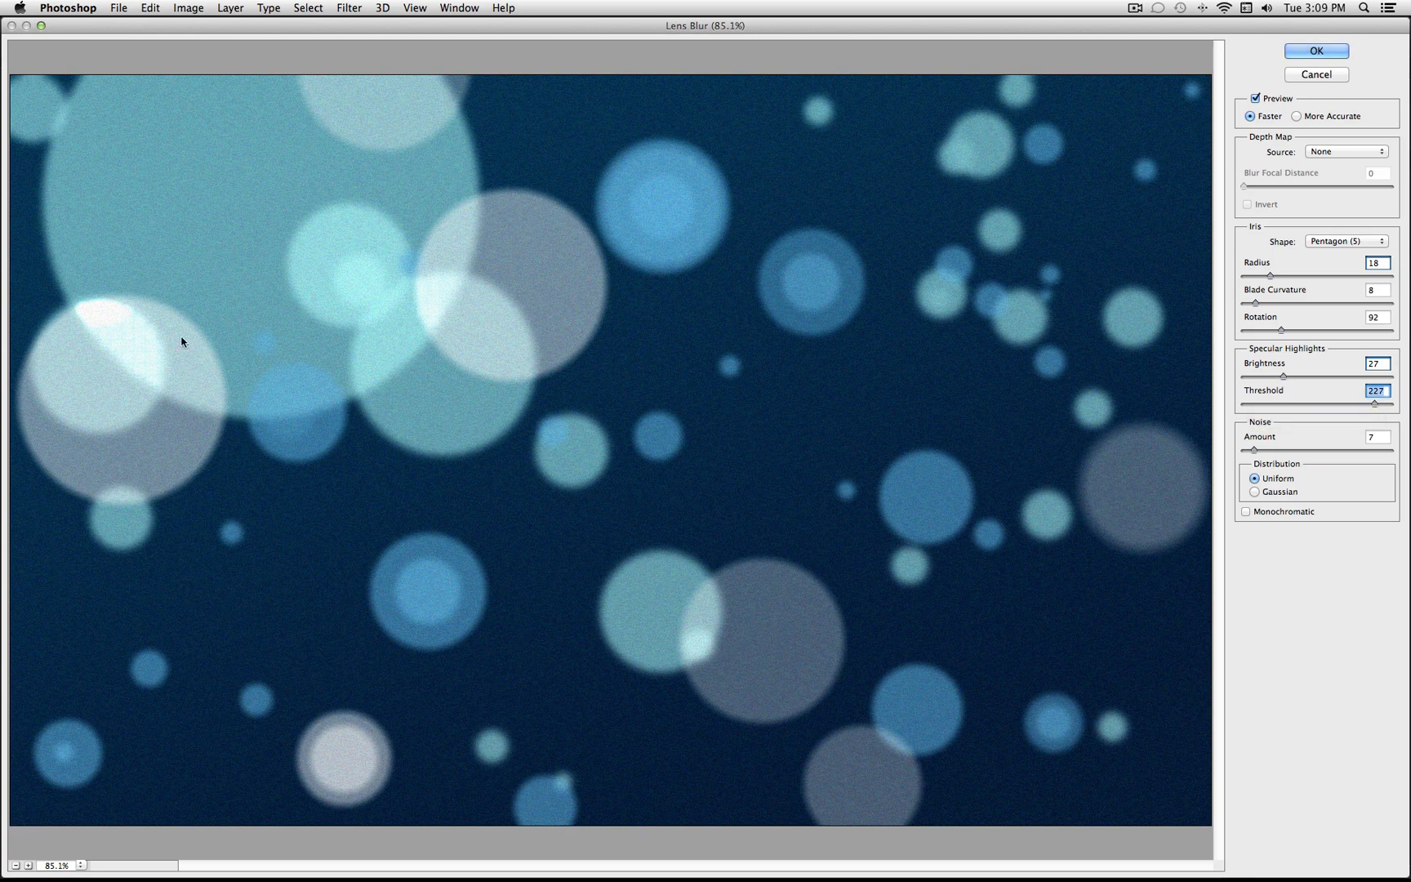
{"action": "mouse_move", "coordinate": [1293, 381]}
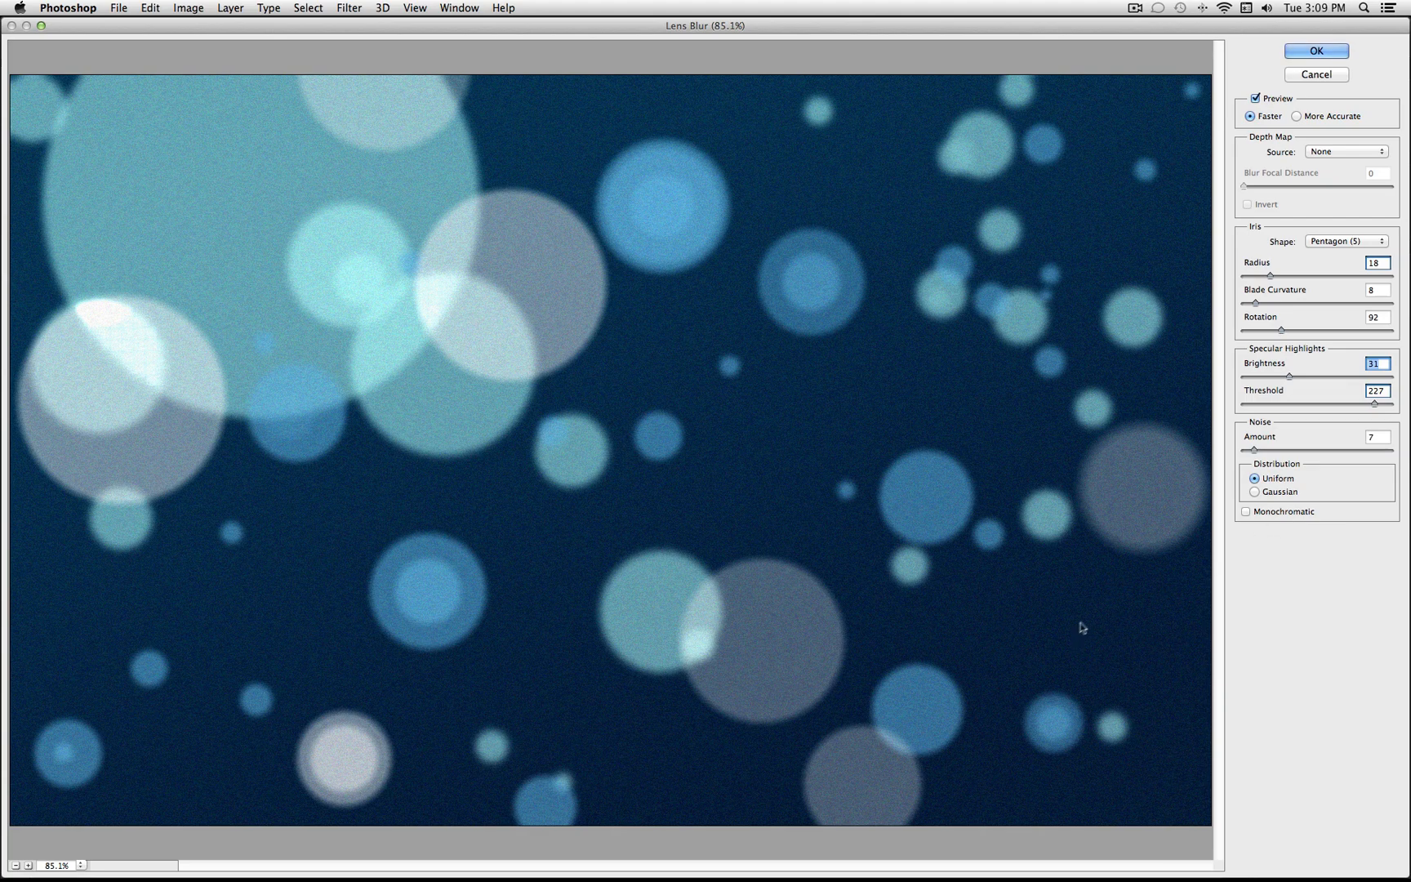
{"action": "left_click_drag", "start_coordinate": [1377, 403], "coordinate": [1305, 403]}
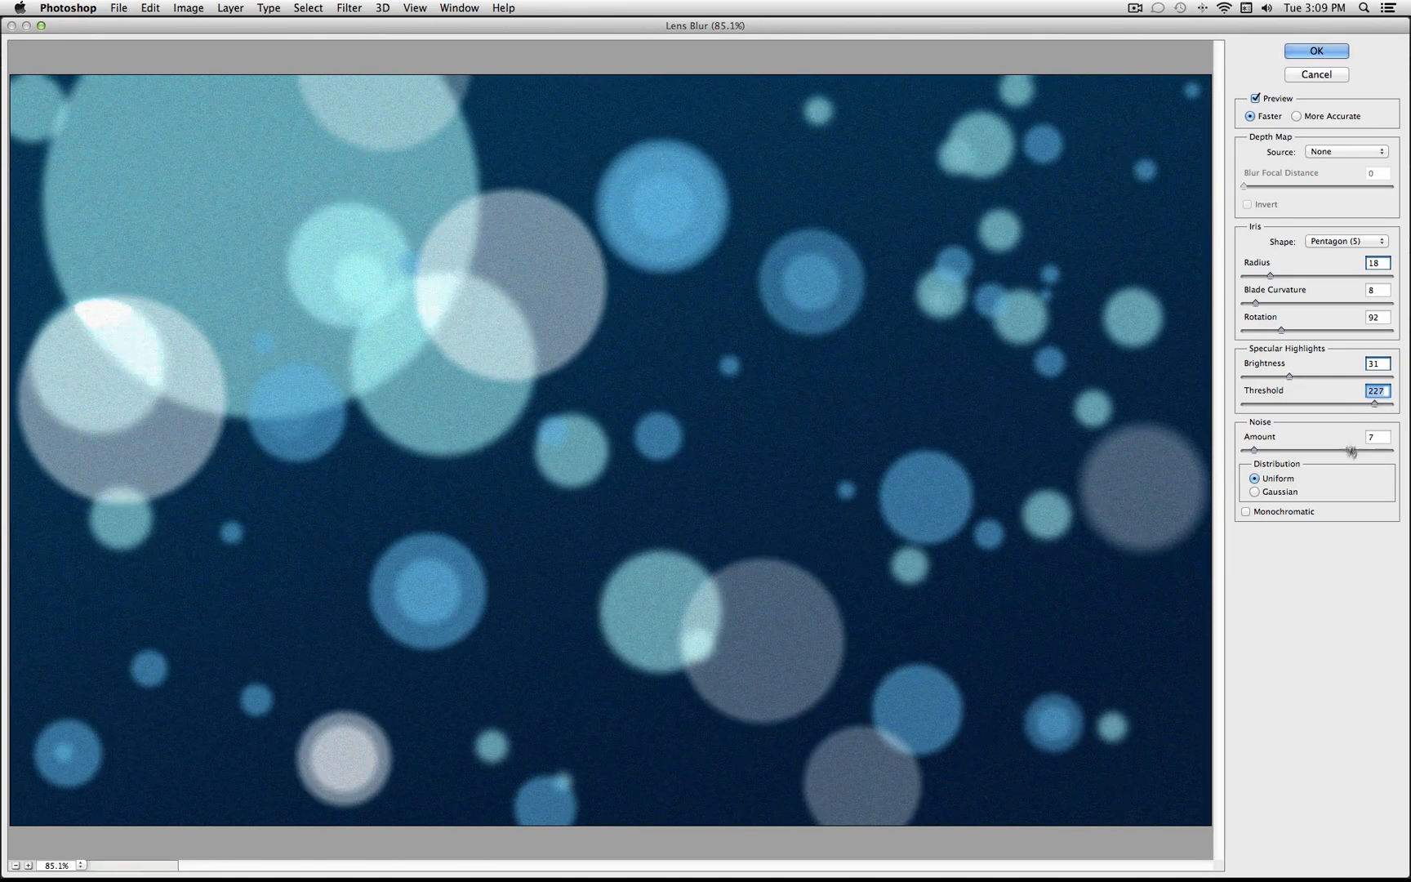
Lower the Lens Blur noise amount to 6 and toggle Monochromatic noise
{"action": "left_click_drag", "start_coordinate": [1359, 450], "coordinate": [1249, 450]}
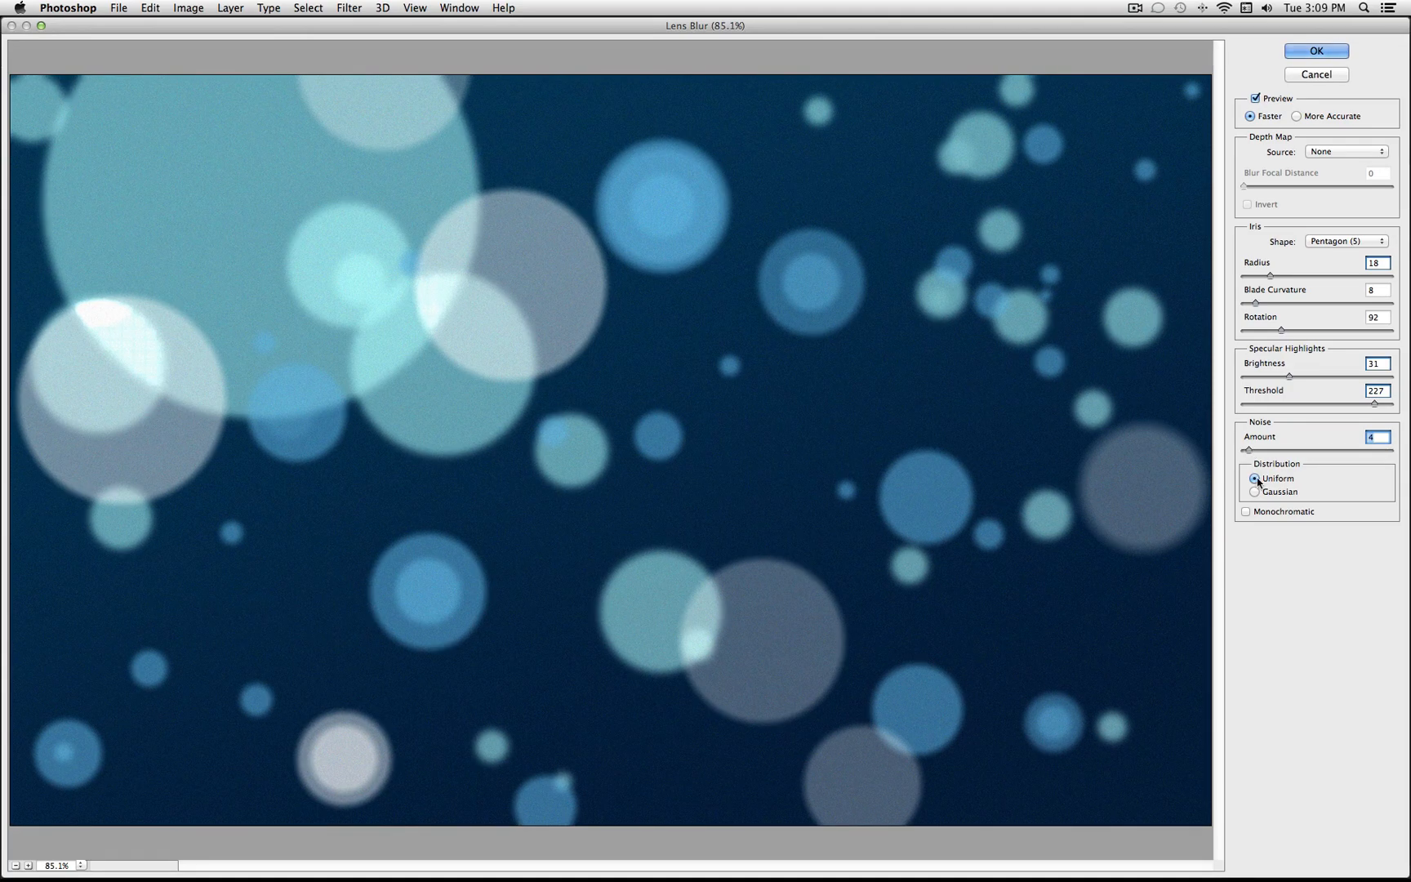
{"action": "mouse_move", "coordinate": [1250, 452]}
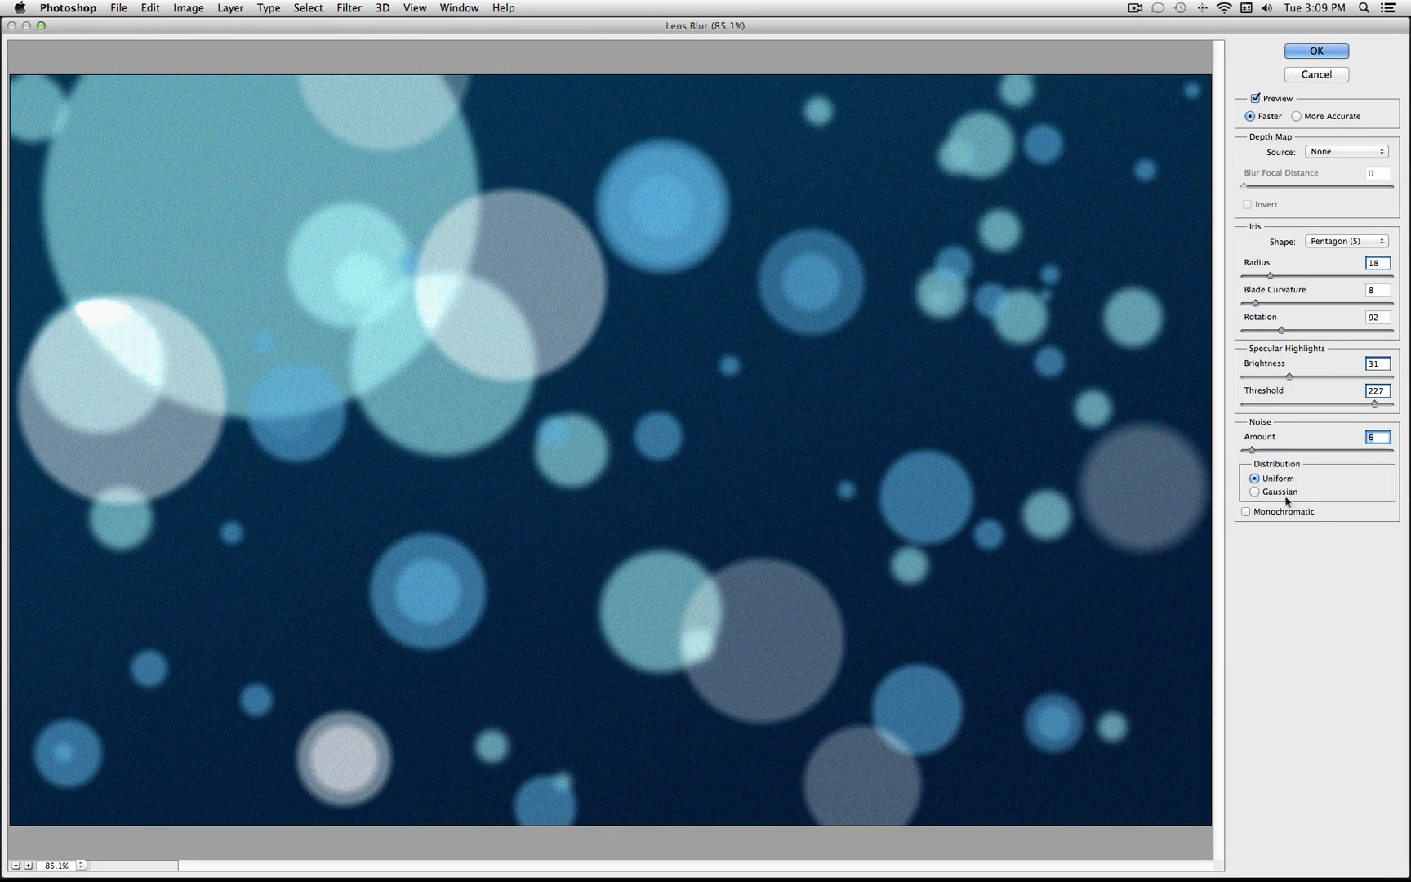
{"action": "mouse_move", "coordinate": [1245, 512]}
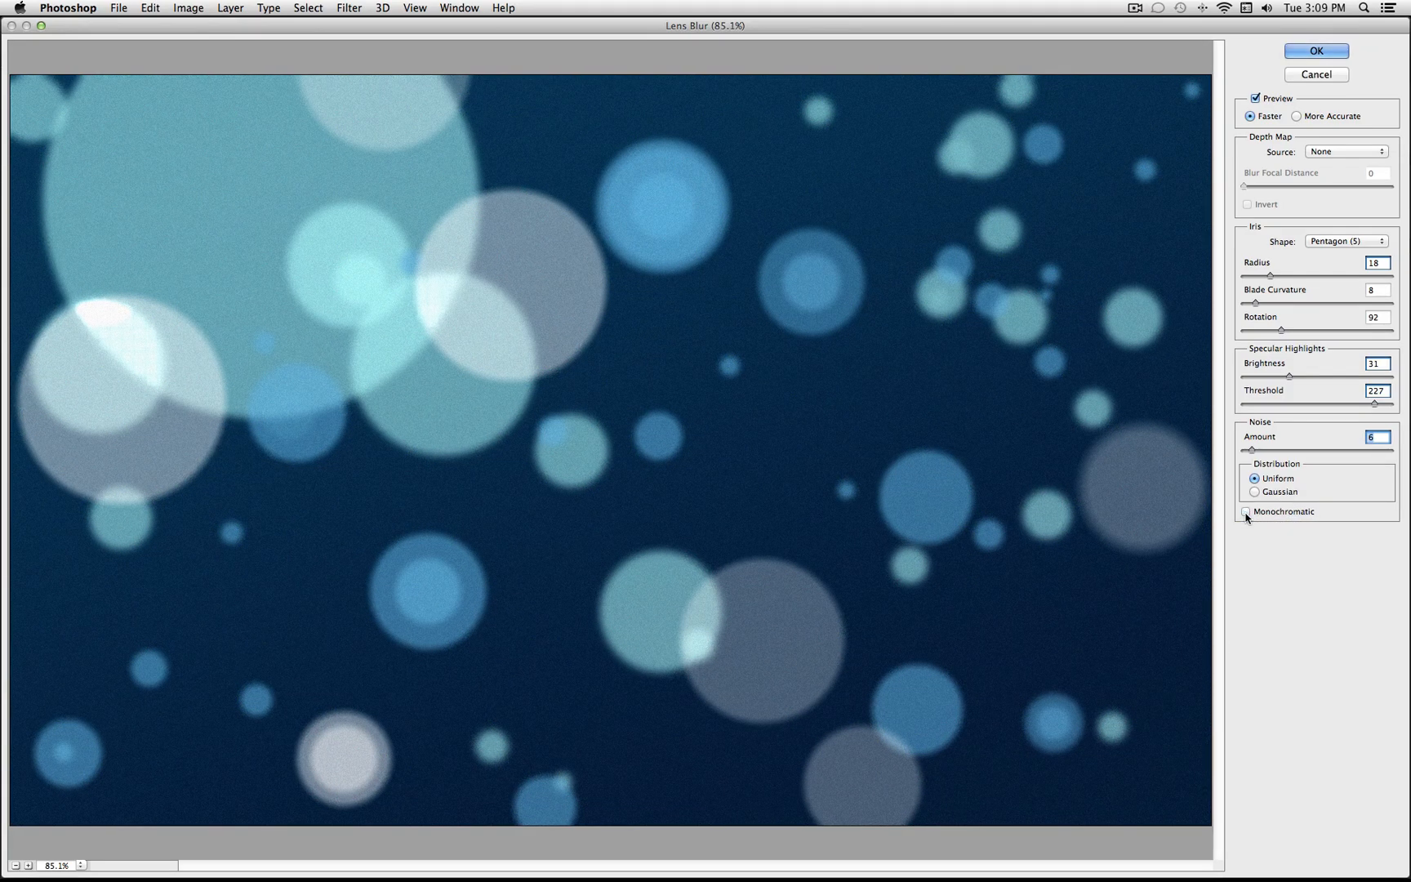
{"action": "left_click", "coordinate": [1315, 50]}
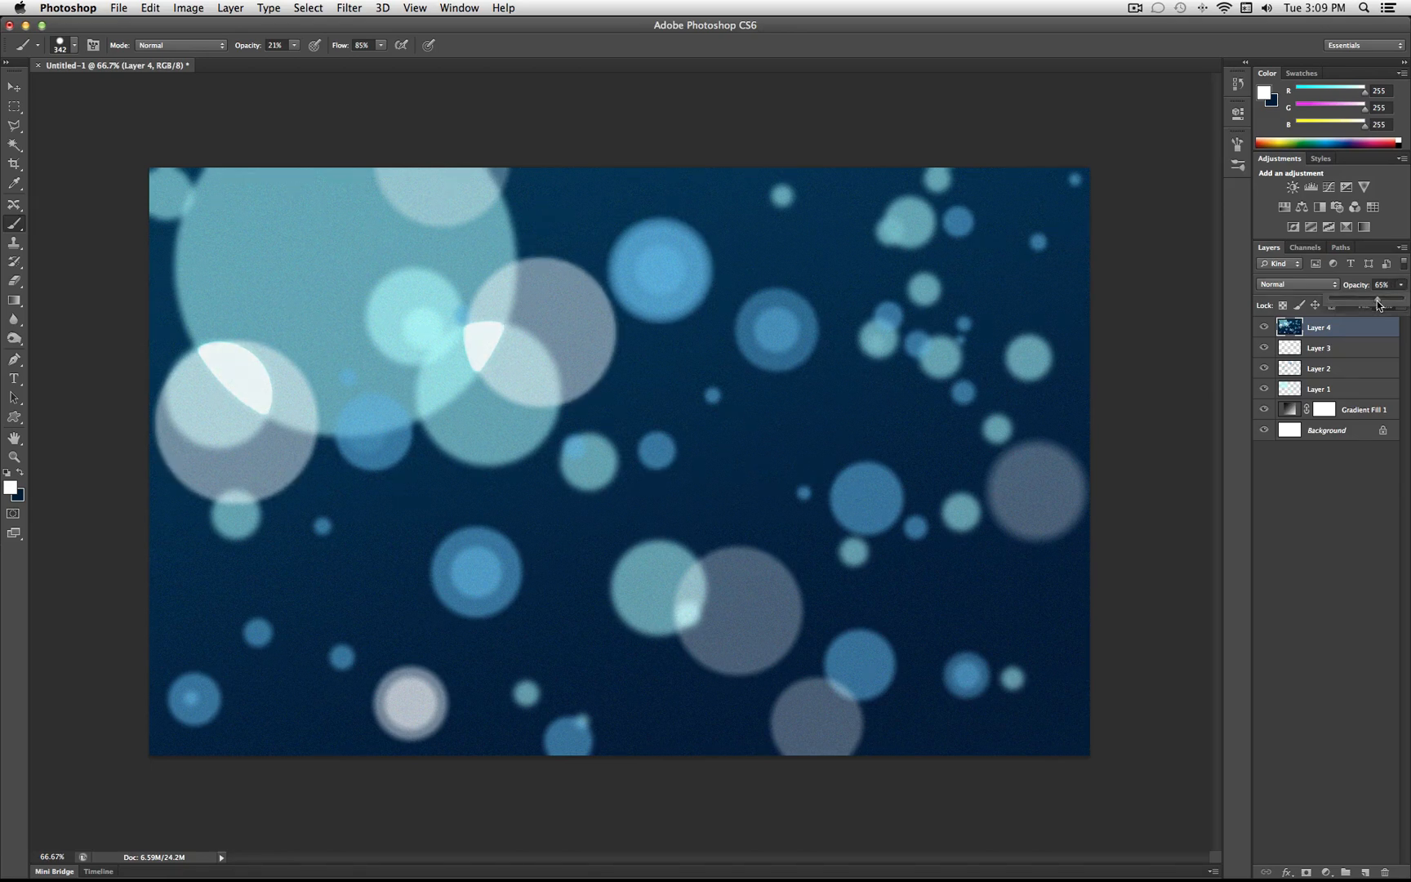
Drop Layer 4 to 36% opacity, trying Soft Light before reverting to Normal blending
{"action": "left_click_drag", "start_coordinate": [1376, 303], "coordinate": [1360, 303]}
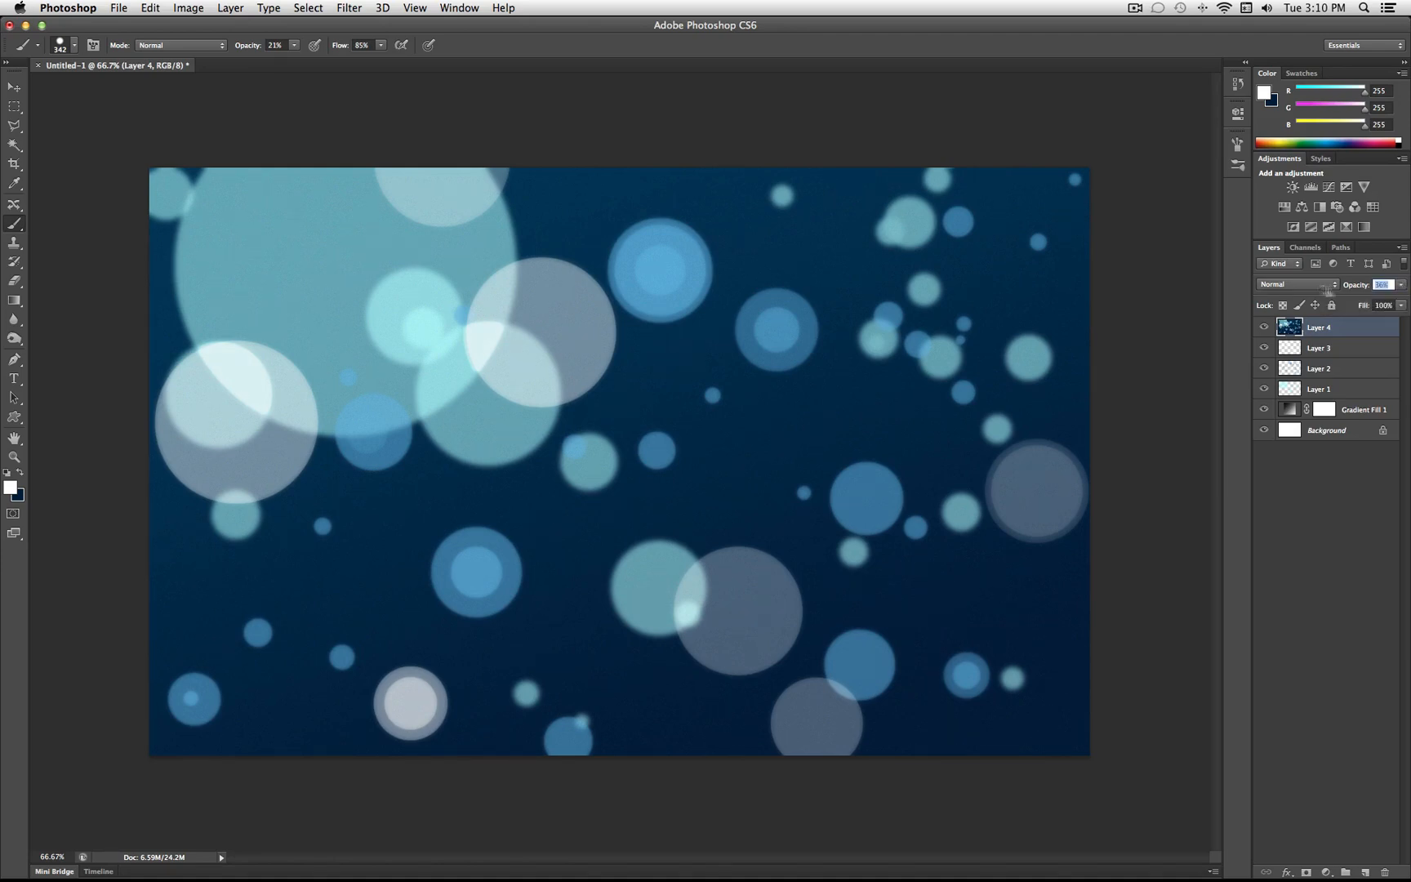
{"action": "left_click", "coordinate": [1296, 284]}
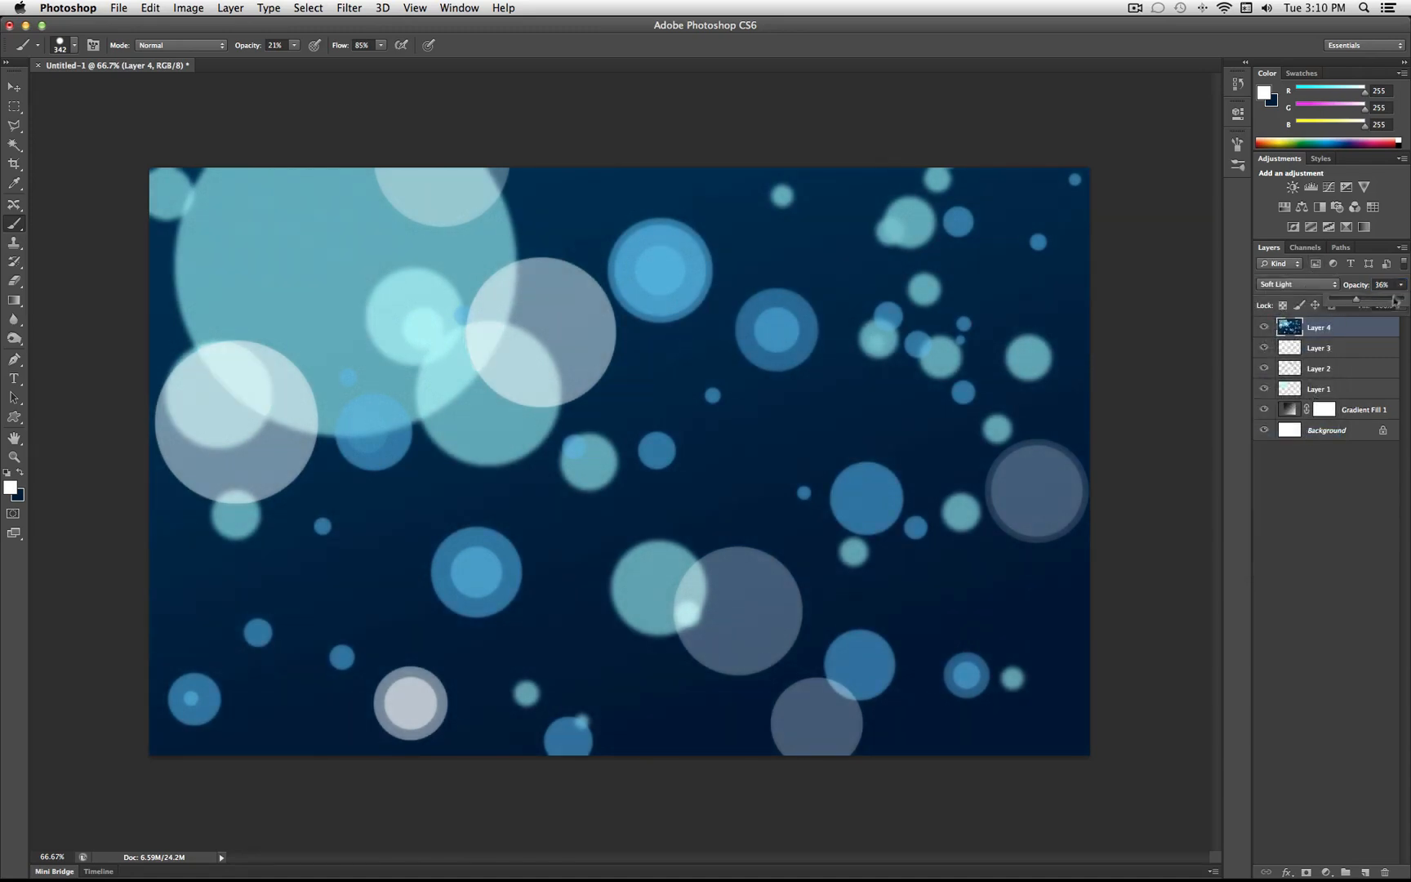
{"action": "left_click", "coordinate": [1294, 284]}
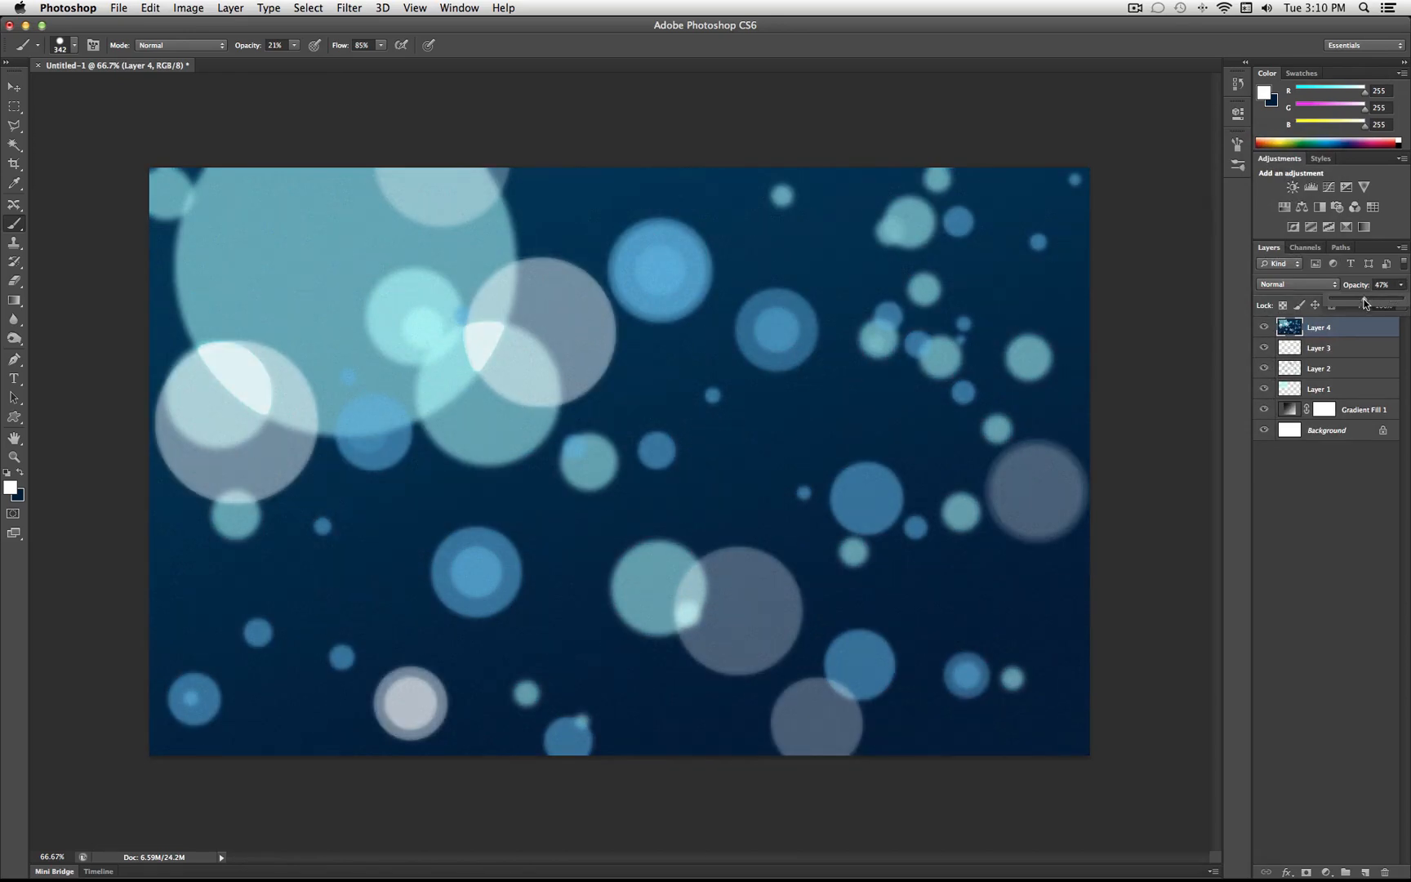
{"action": "left_click_drag", "start_coordinate": [1367, 297], "coordinate": [1356, 297]}
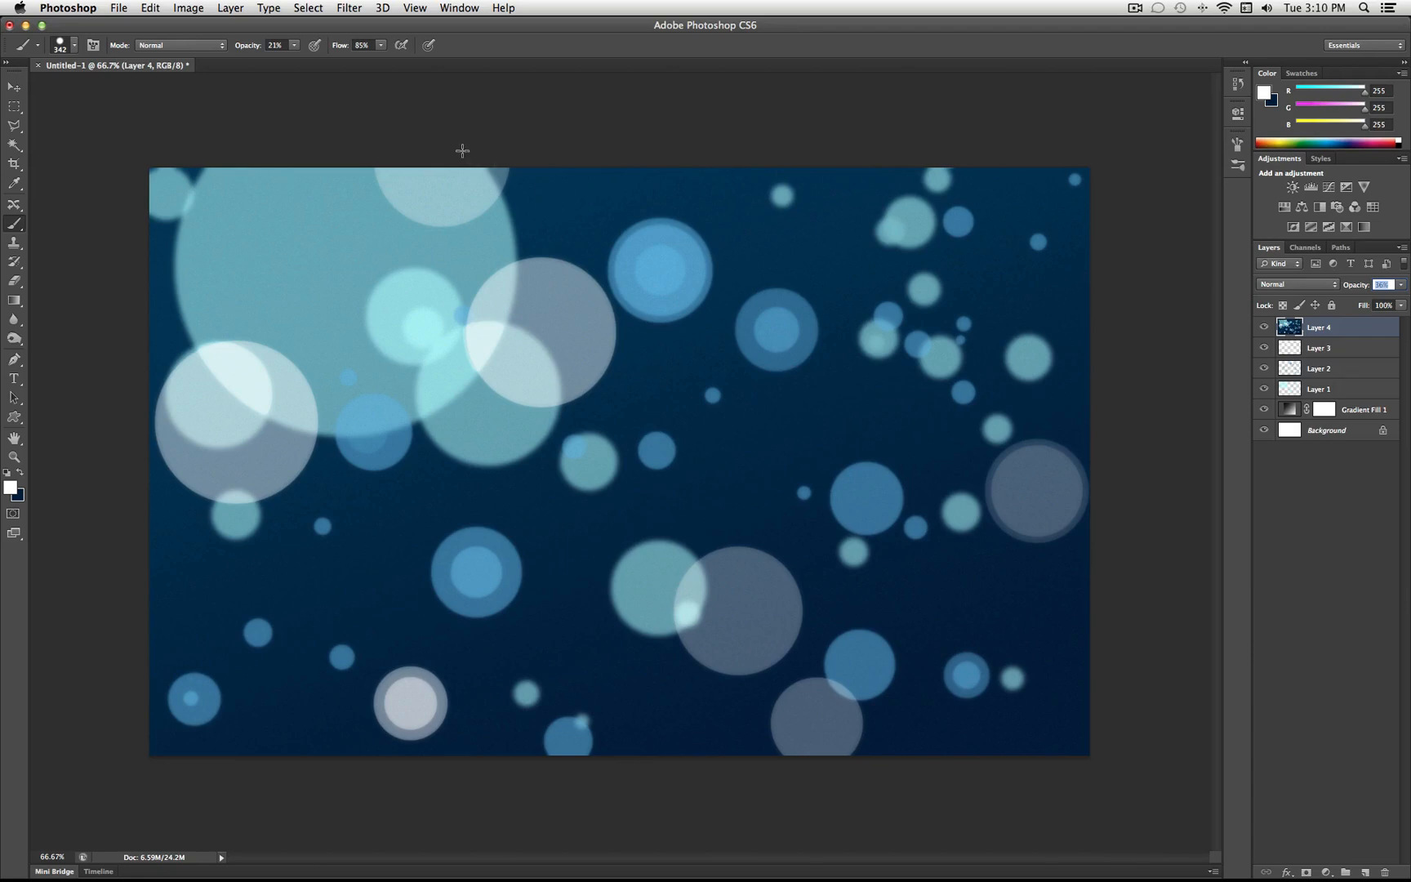
{"action": "mouse_move", "coordinate": [229, 8]}
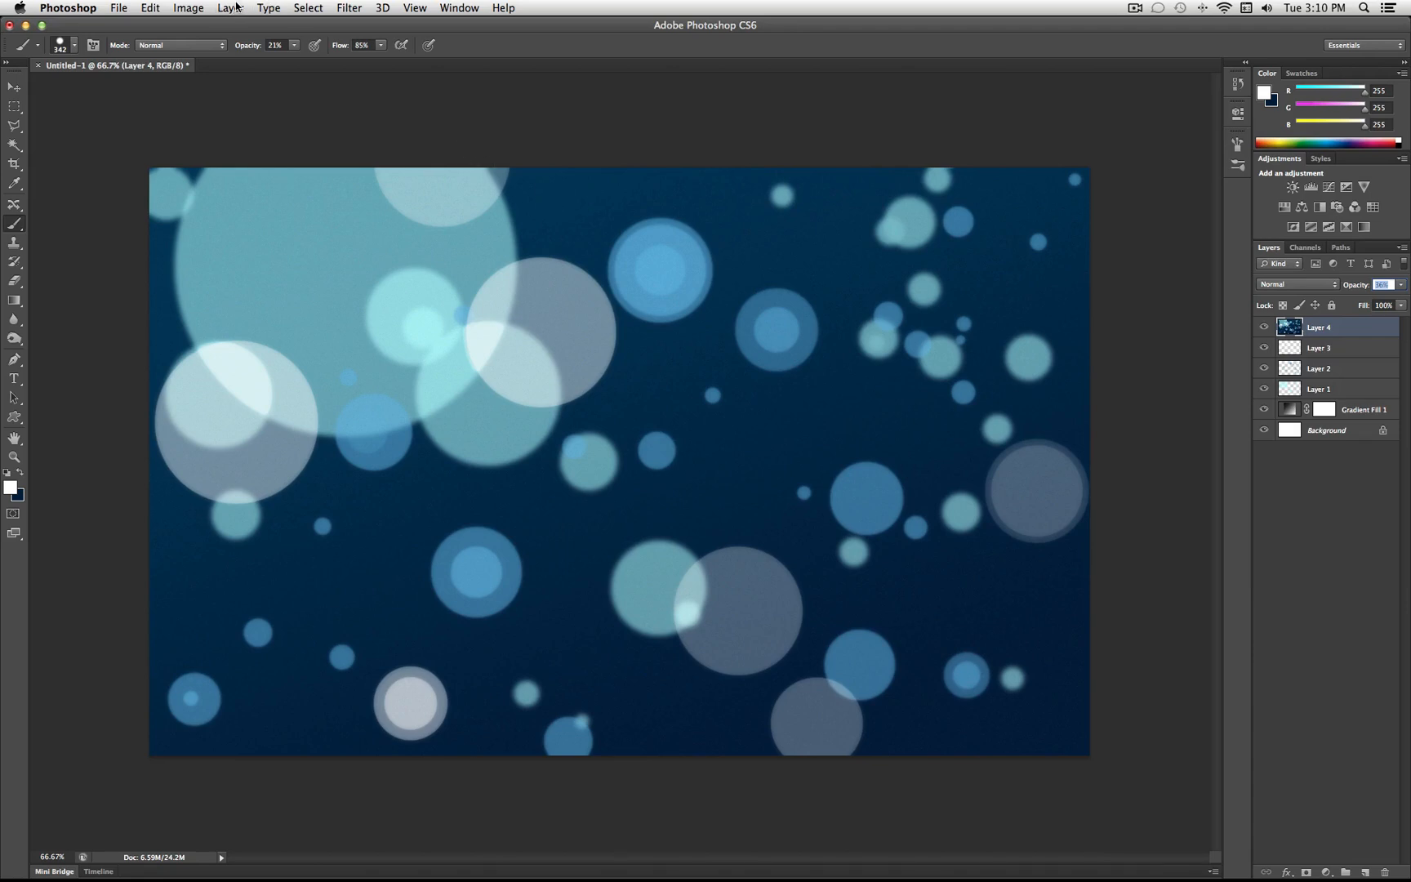
Add a Photo Filter 1 adjustment layer using Cooling Filter (82) at 25% density
{"action": "left_click", "coordinate": [230, 8]}
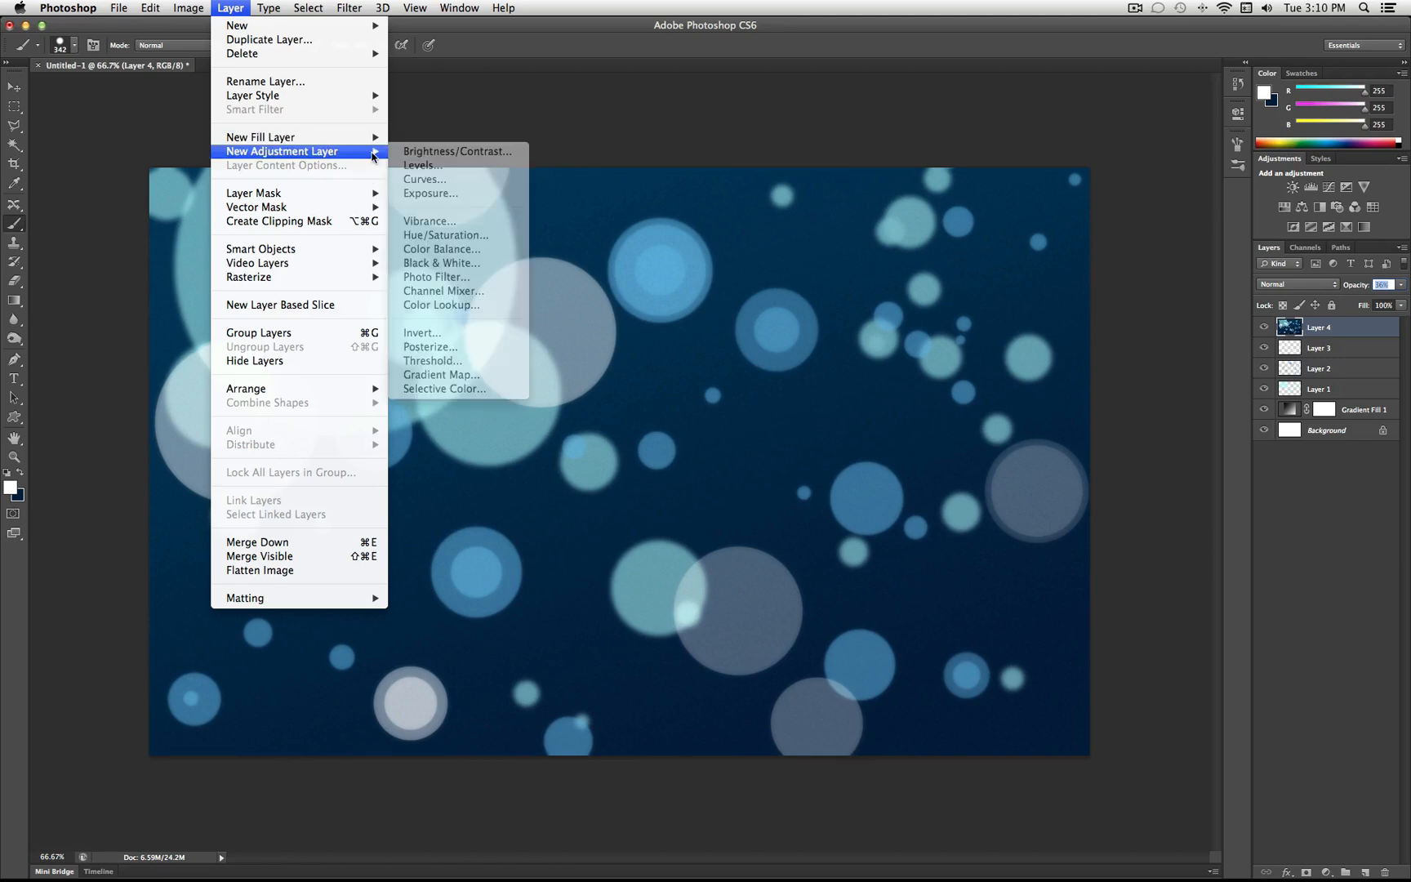
{"action": "left_click", "coordinate": [435, 277]}
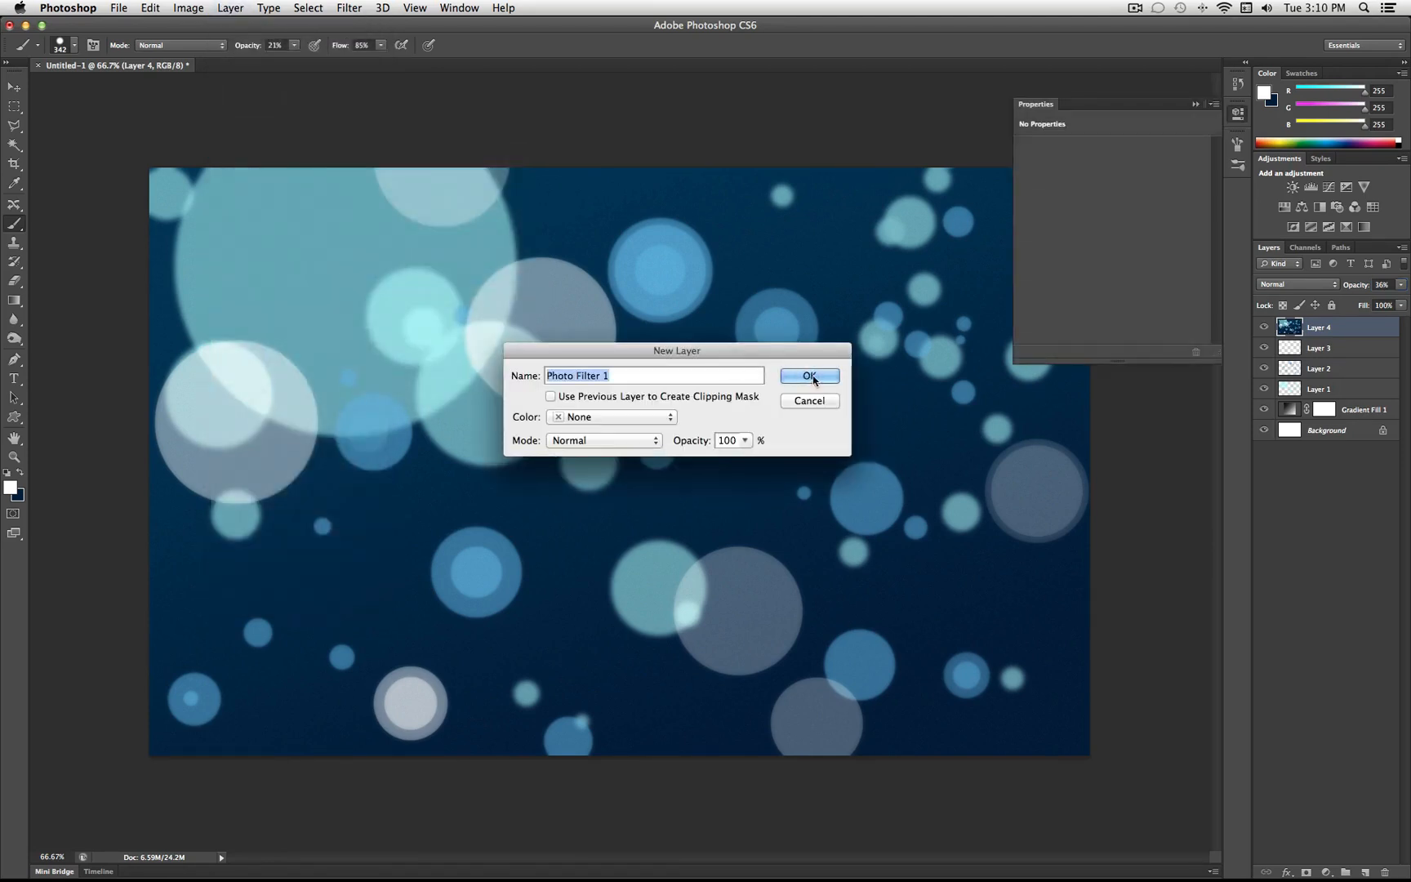
{"action": "left_click", "coordinate": [807, 376]}
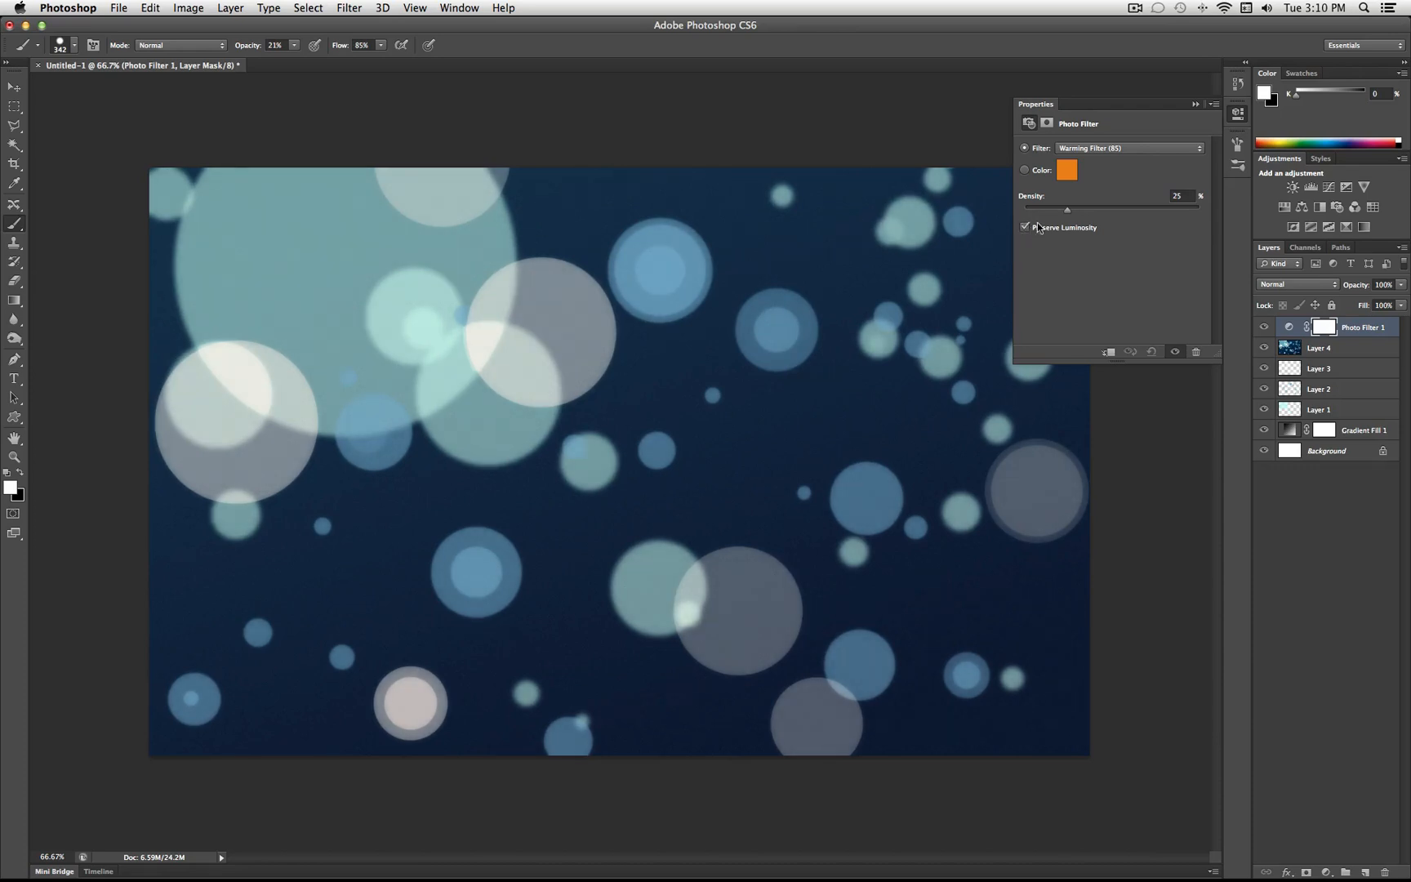
{"action": "left_click", "coordinate": [1127, 148]}
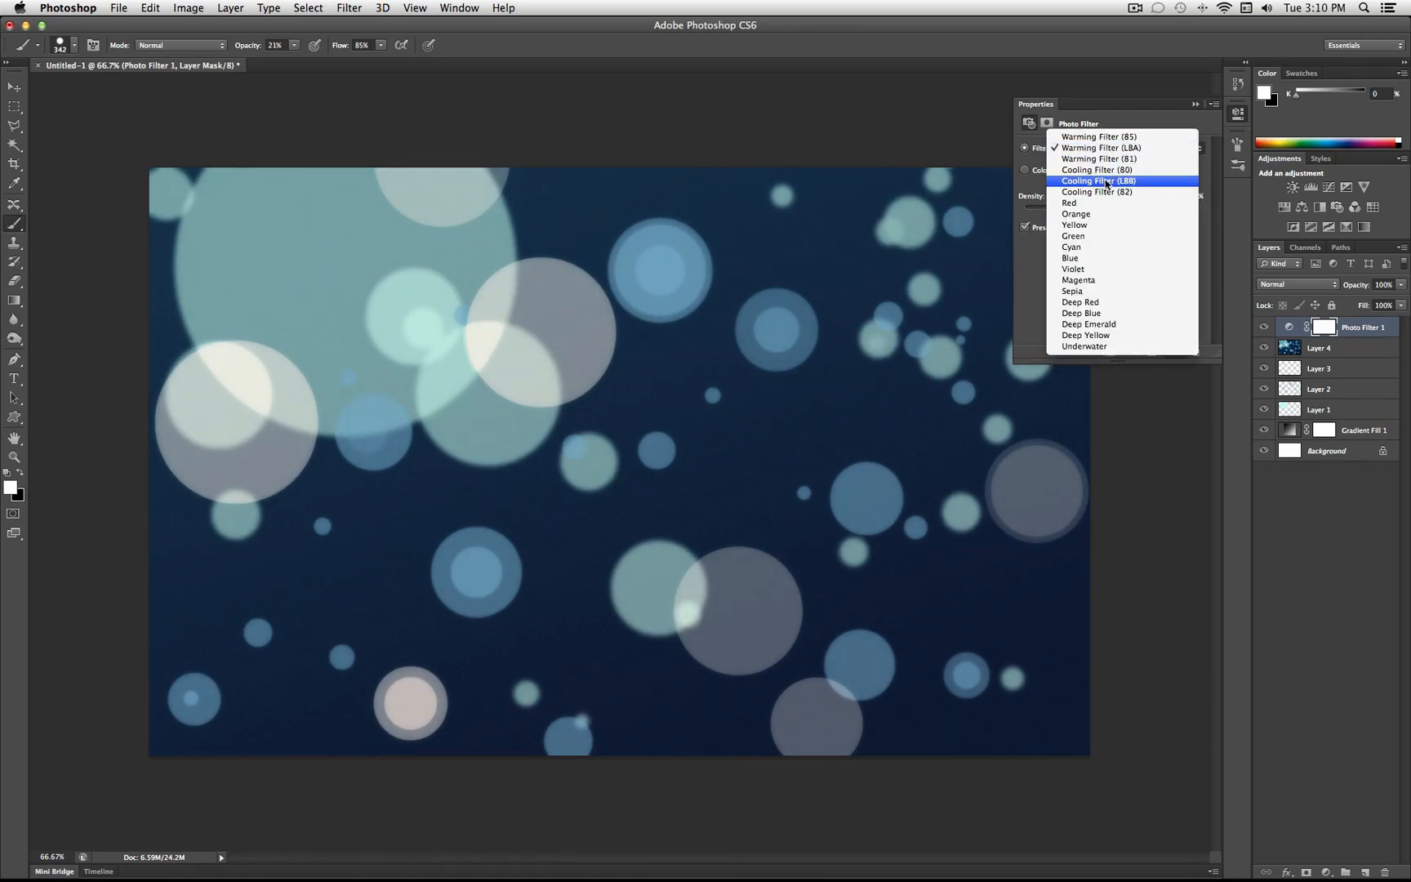
{"action": "left_click", "coordinate": [1096, 192]}
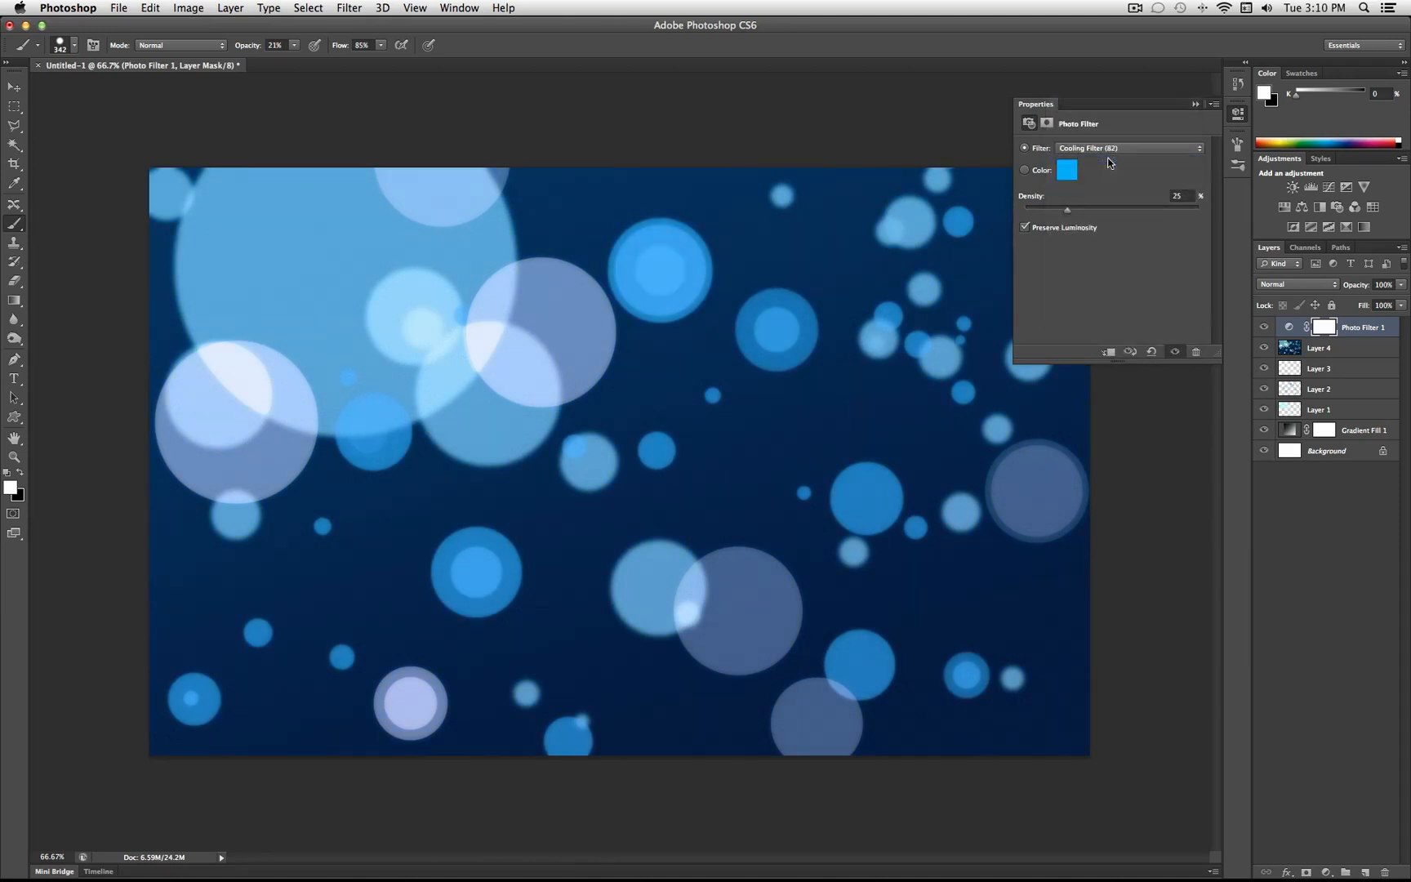
{"action": "left_click_drag", "start_coordinate": [1067, 209], "coordinate": [1124, 209]}
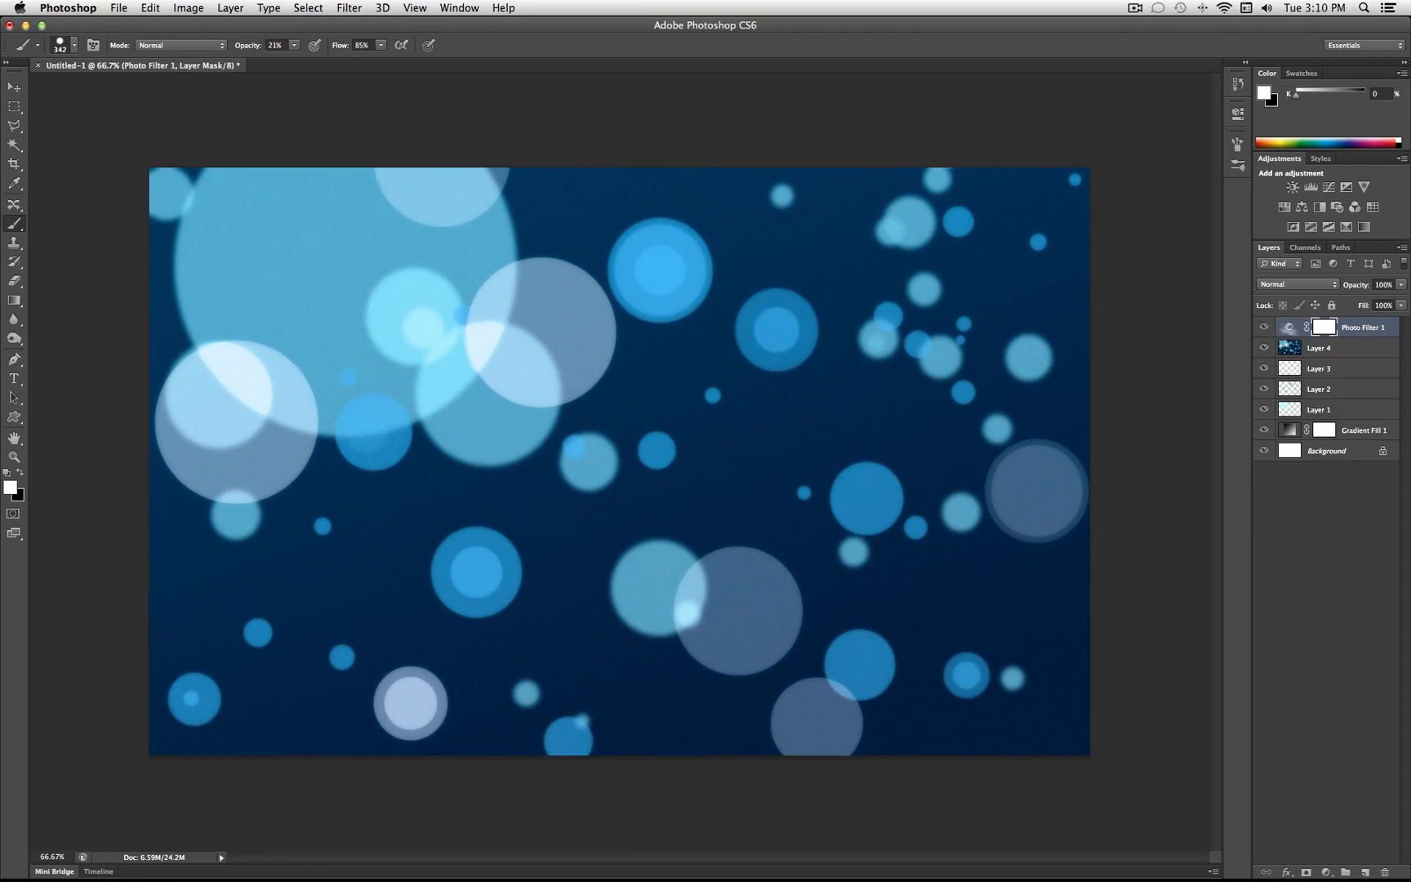
{"action": "left_click", "coordinate": [1263, 327]}
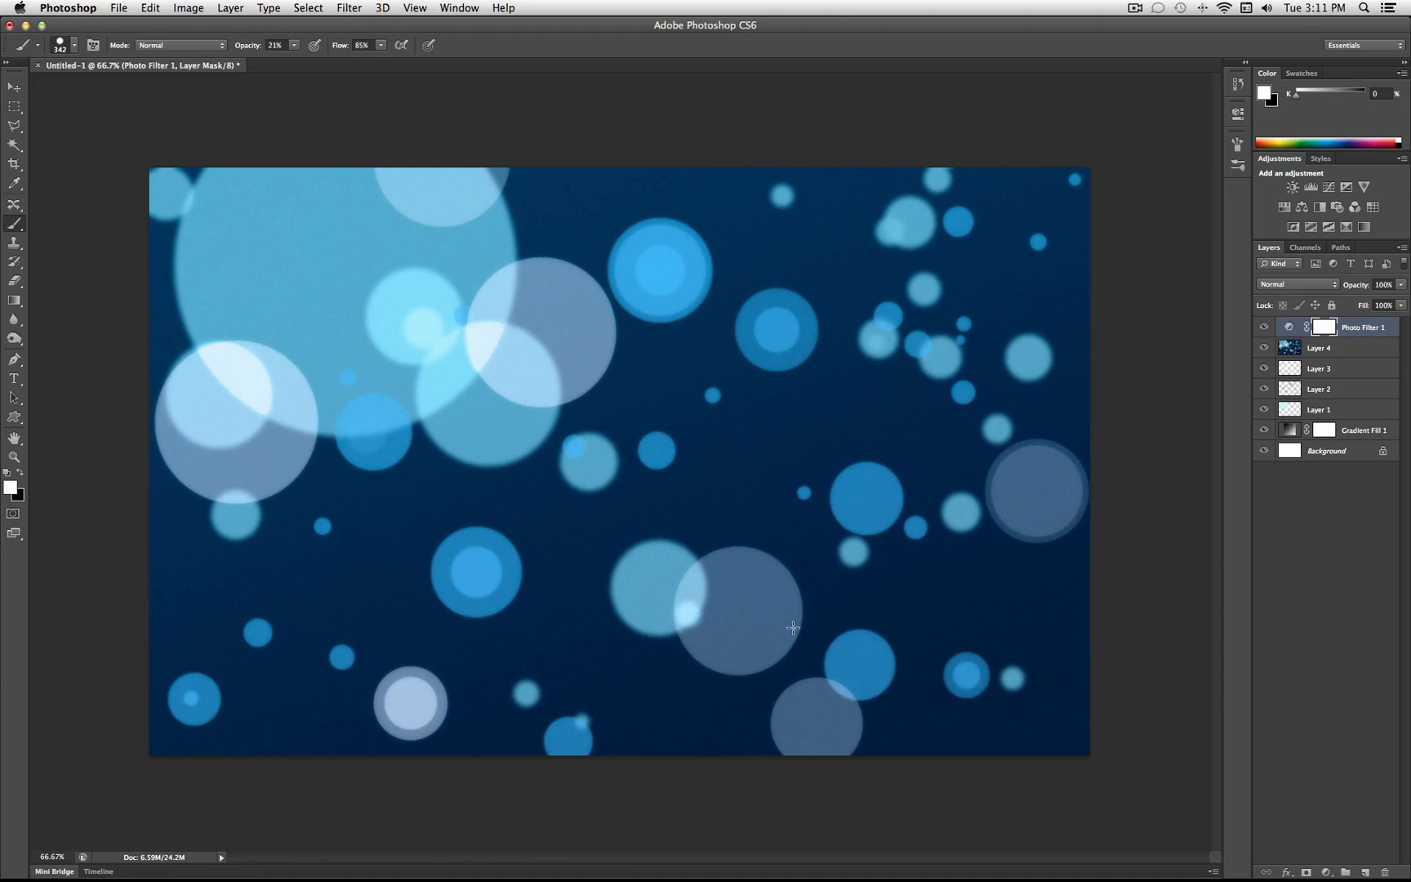
{"action": "mouse_move", "coordinate": [1060, 446]}
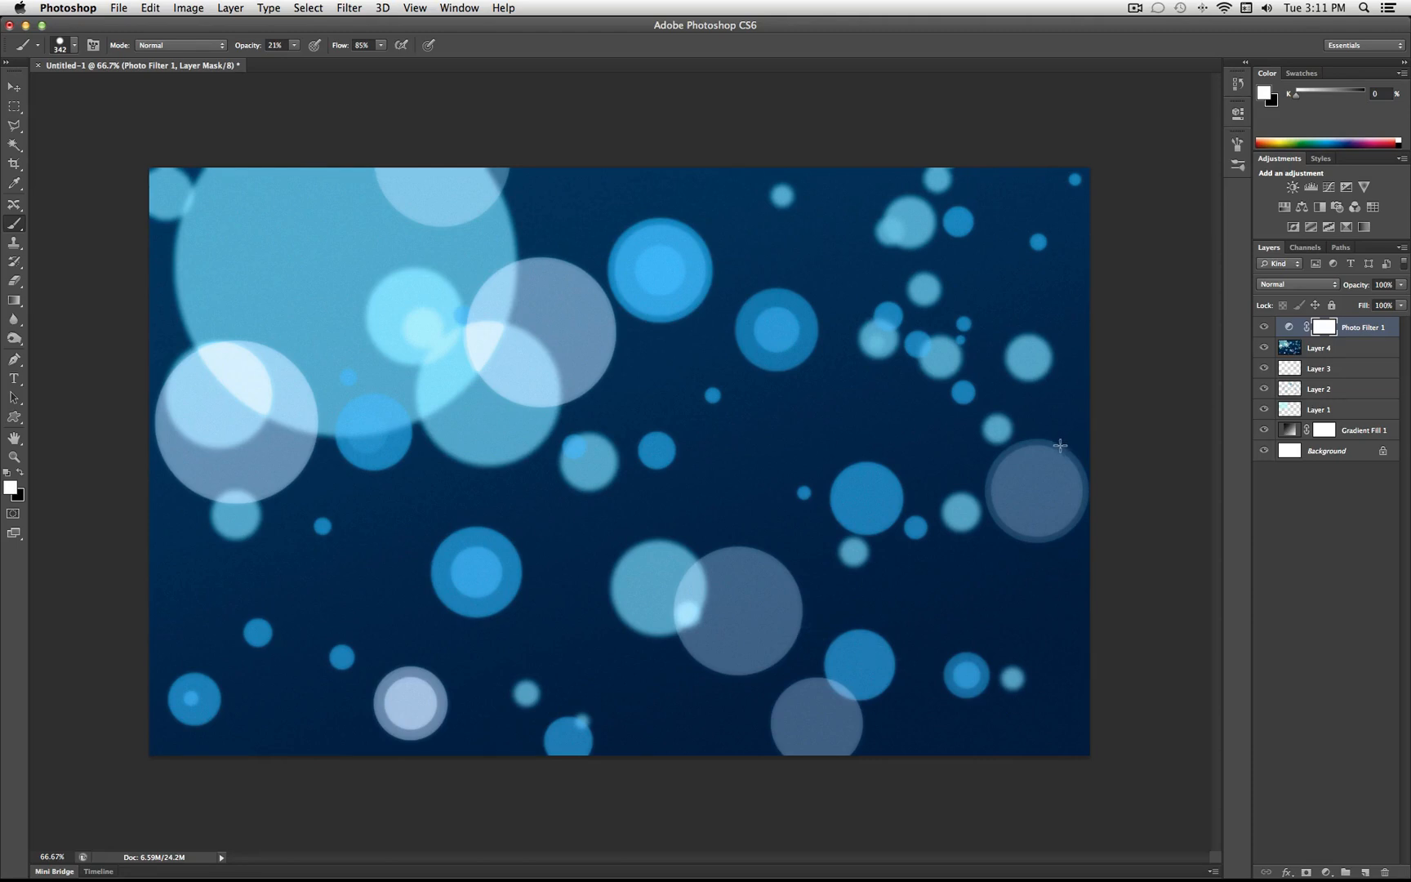
{"action": "mouse_move", "coordinate": [1152, 403]}
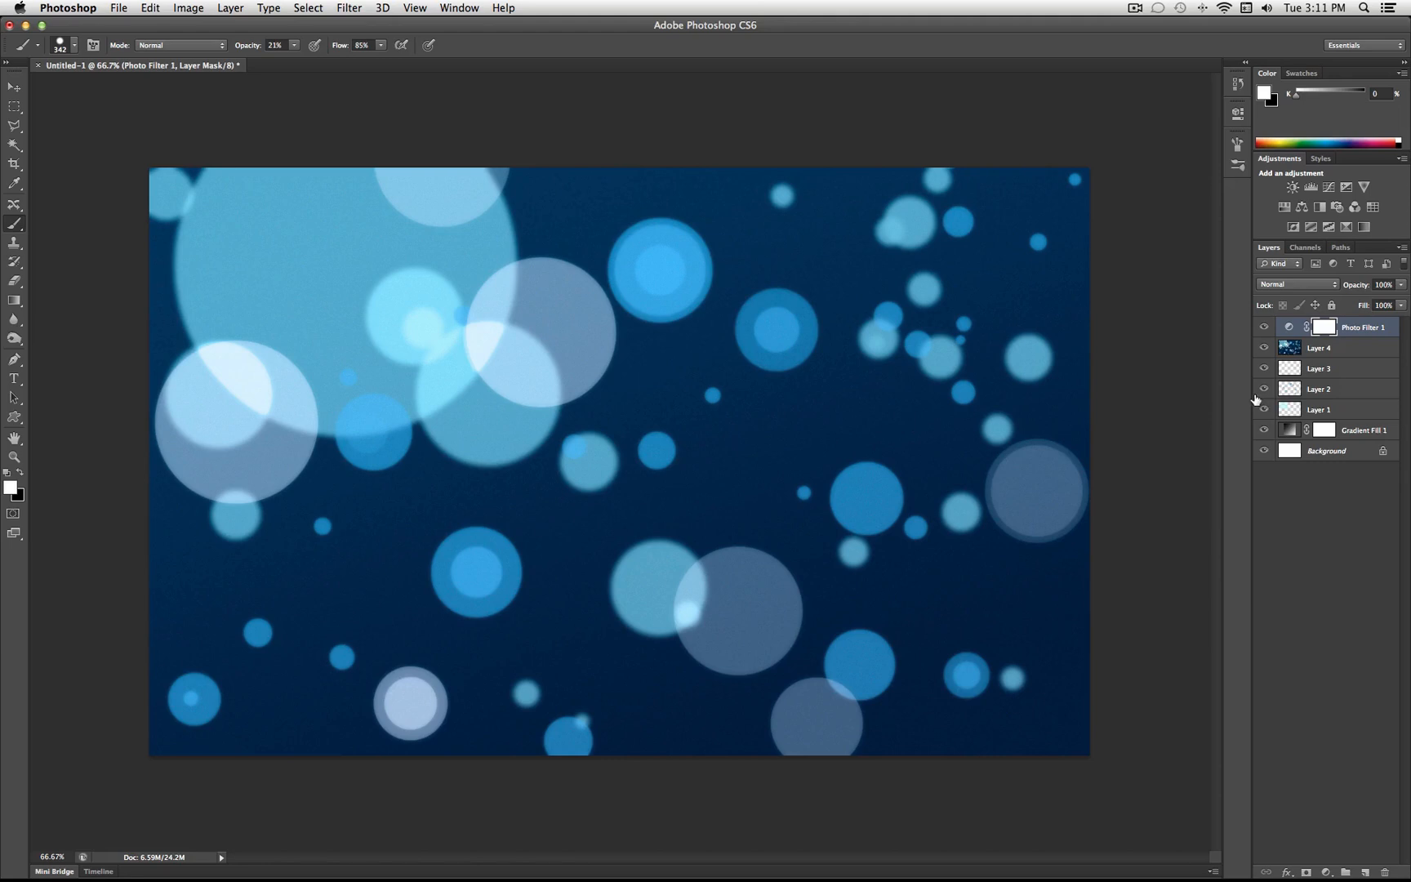
{"action": "mouse_move", "coordinate": [1263, 389]}
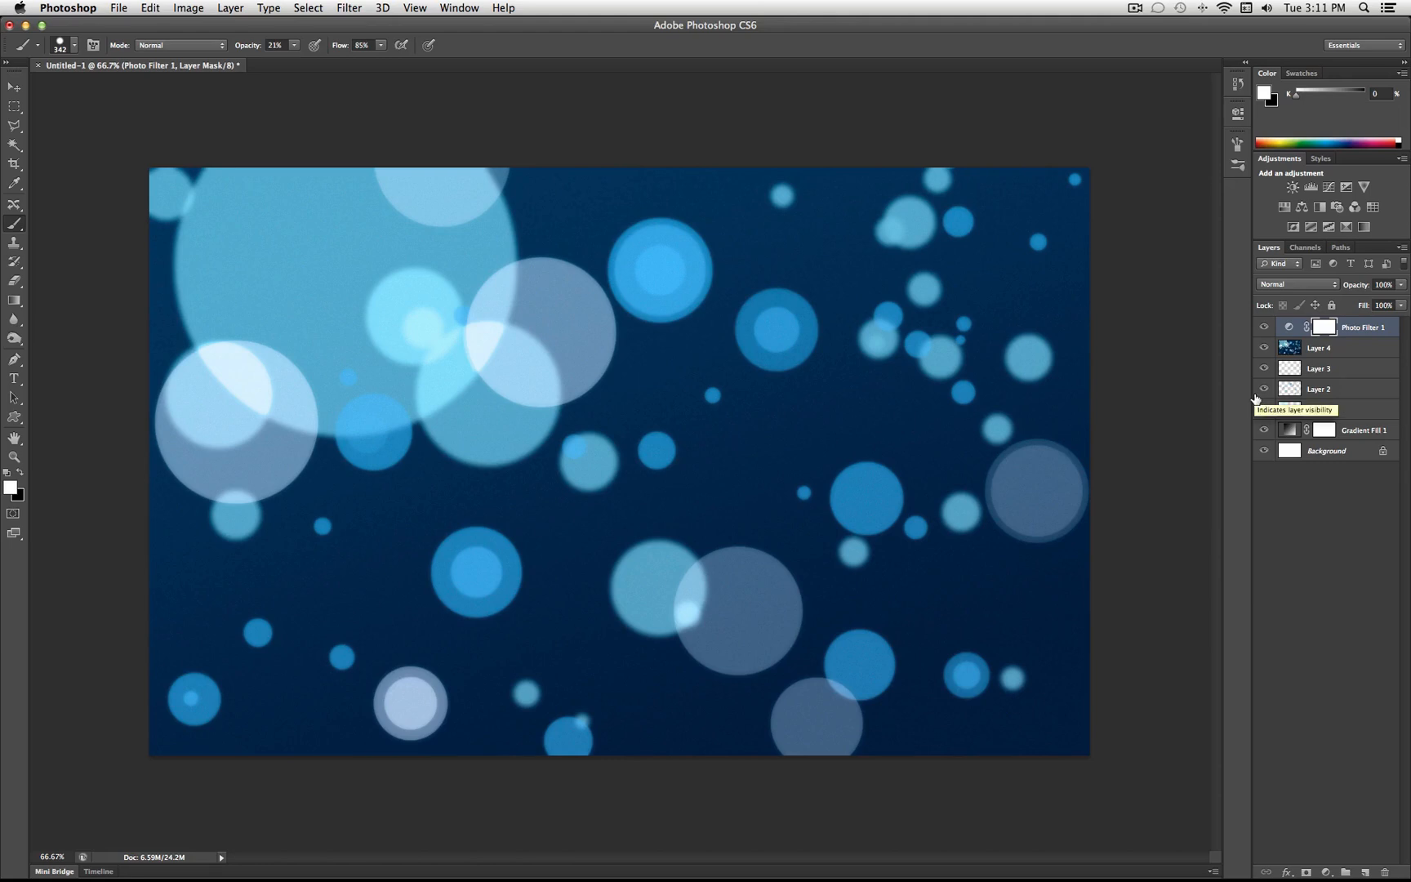